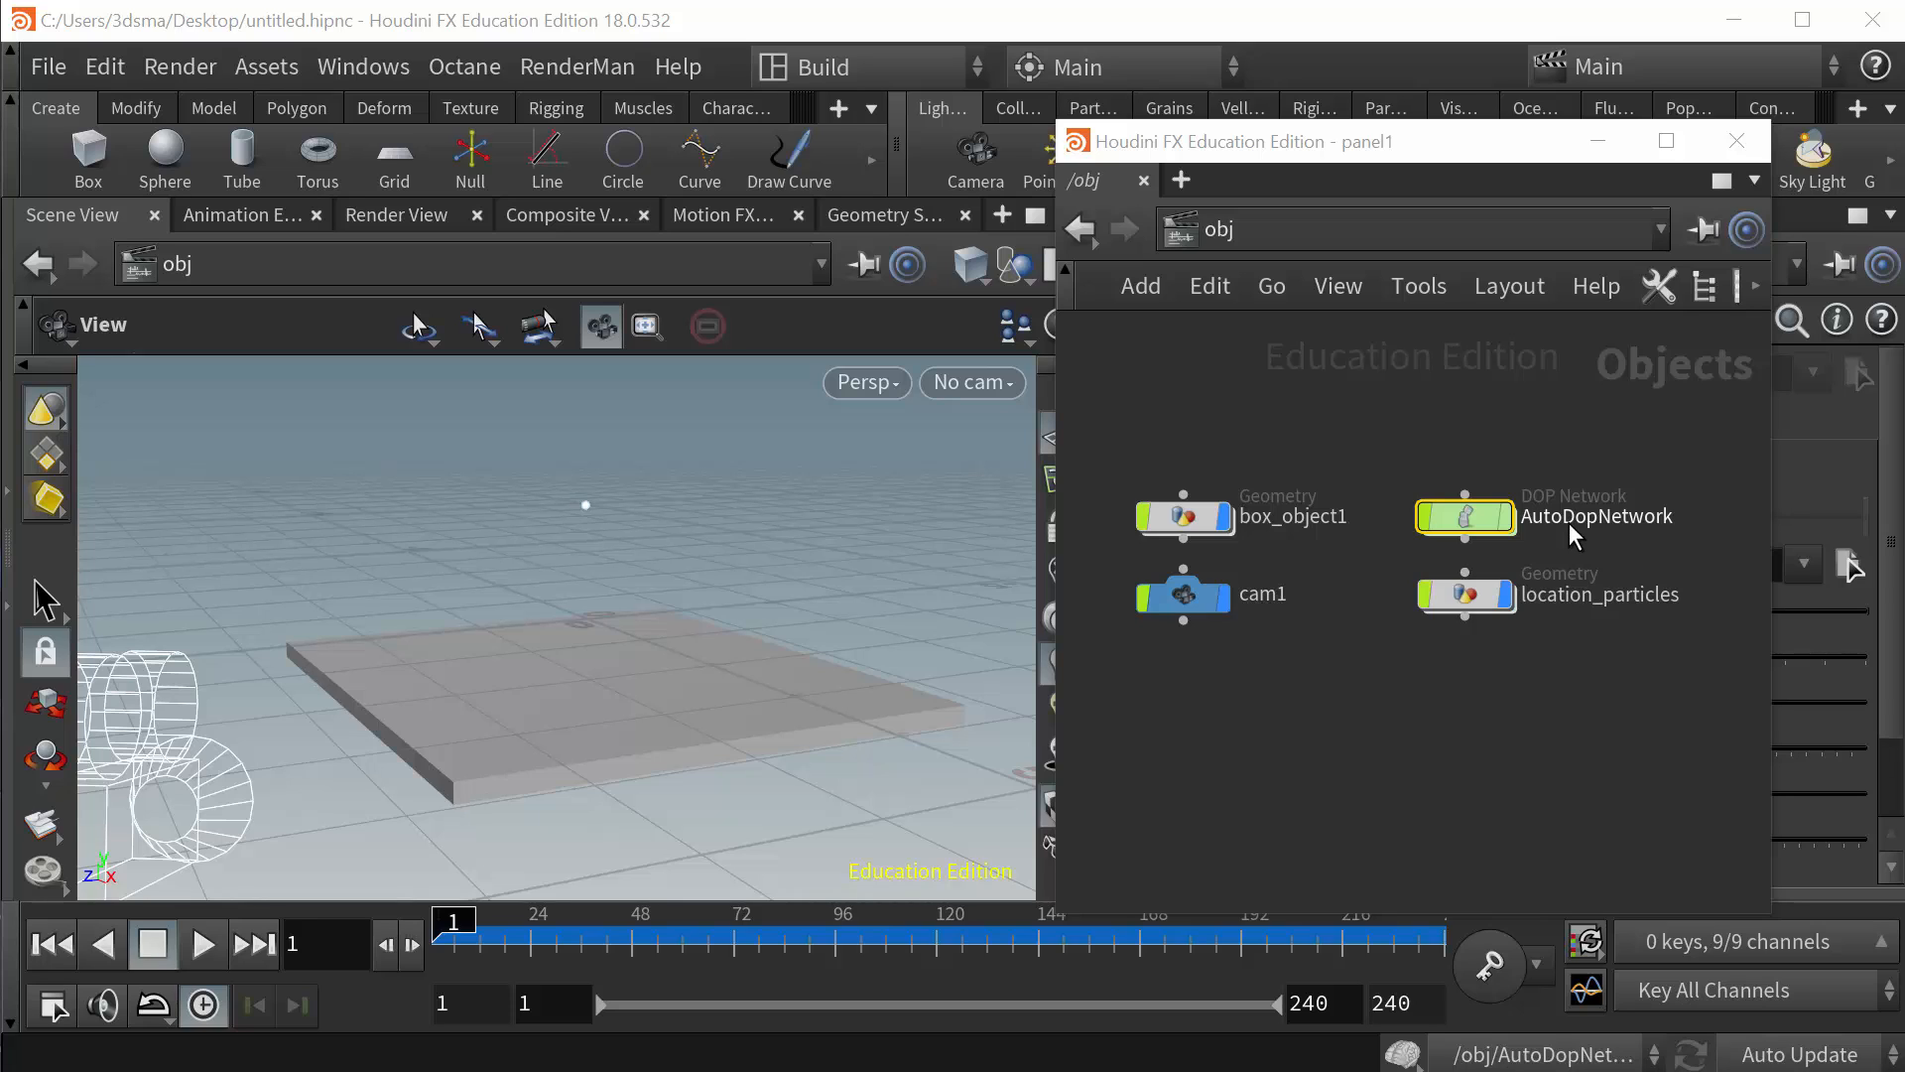
mouse_move(1458, 212)
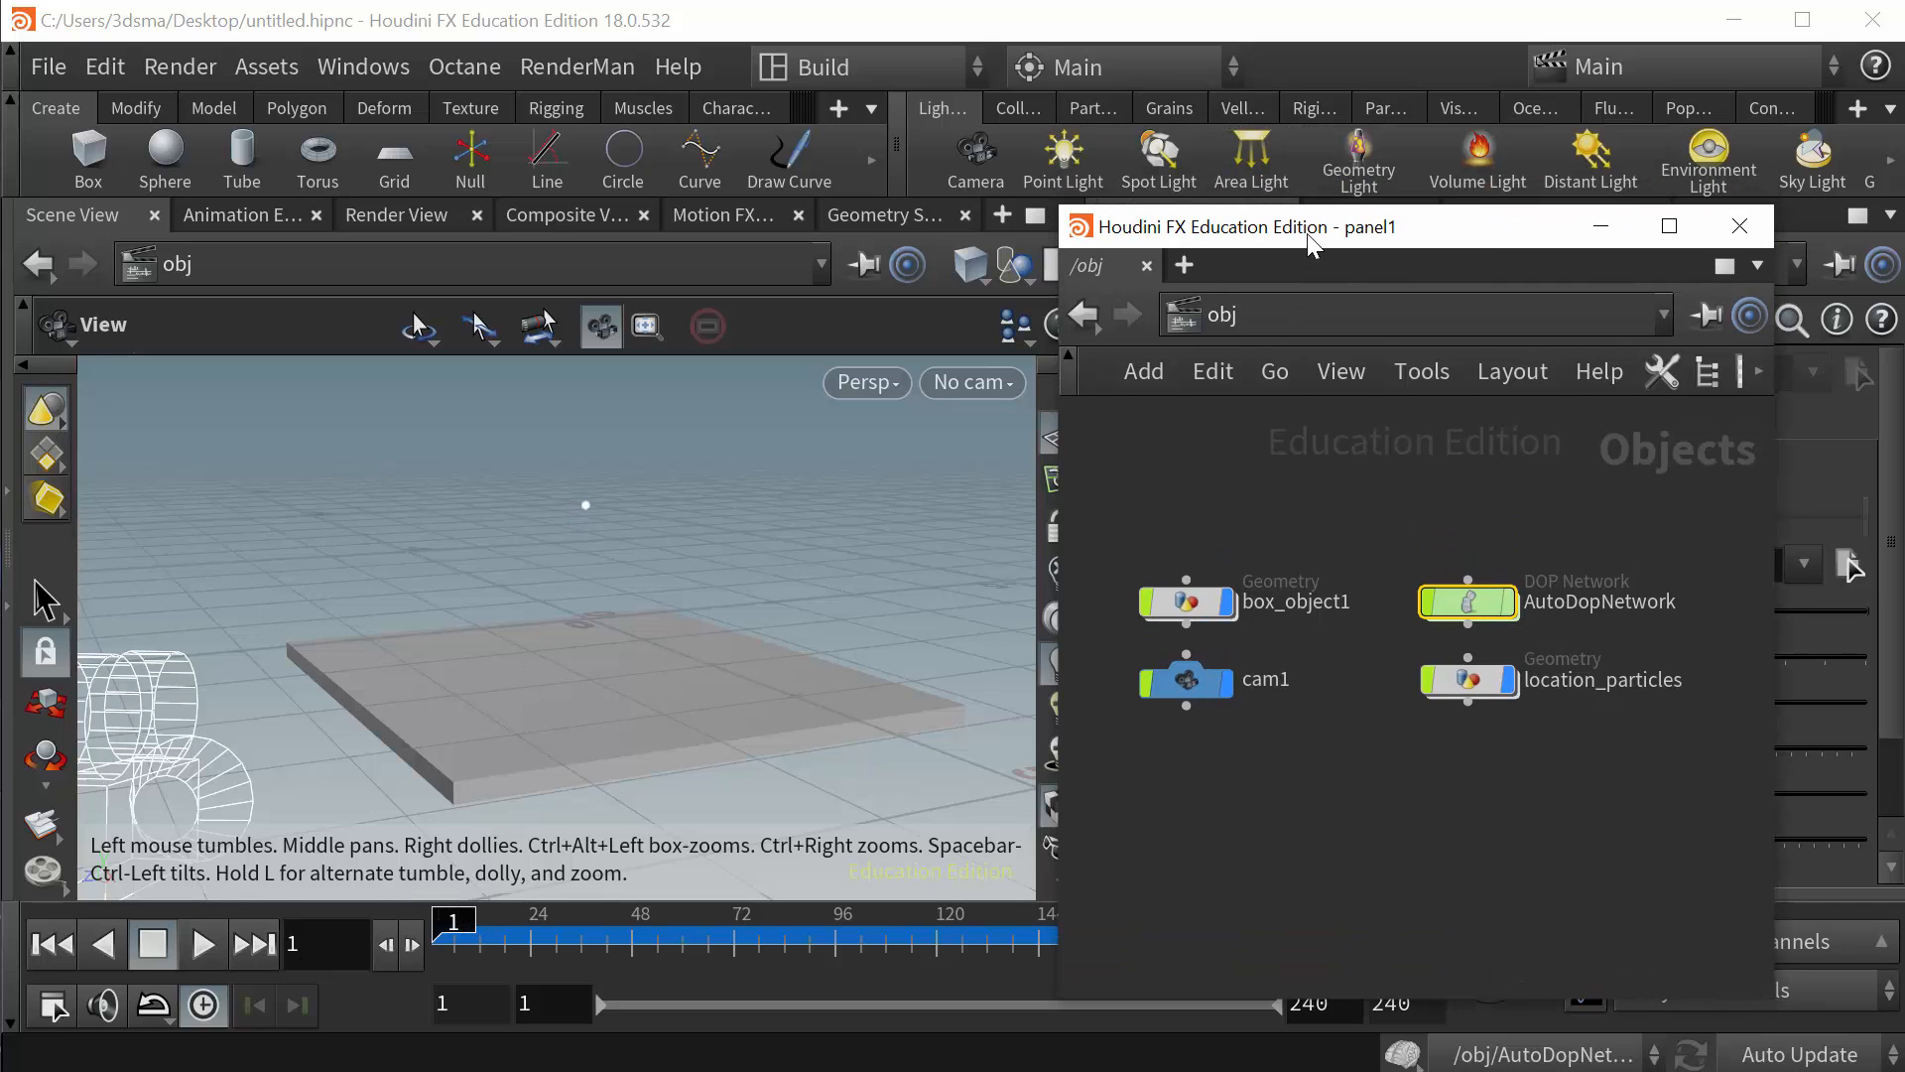
- Scrub the timeline to preview particles spreading over the box, then enter box_object1's network
click(1090, 108)
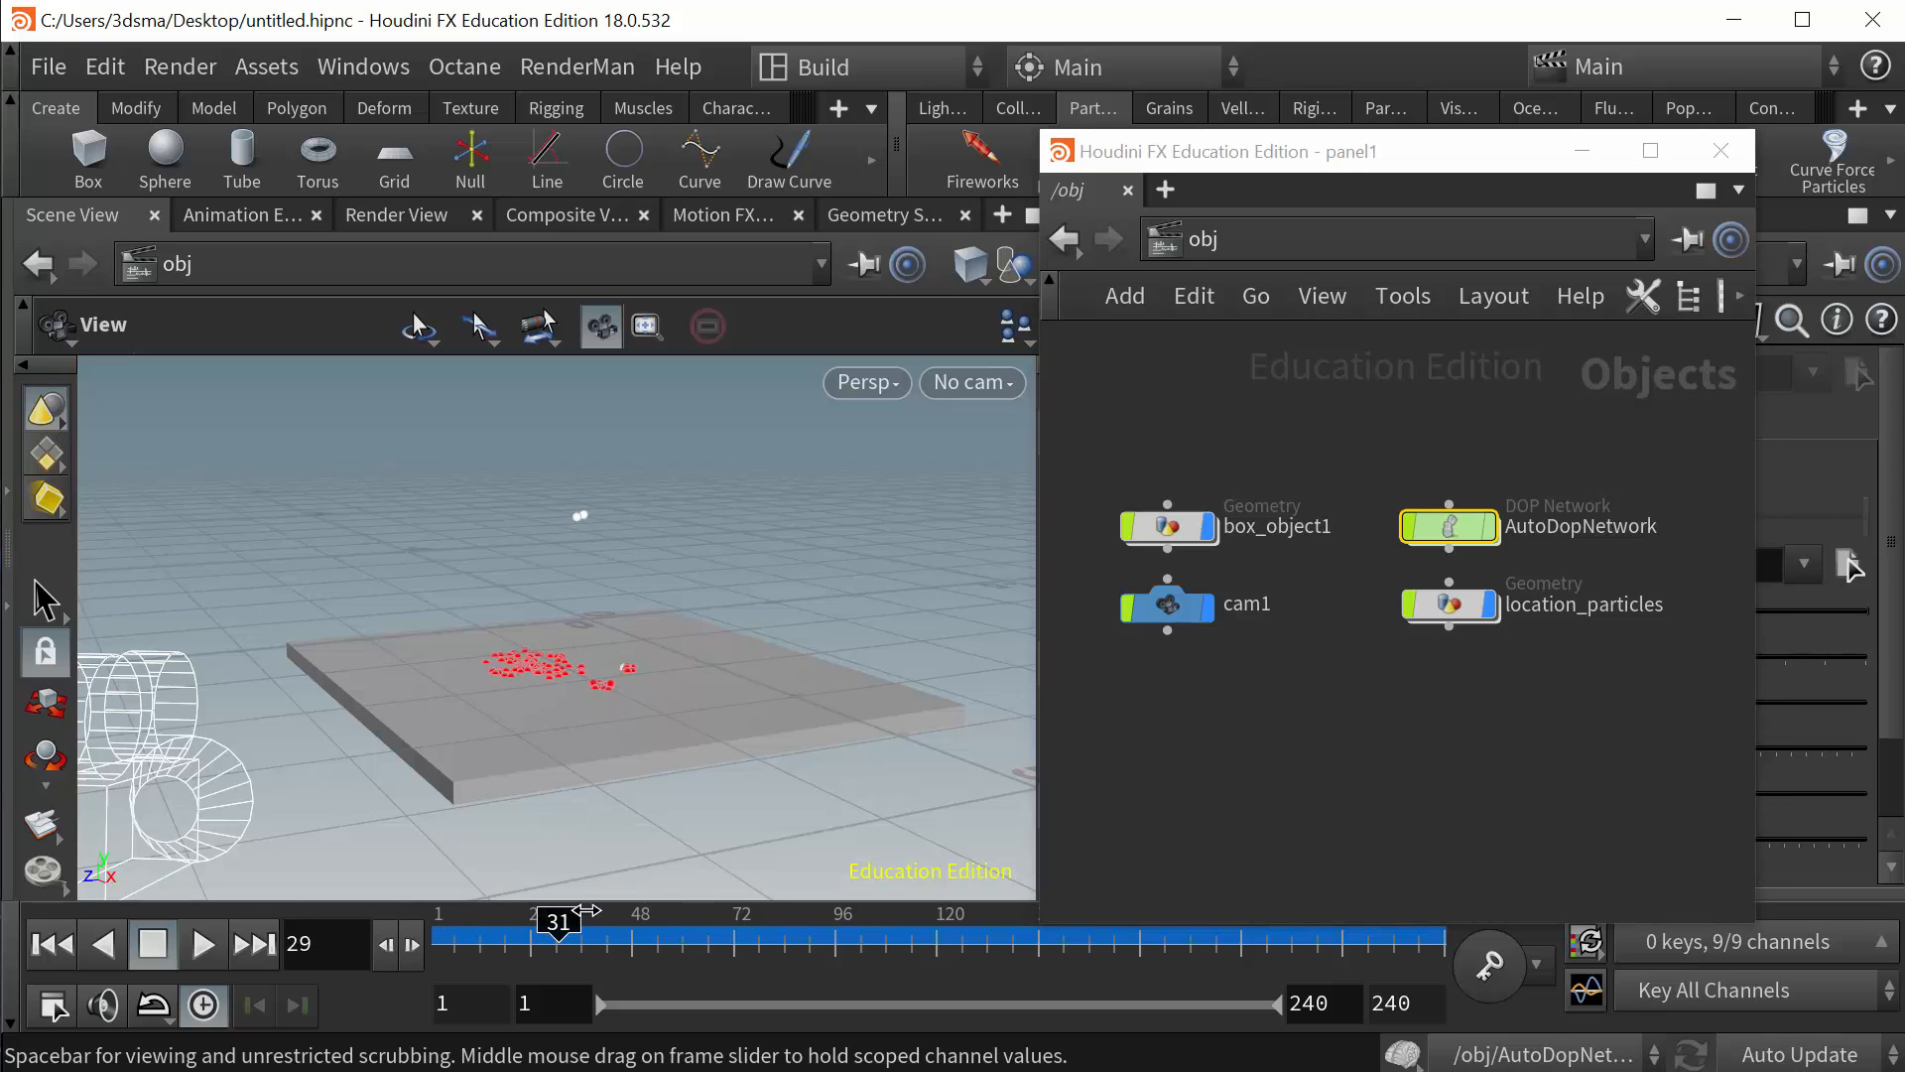
drag(556, 919, 791, 920)
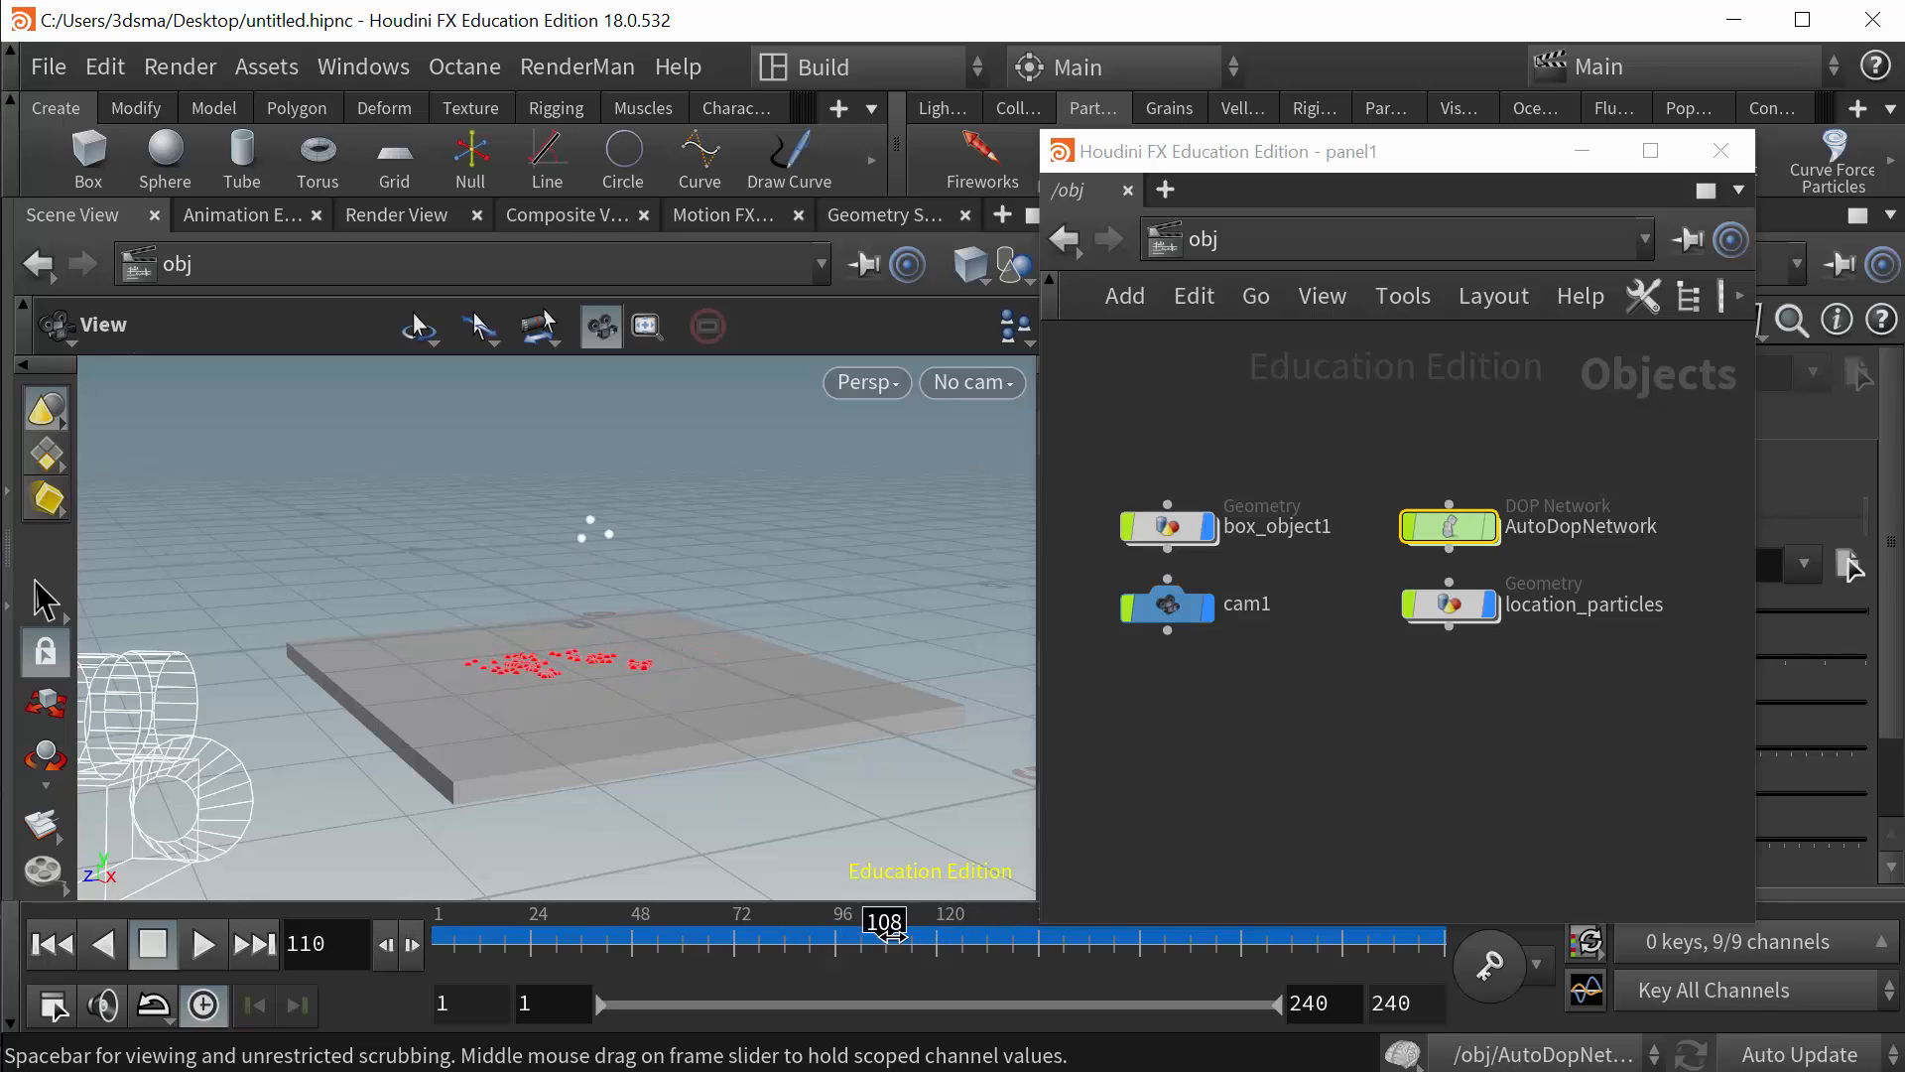
drag(886, 927, 993, 927)
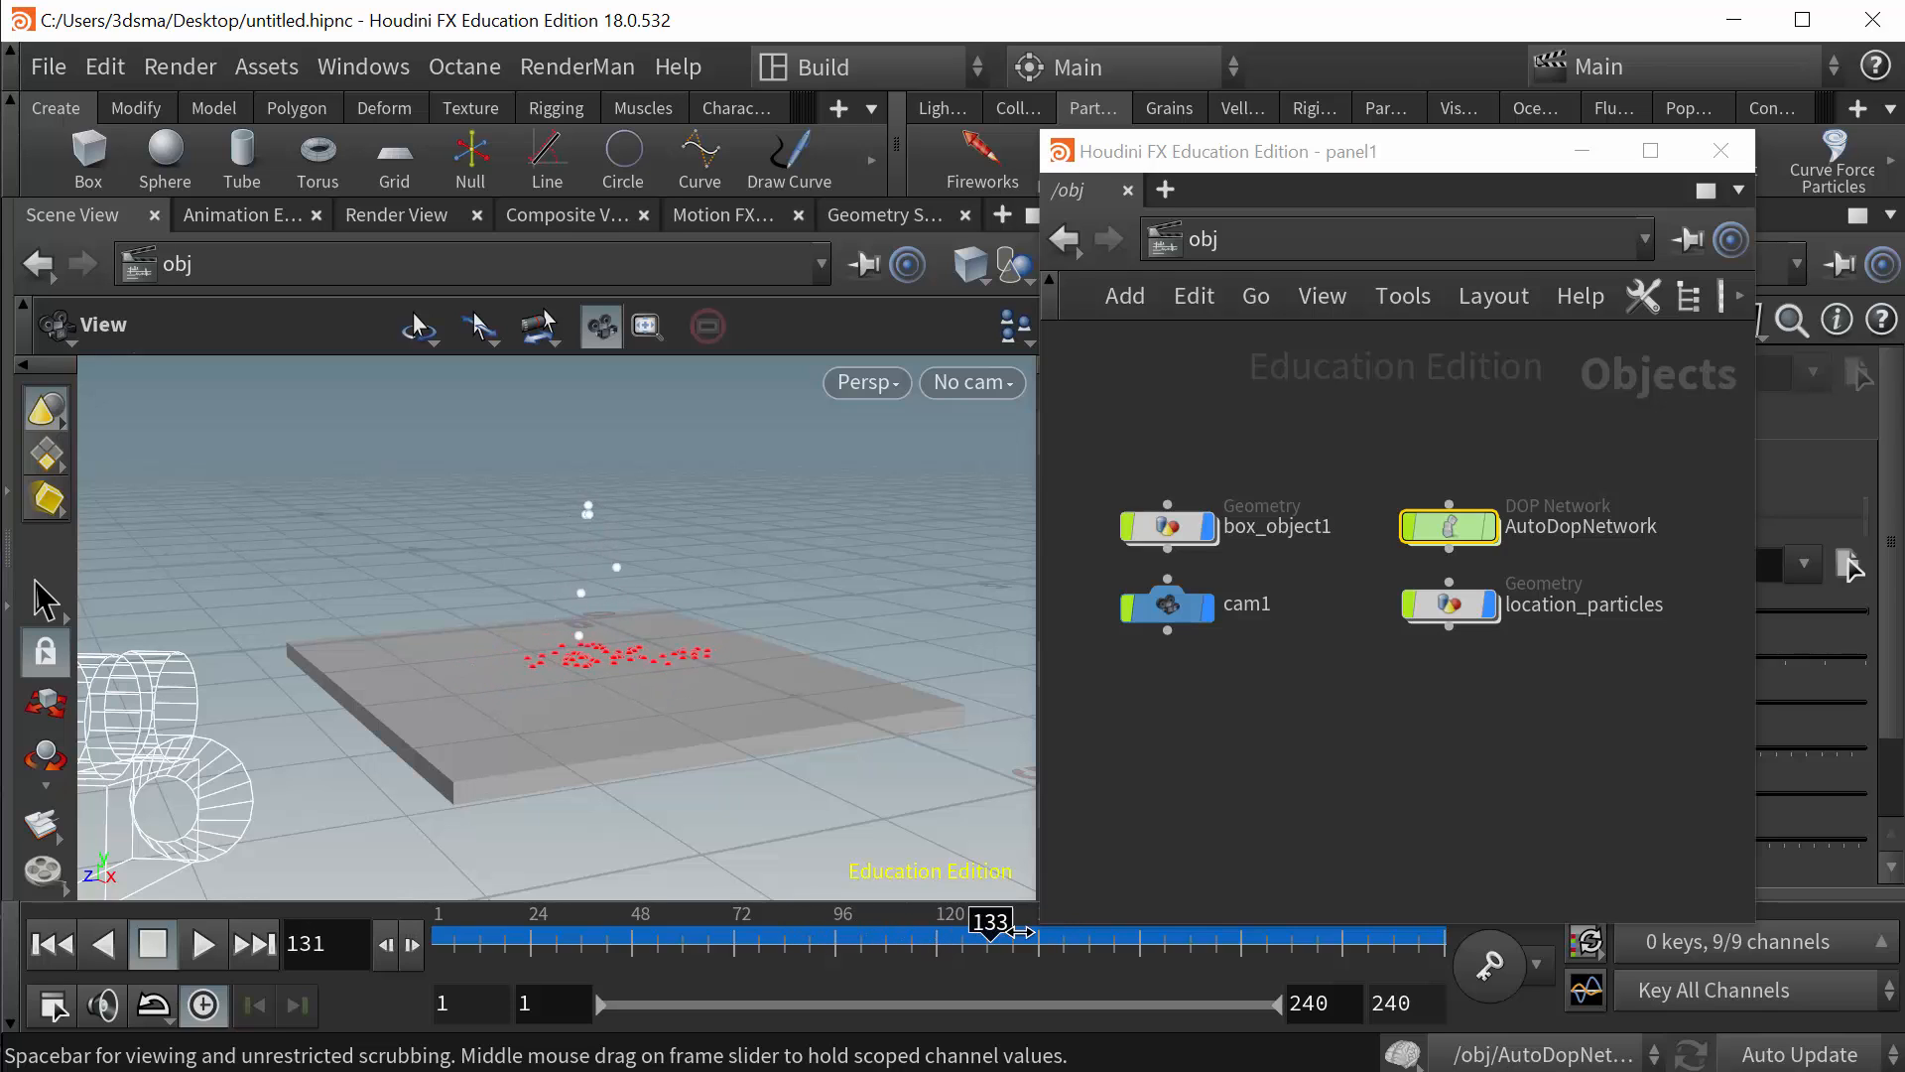
drag(990, 920, 557, 920)
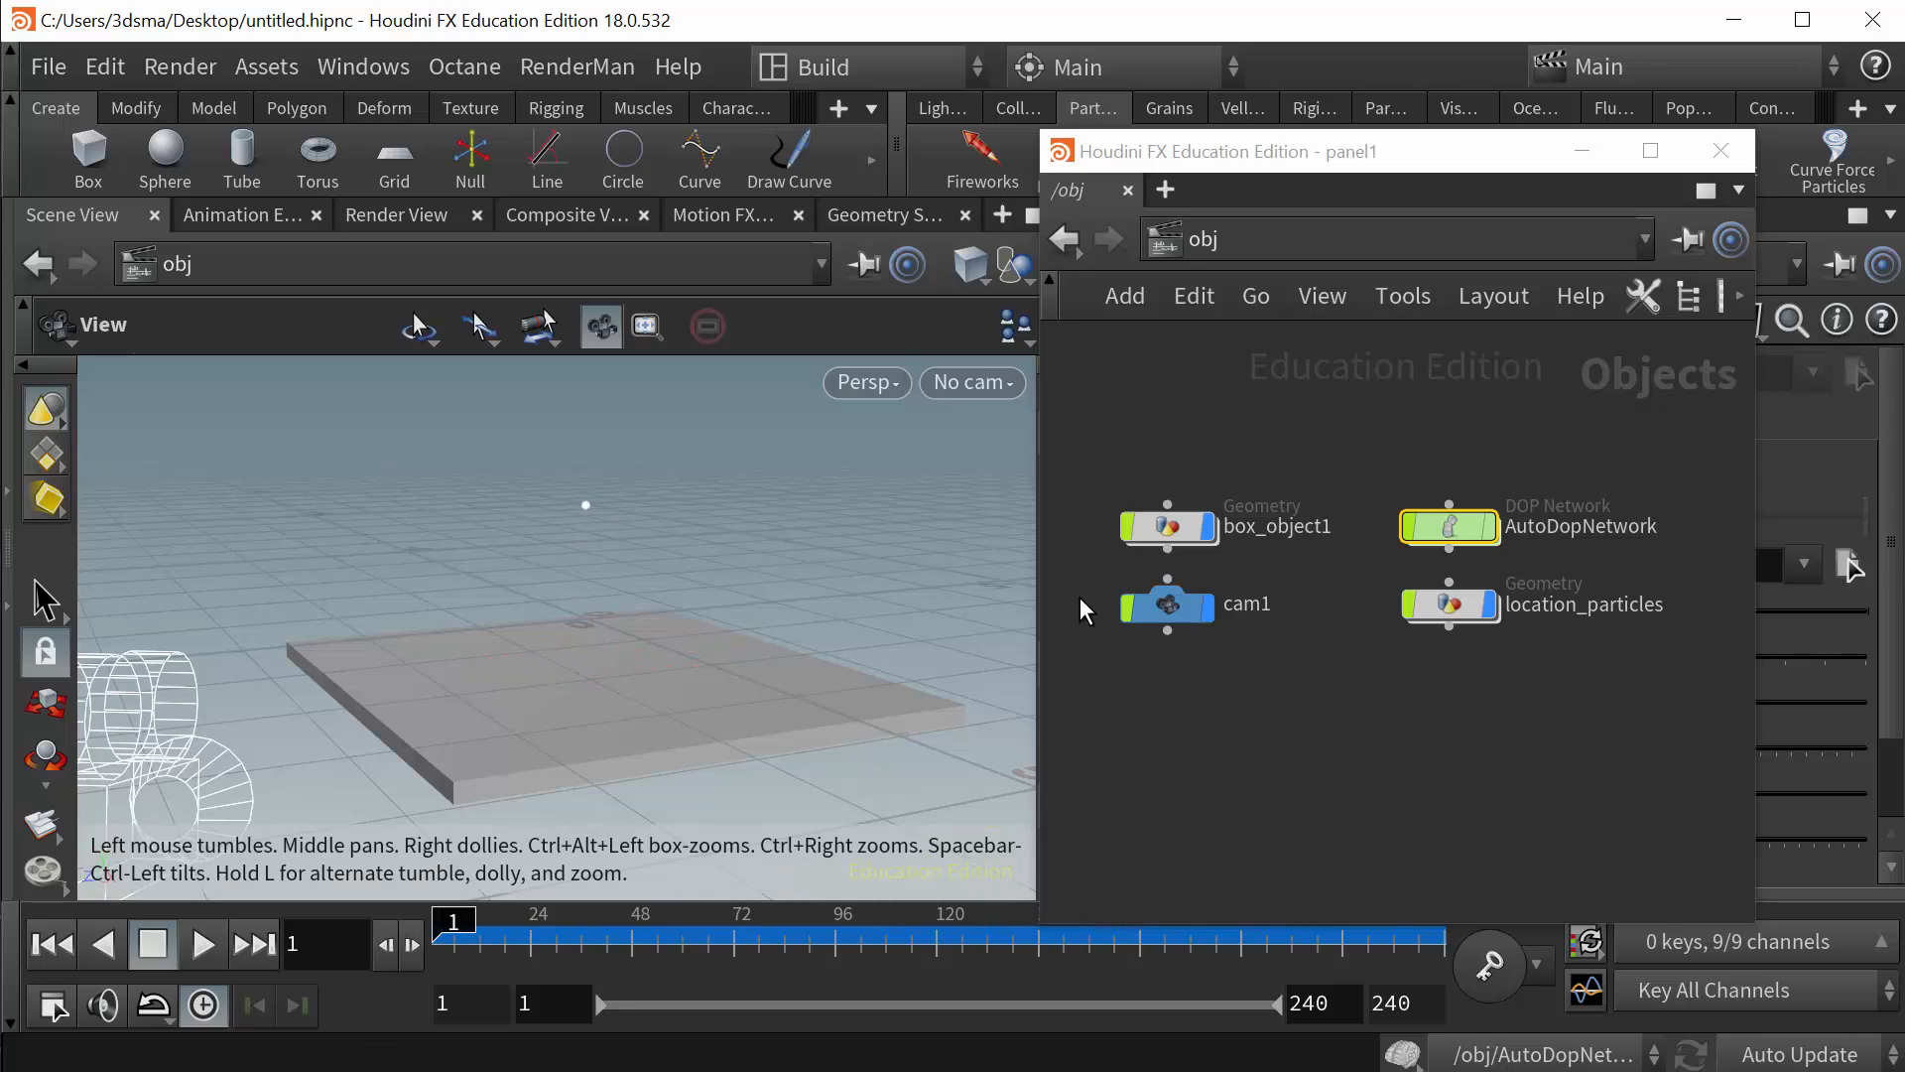
mouse_move(1333, 525)
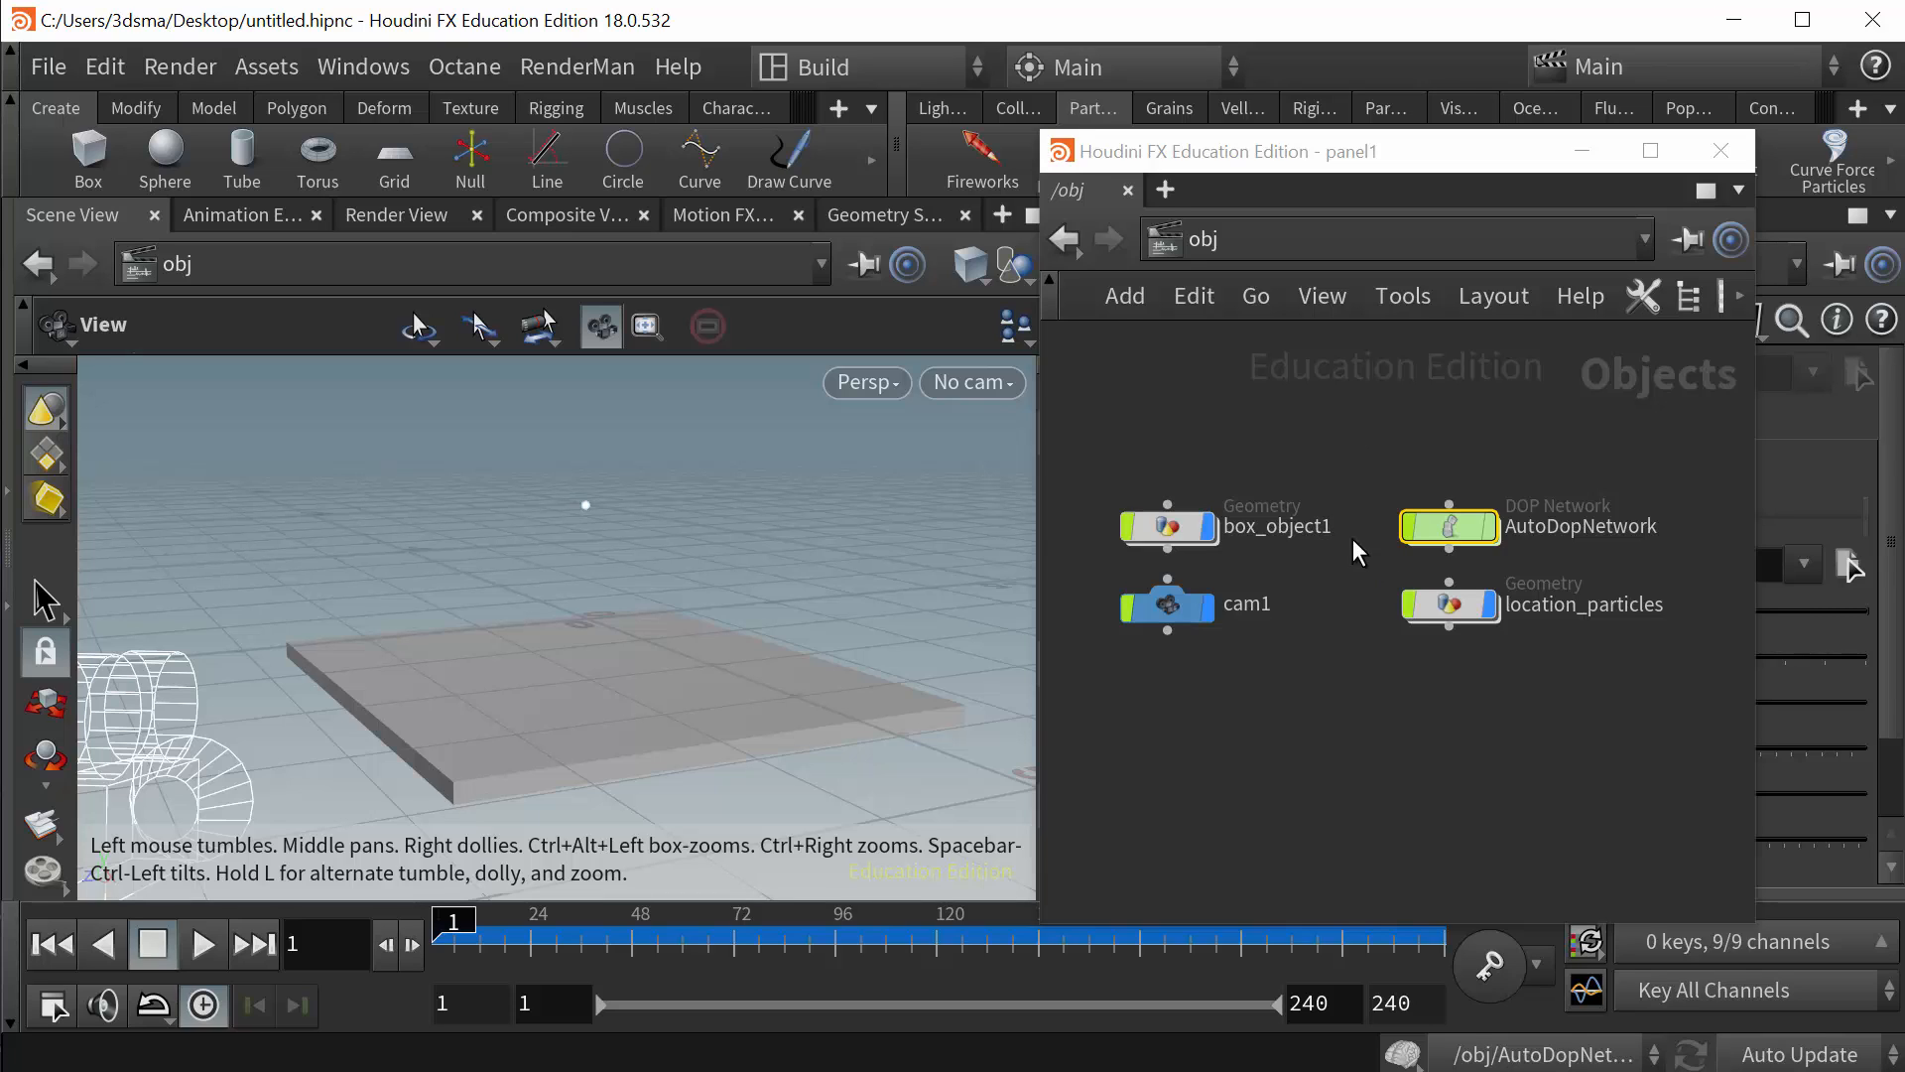
mouse_move(1333, 626)
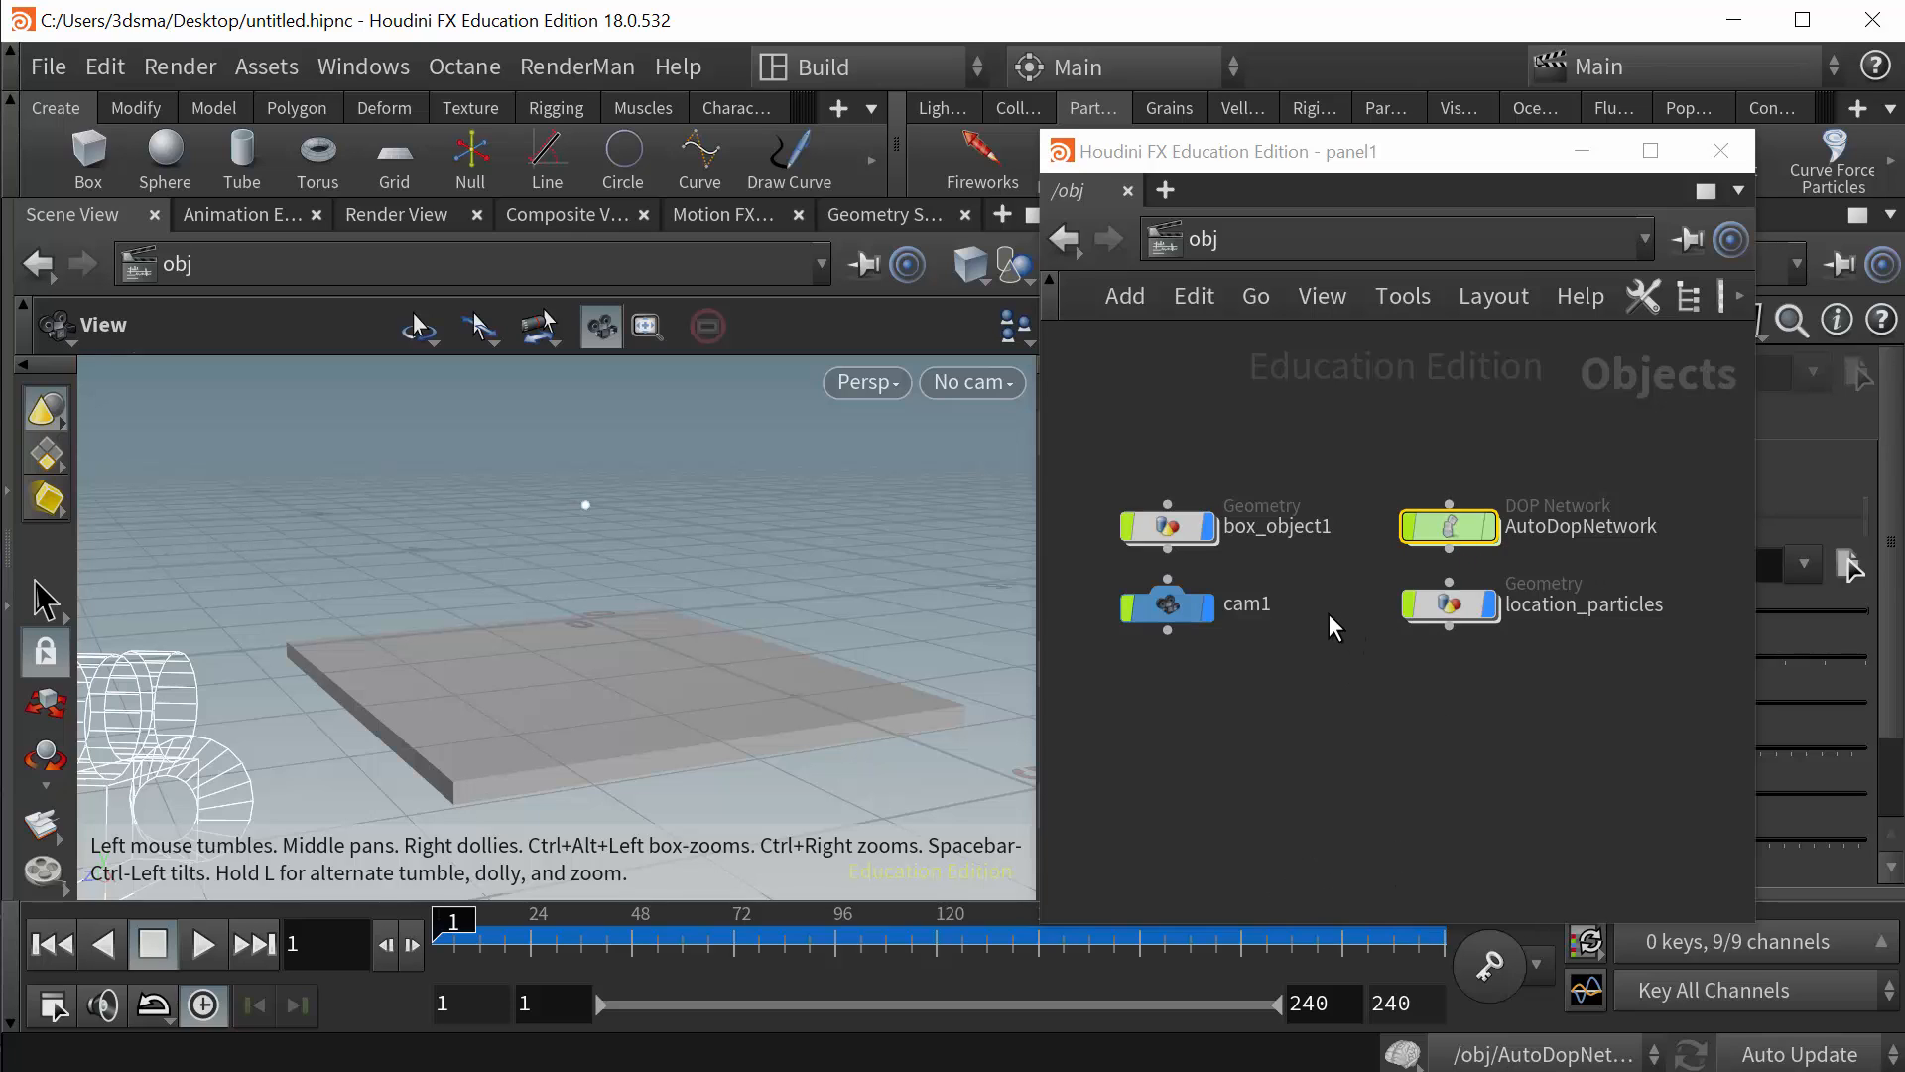
click(1169, 525)
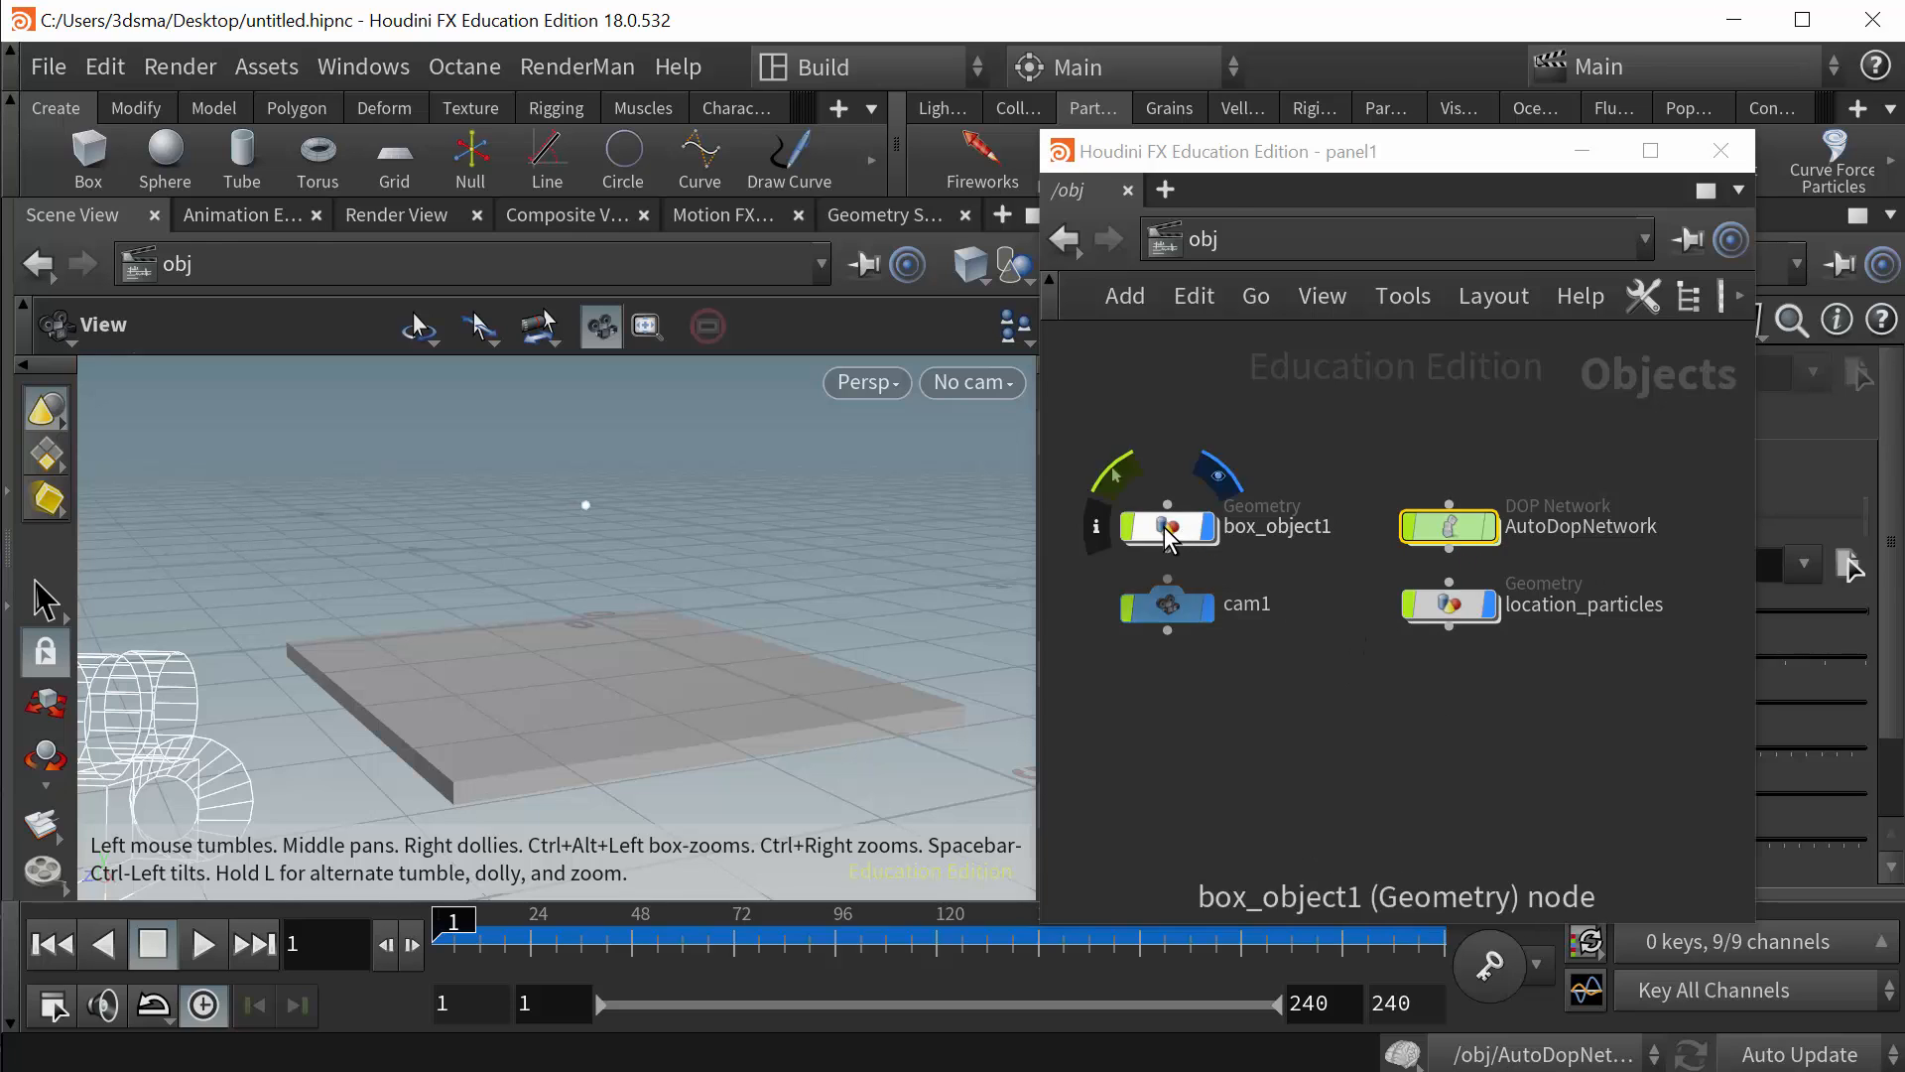
double_click(1169, 526)
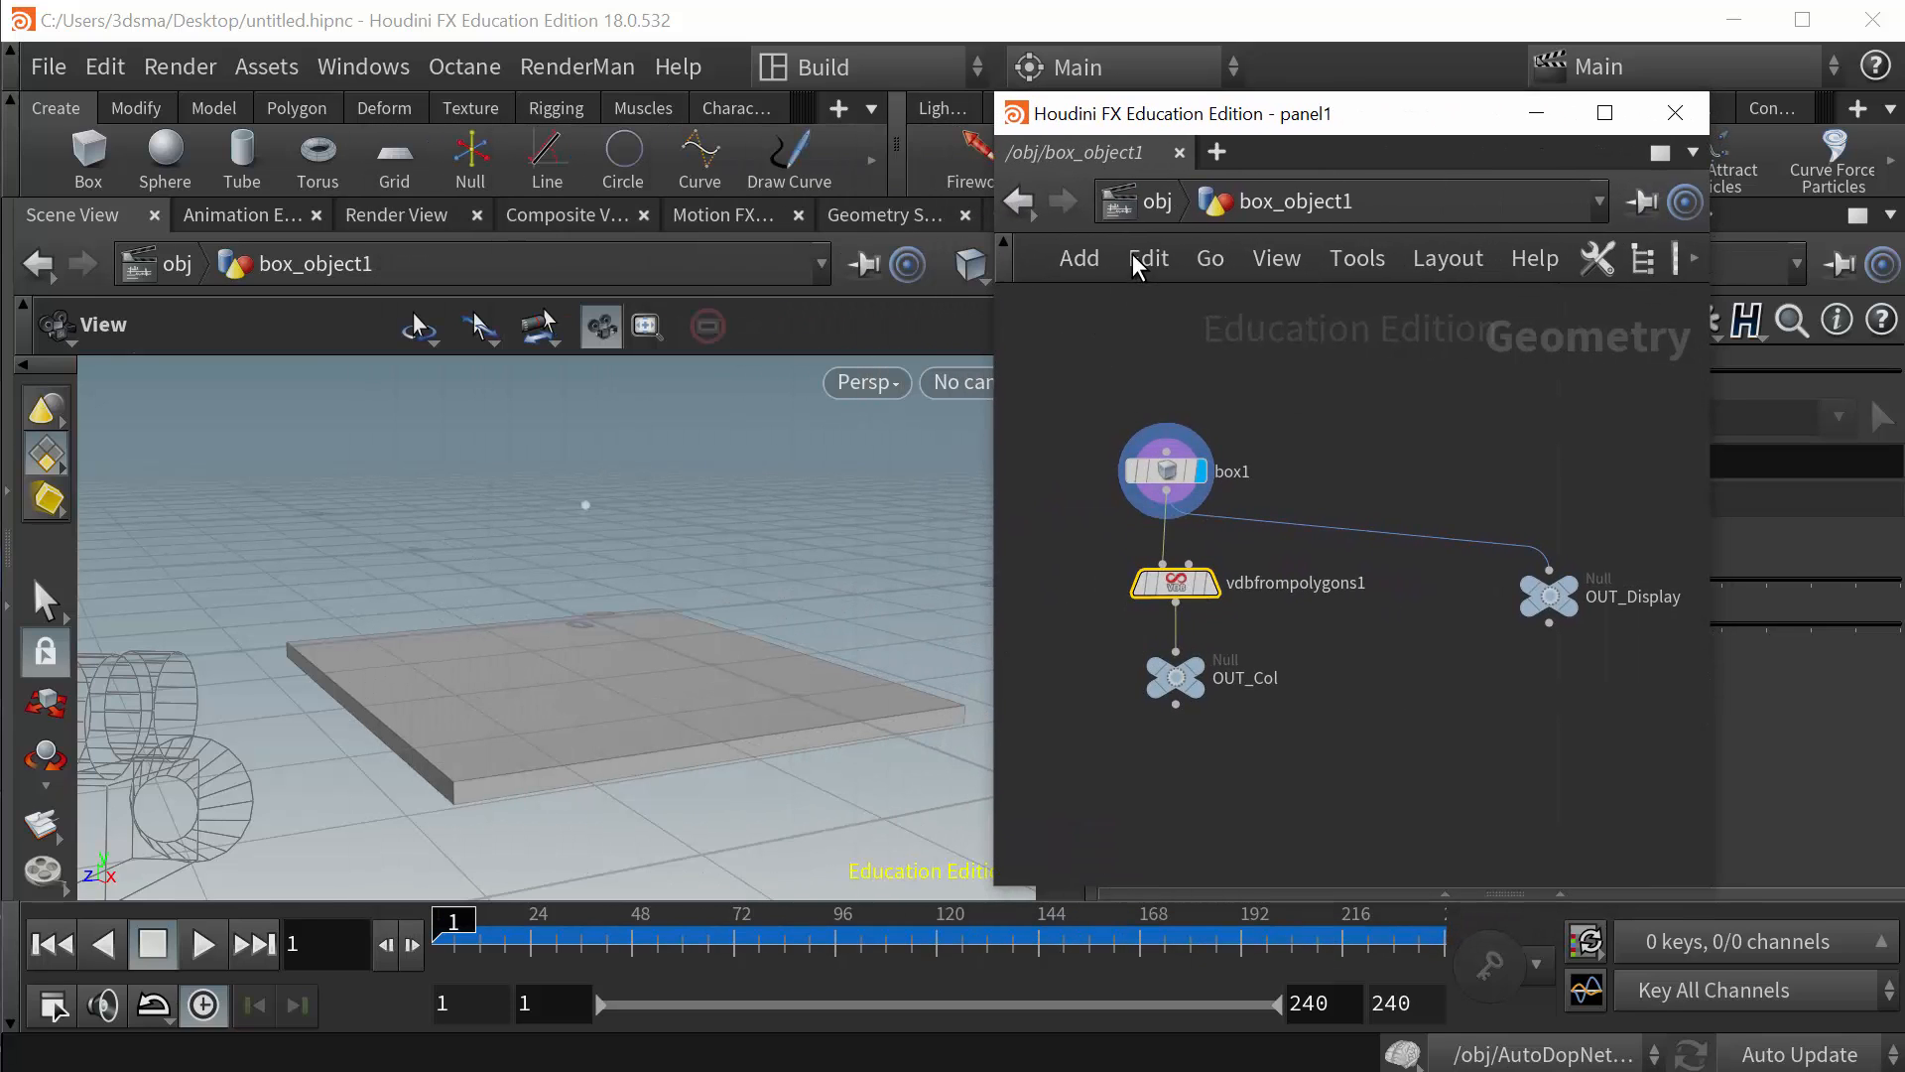
- From /obj, enter AutoDopNetwork and inspect staticobject1's proxy volume path /obj/box_object1/OUT_Col
click(1022, 201)
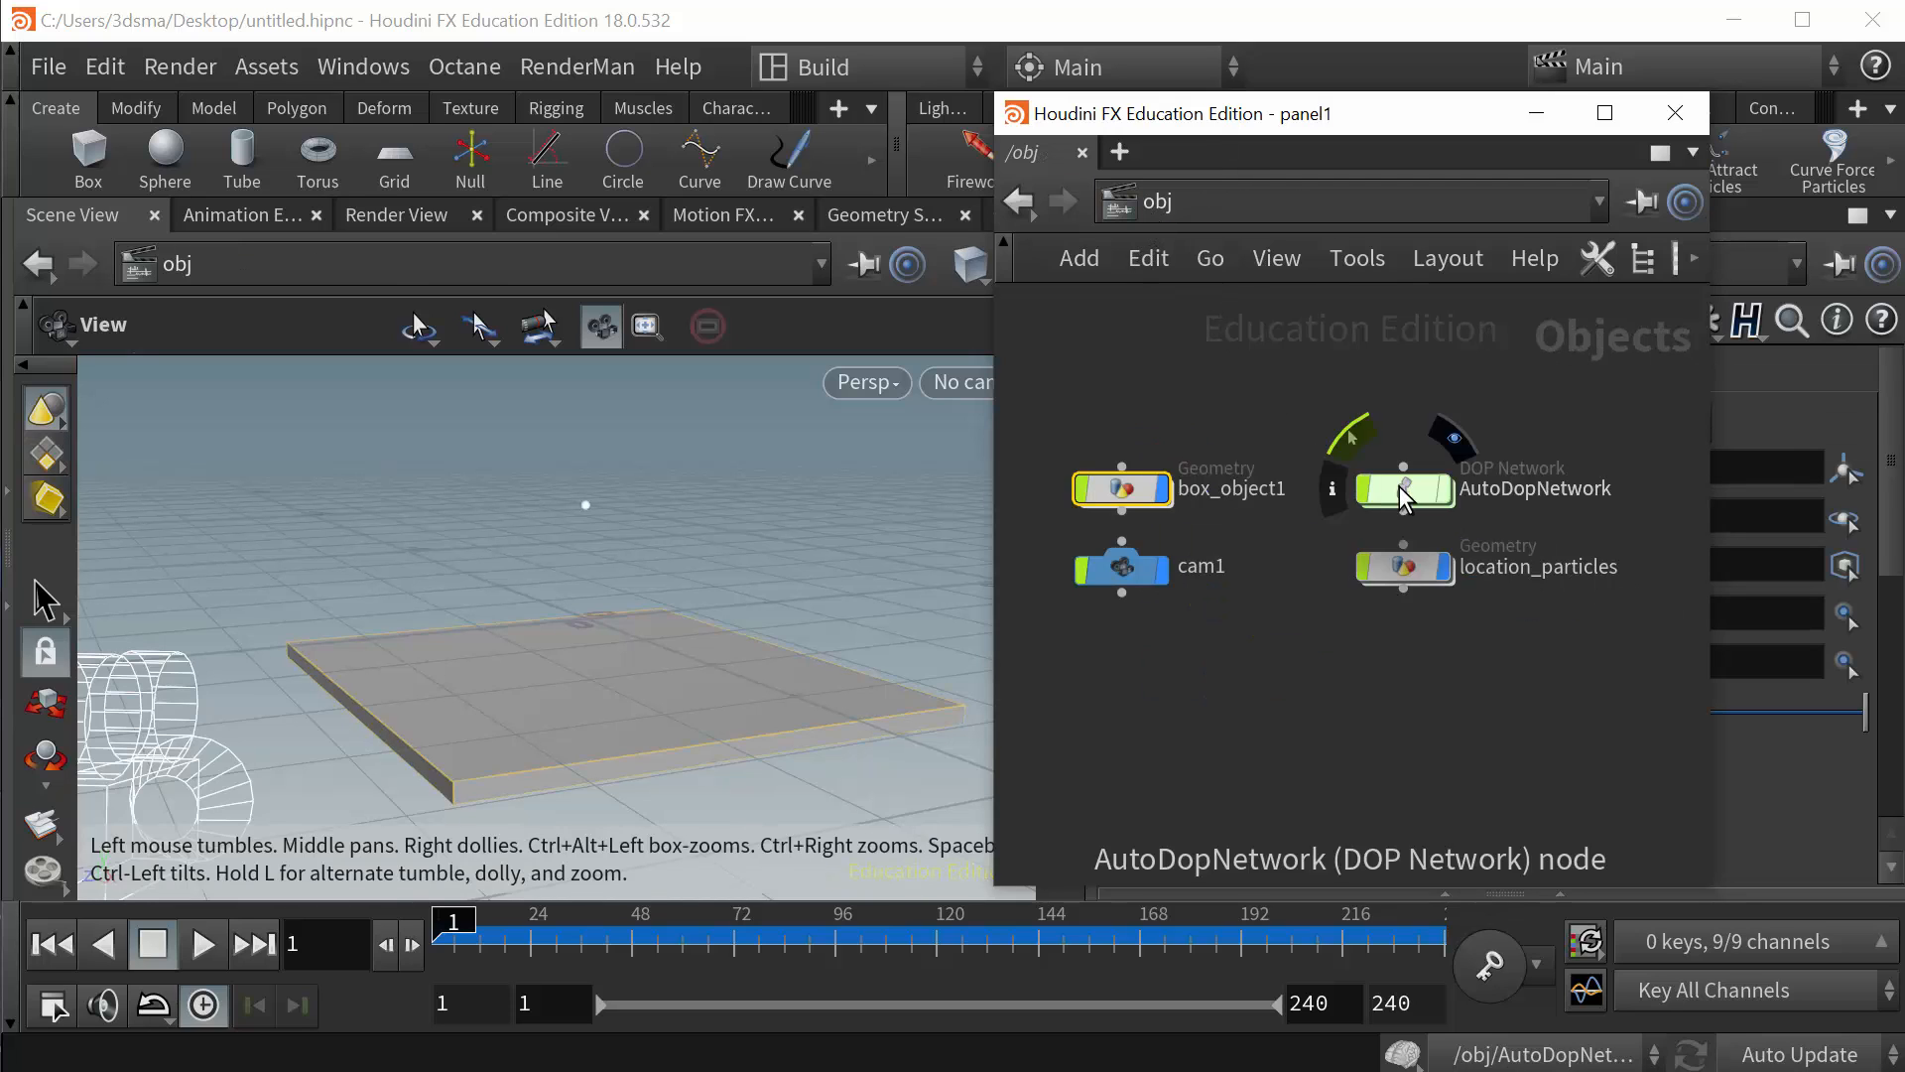
double_click(1403, 488)
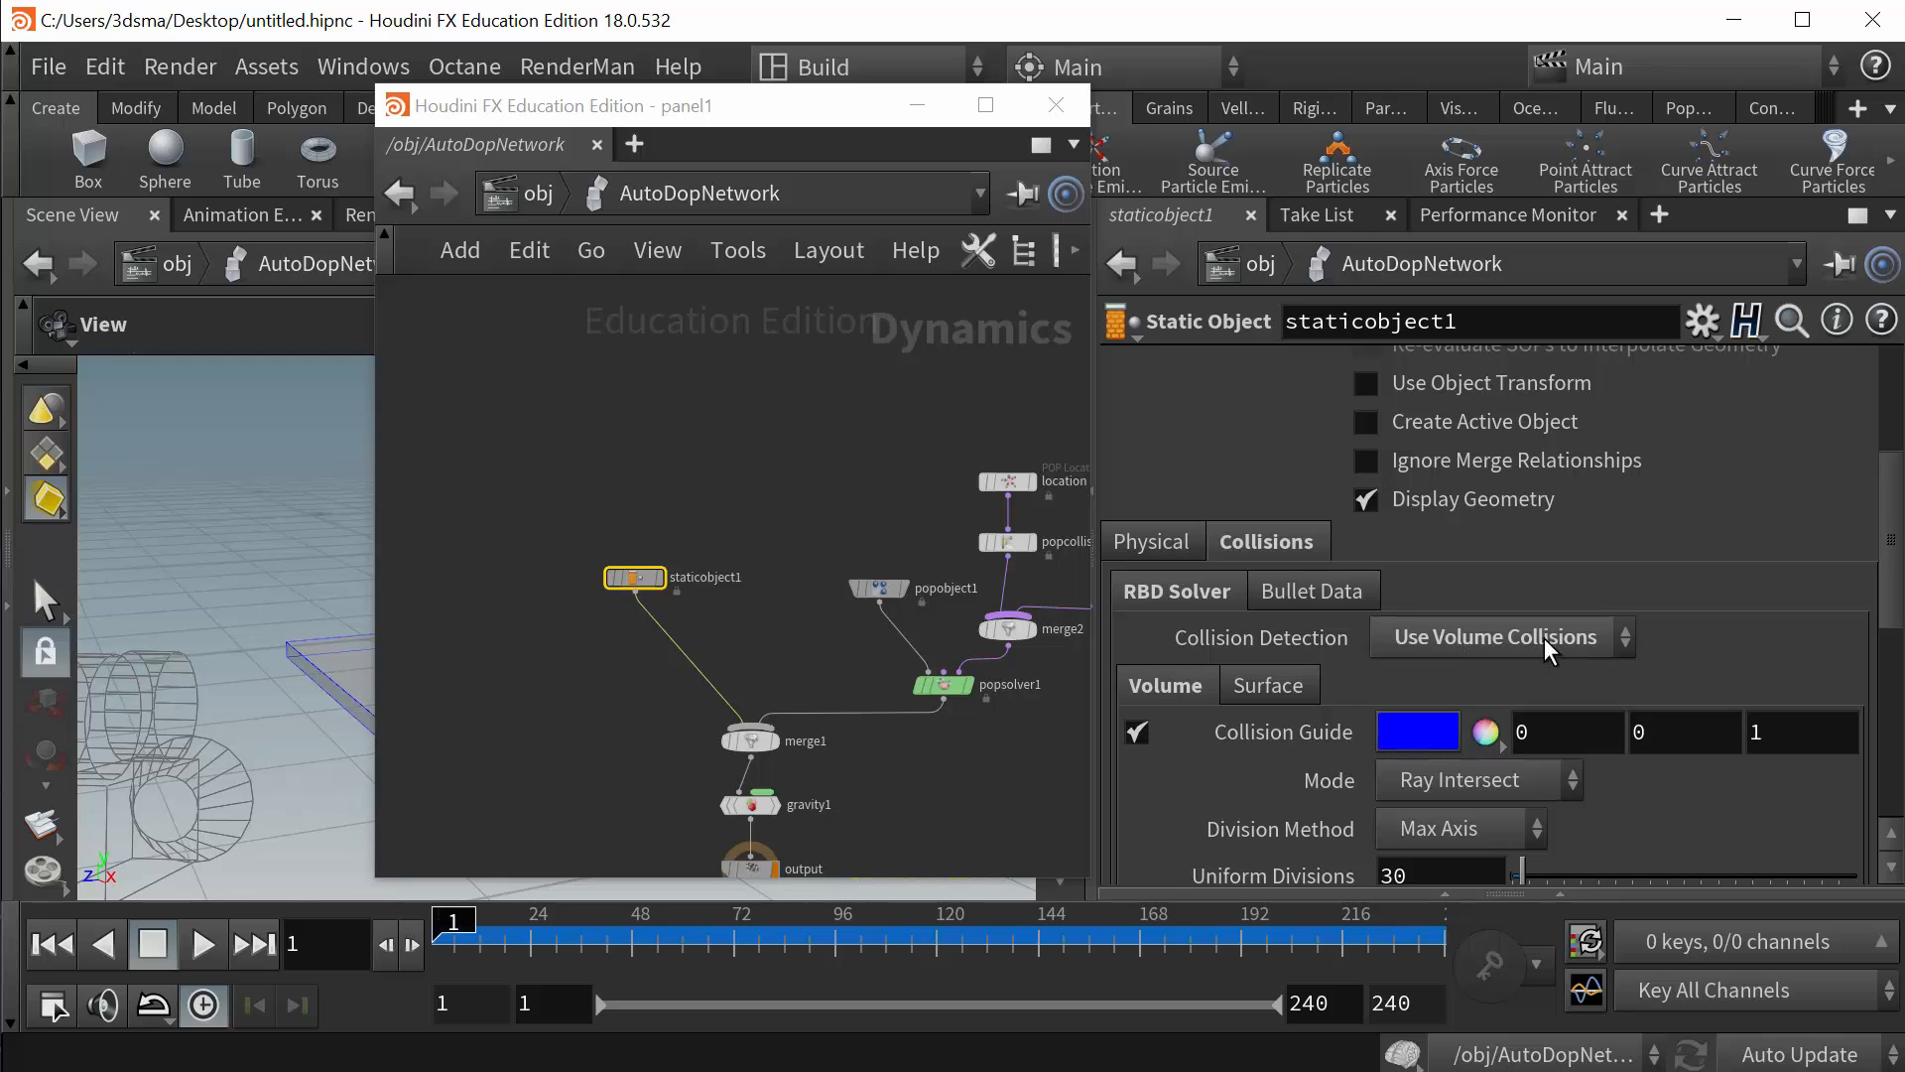
scroll(down, 3)
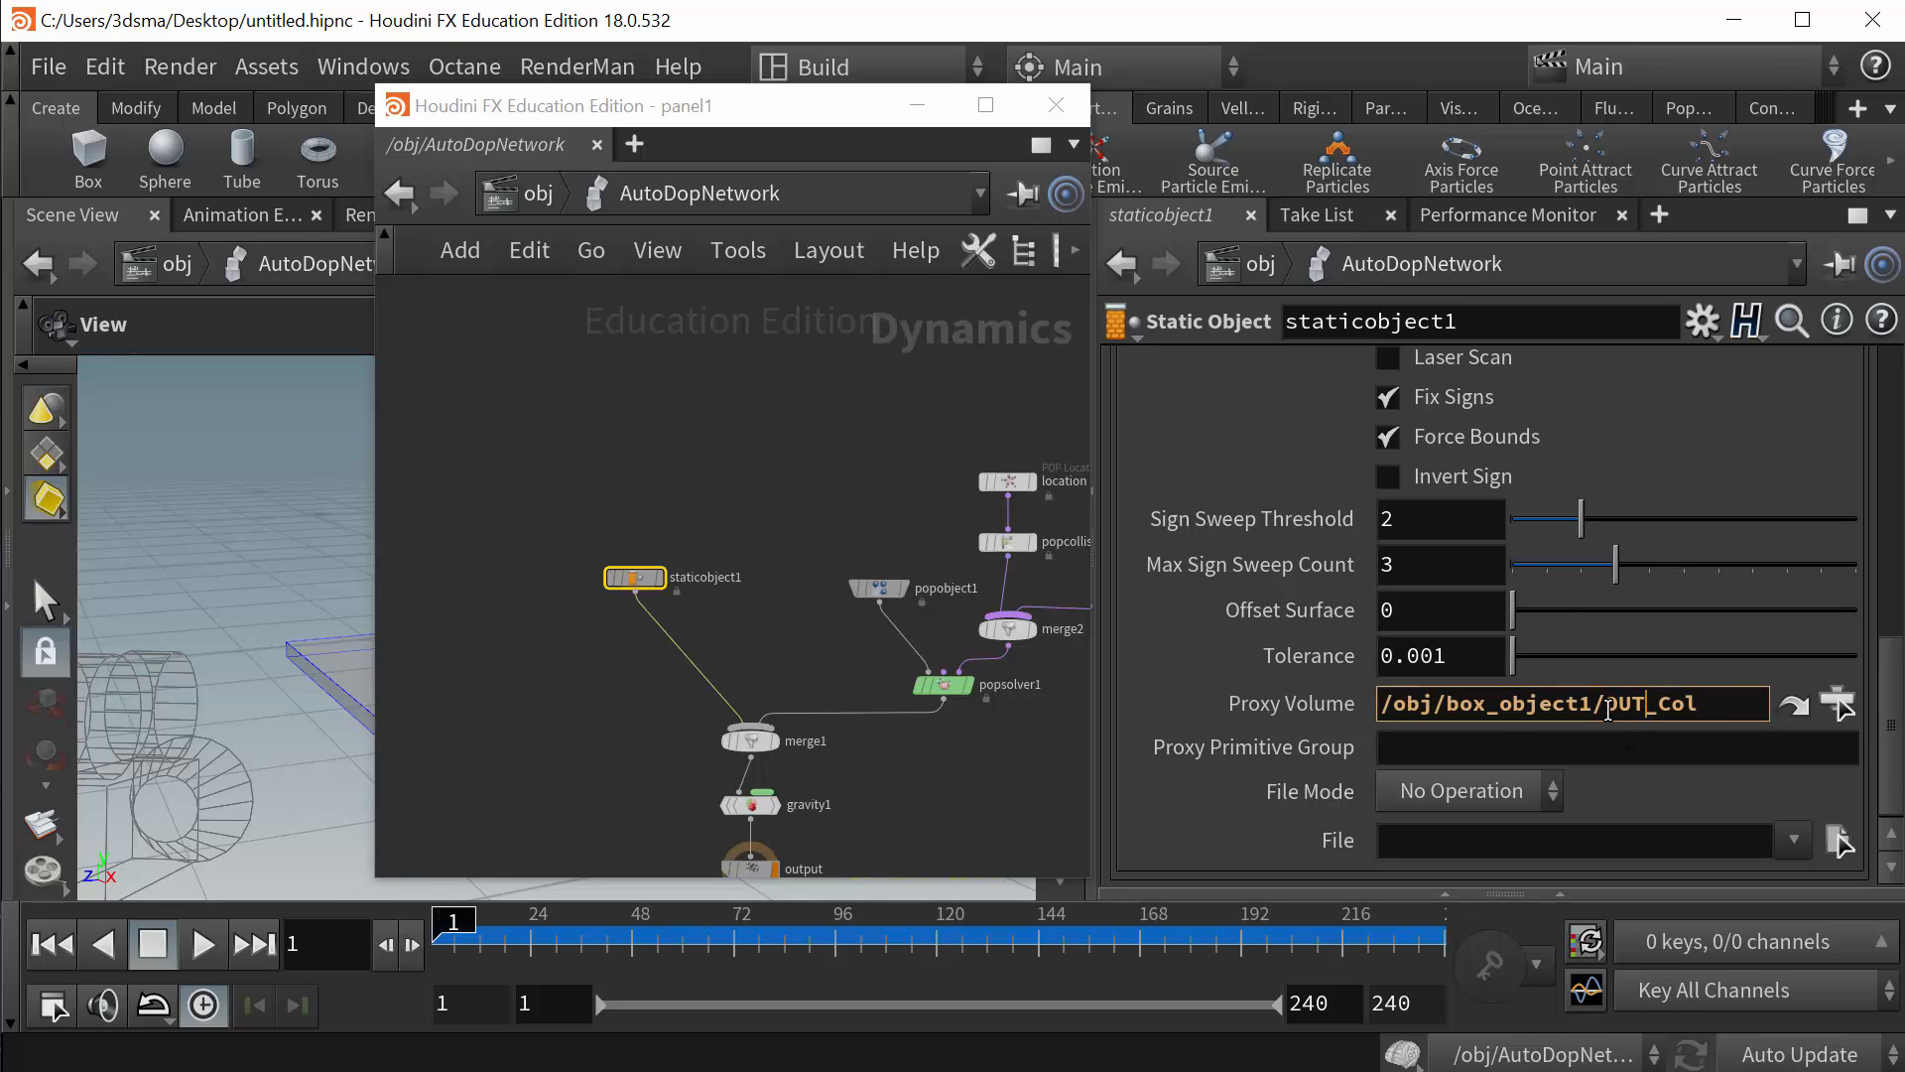
double_click(1677, 703)
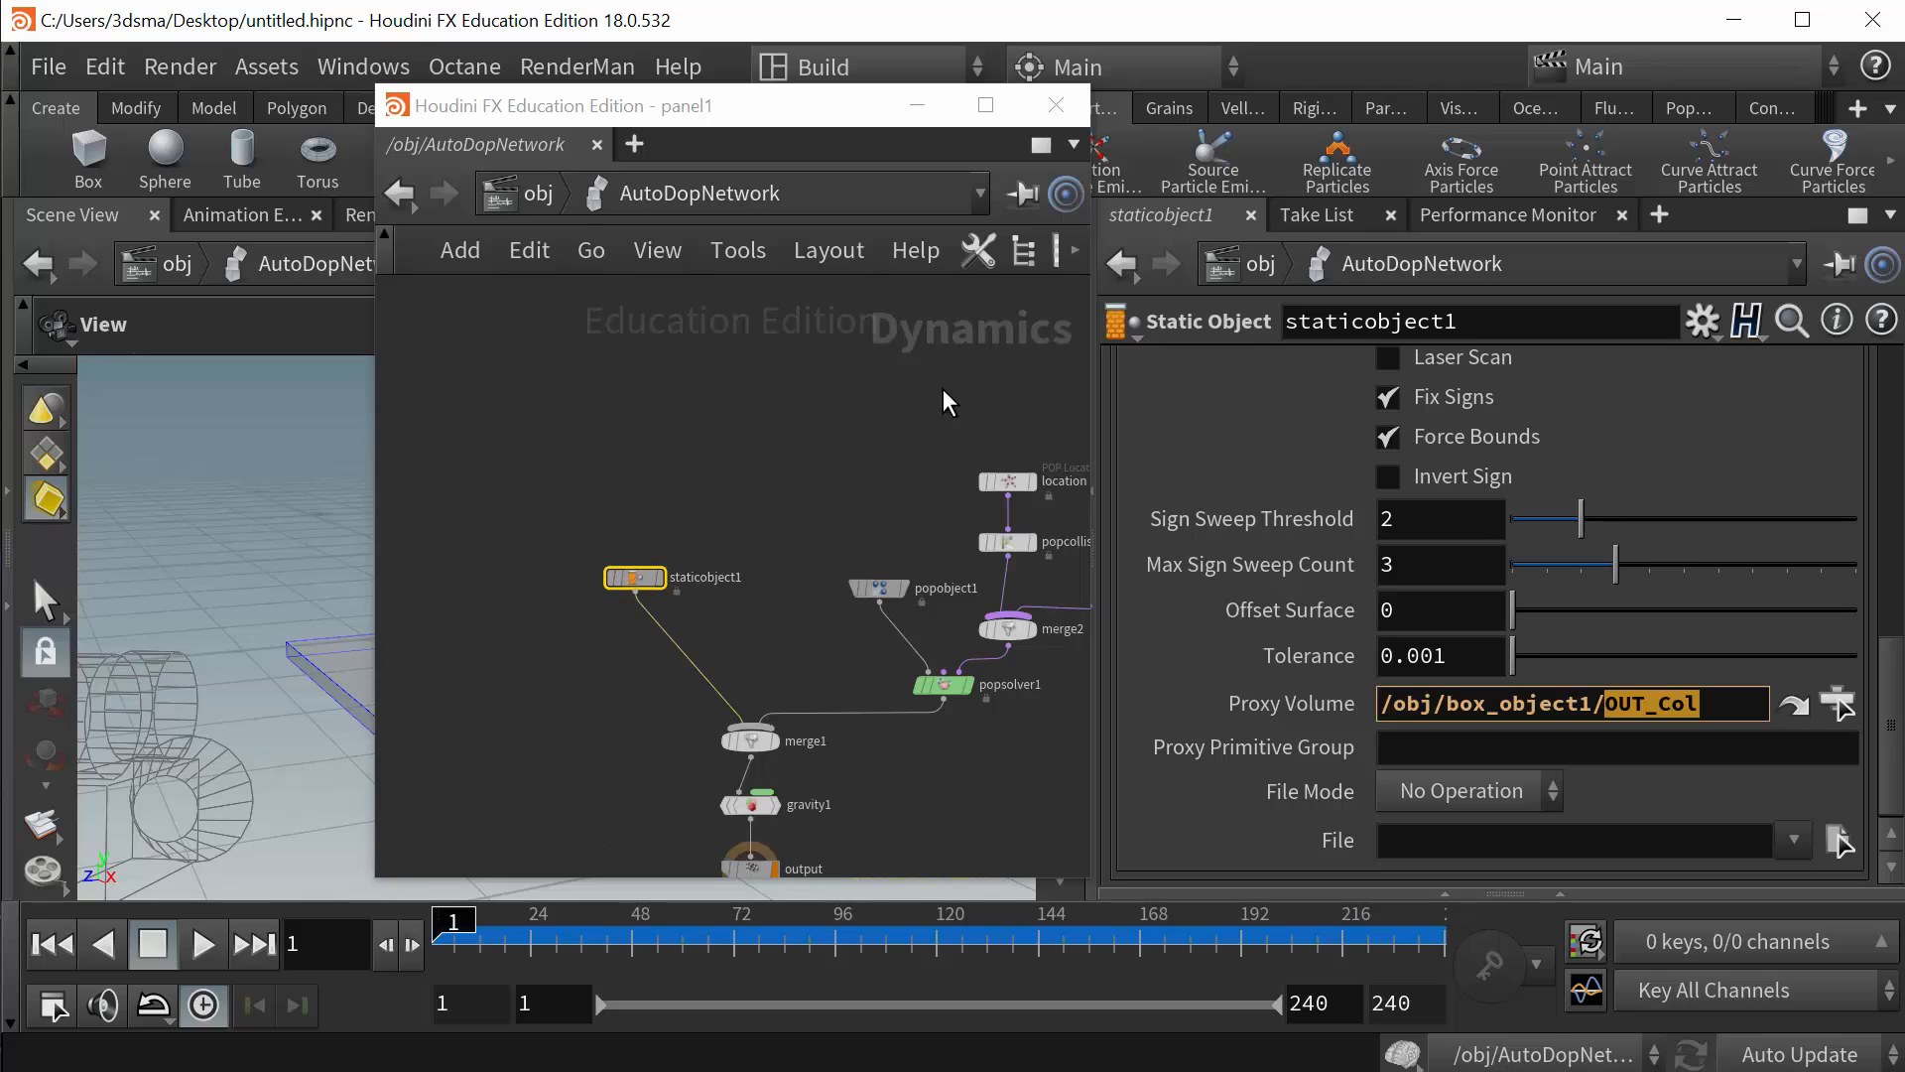
mouse_move(709, 118)
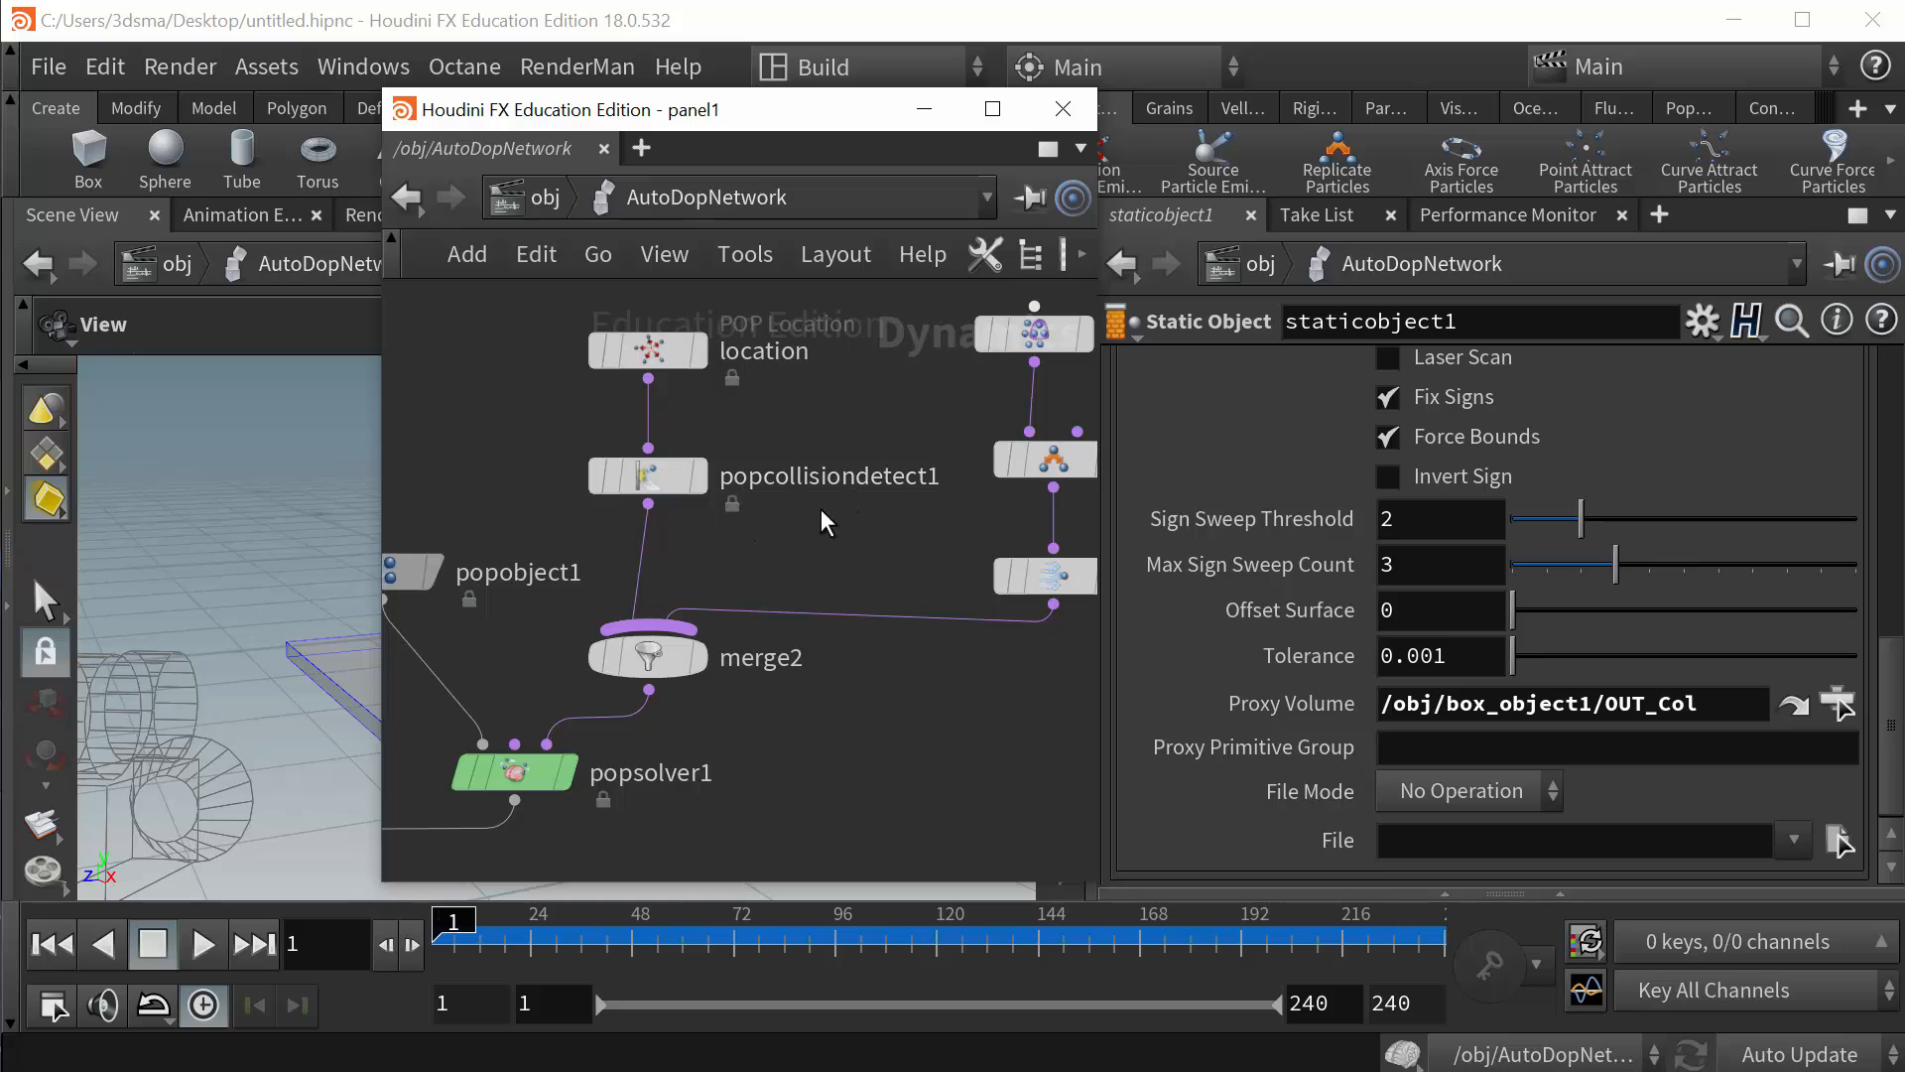
key(tab)
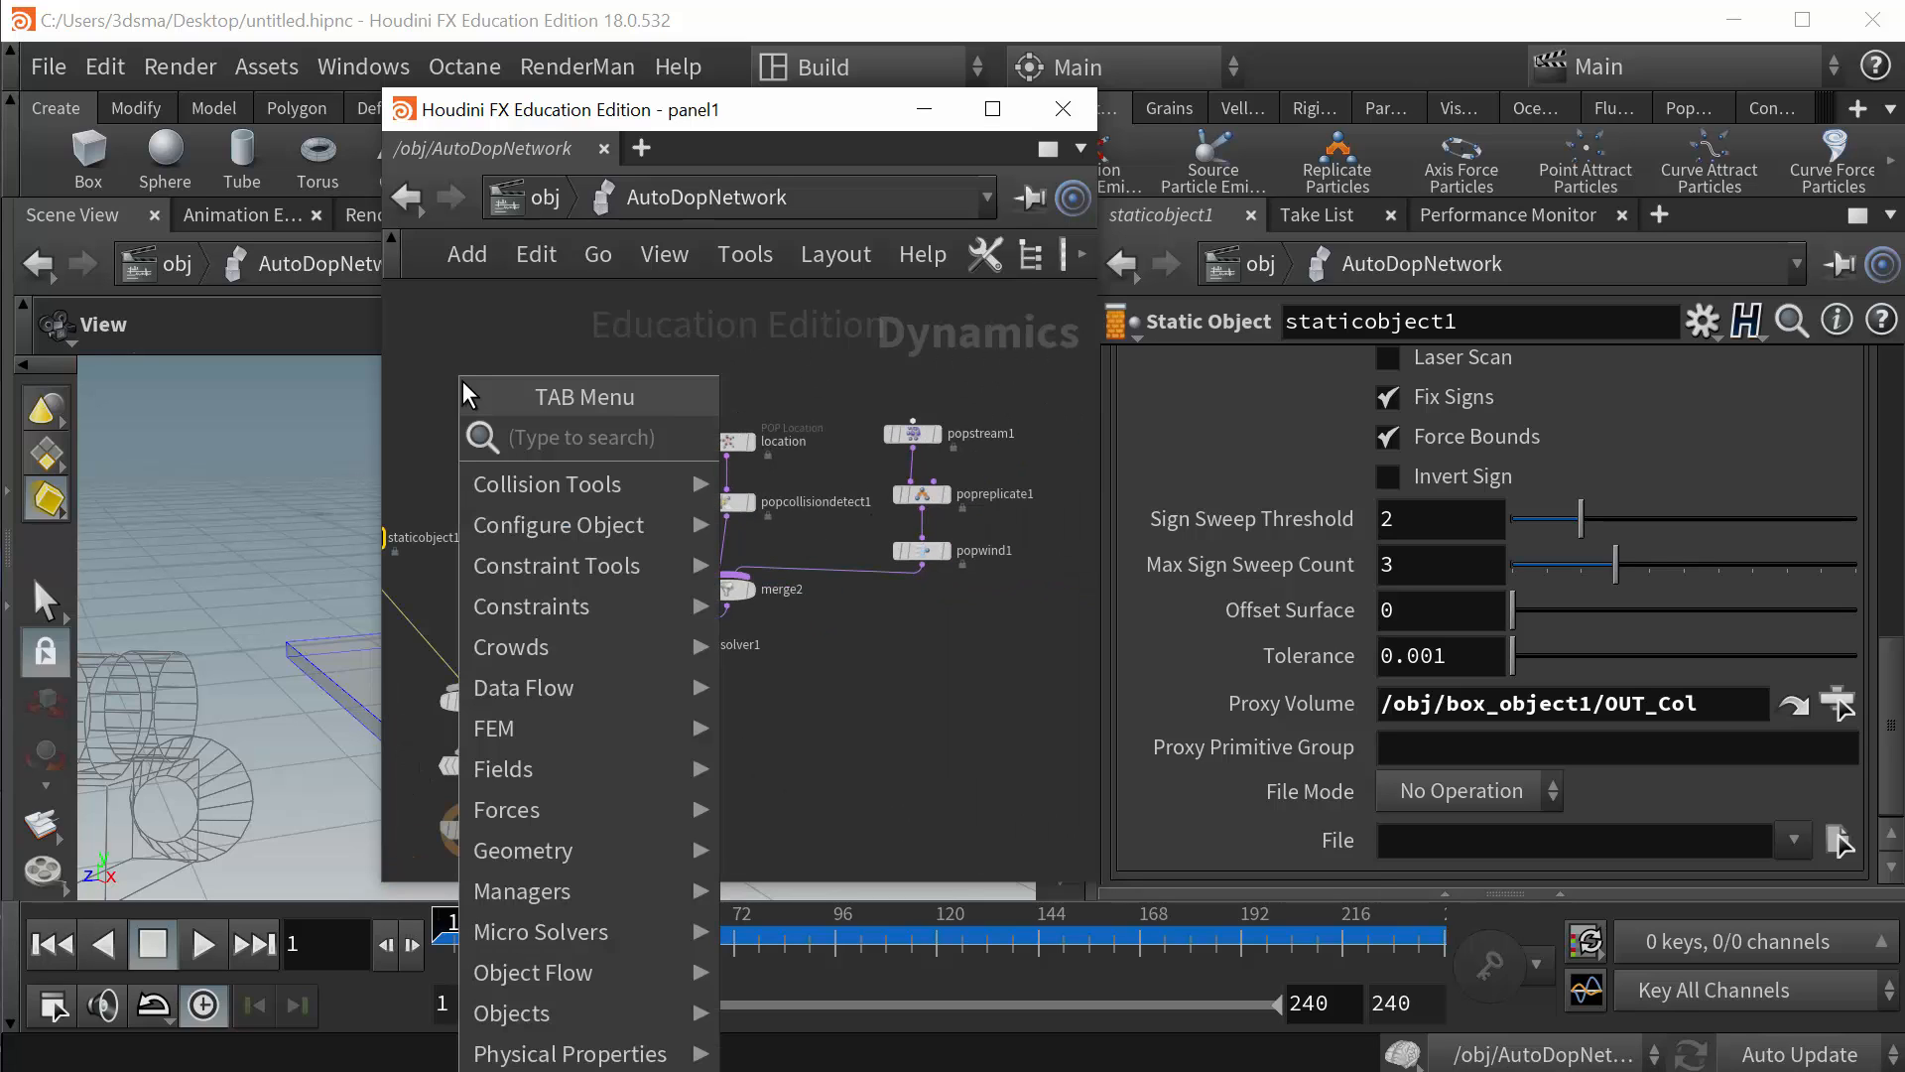
mouse_move(460, 304)
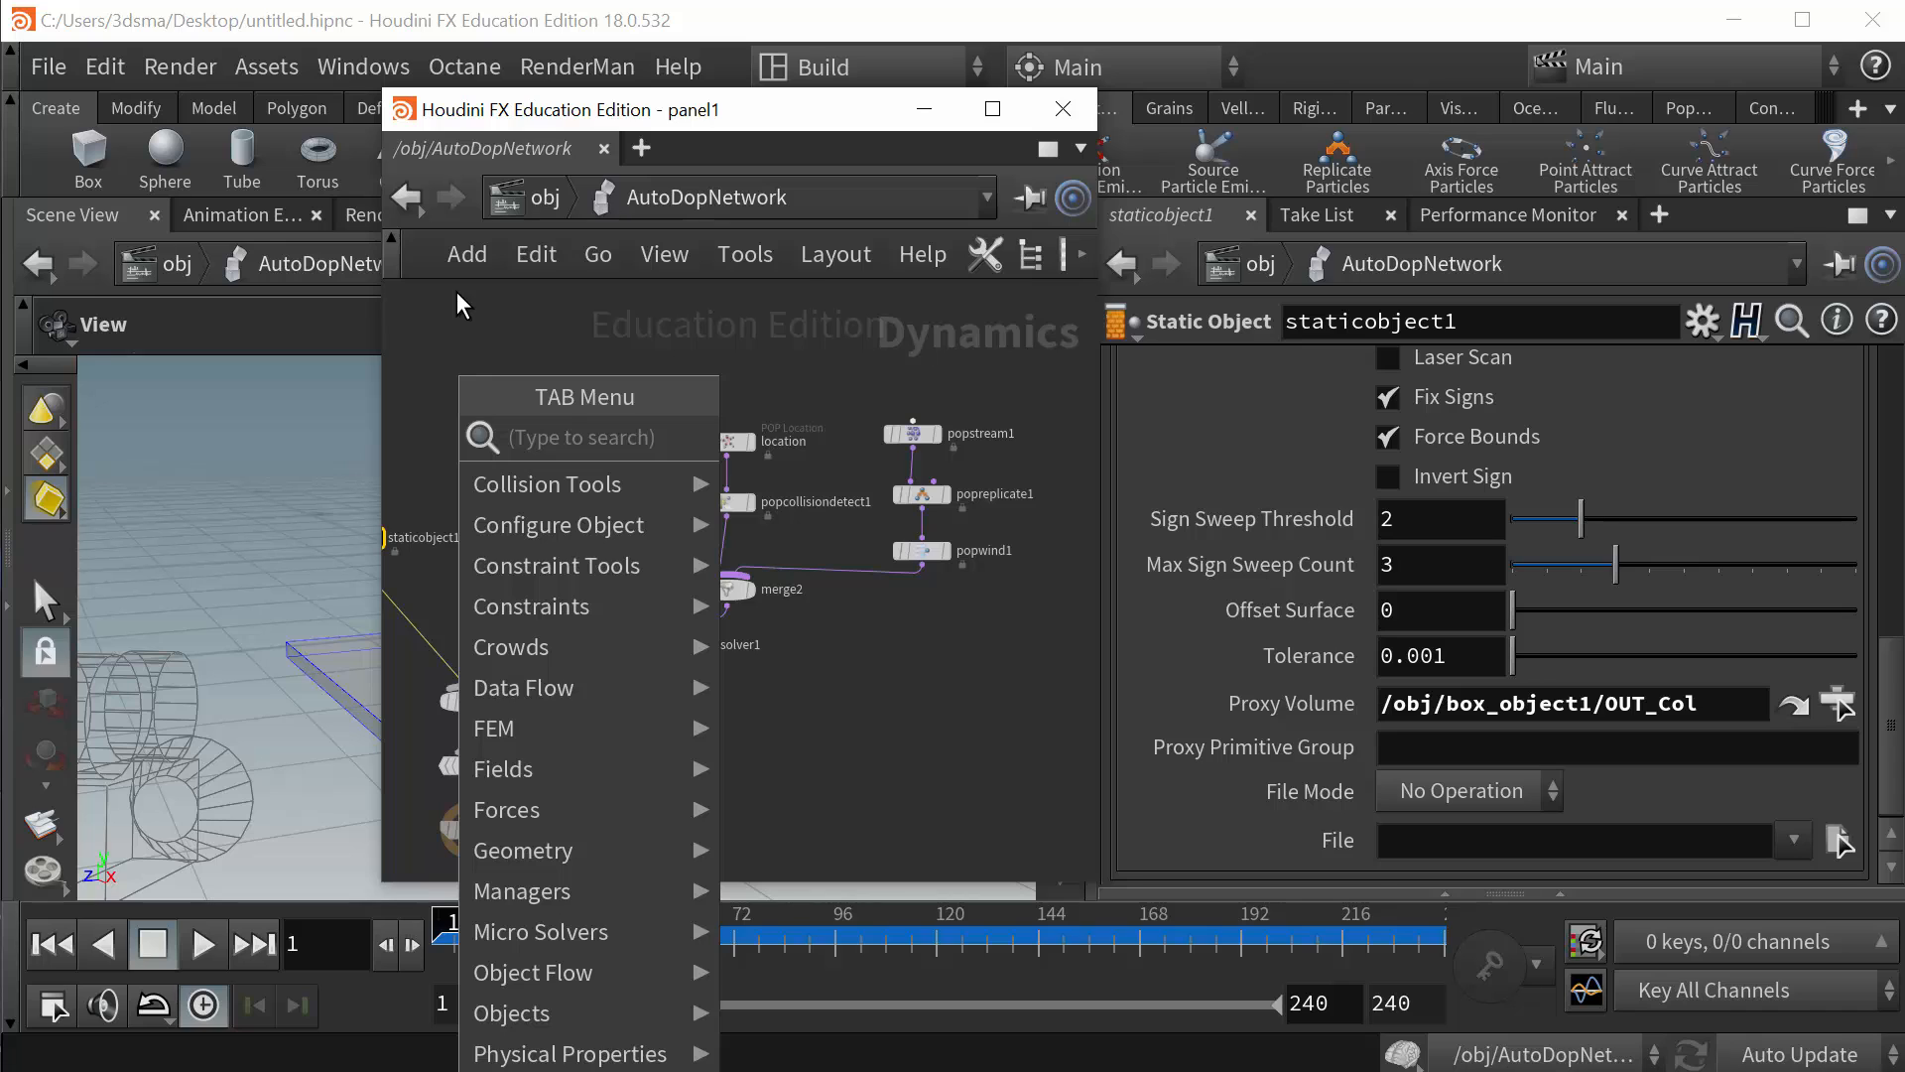
mouse_move(538, 1012)
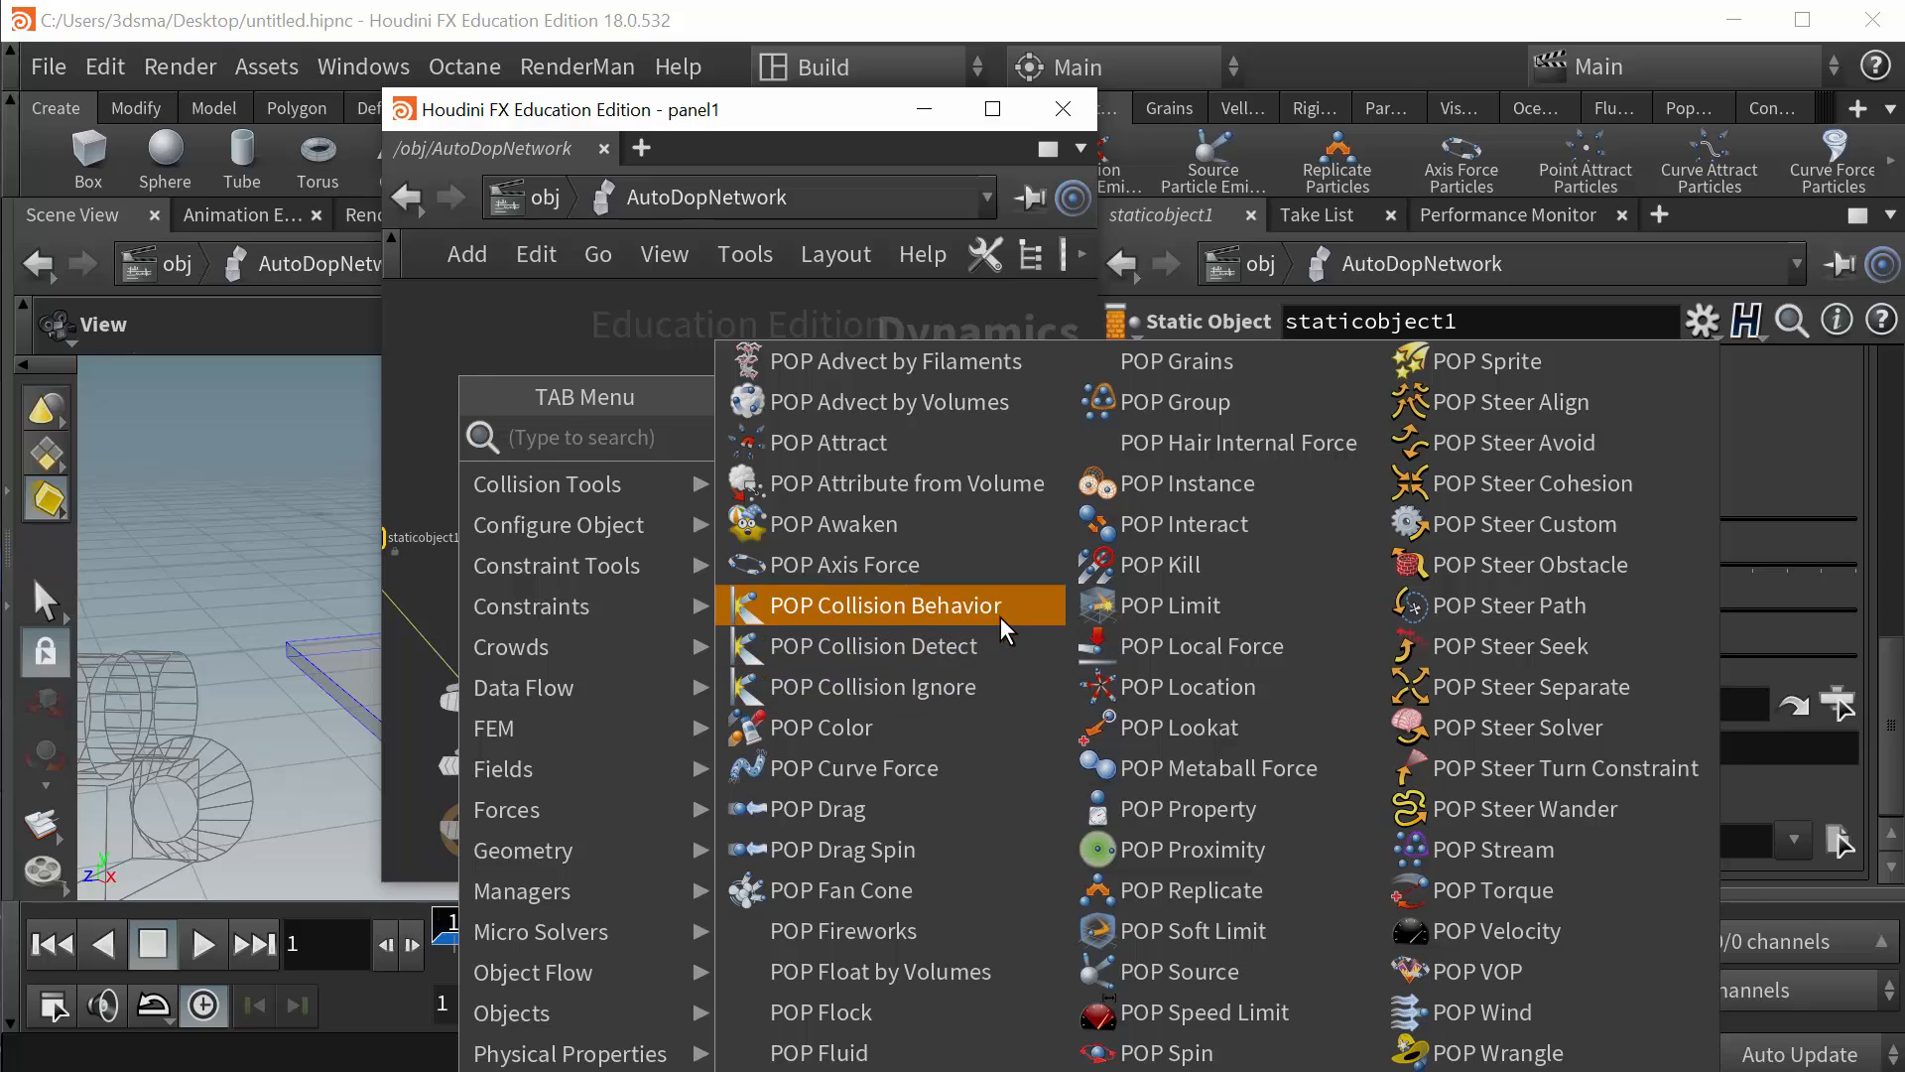
click(874, 645)
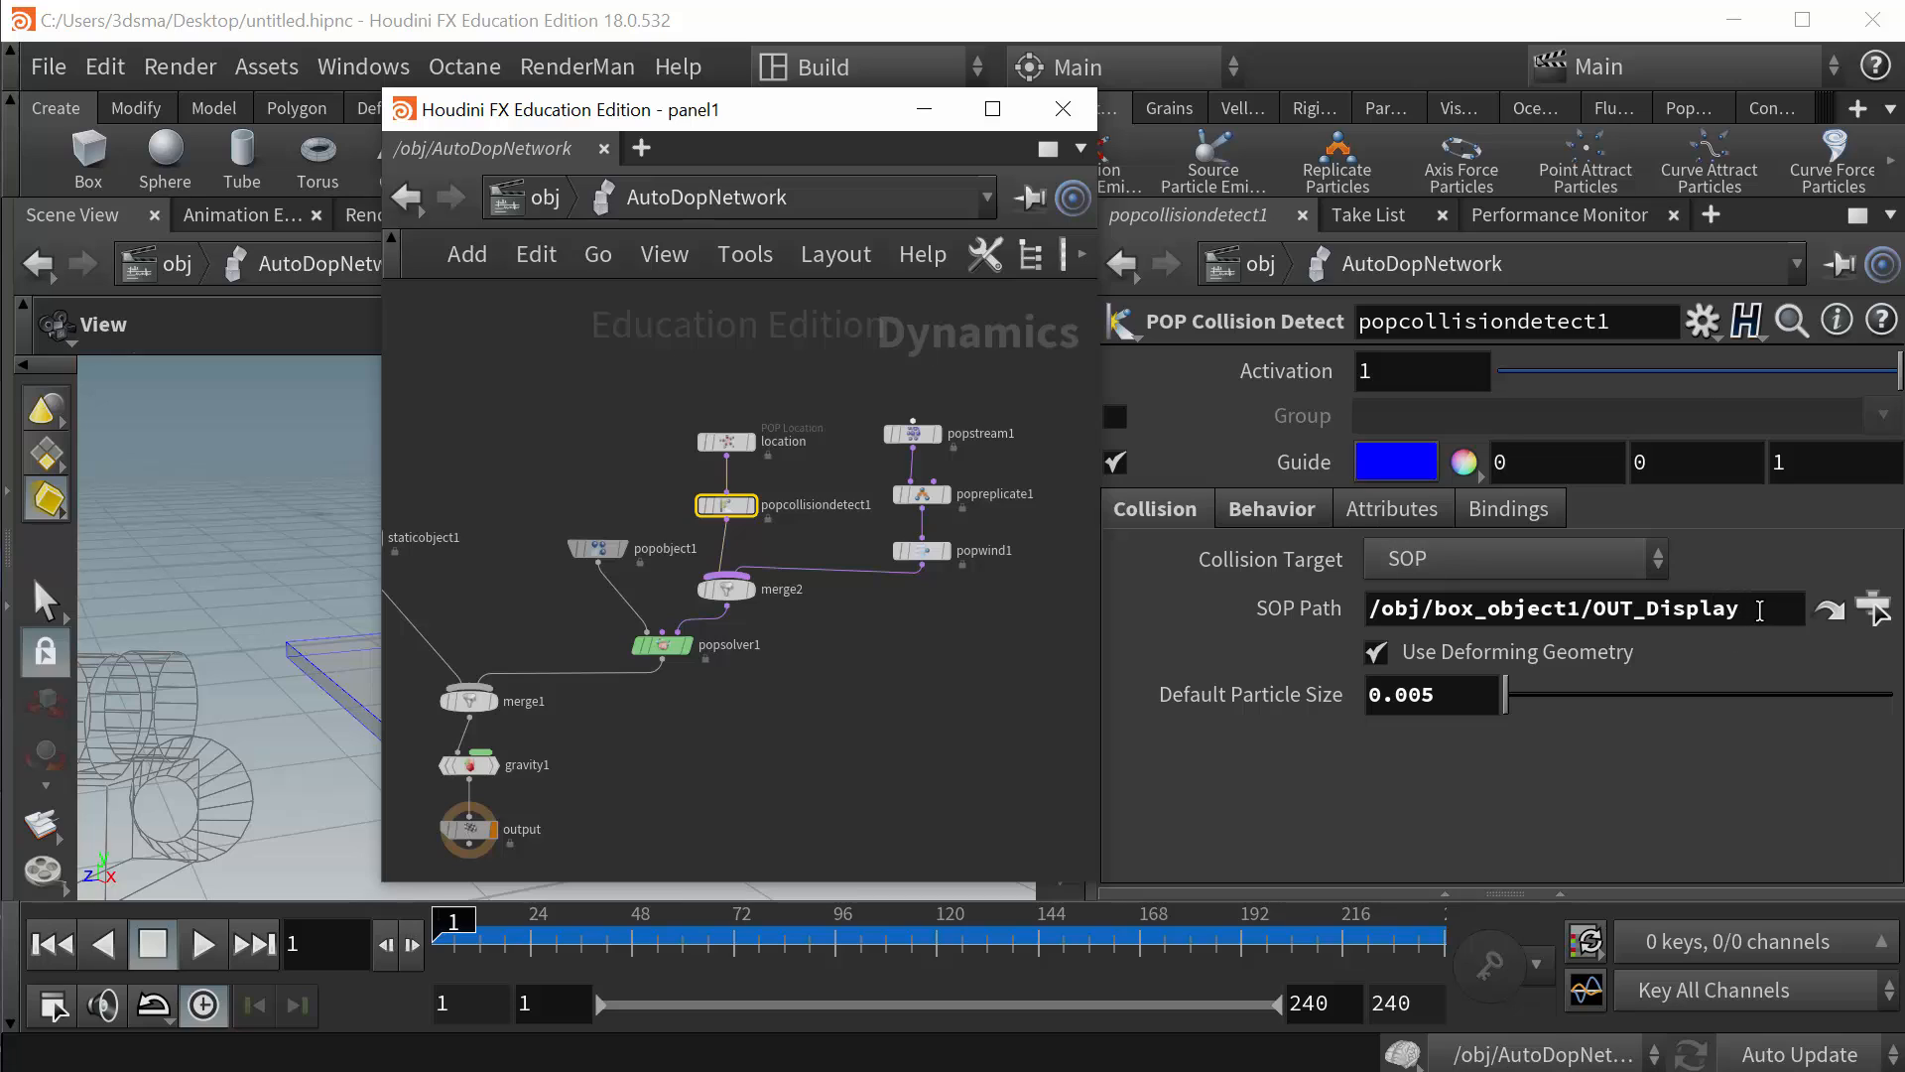
- Select popcollisiondetect1's whole SOP Path, /obj/box_object1/OUT_Display
triple_click(1568, 608)
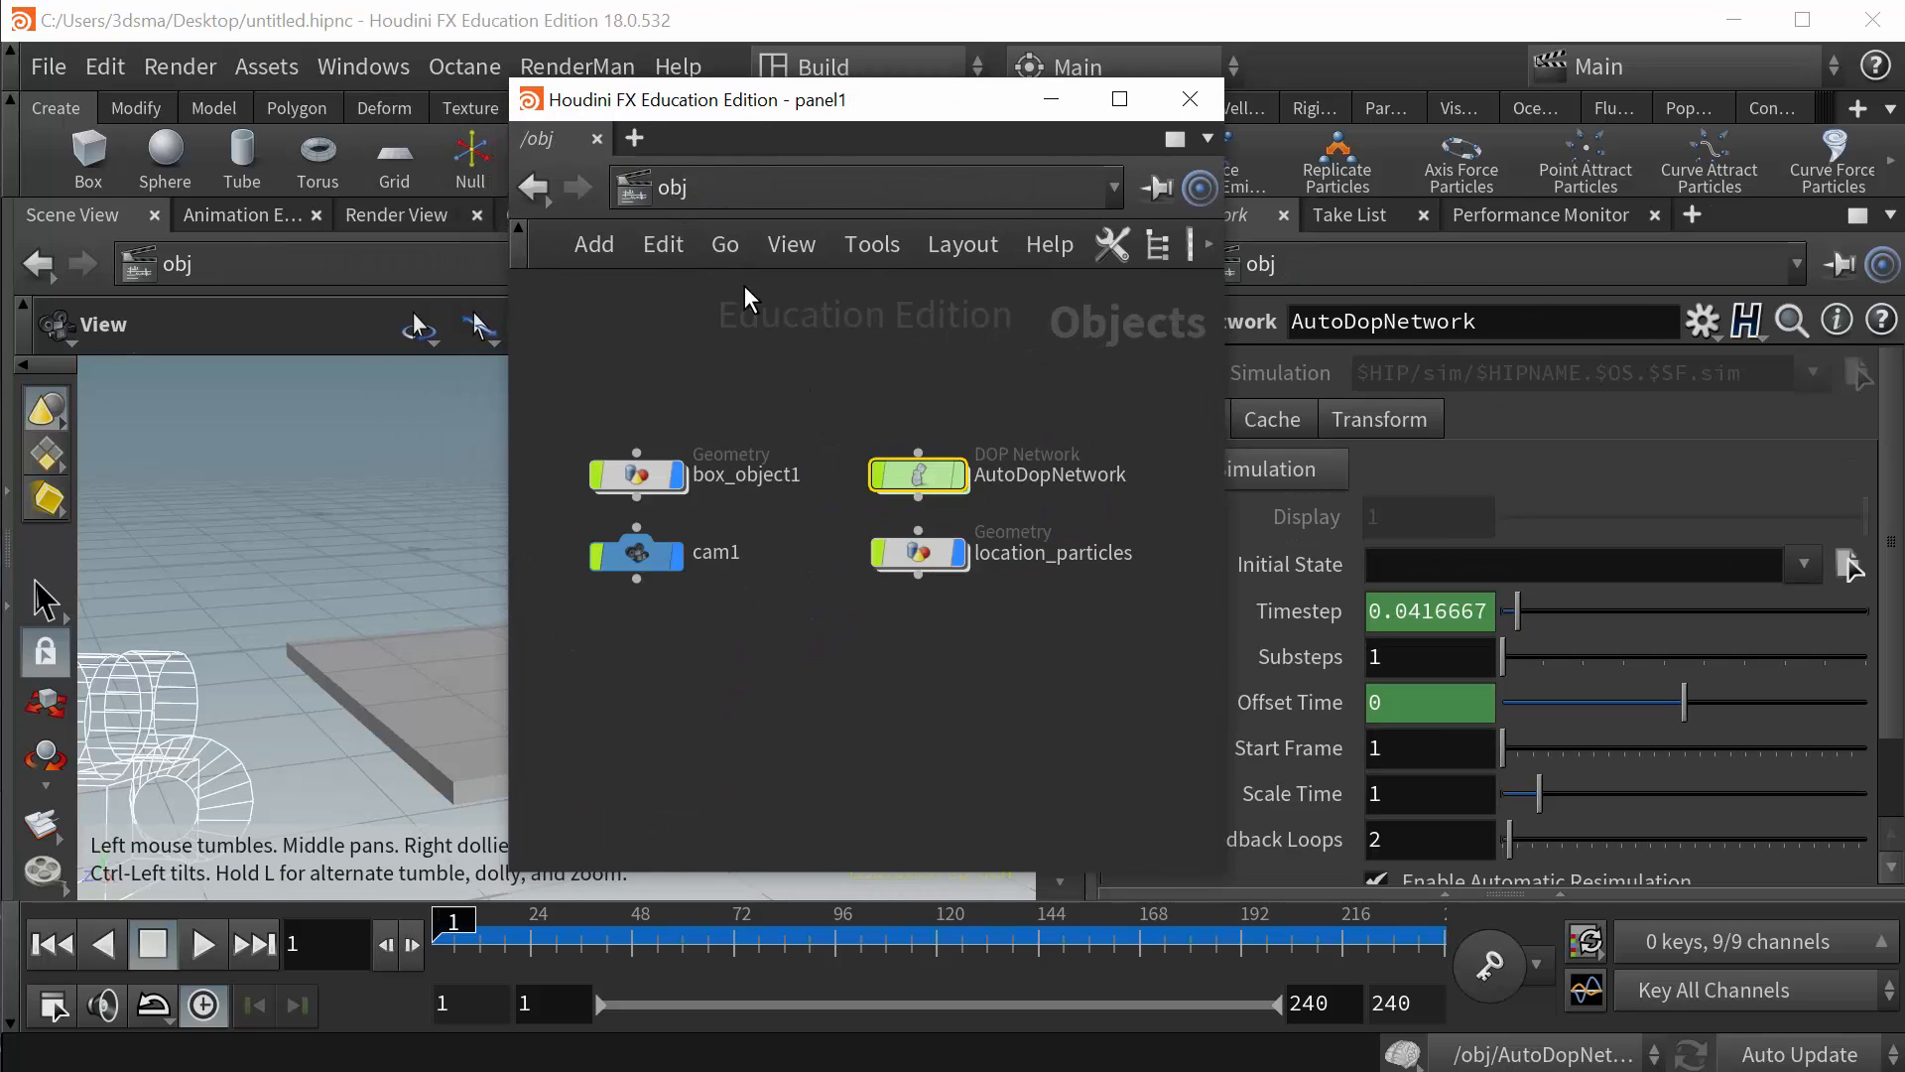
- Inside box_object1, inspect vdbfrompolygons1's parameters: voxel size 0.01, surface distance VDB
double_click(637, 474)
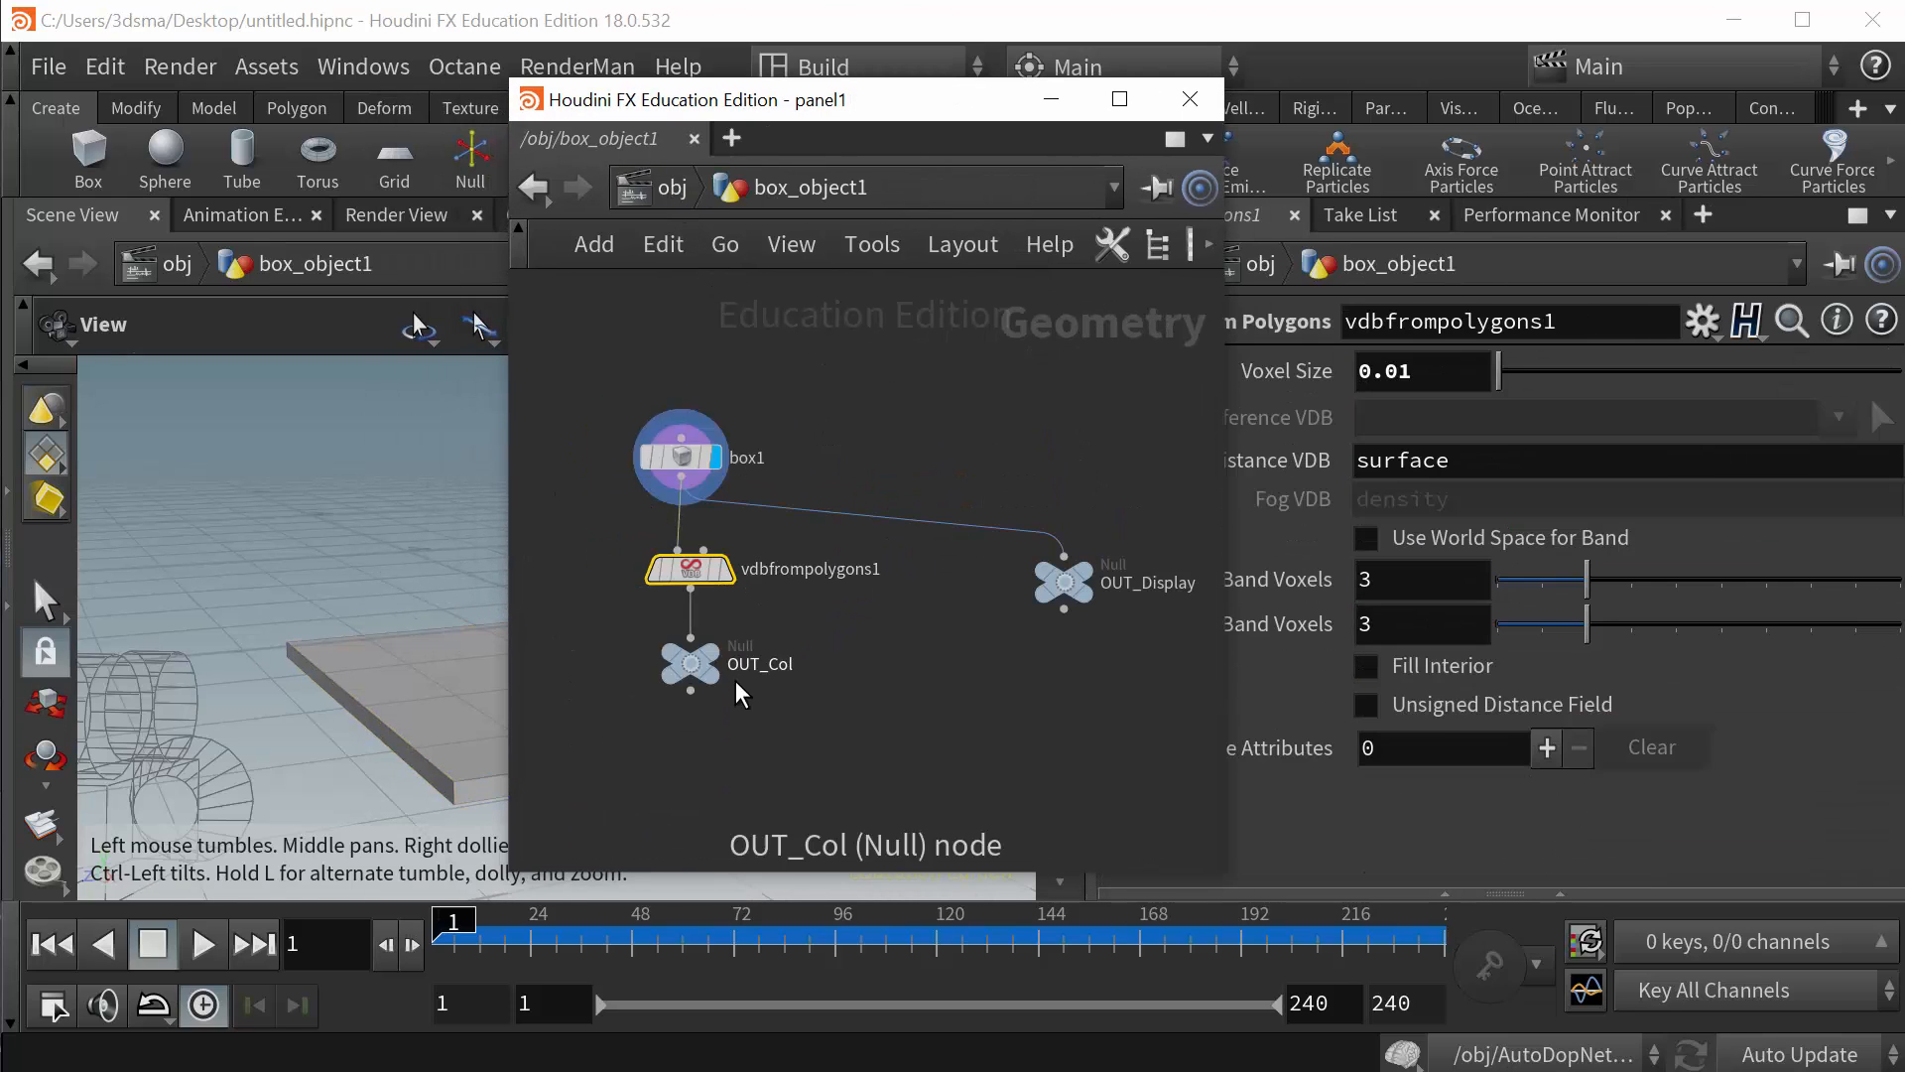
click(688, 664)
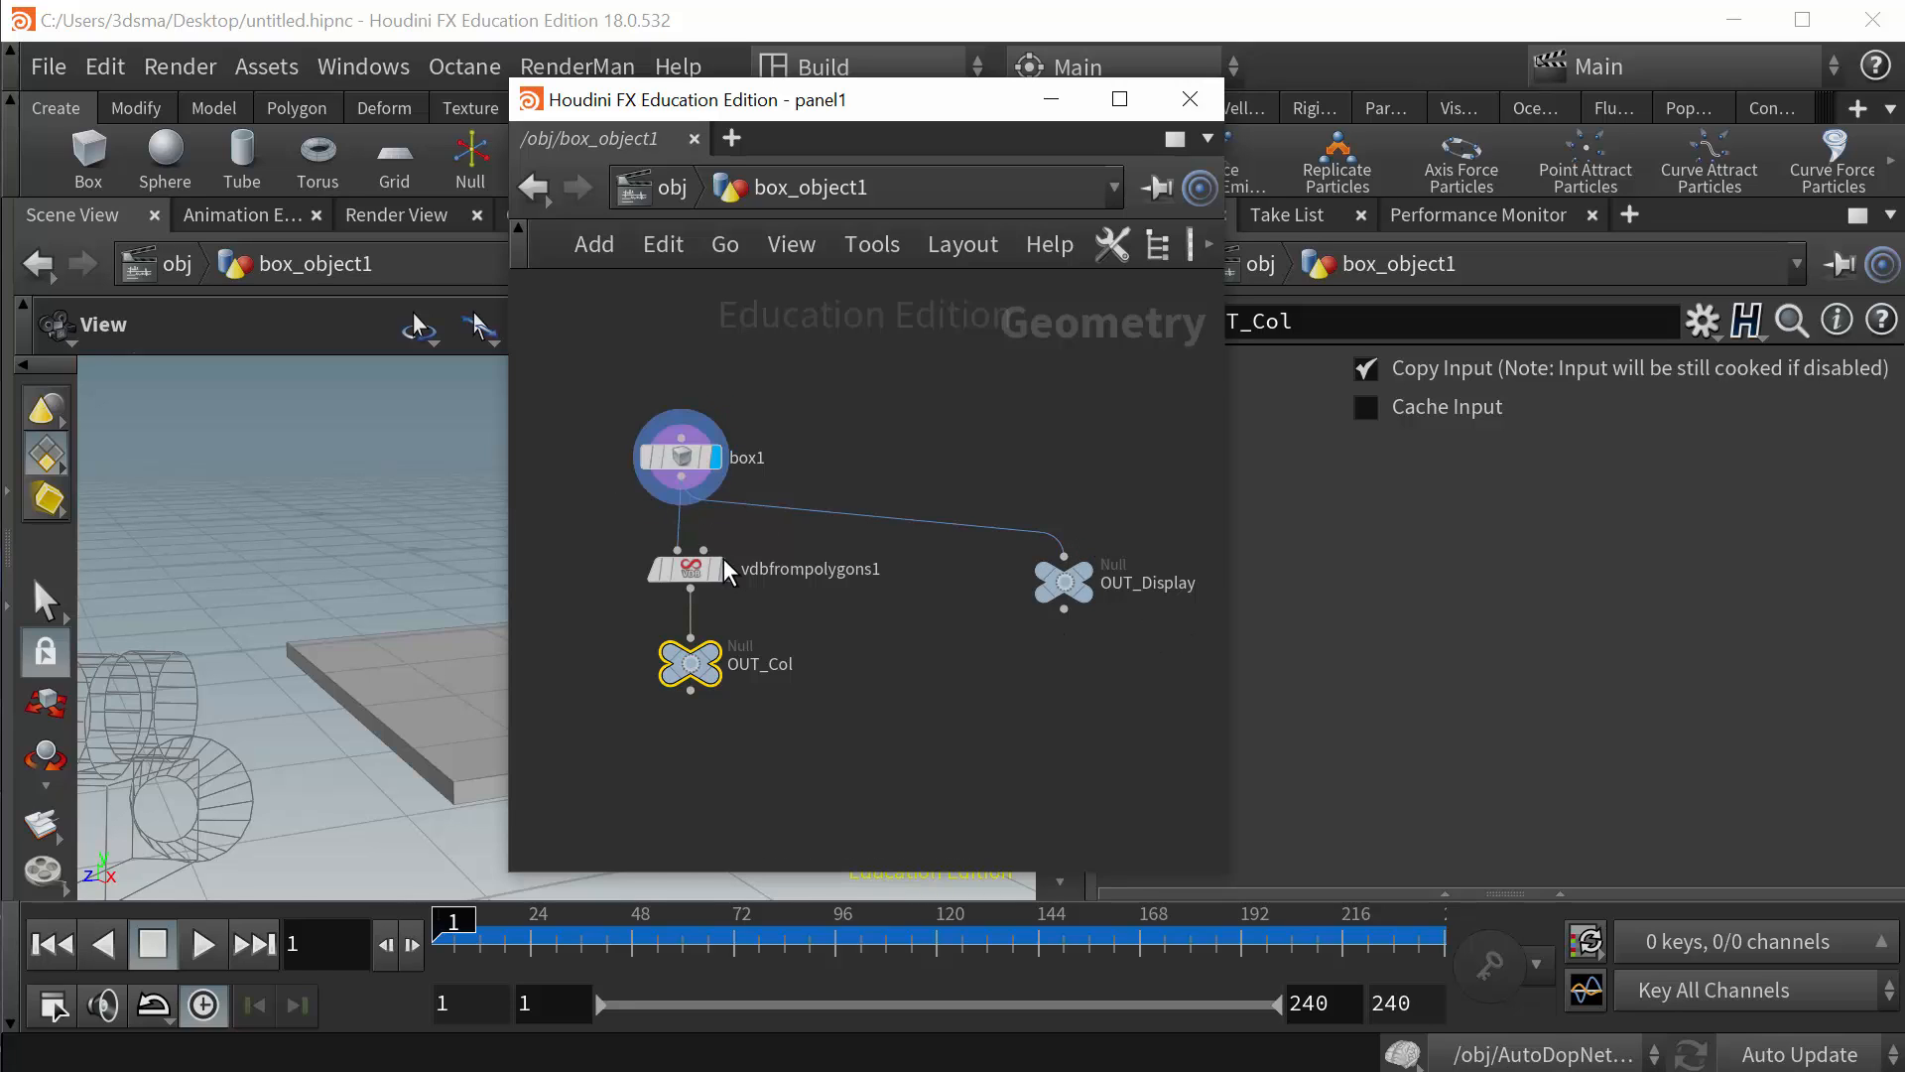
mouse_move(692, 665)
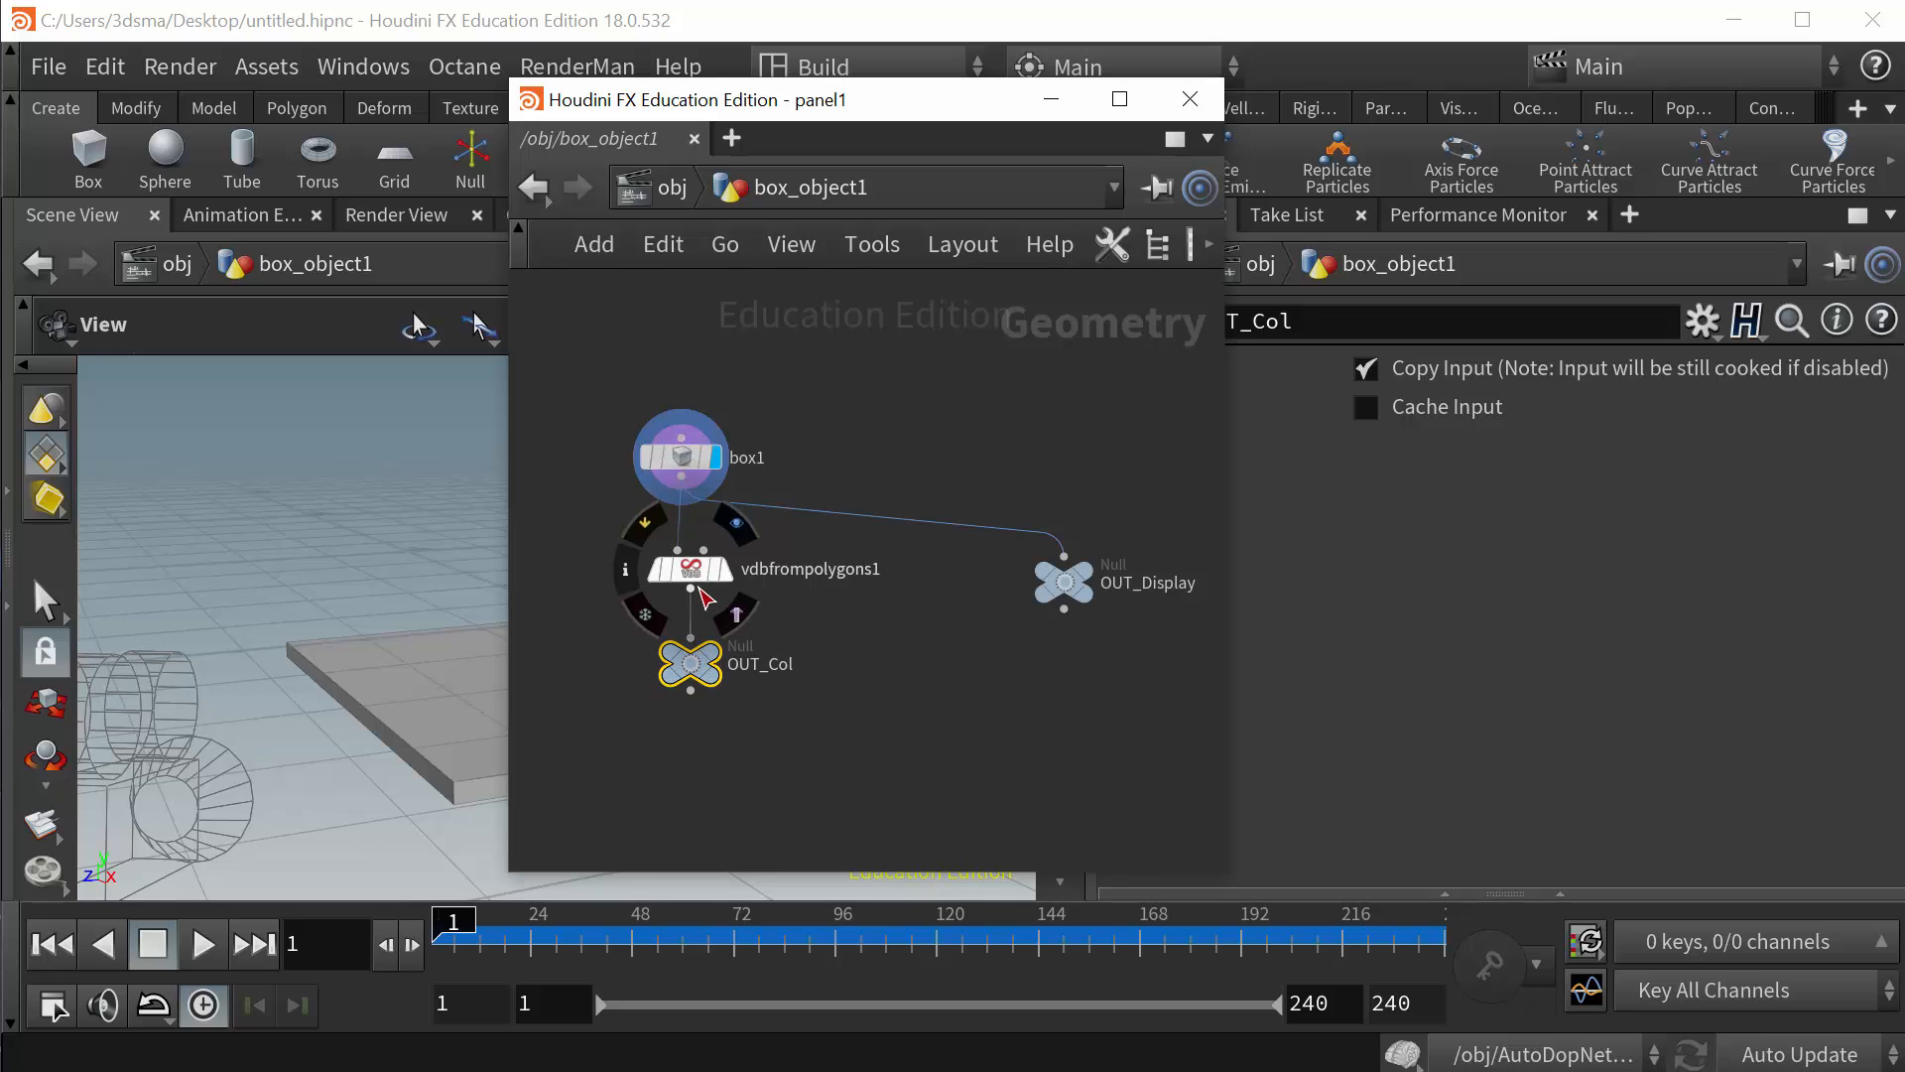
click(801, 629)
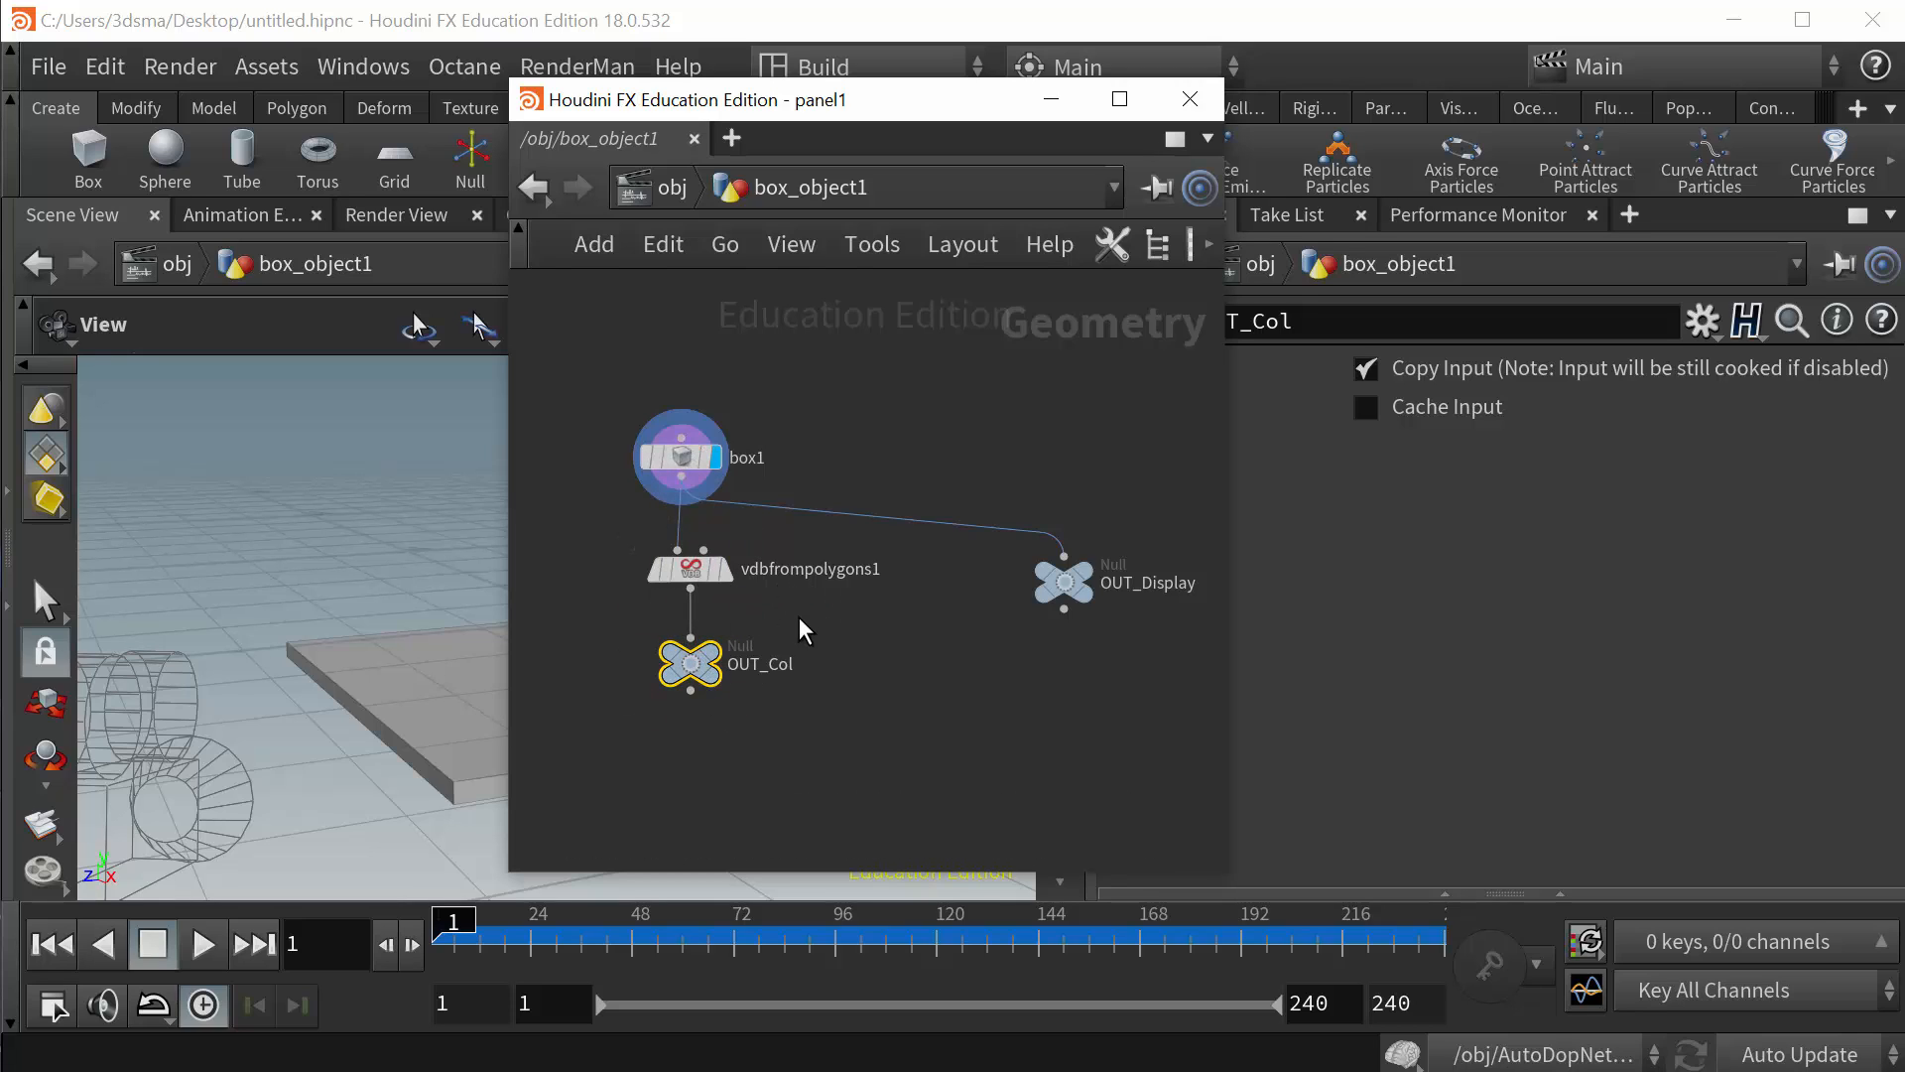
click(689, 569)
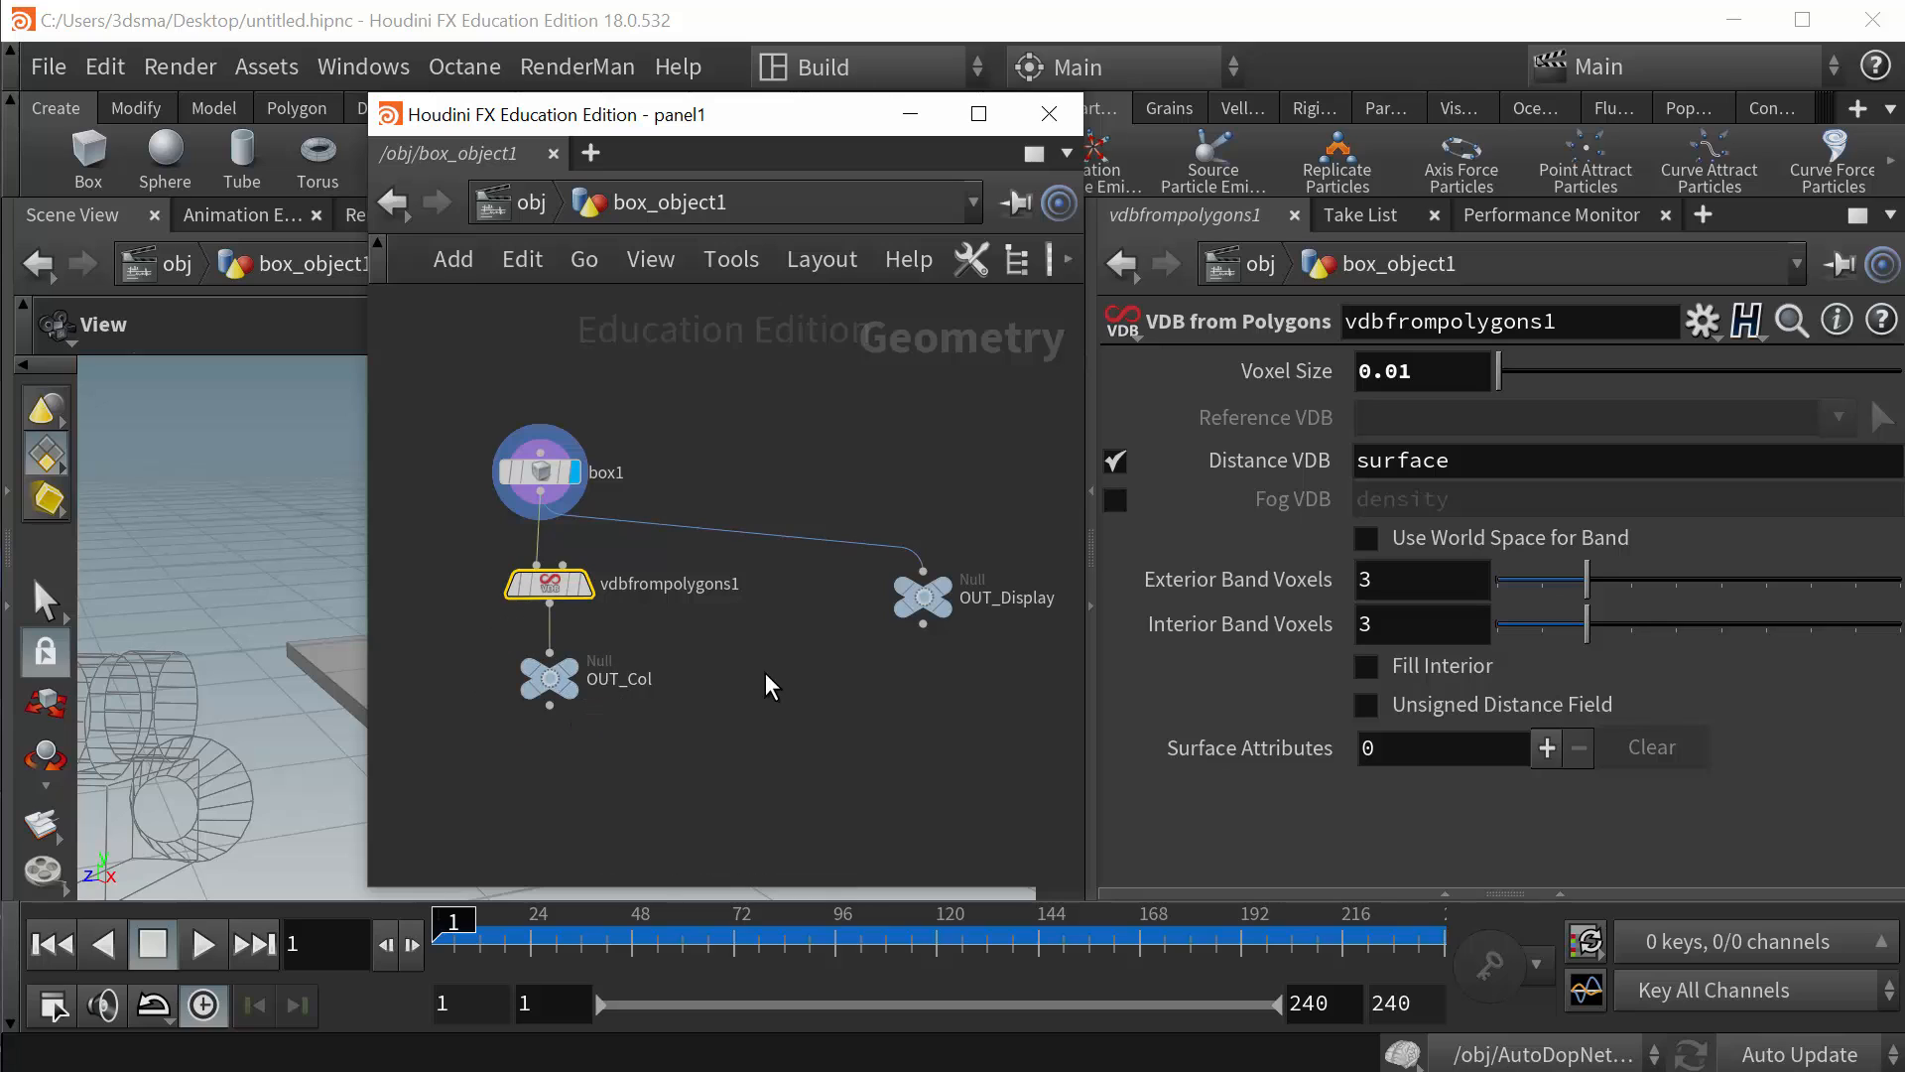
drag(724, 114, 629, 126)
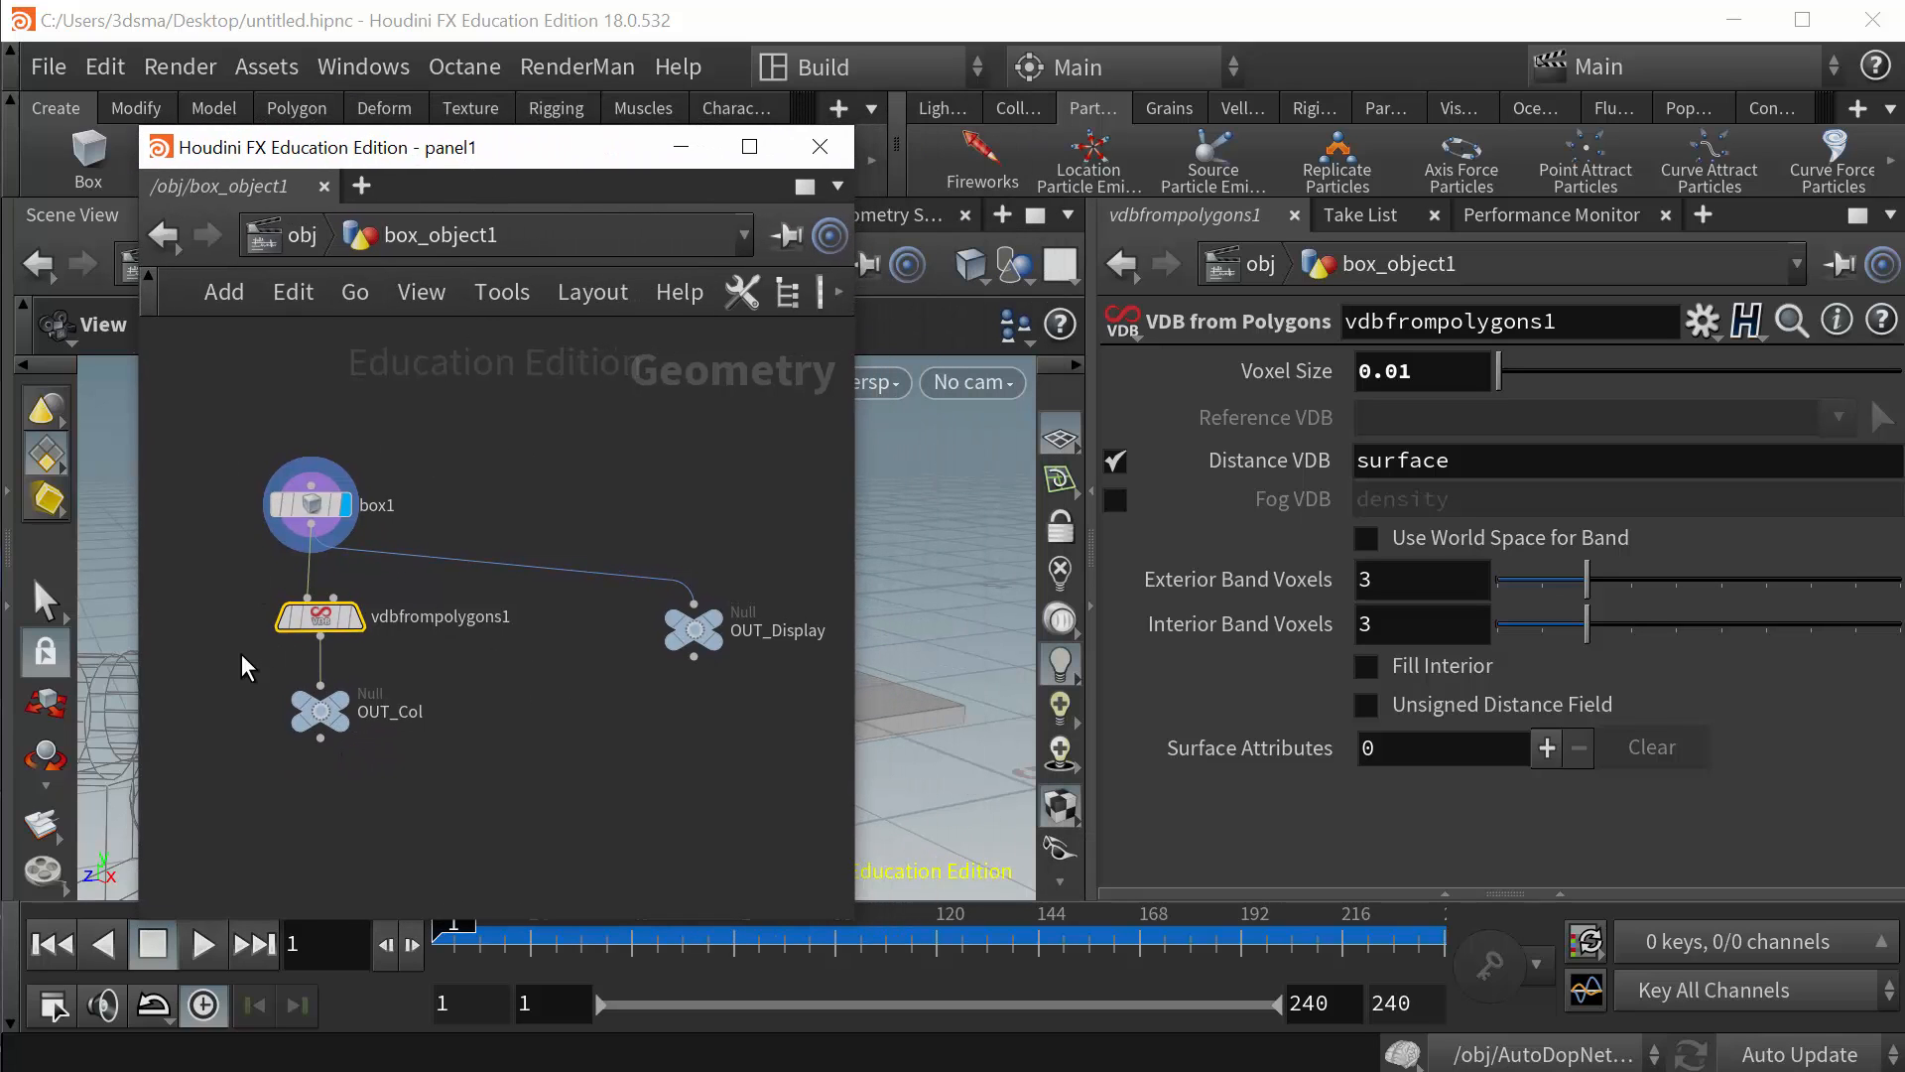
mouse_move(705, 486)
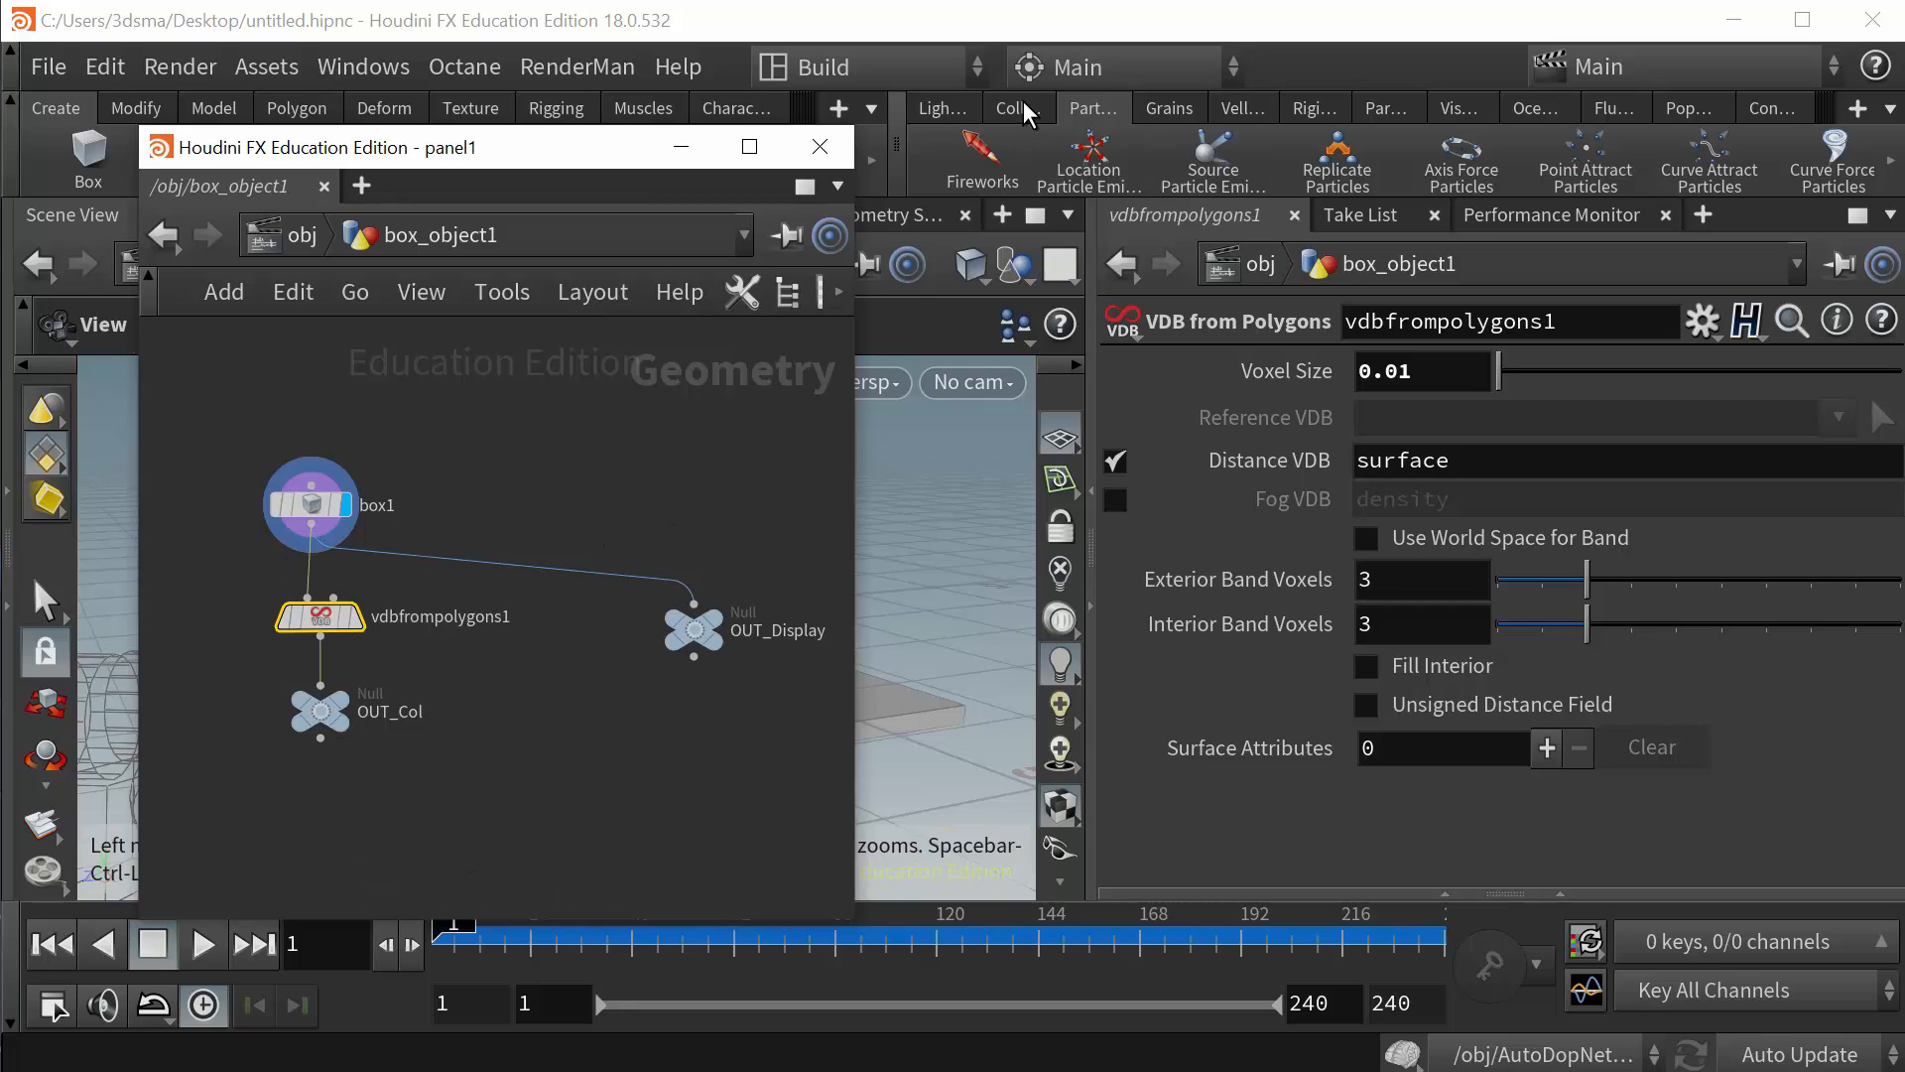
click(1017, 108)
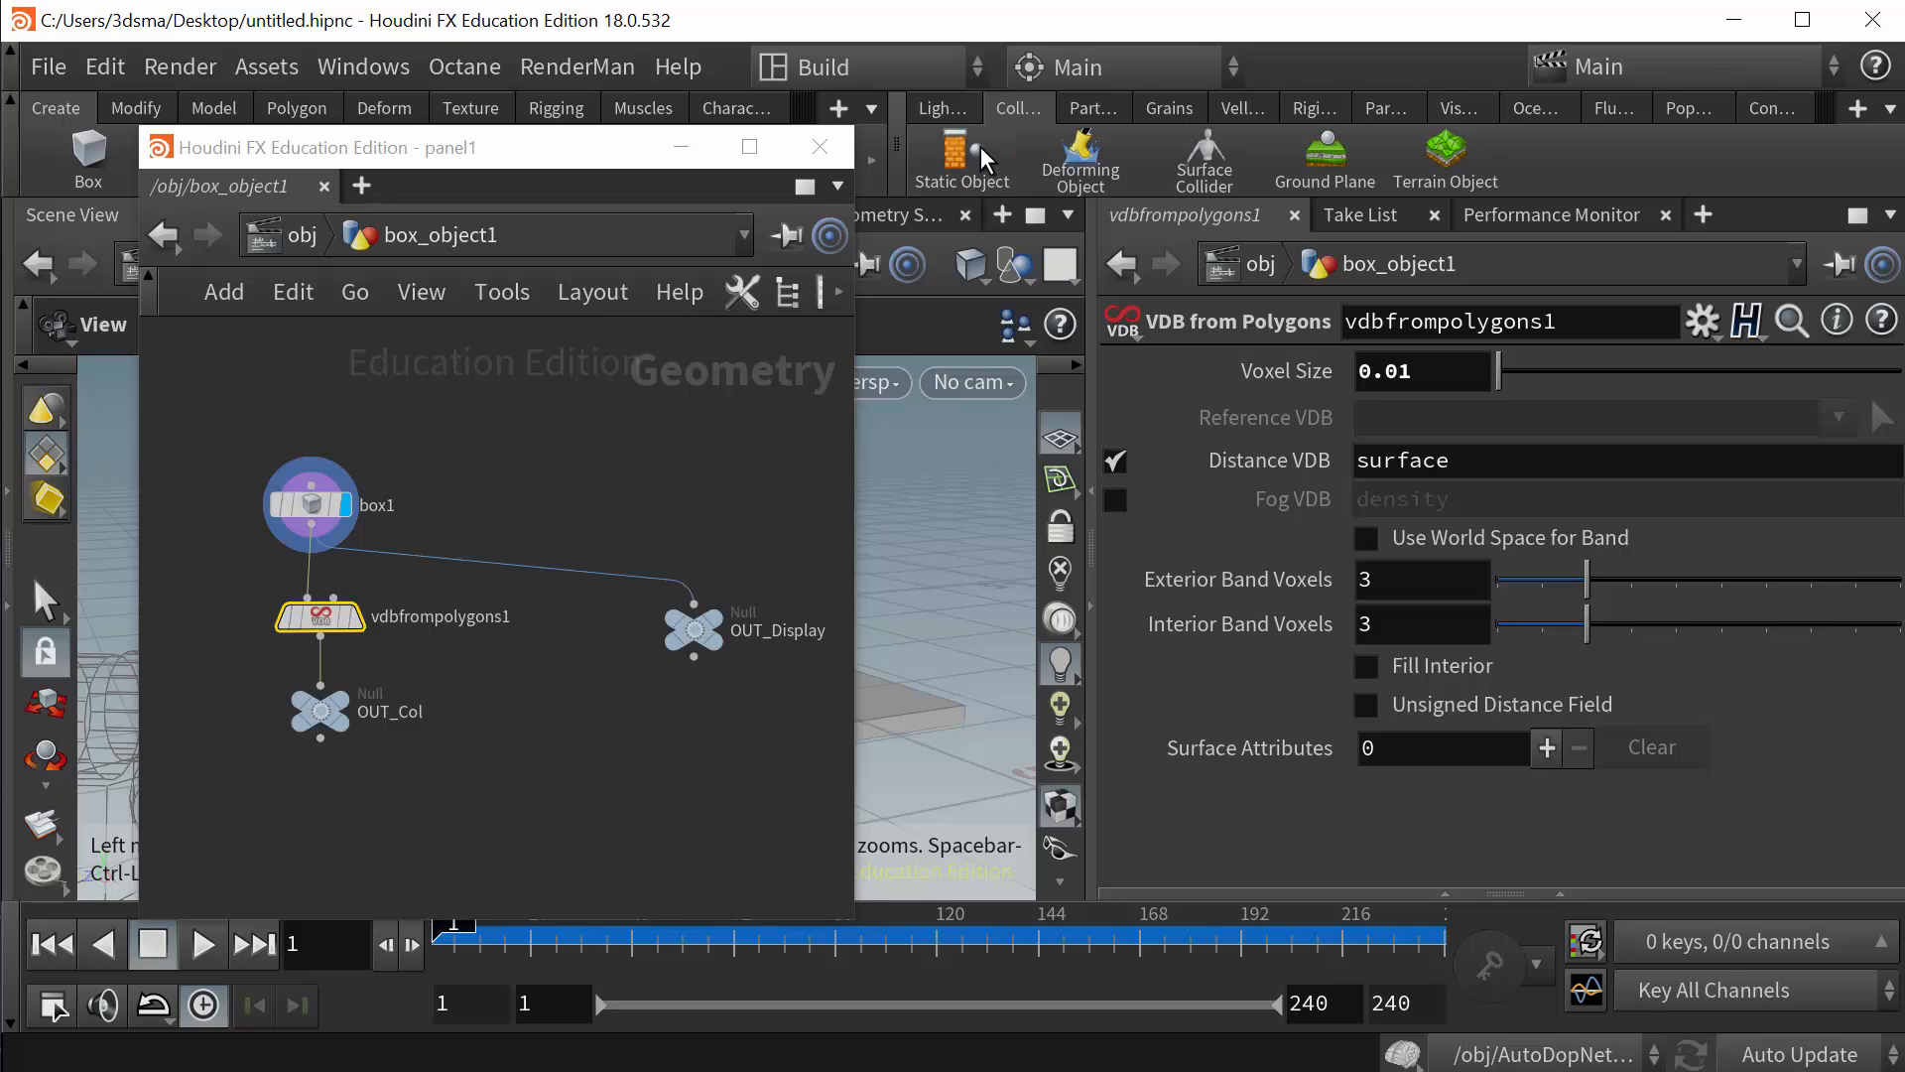
mouse_move(371, 730)
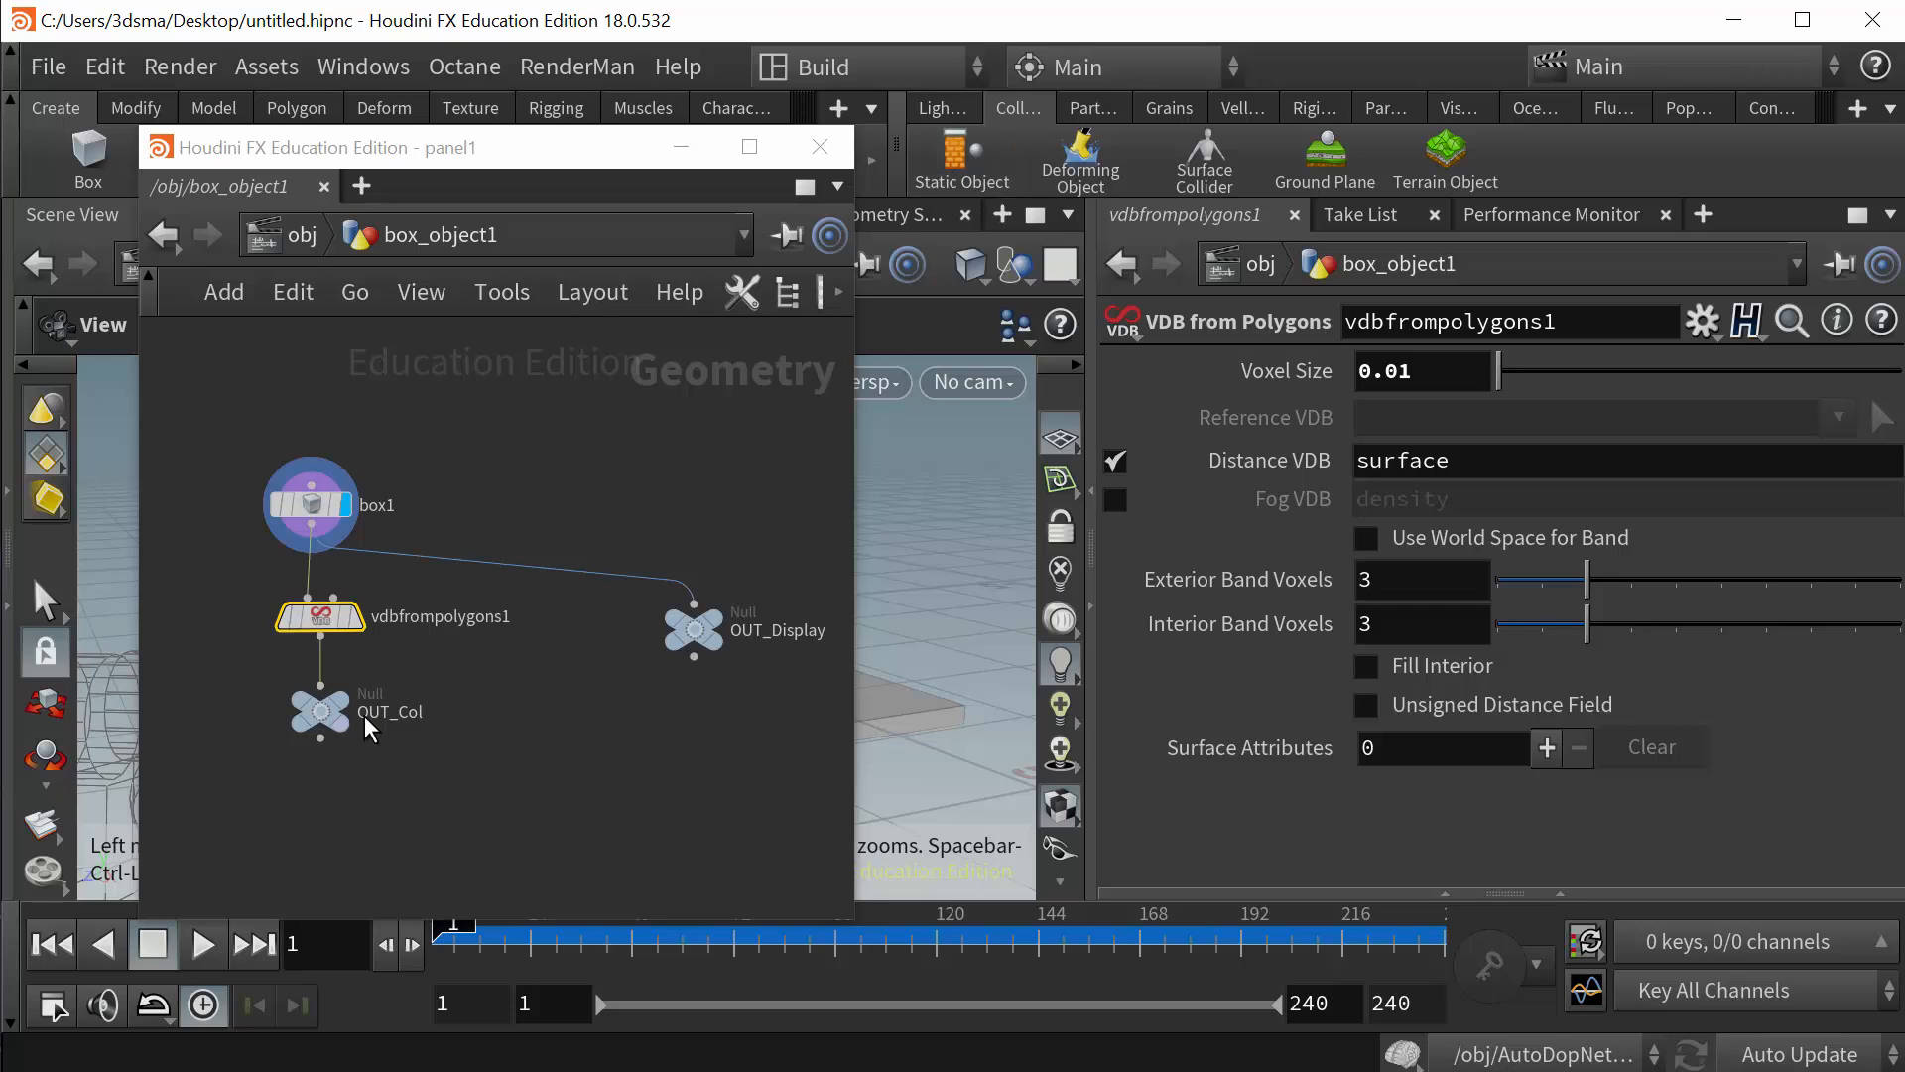
mouse_move(267, 716)
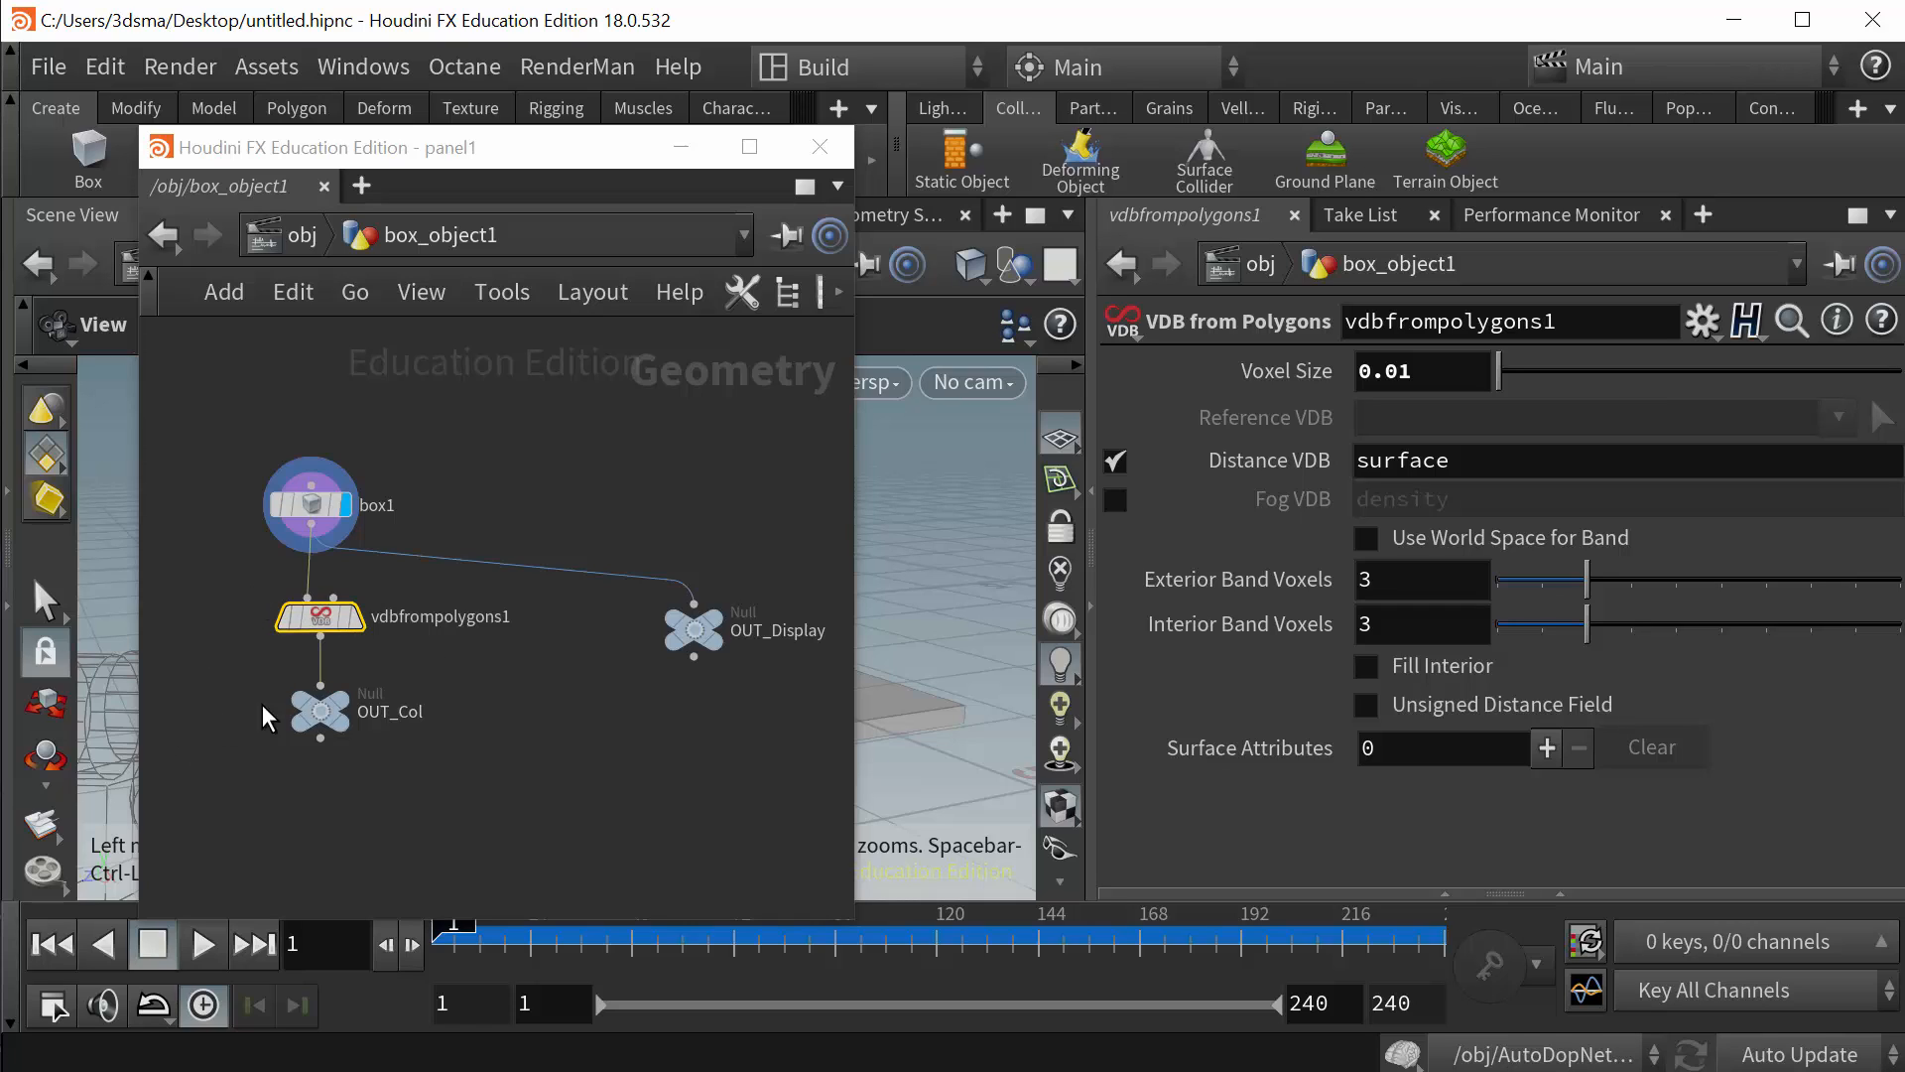
mouse_move(255, 754)
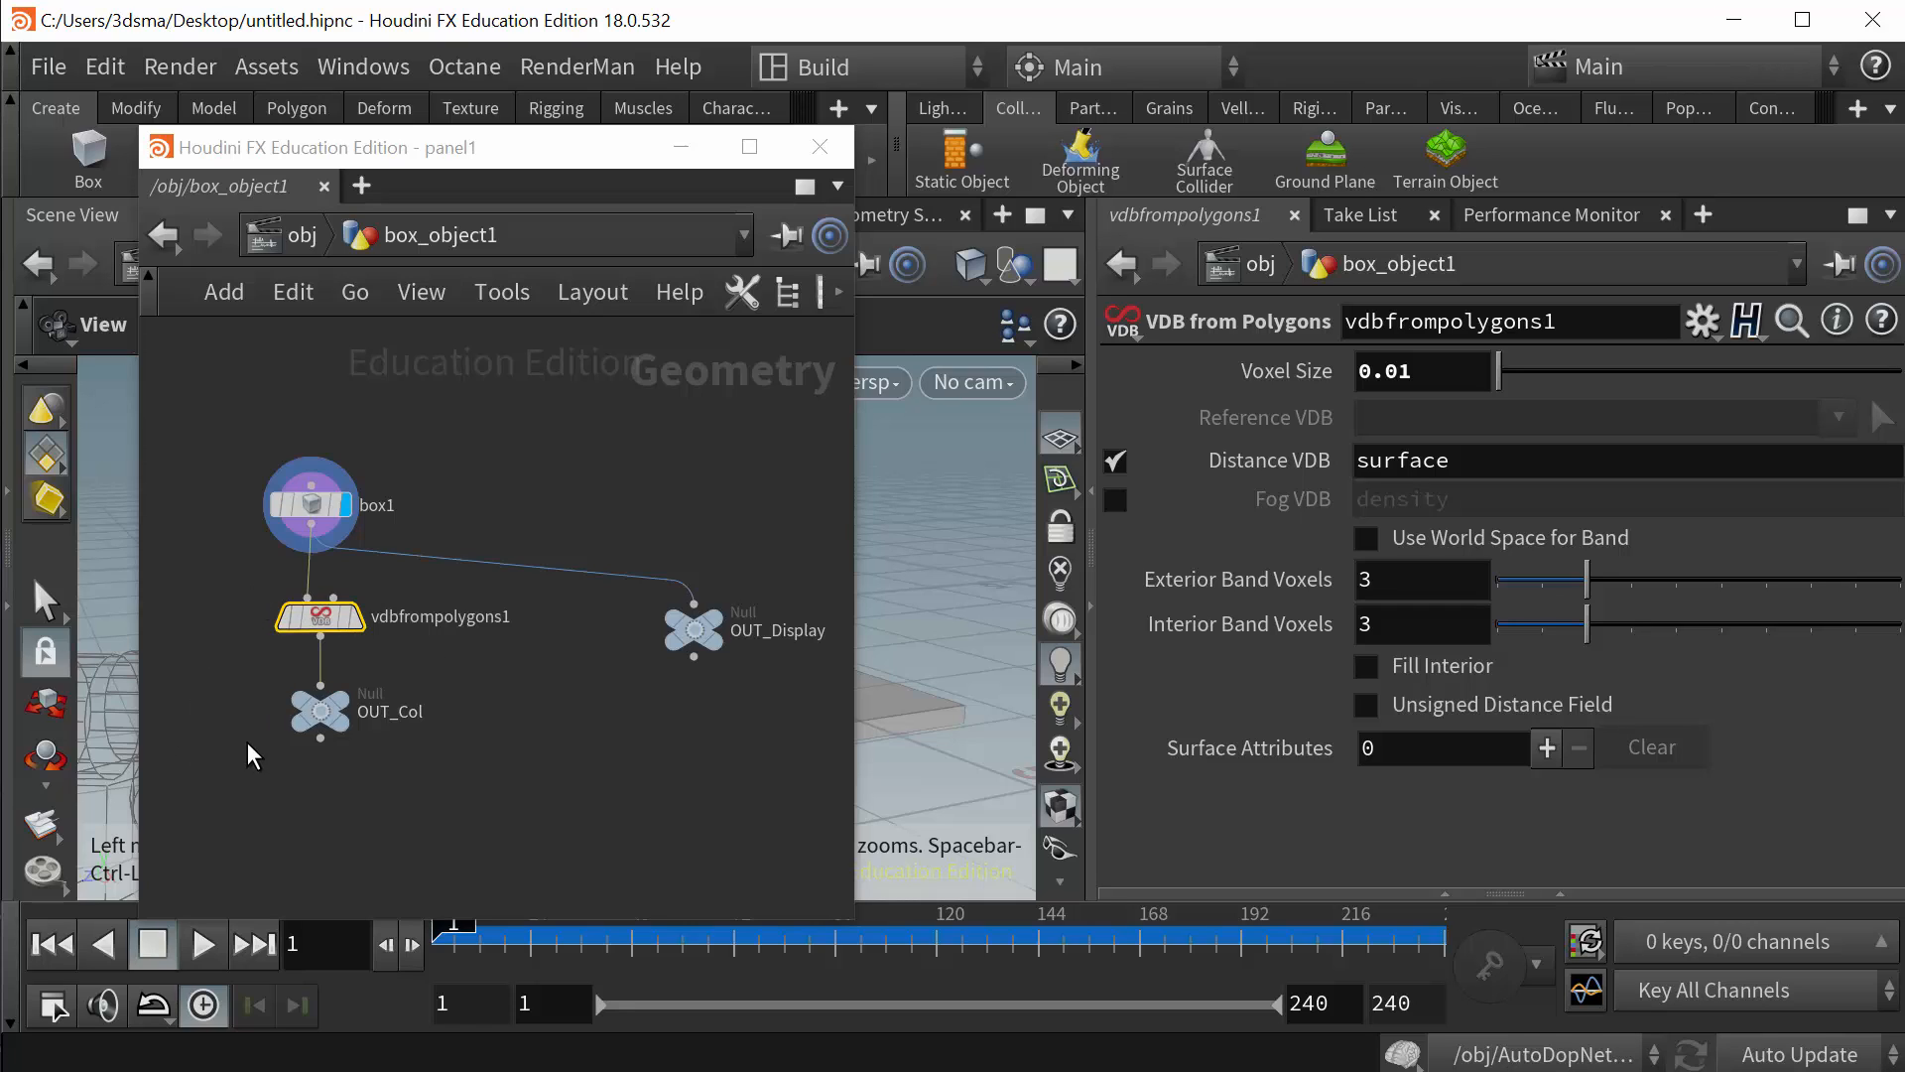
mouse_move(352, 681)
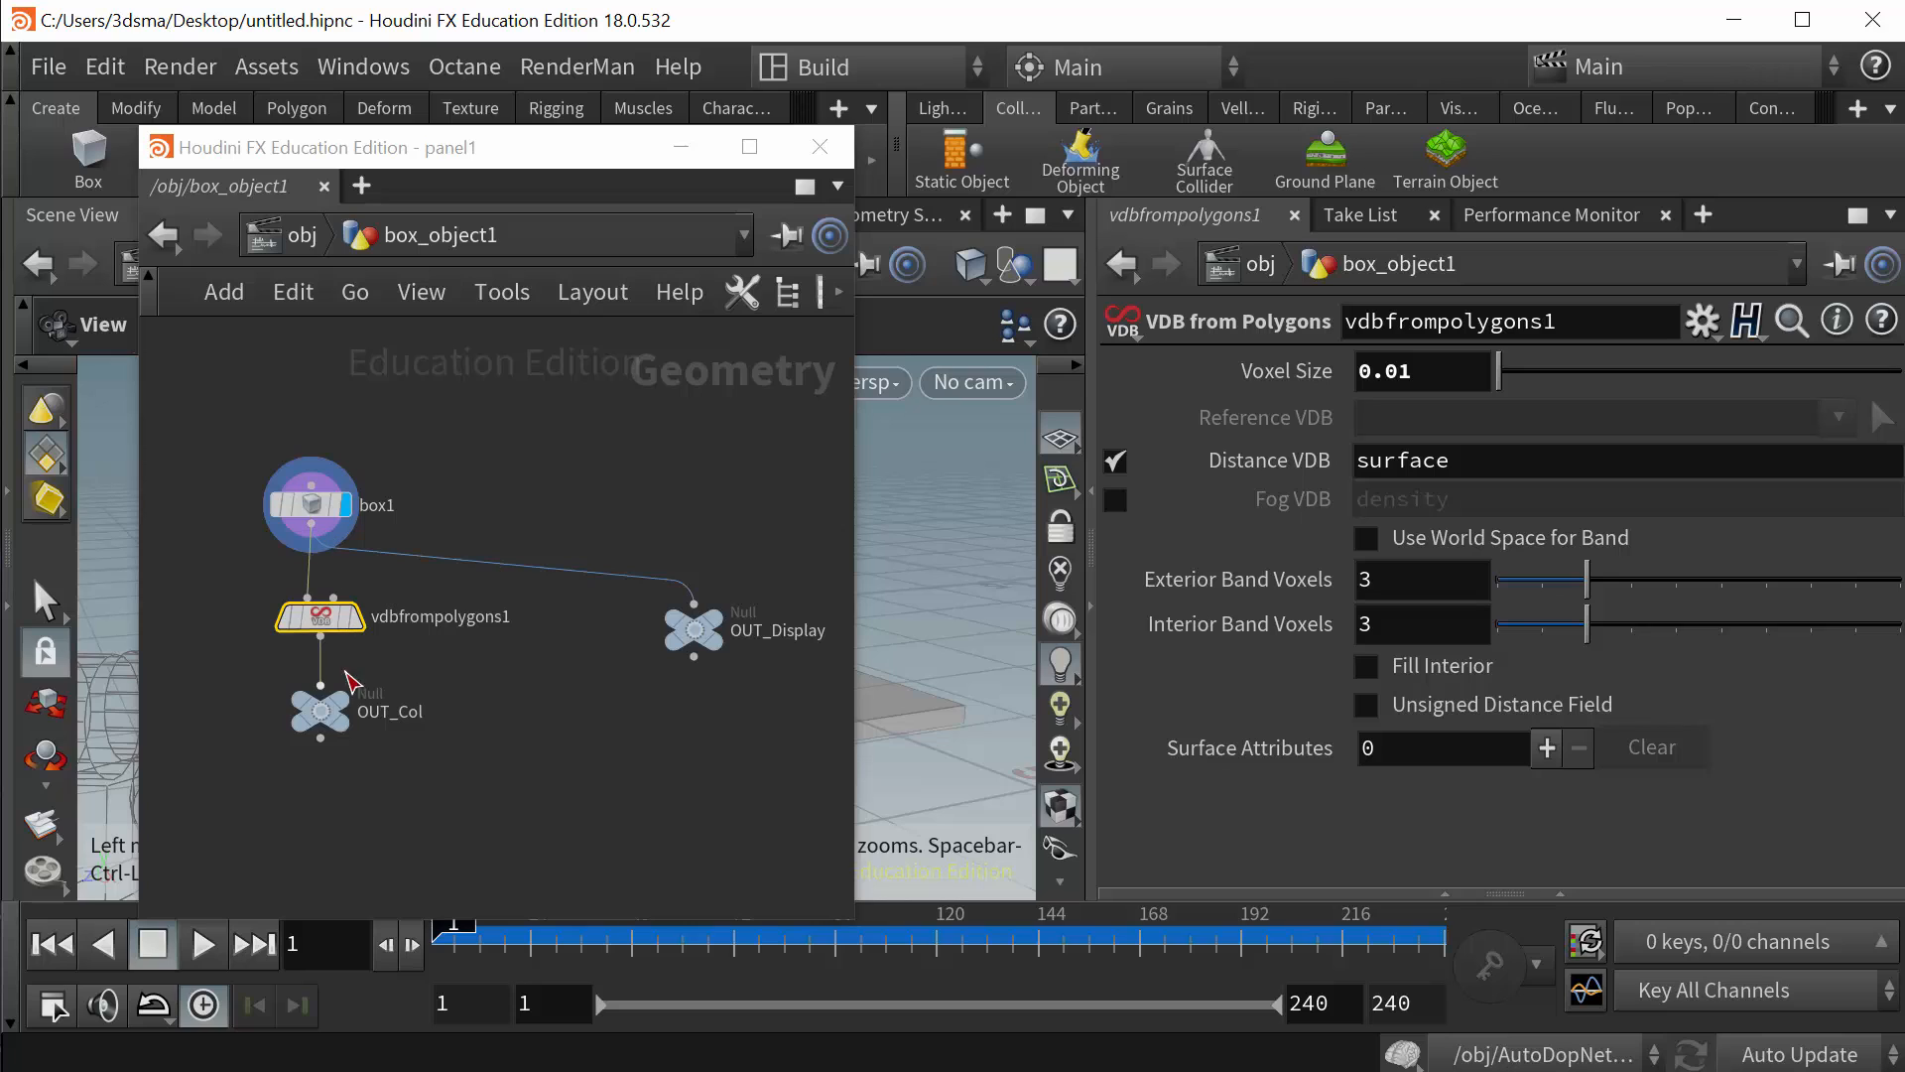
mouse_move(496, 656)
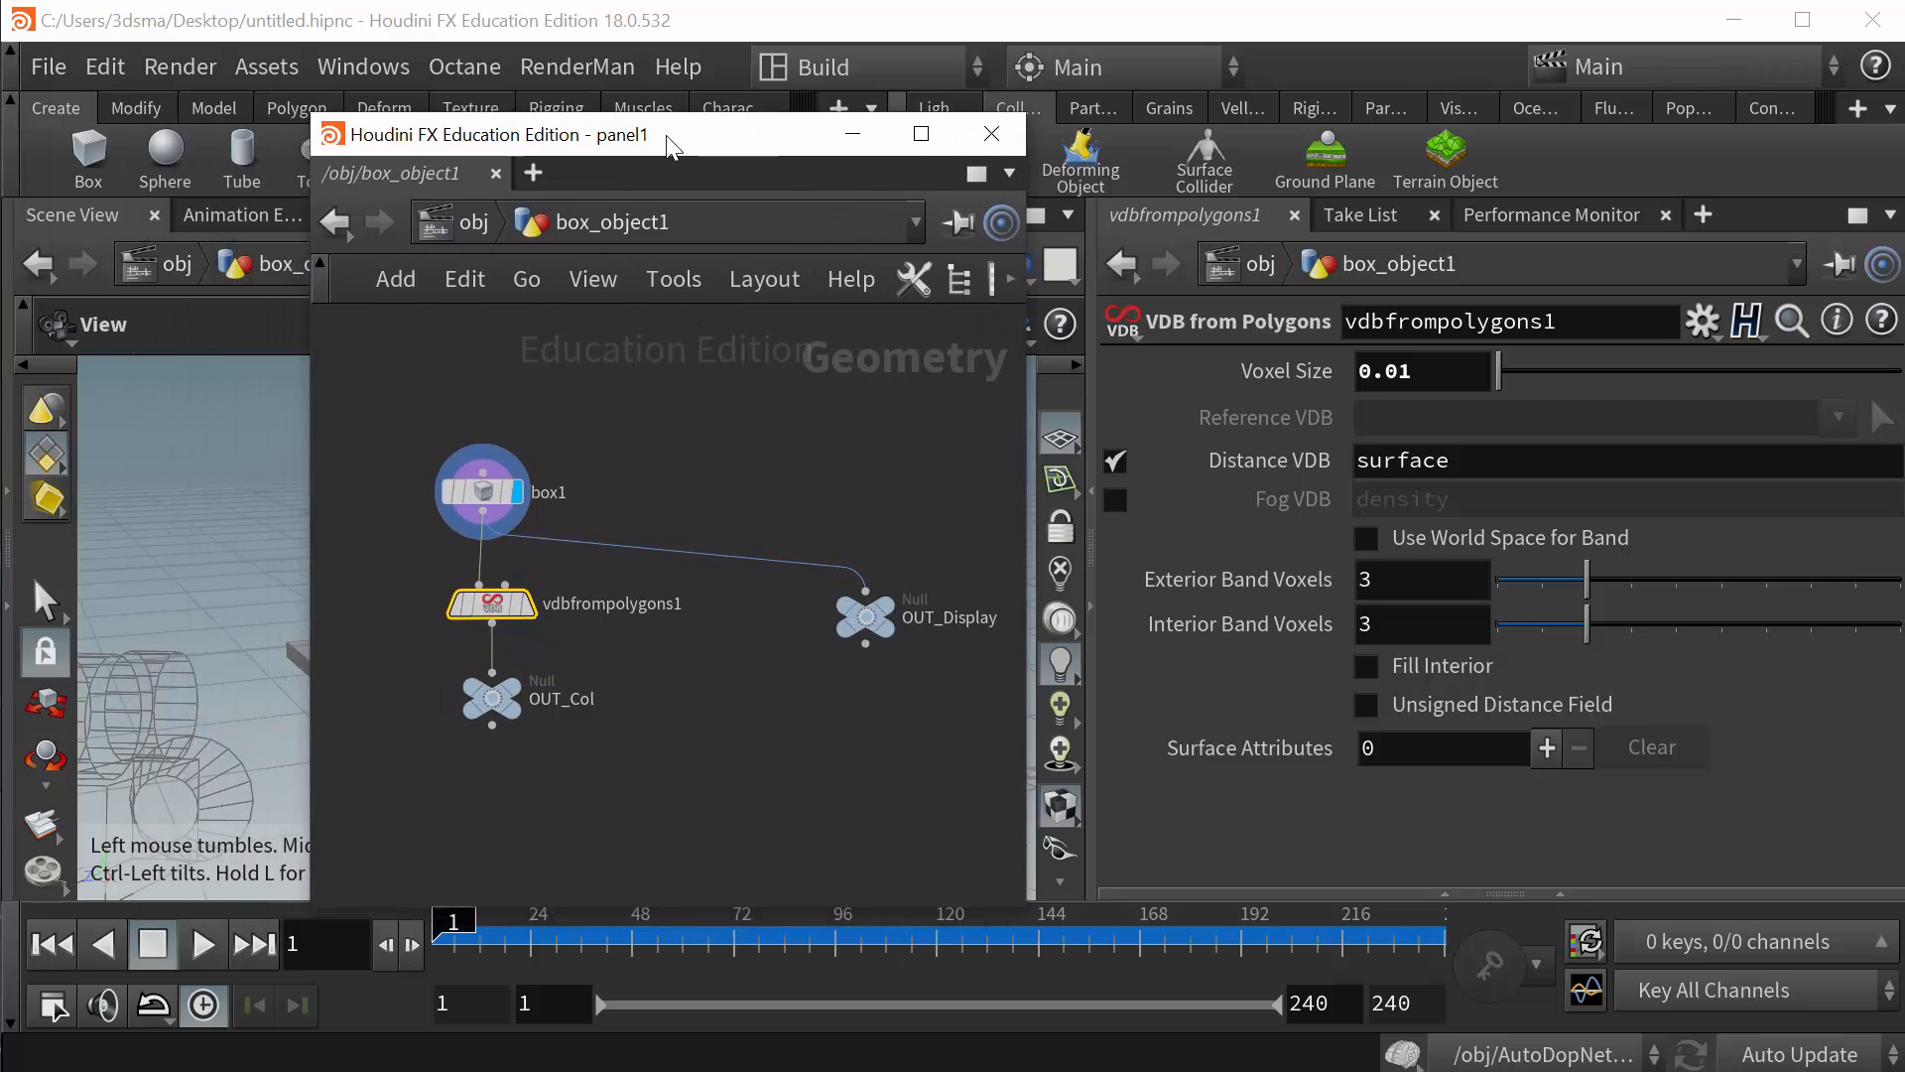
drag(661, 134, 926, 131)
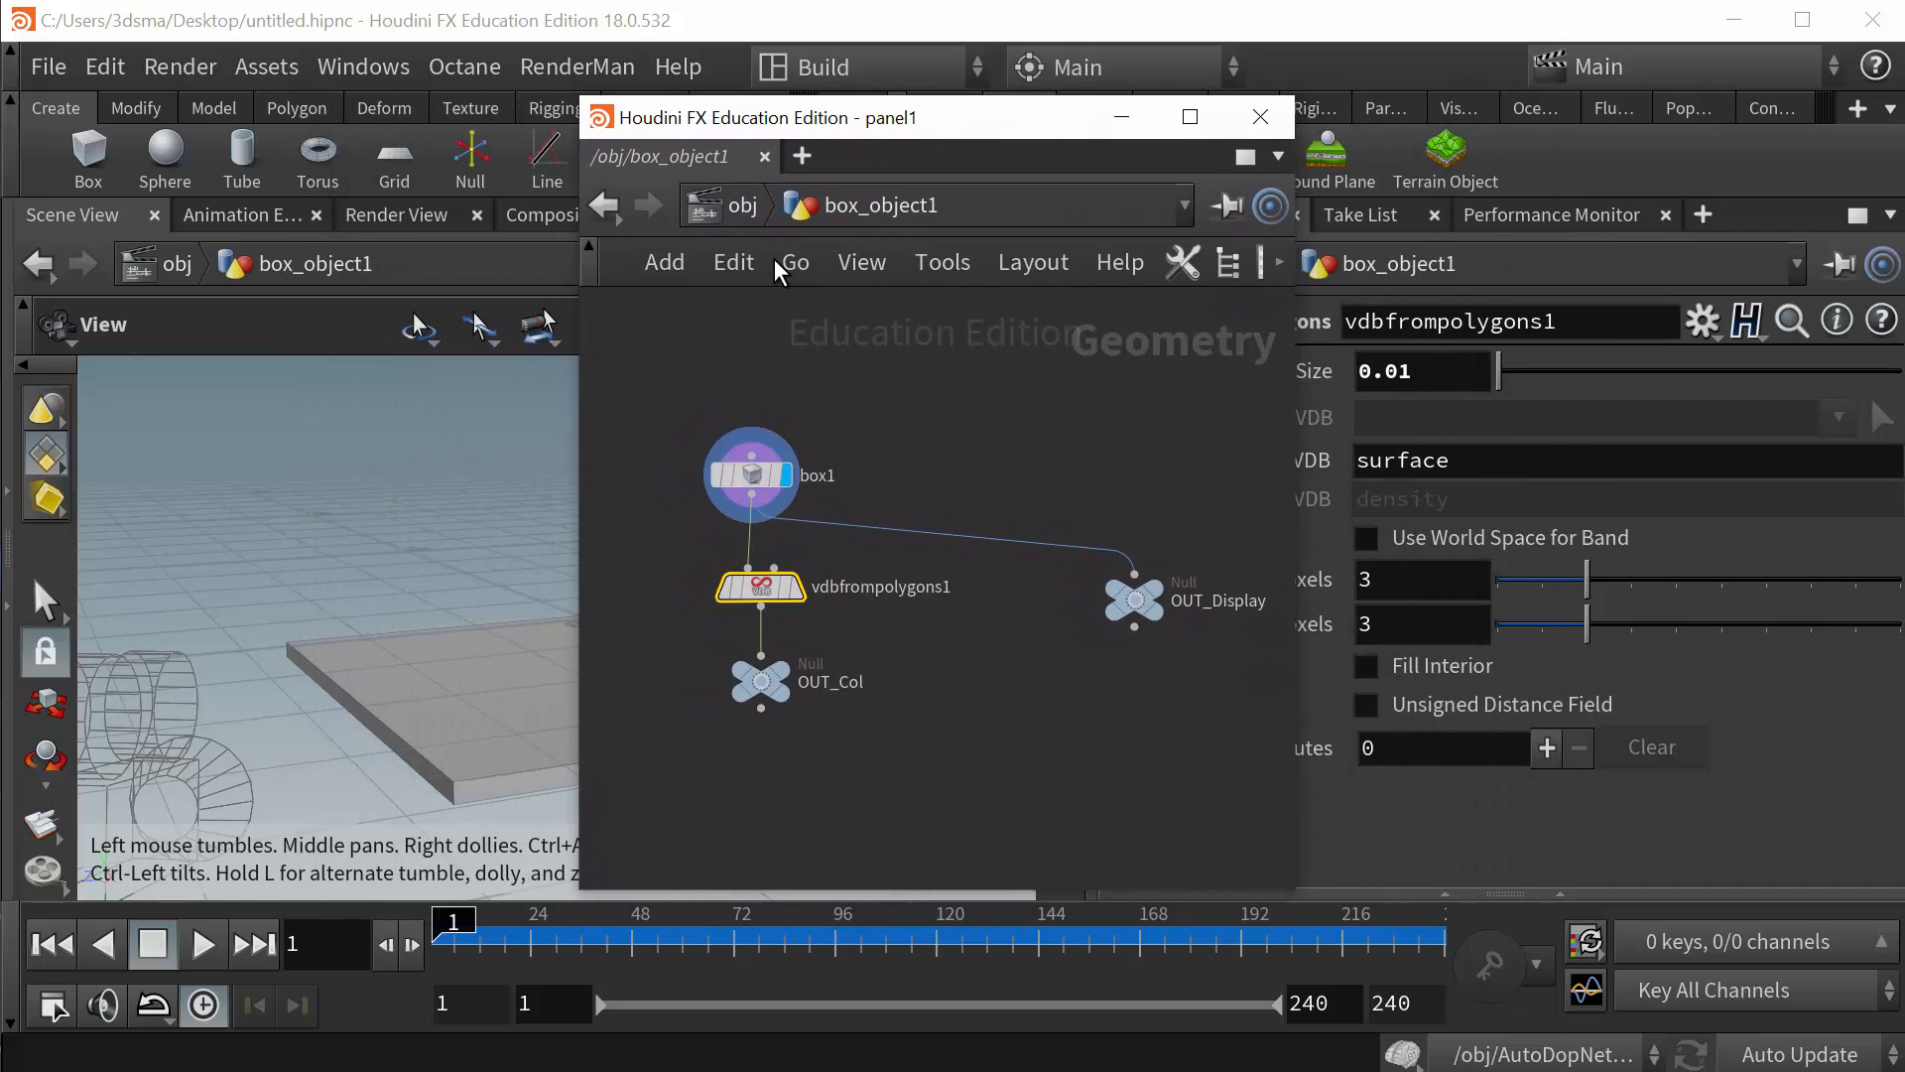
- Return to AutoDopNetwork and view the location emitter's birth rate 5, probabilistic emission
click(604, 204)
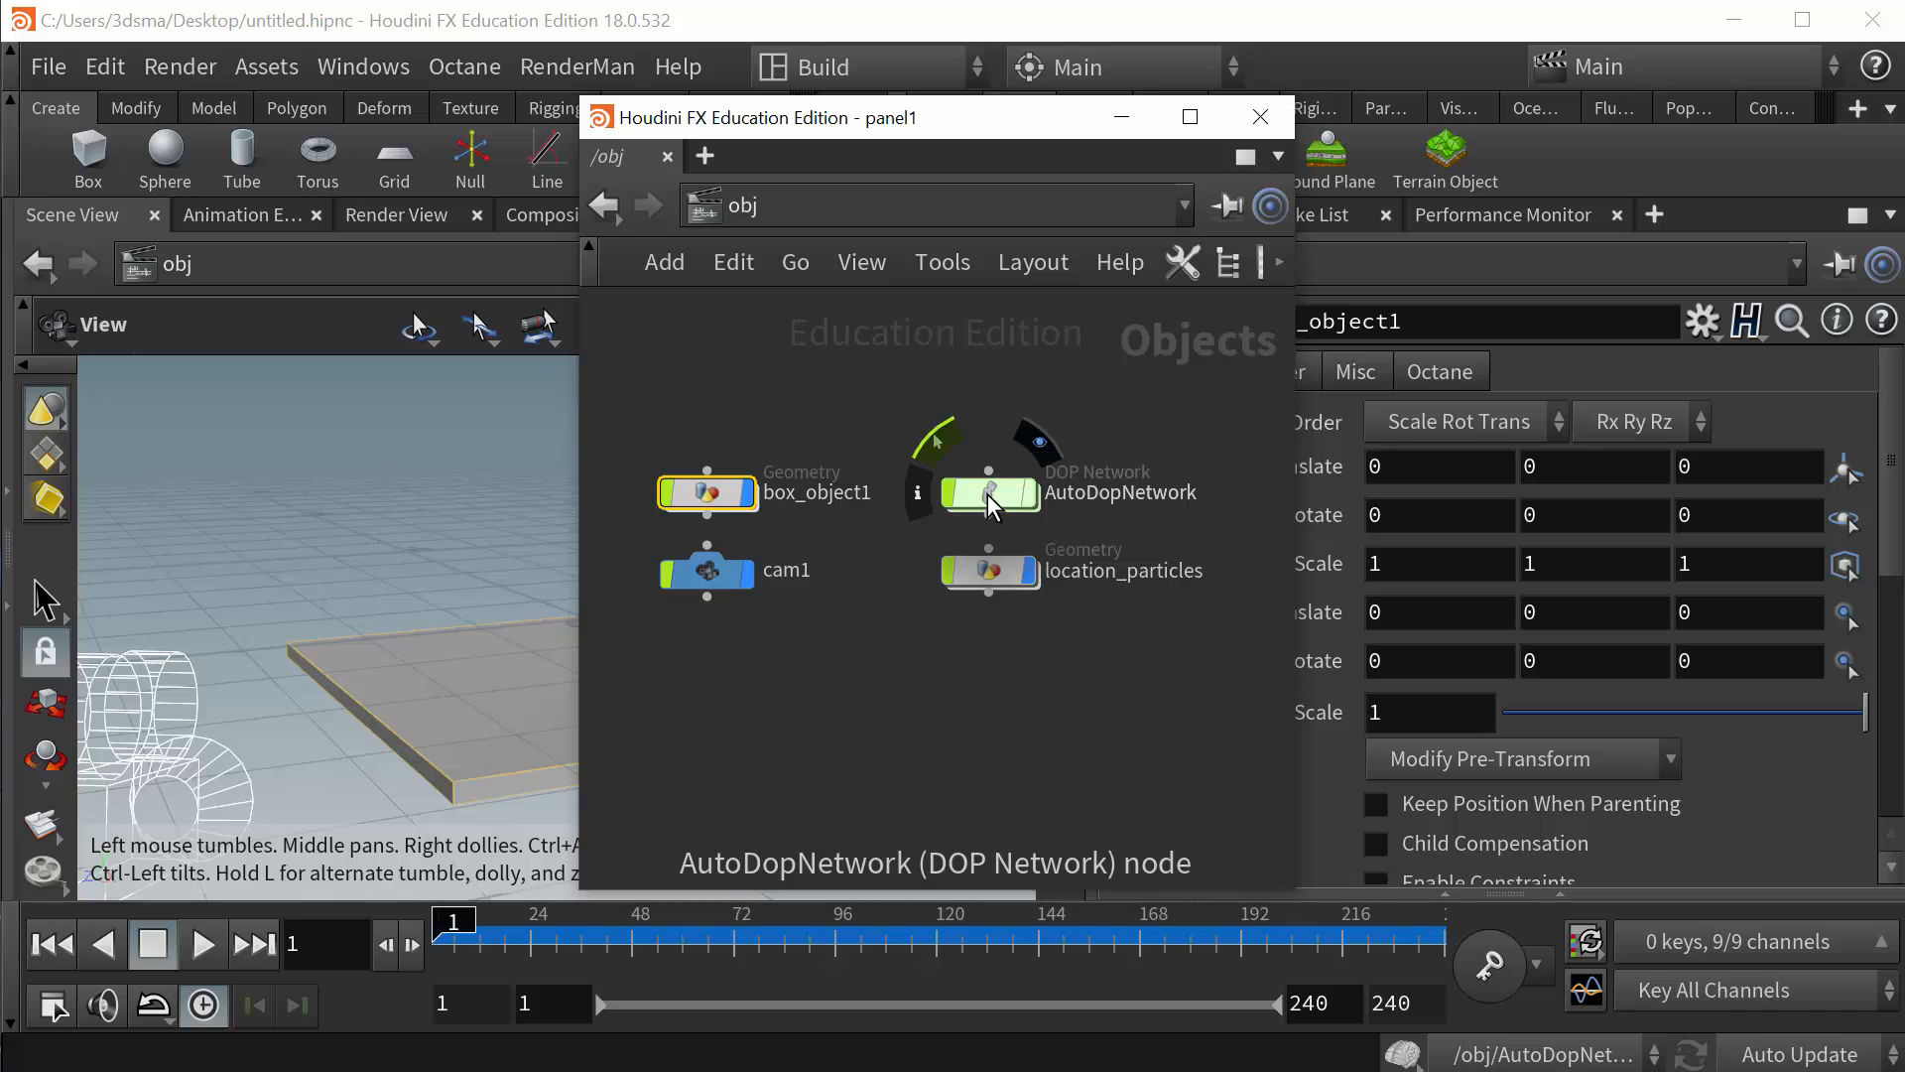
double_click(988, 493)
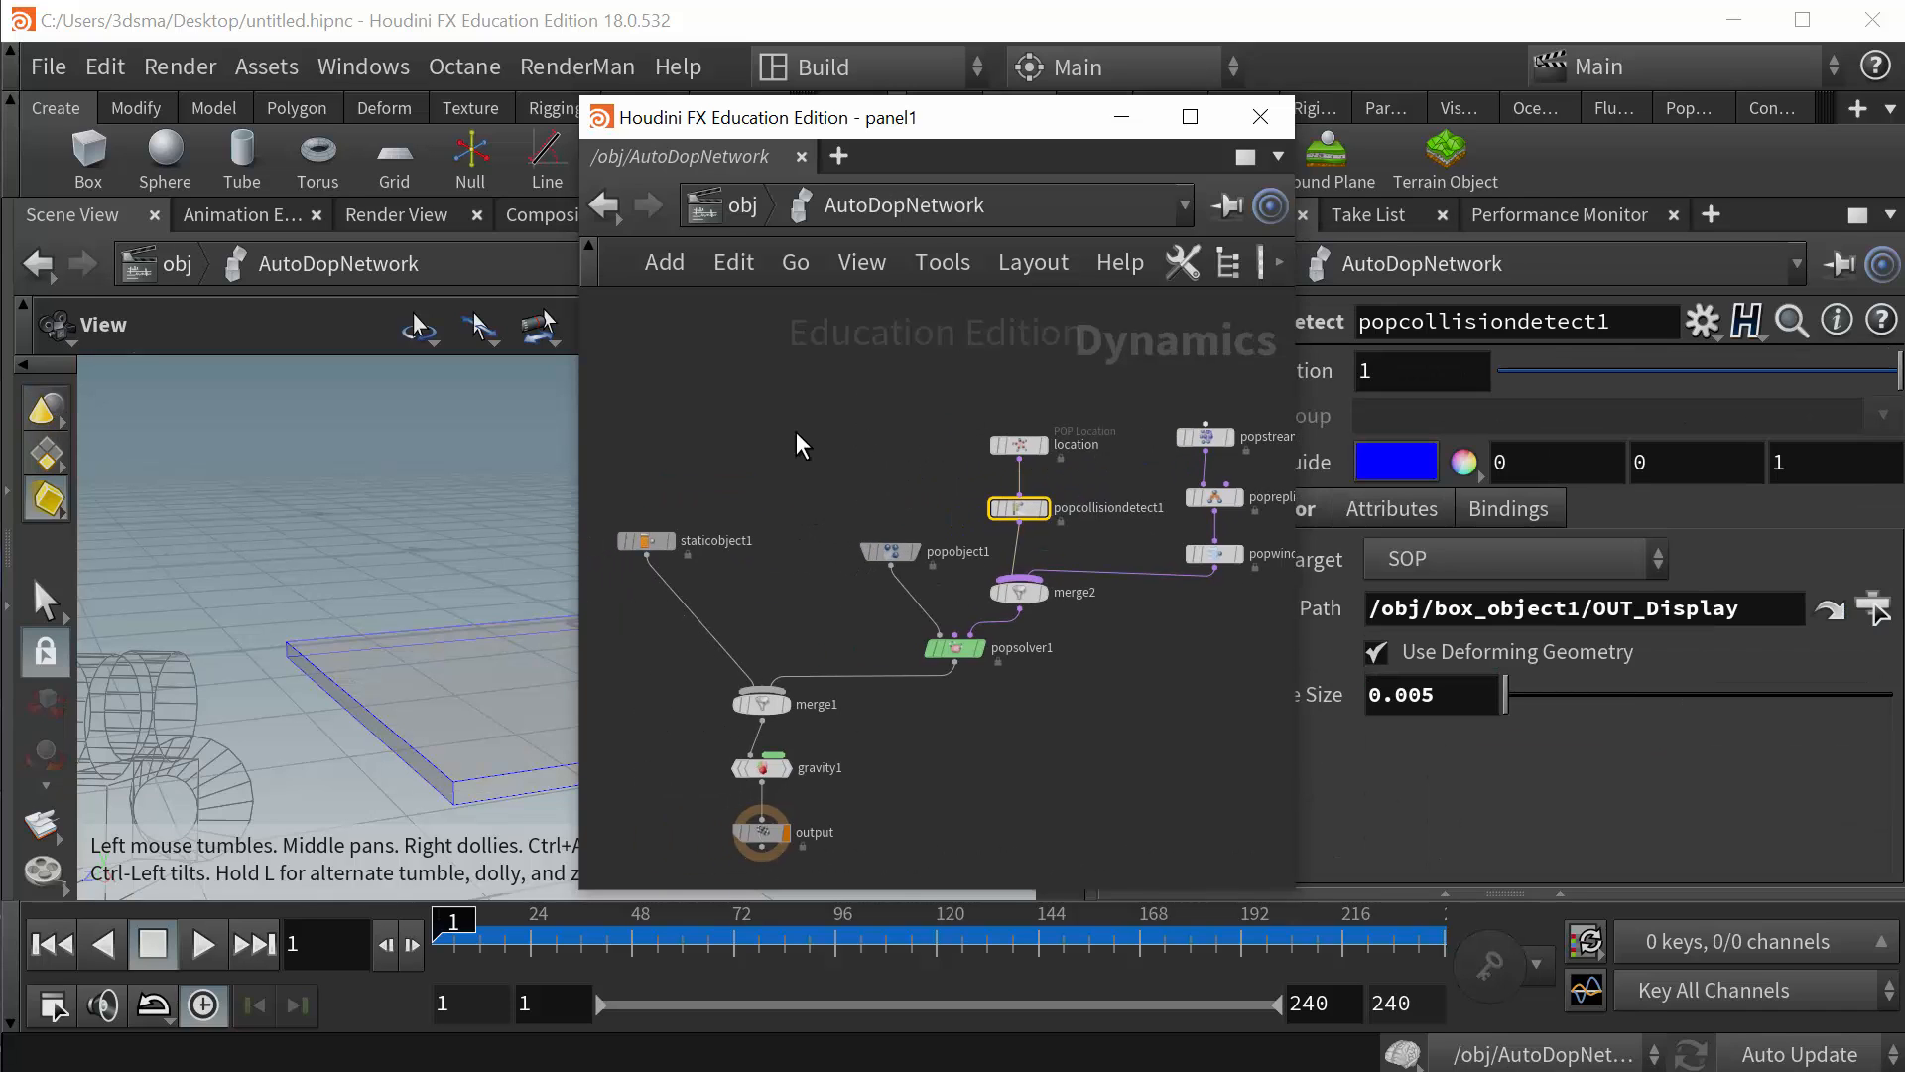
click(1019, 444)
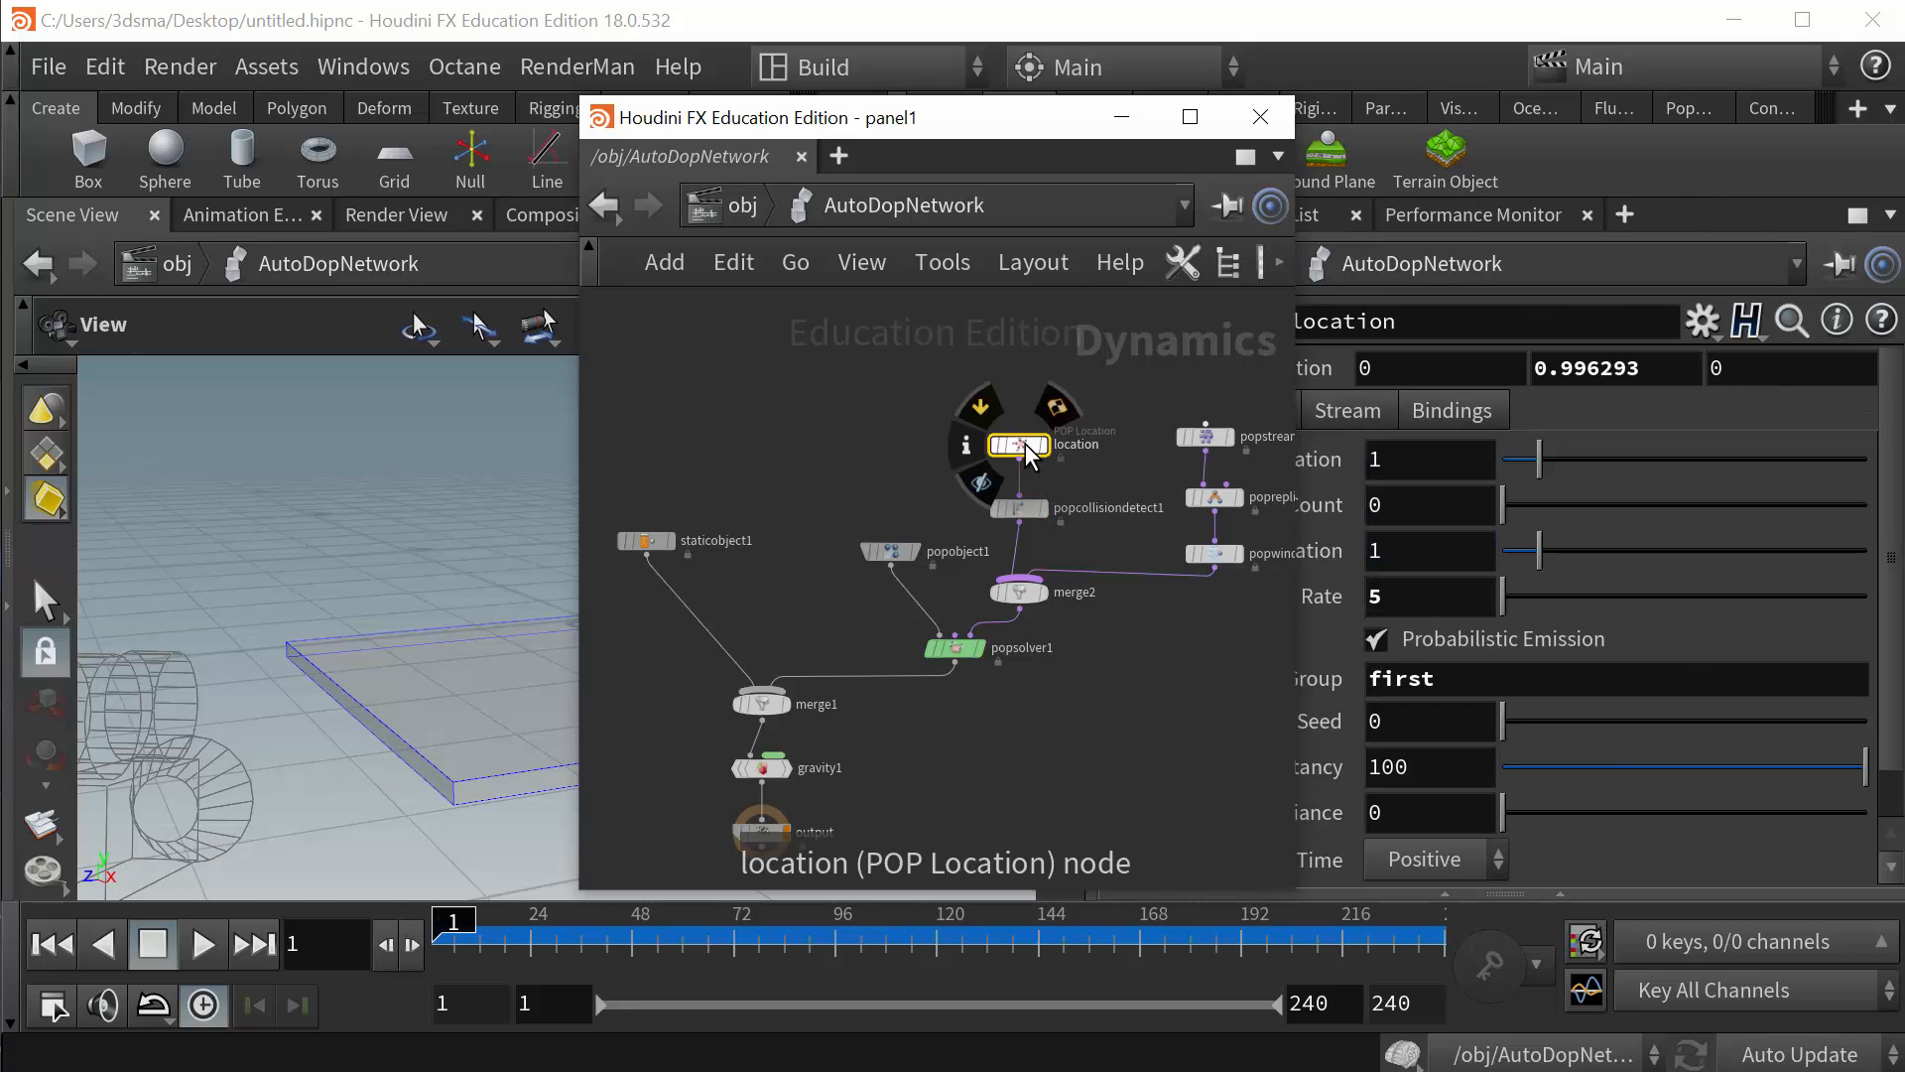
mouse_move(460, 664)
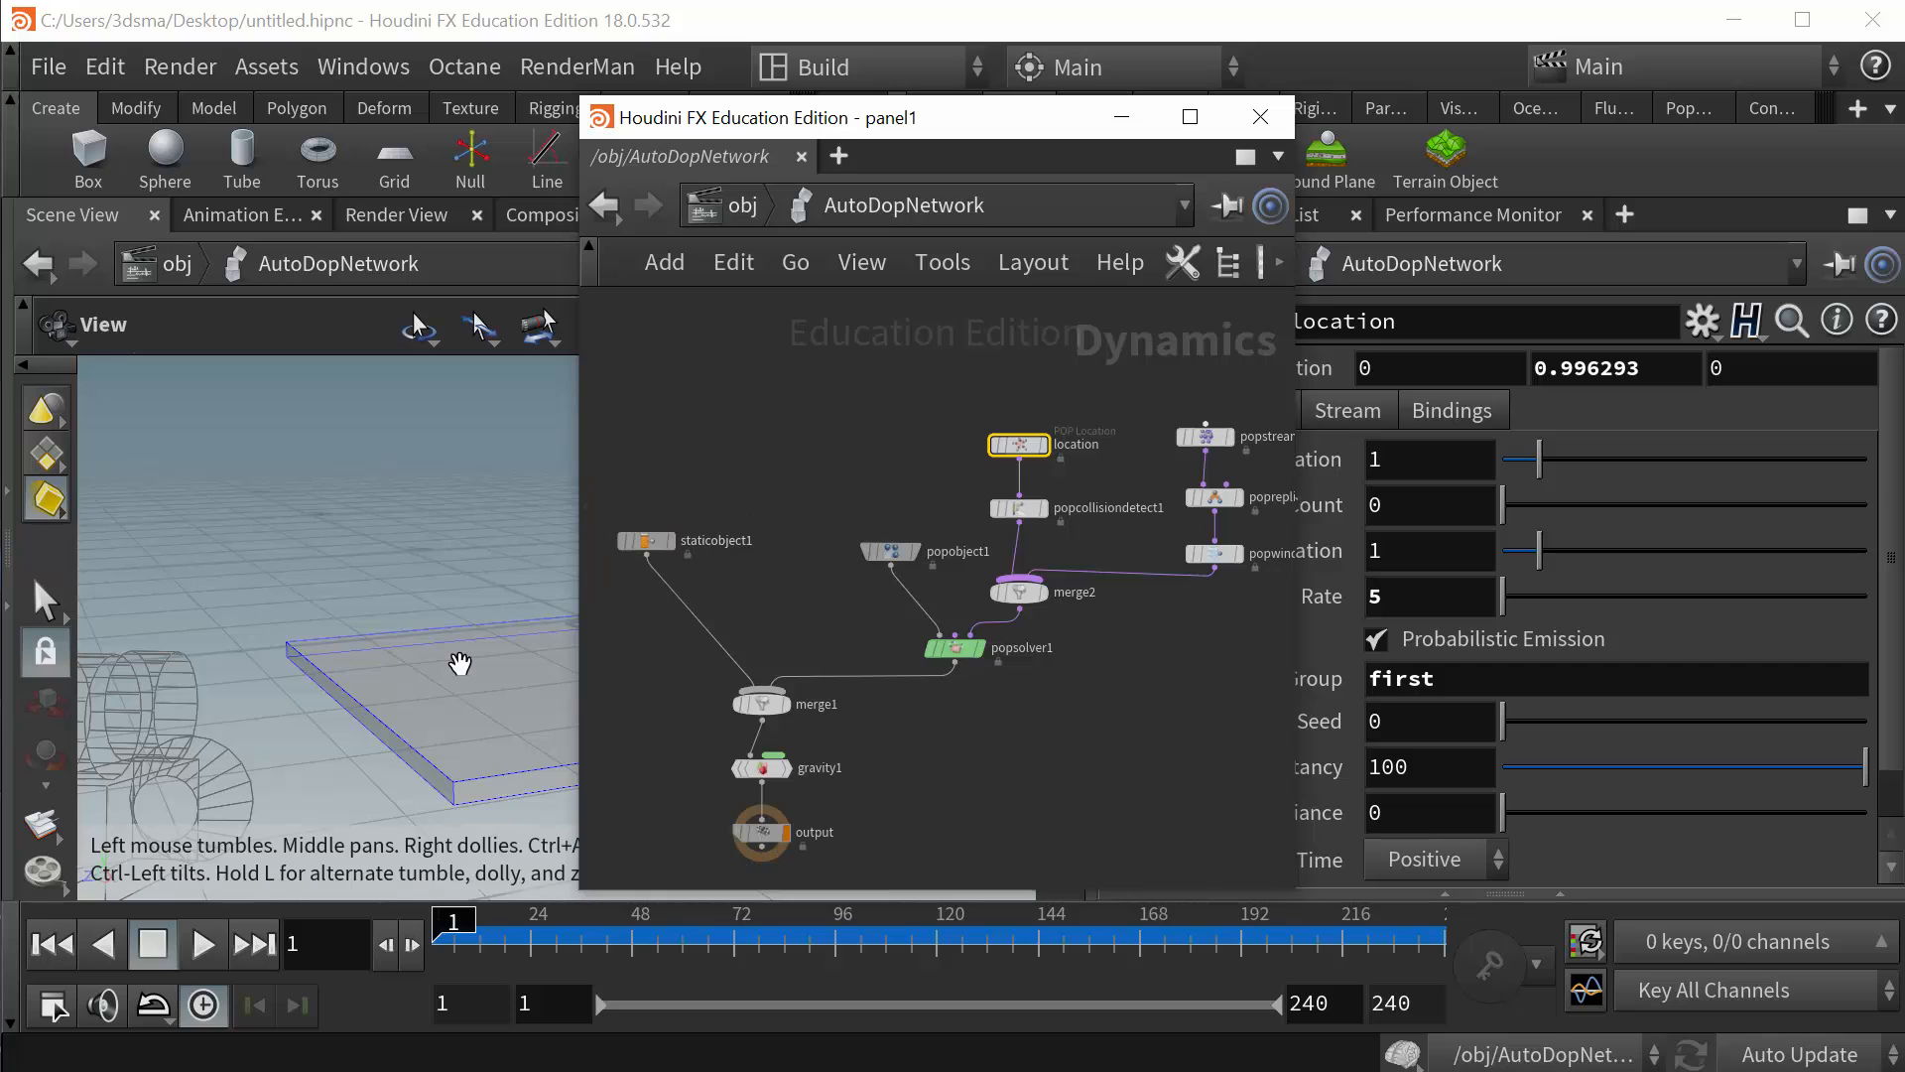
mouse_move(424, 712)
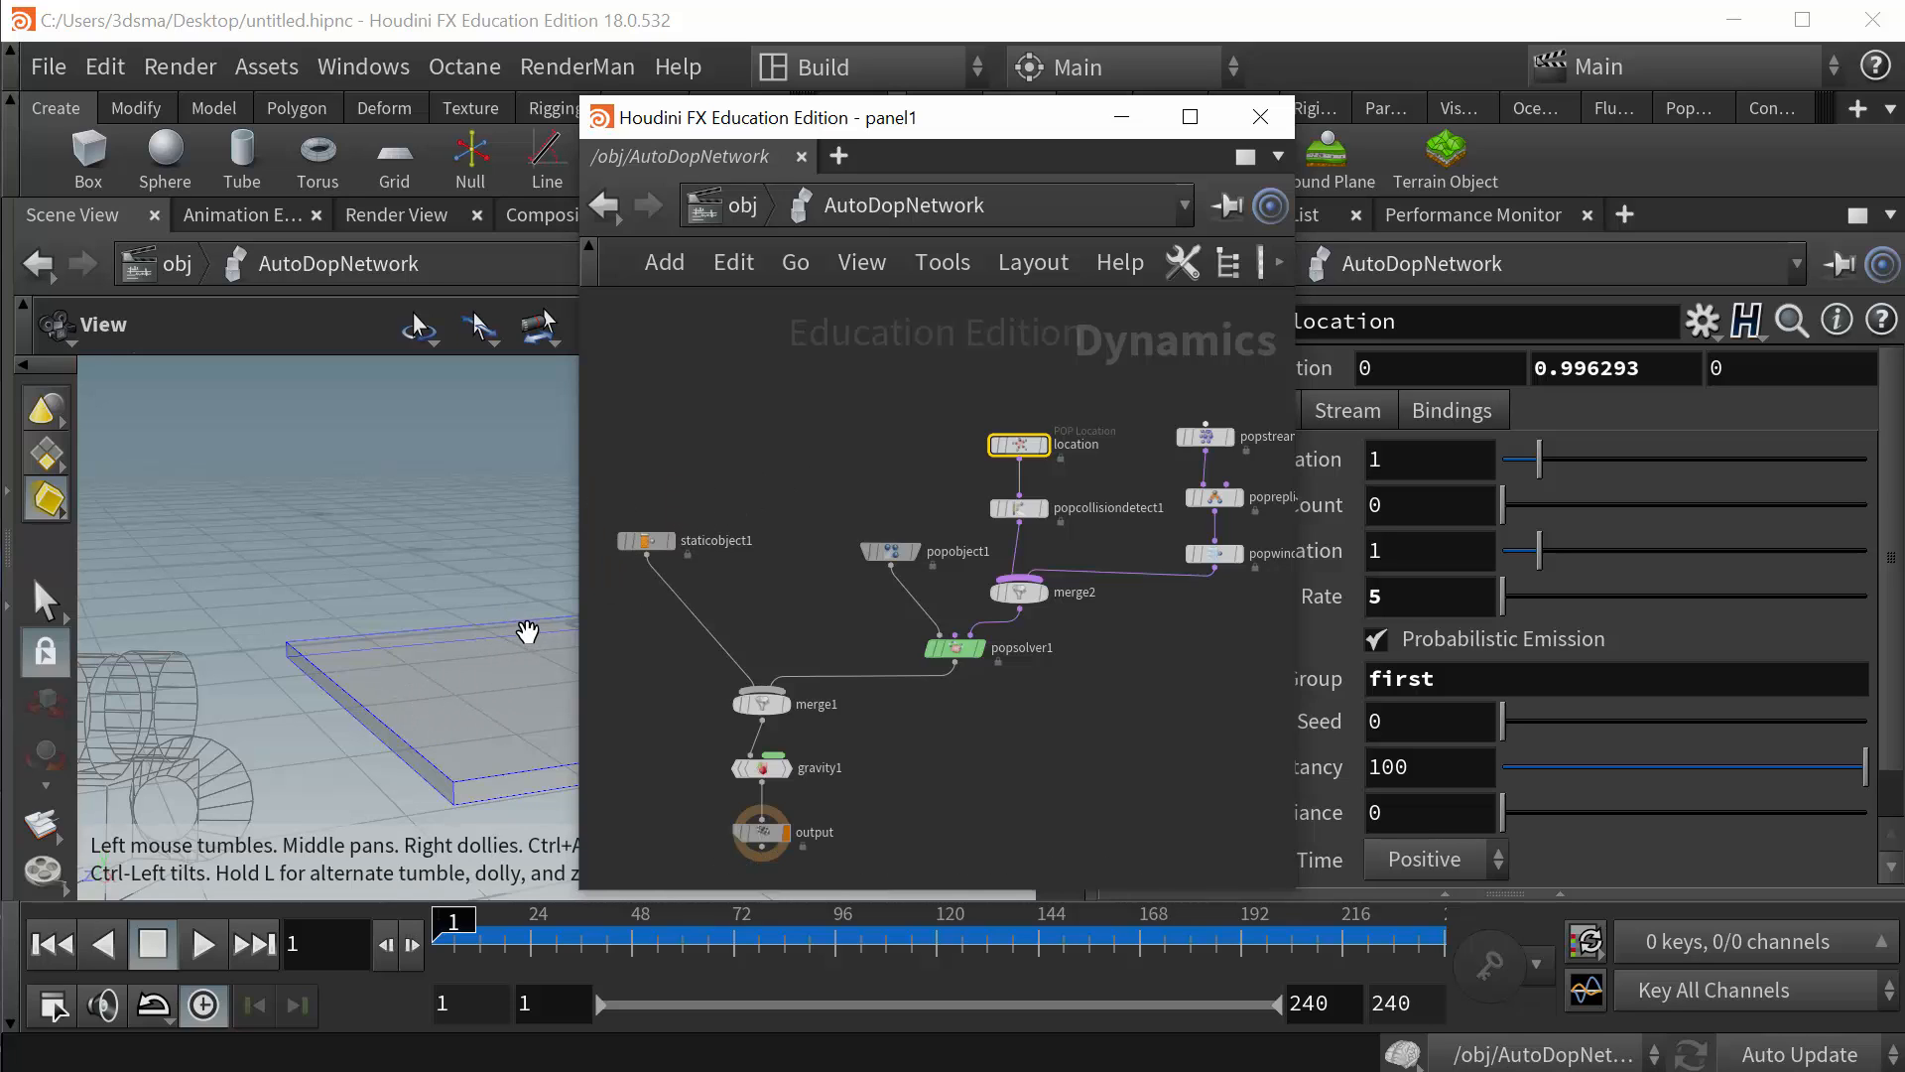
mouse_move(878, 610)
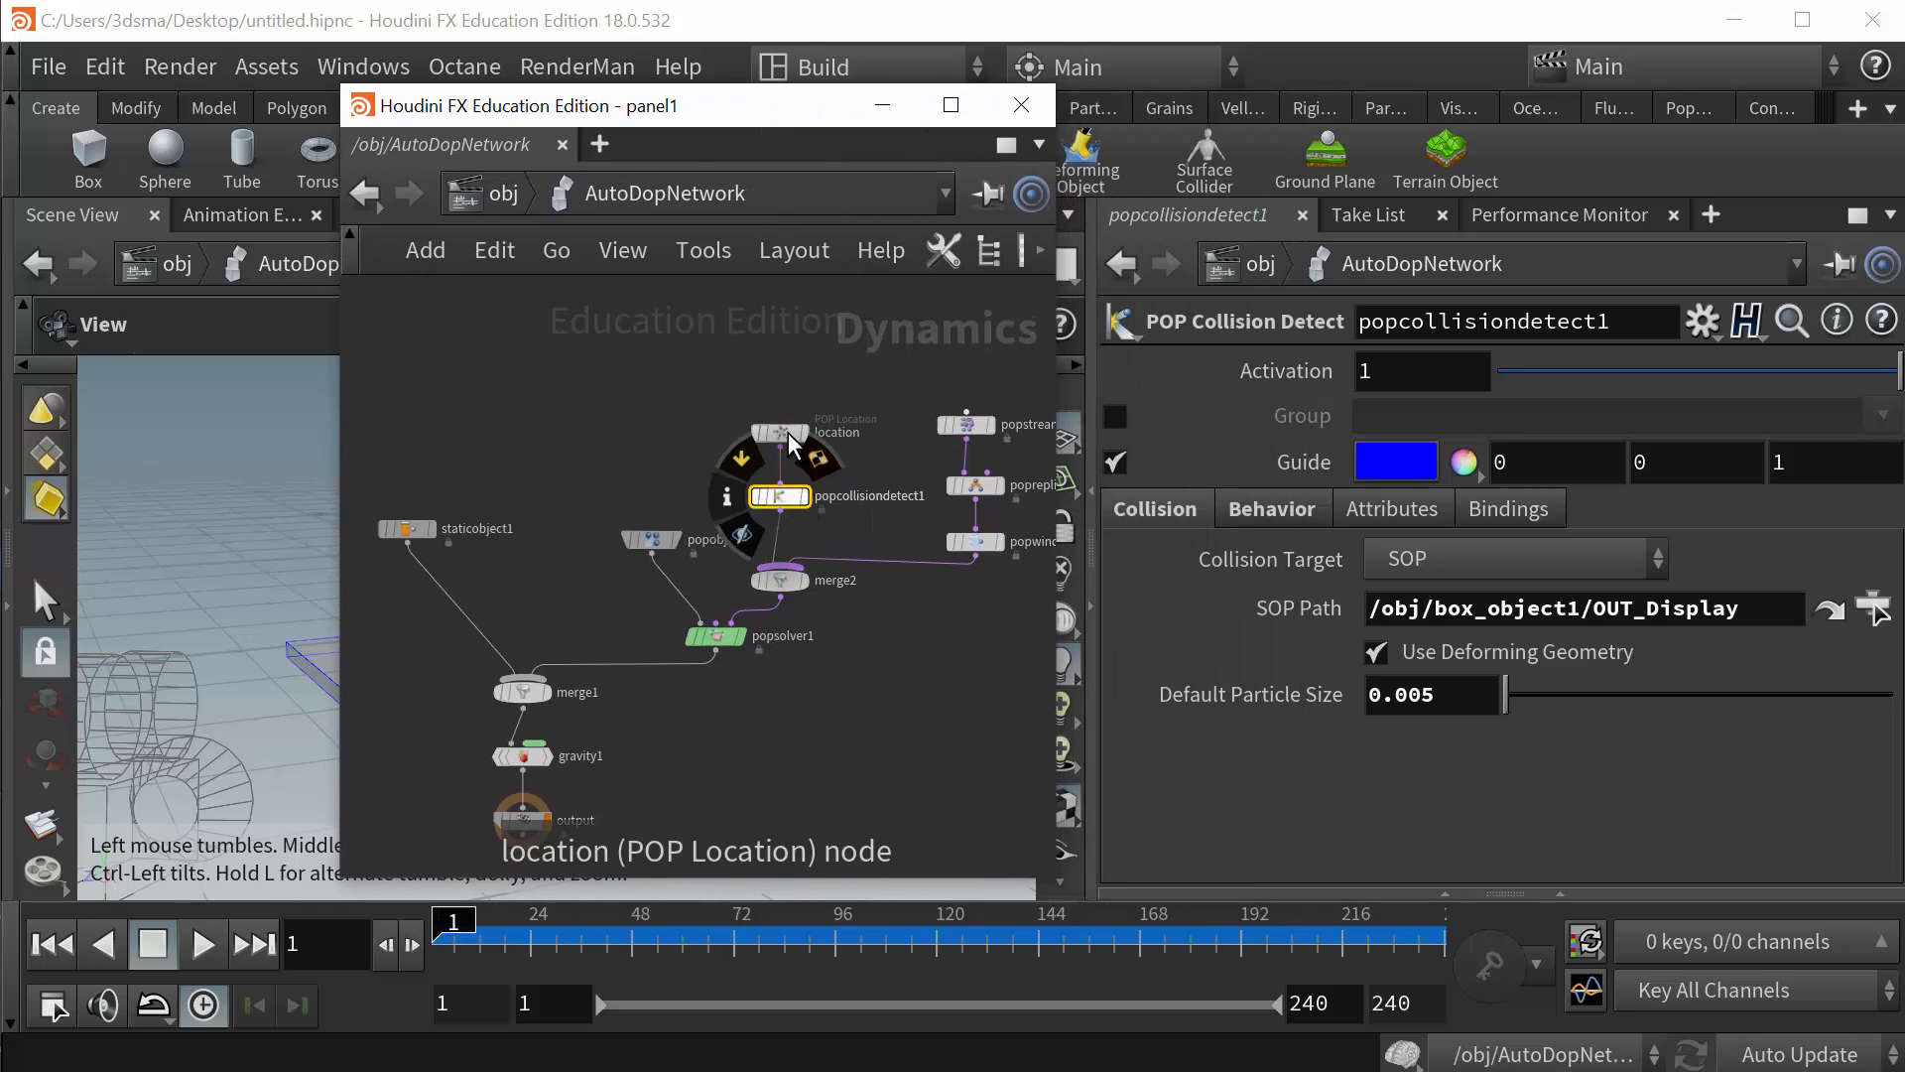
mouse_move(778, 498)
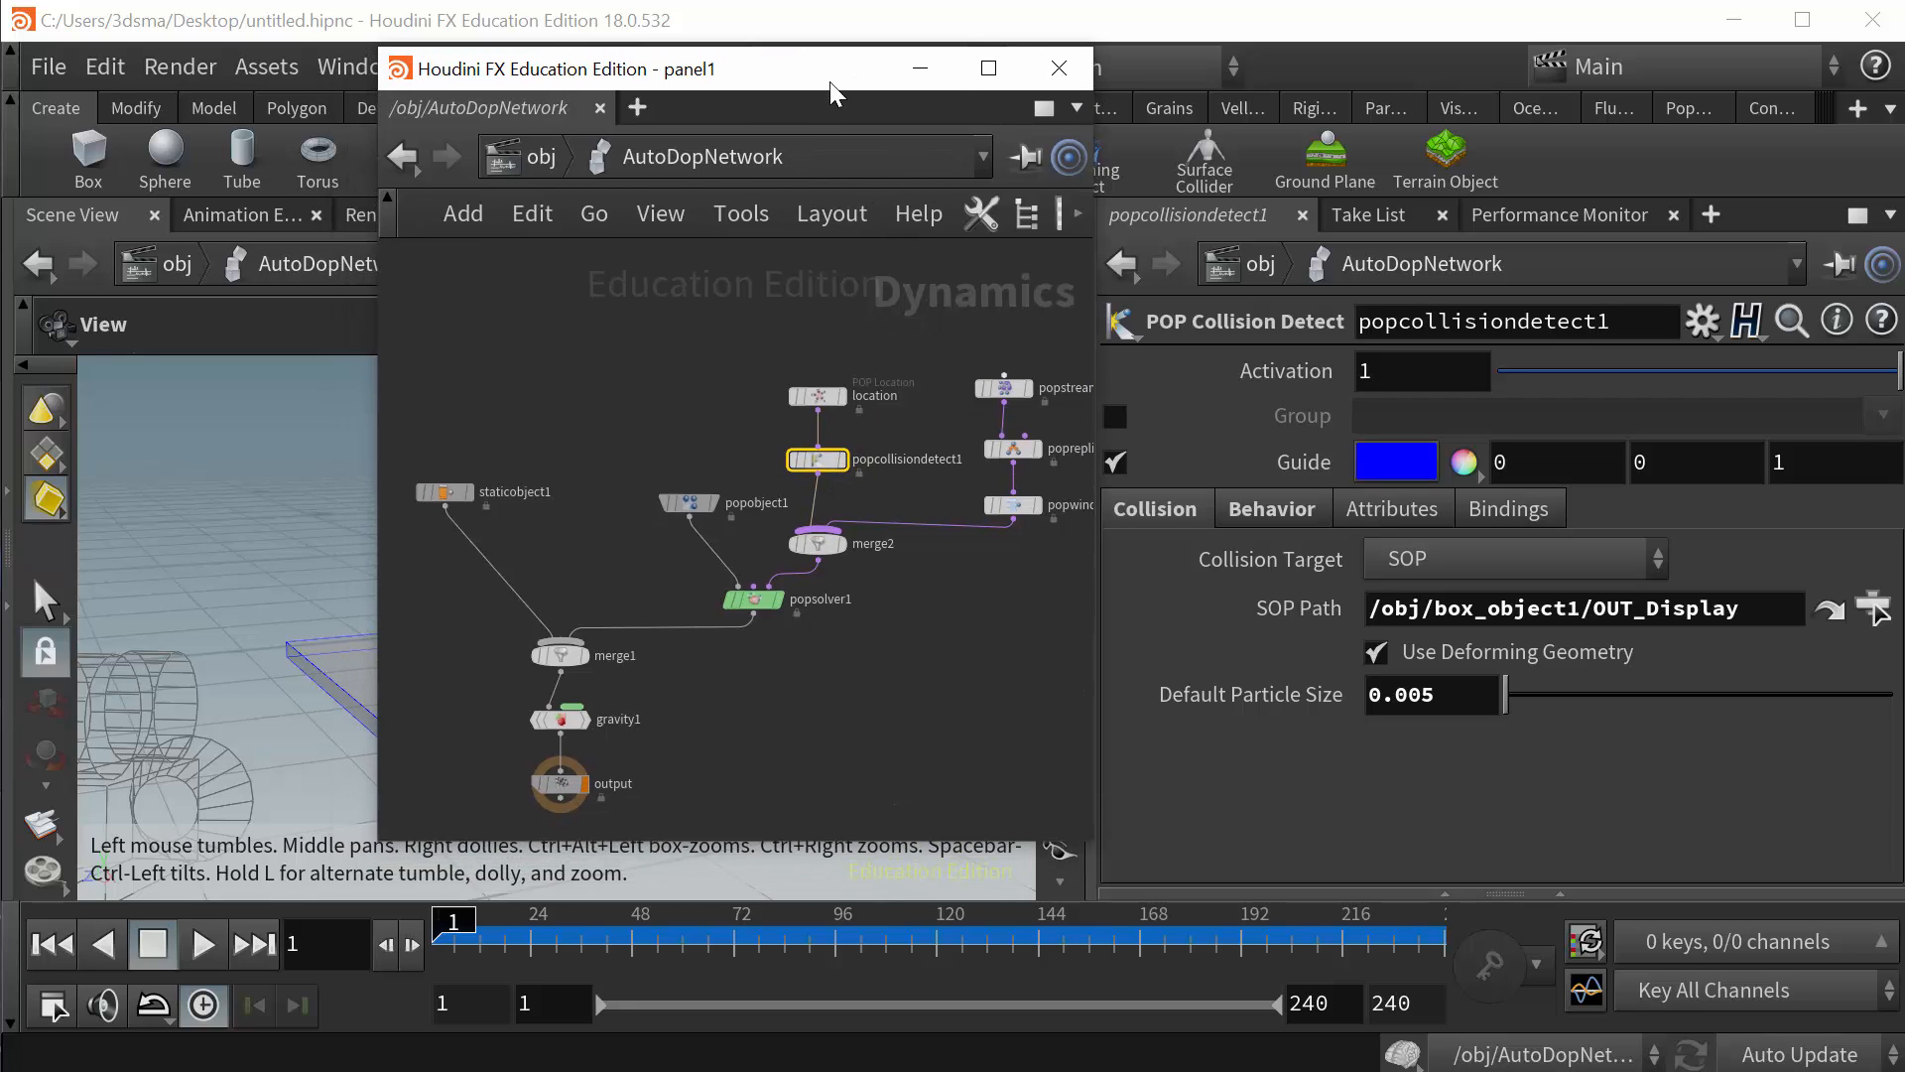
mouse_move(829, 510)
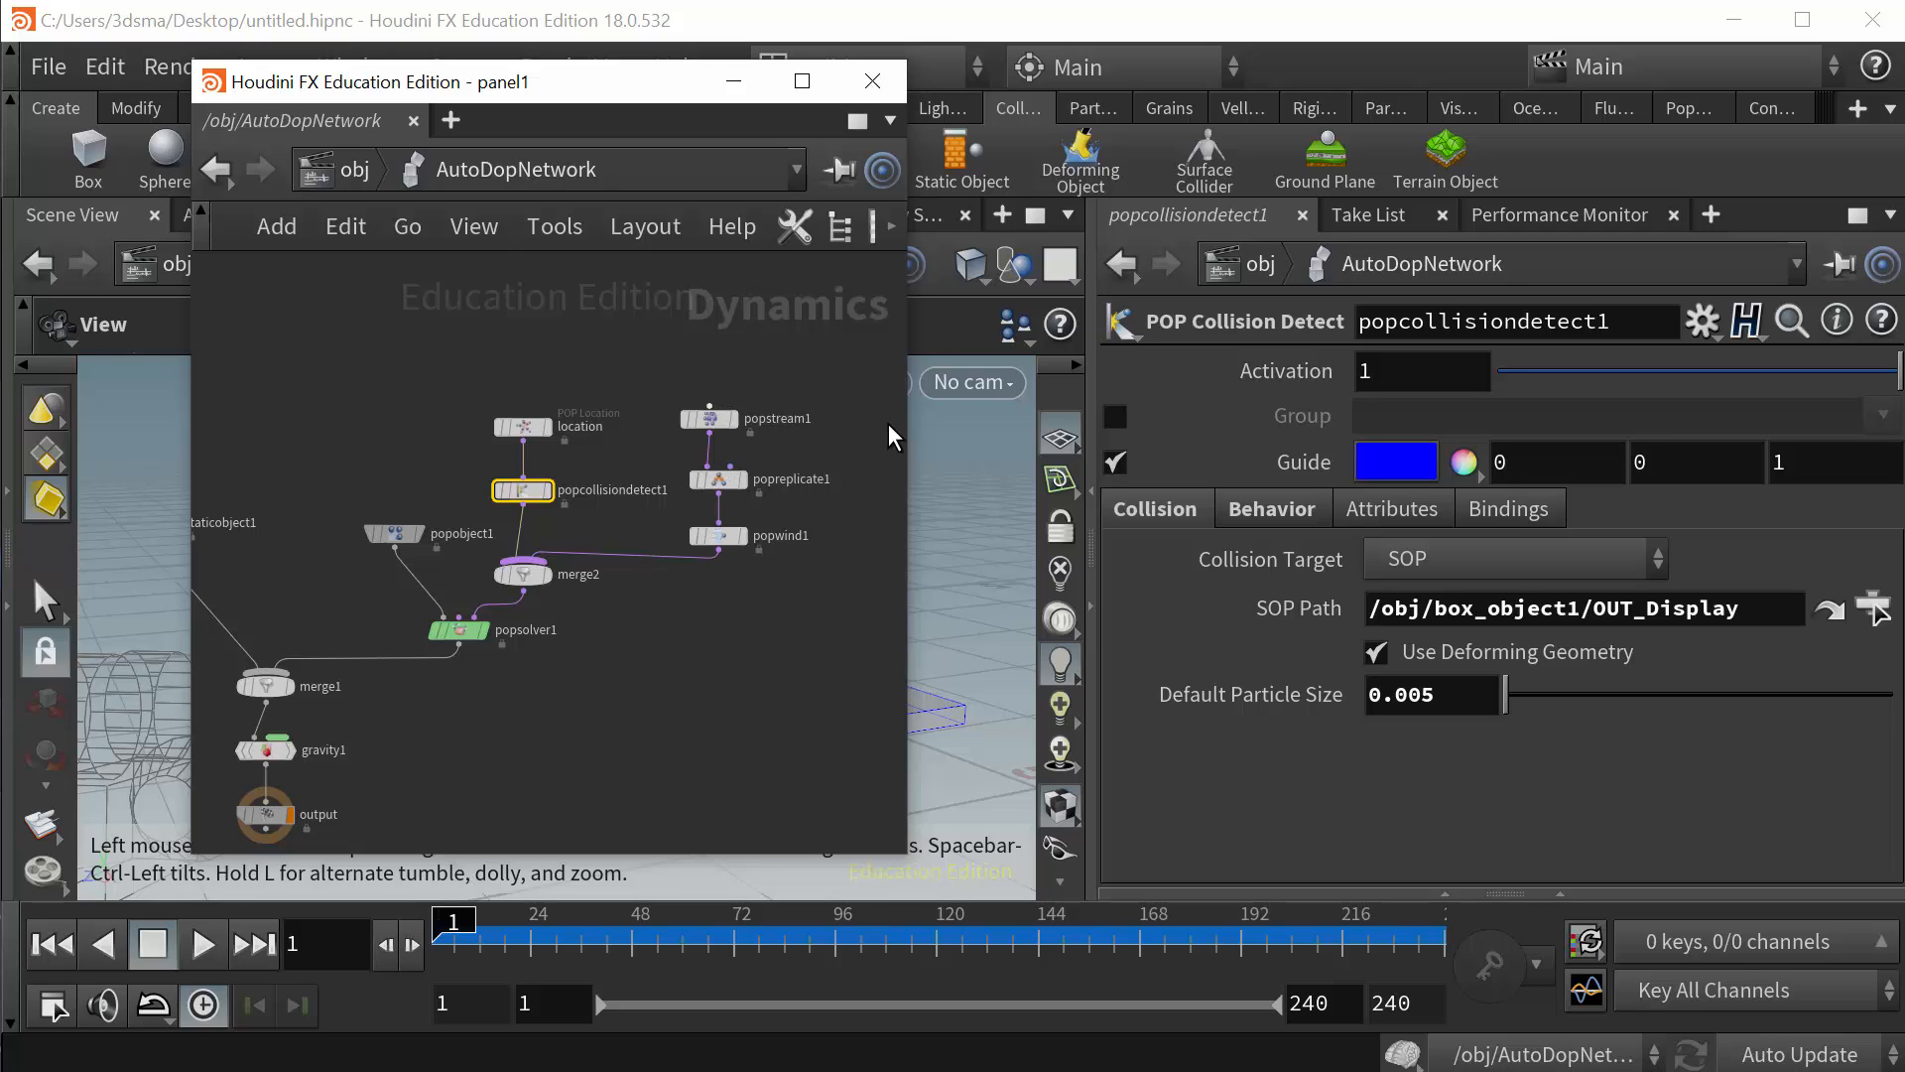
mouse_move(640, 308)
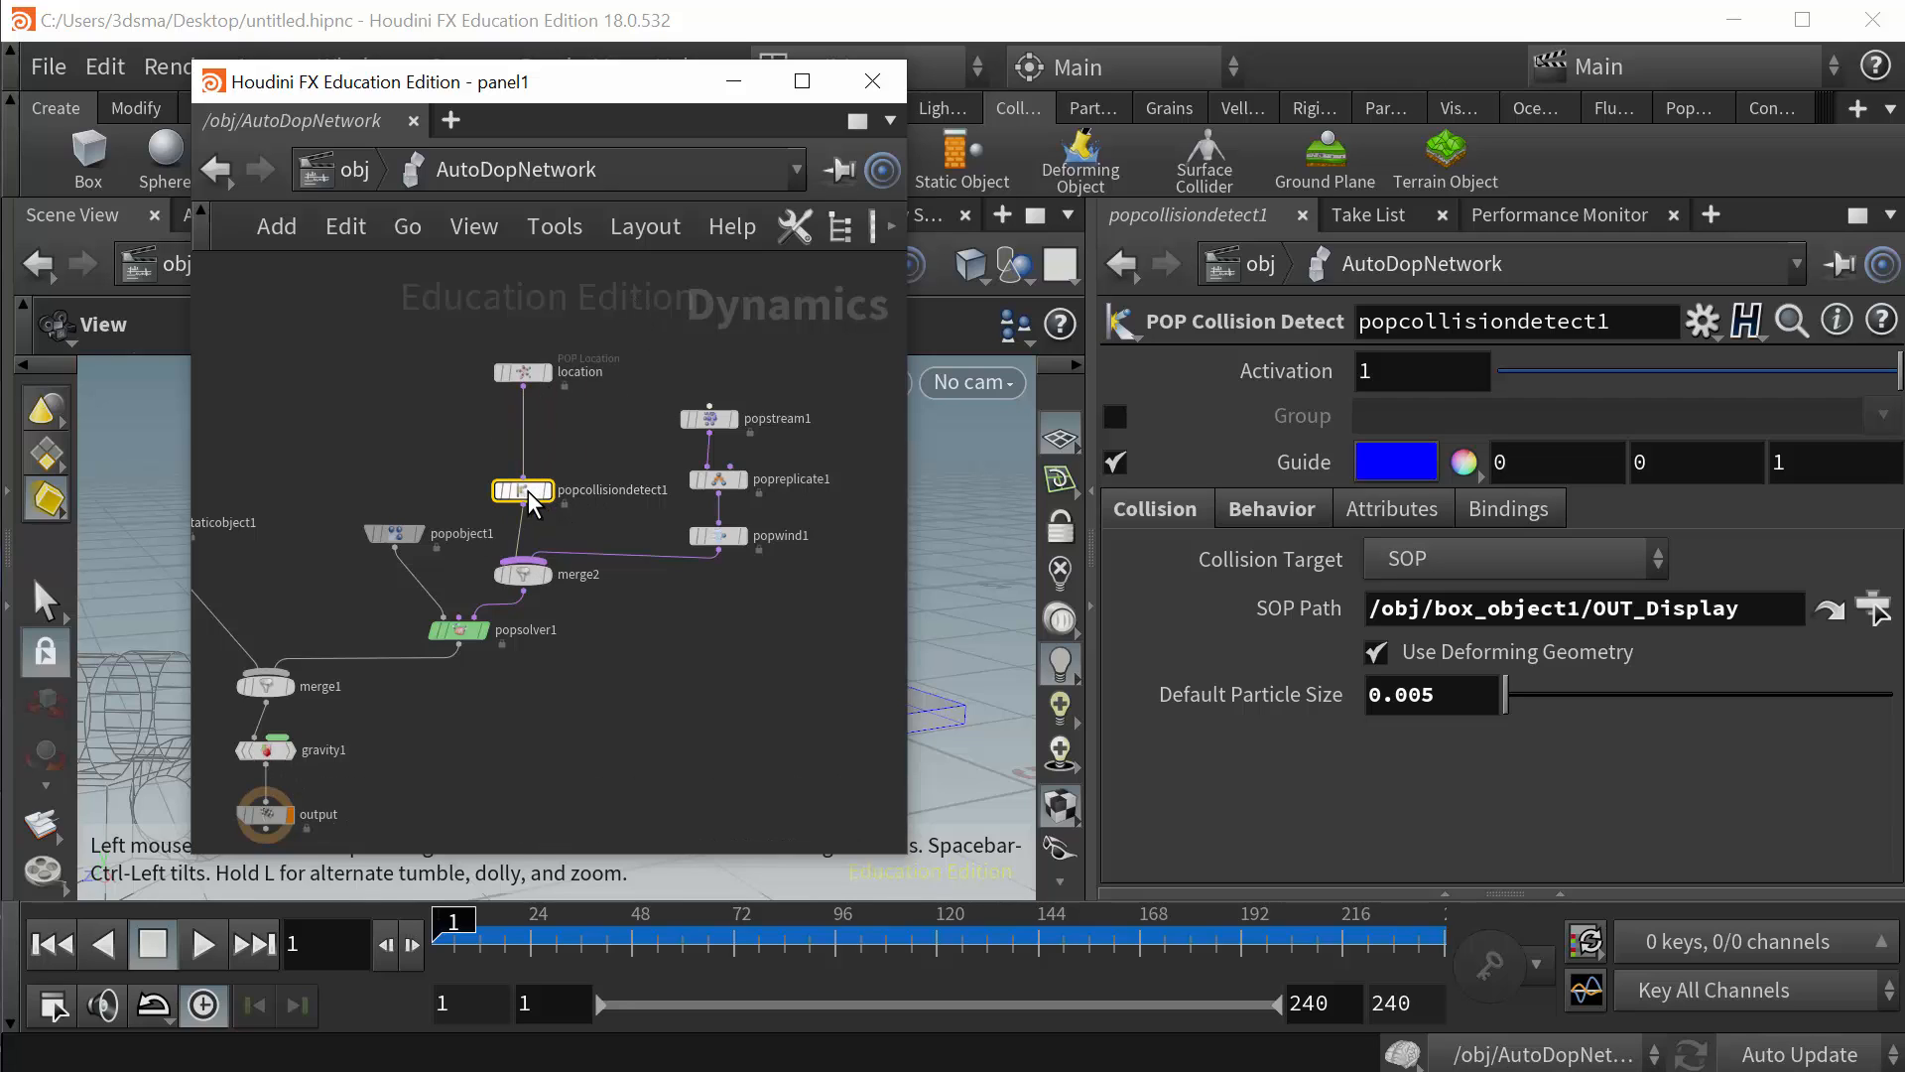
- Drag popcollisiondetect1 up to sit directly beneath the location node
drag(523, 489, 523, 432)
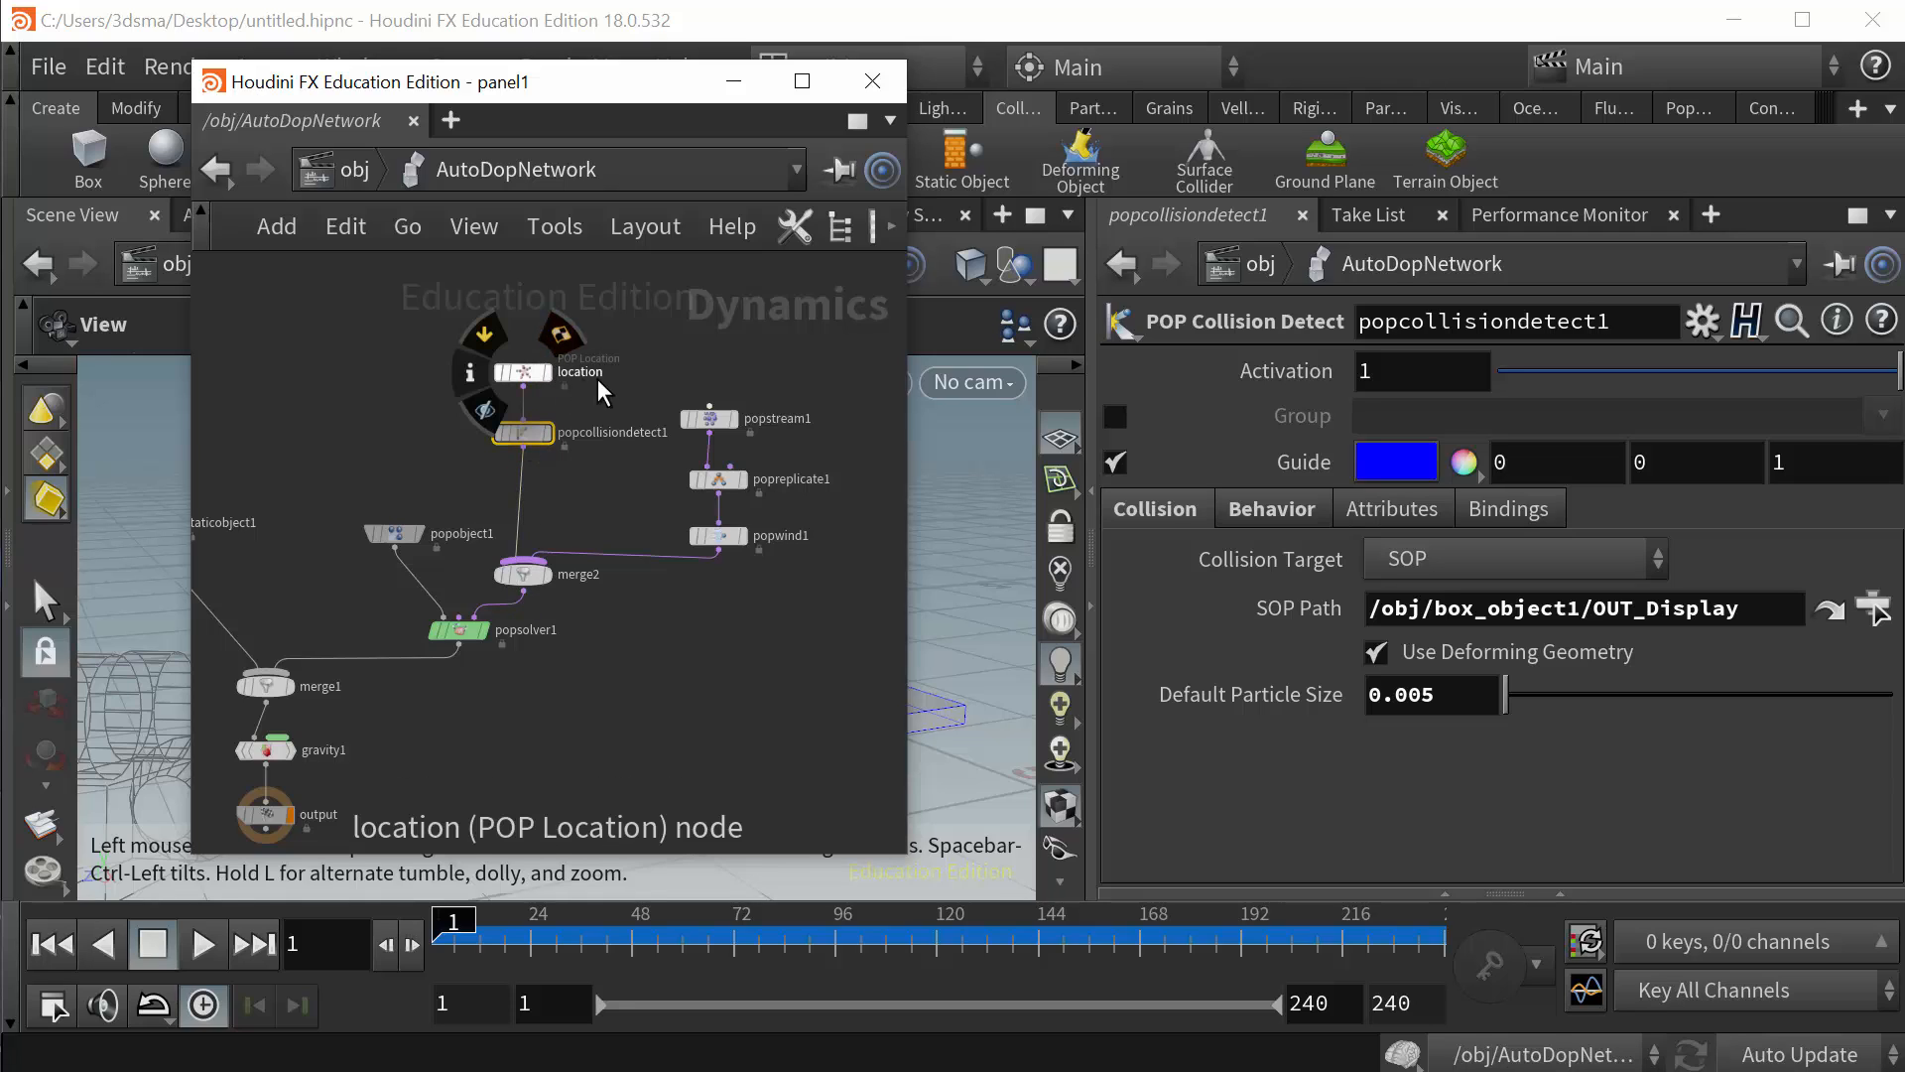
mouse_move(545, 453)
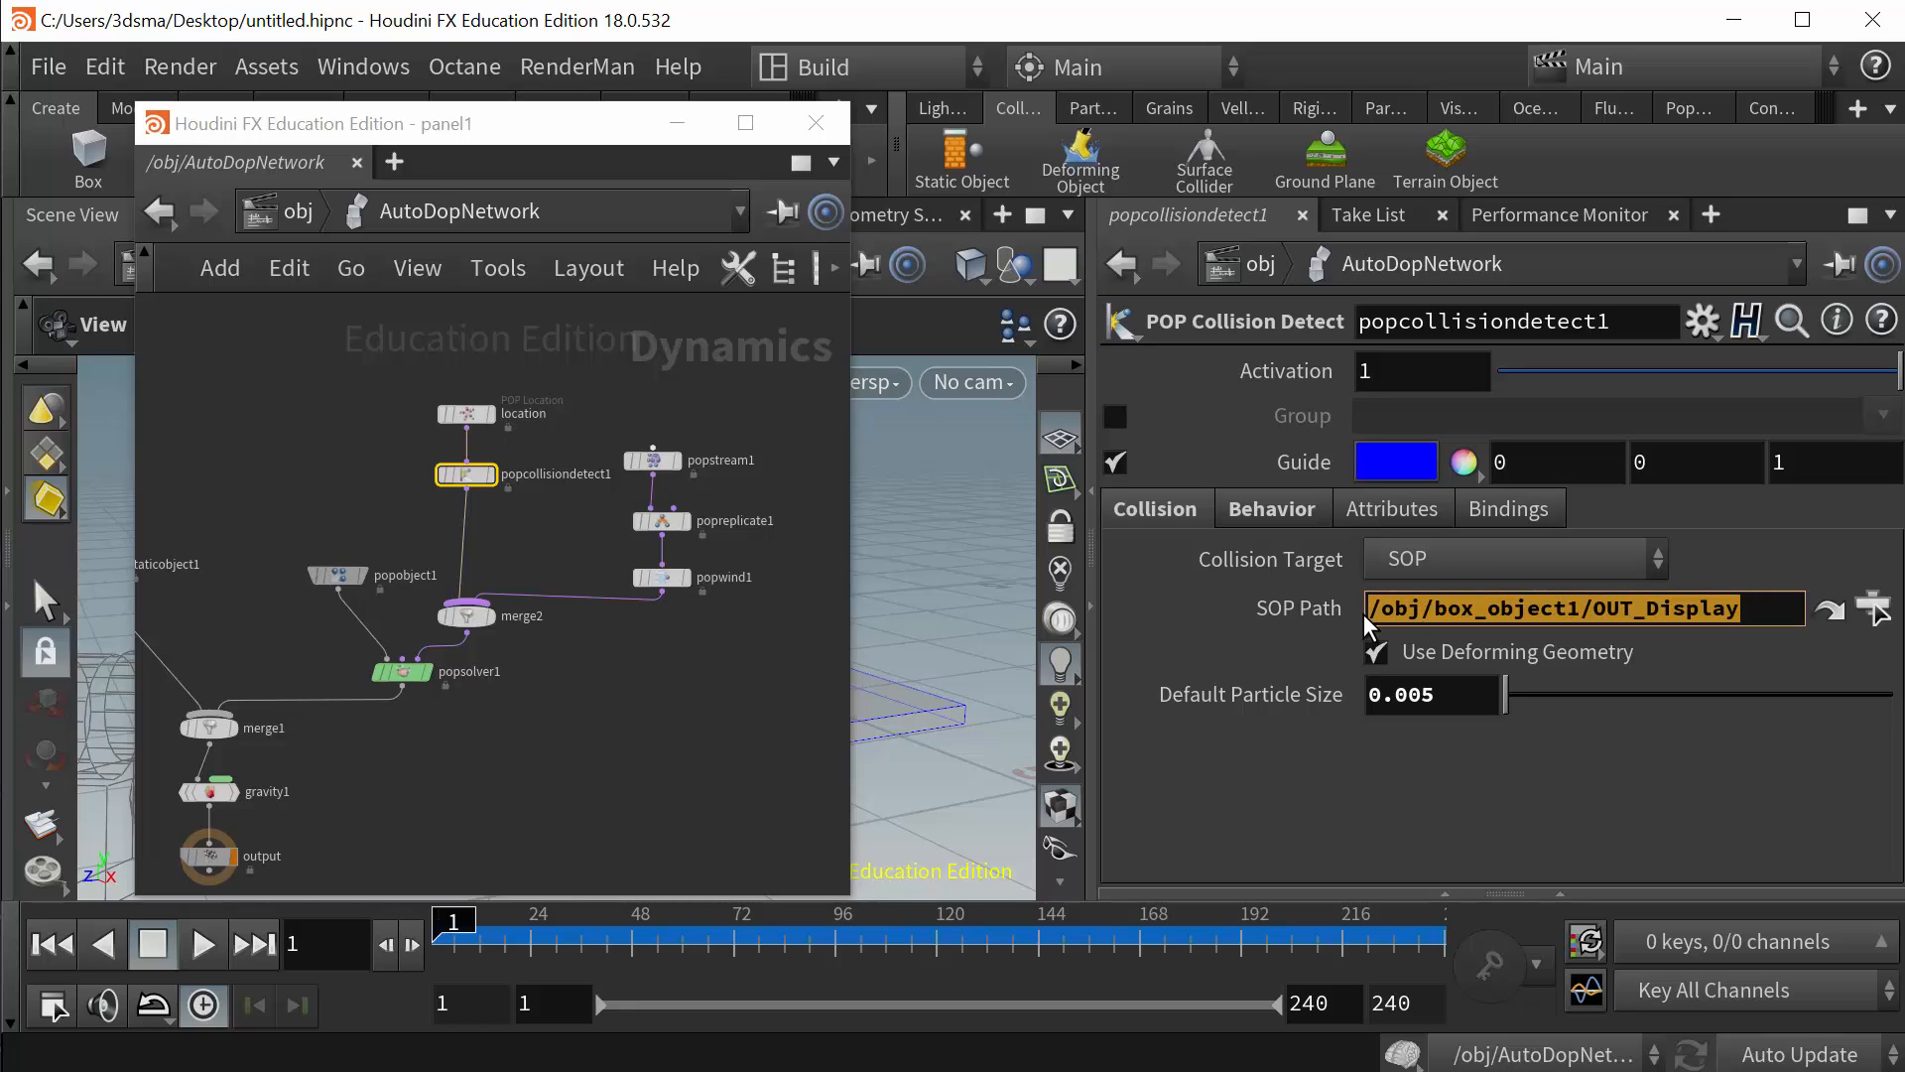
click(1692, 607)
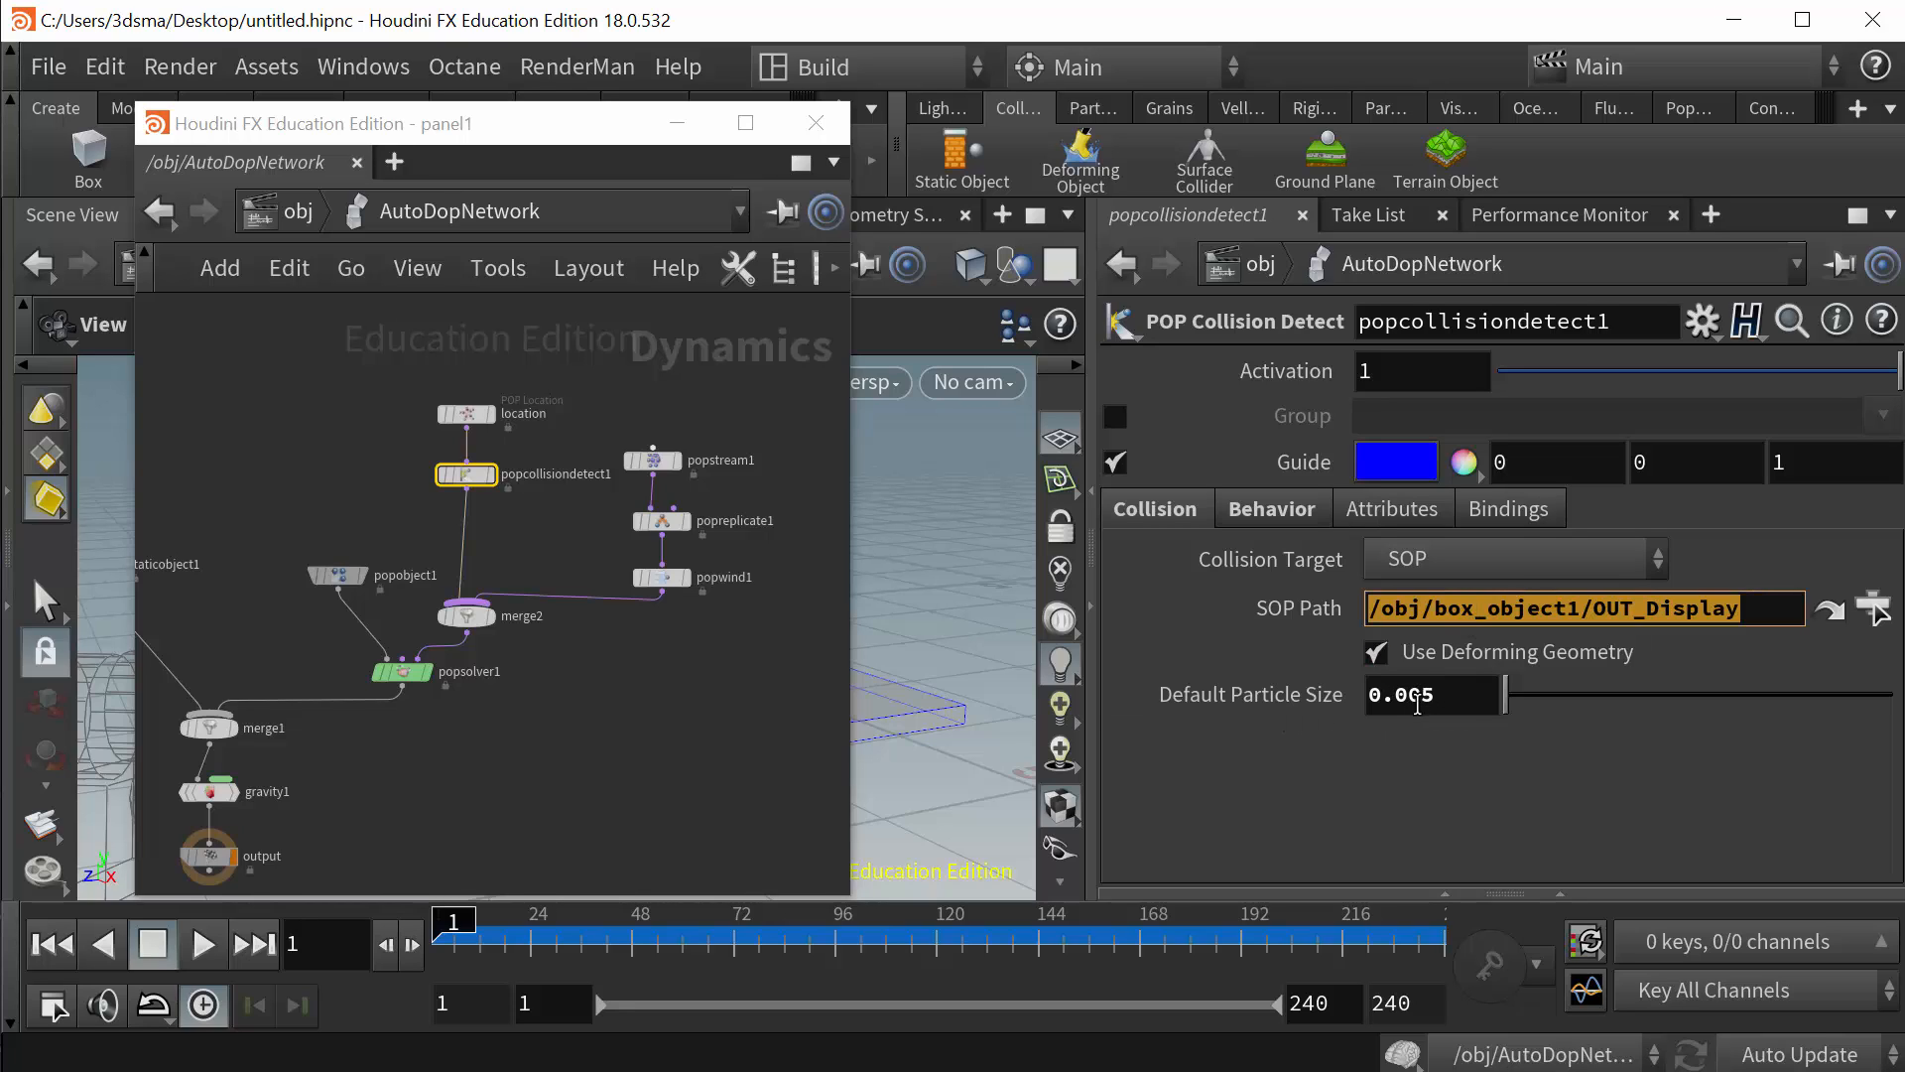
click(1433, 694)
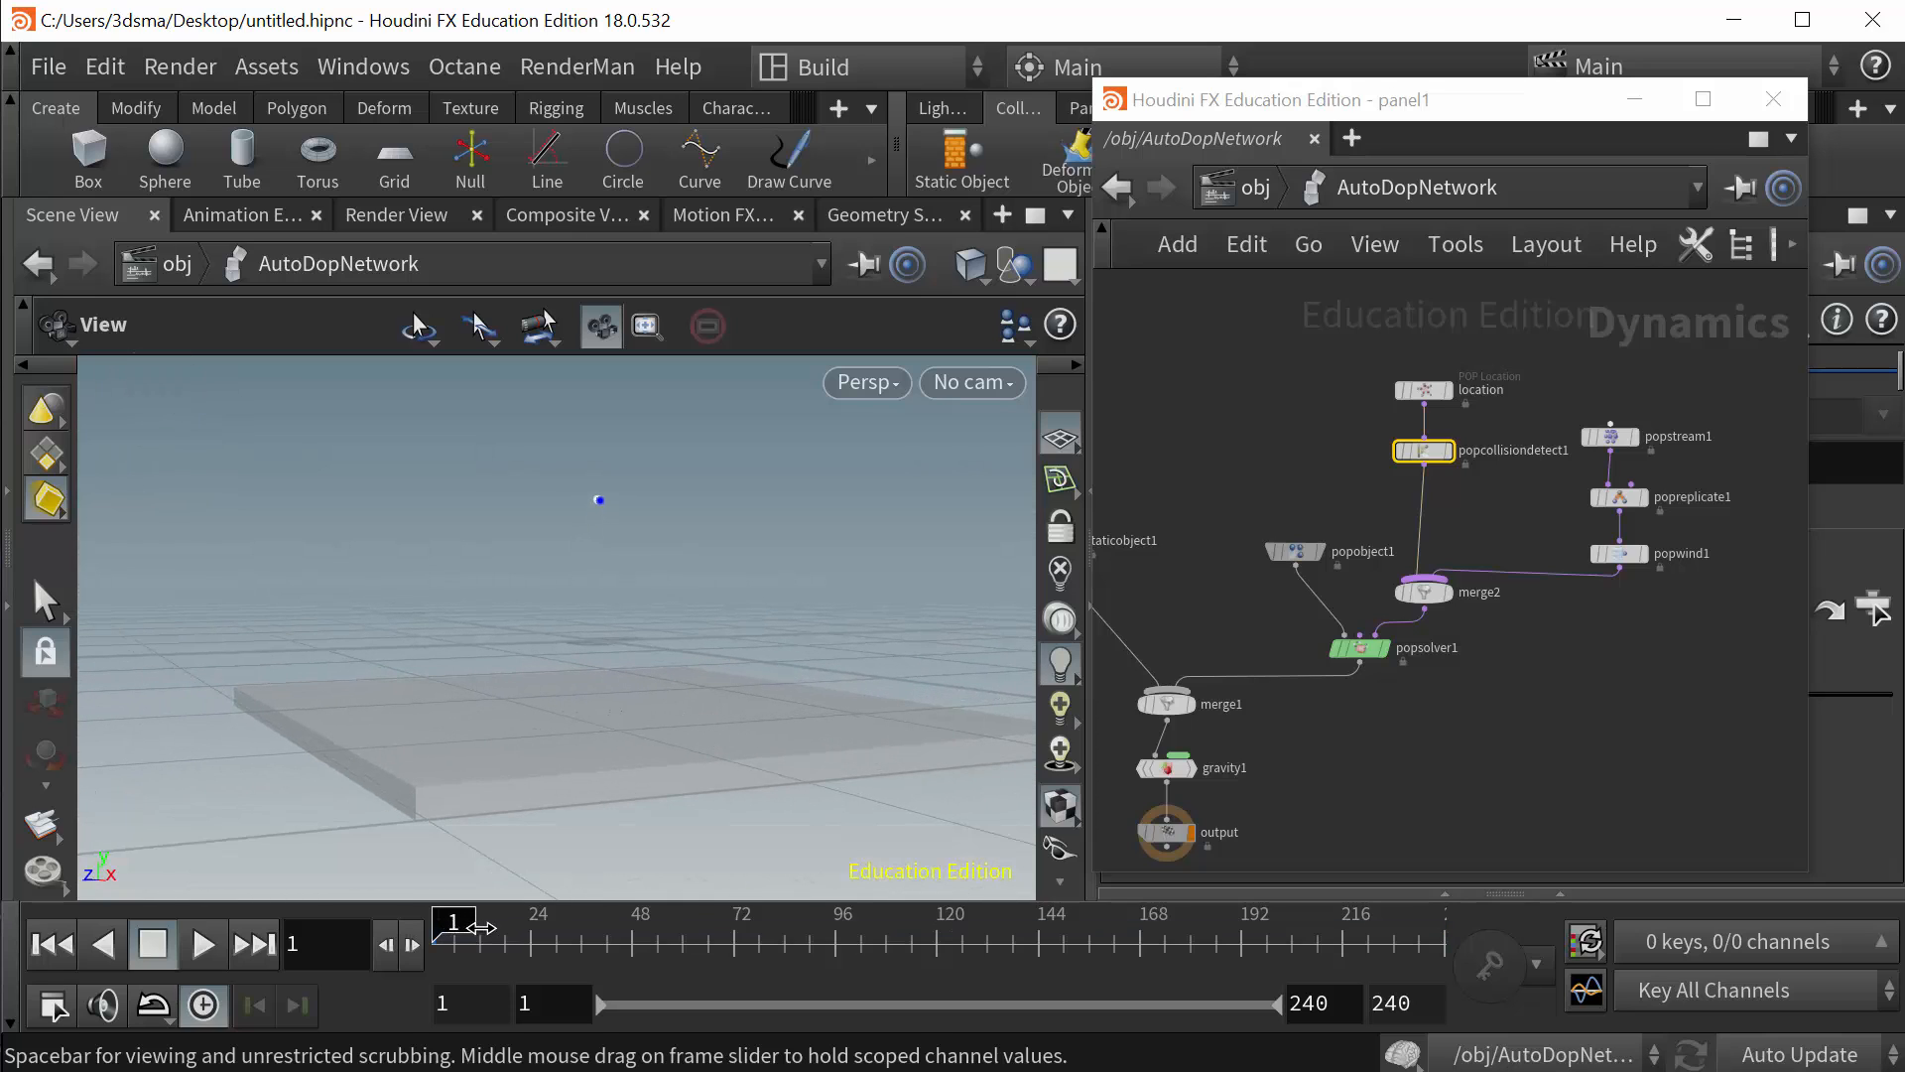
- Scrub the simulation to around frame 57 to watch particles land, then back to frame 1
drag(456, 935, 681, 936)
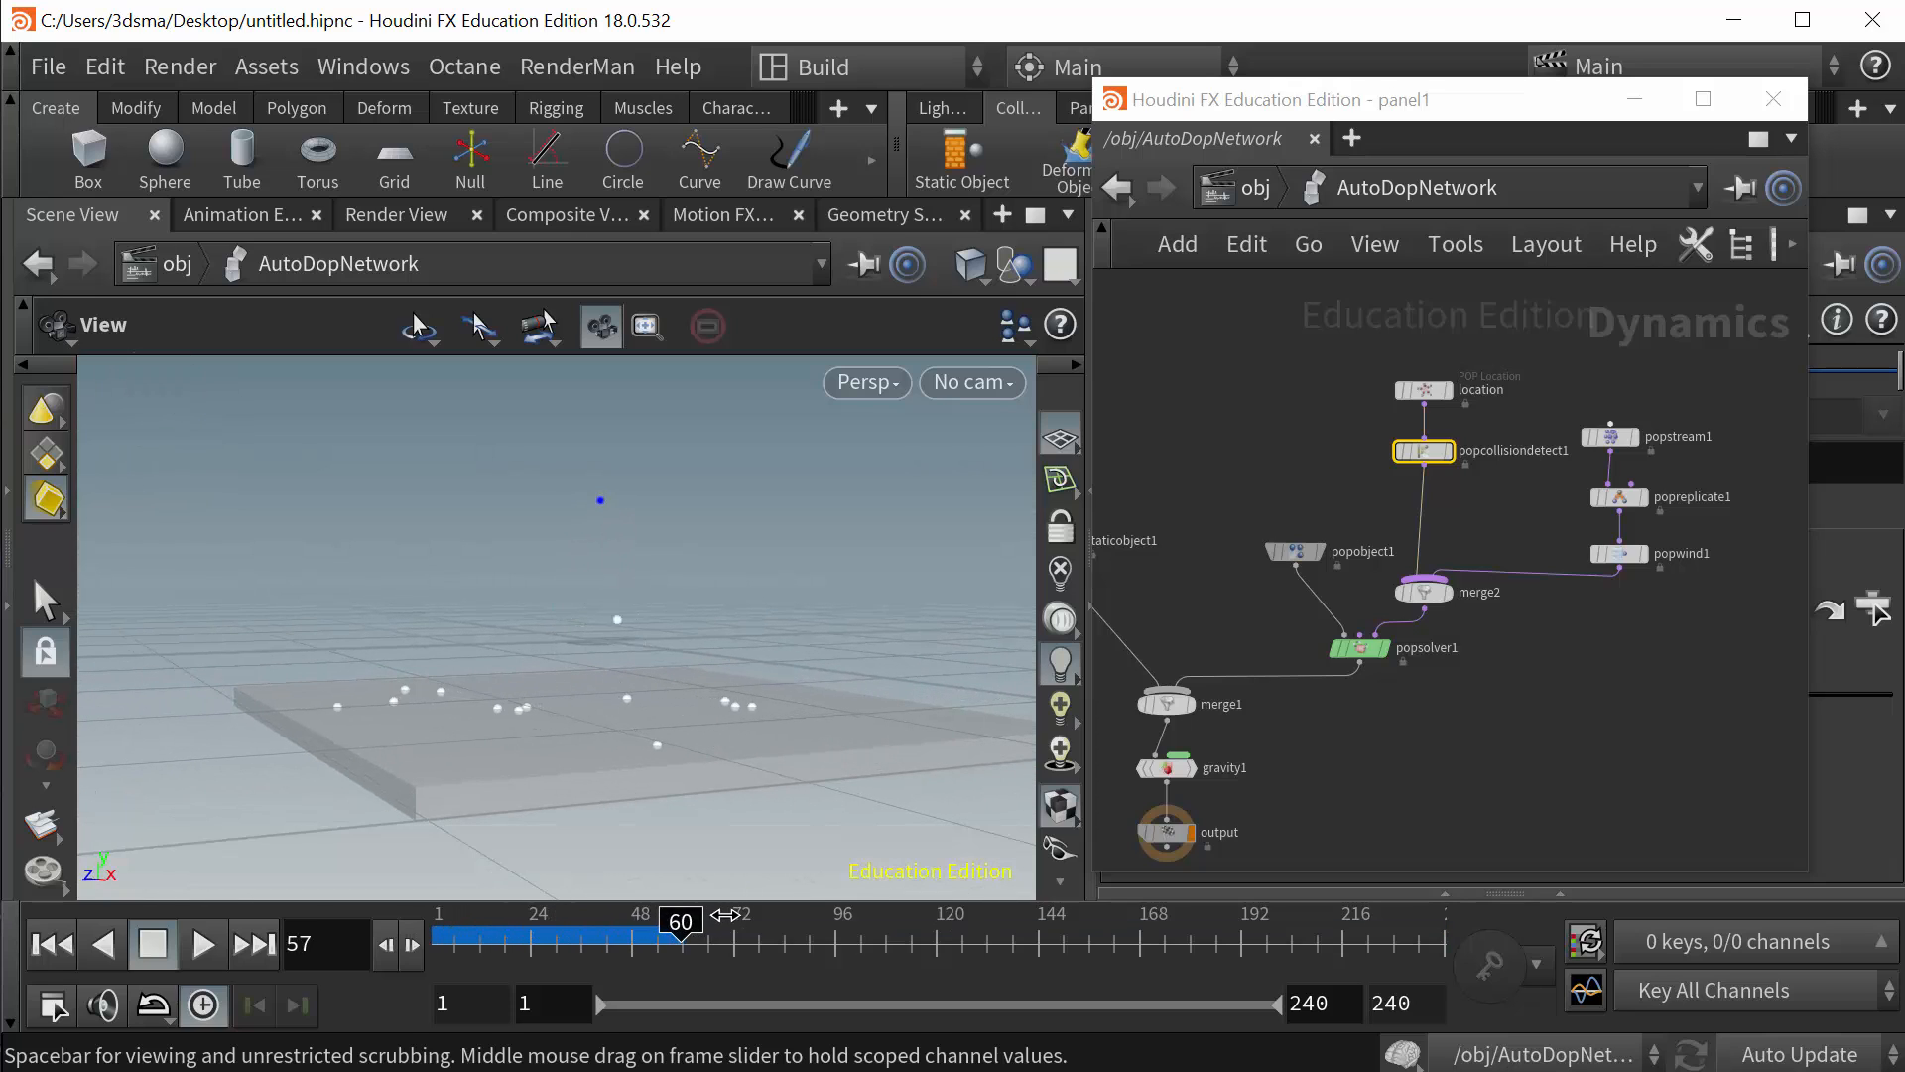
drag(680, 920, 460, 920)
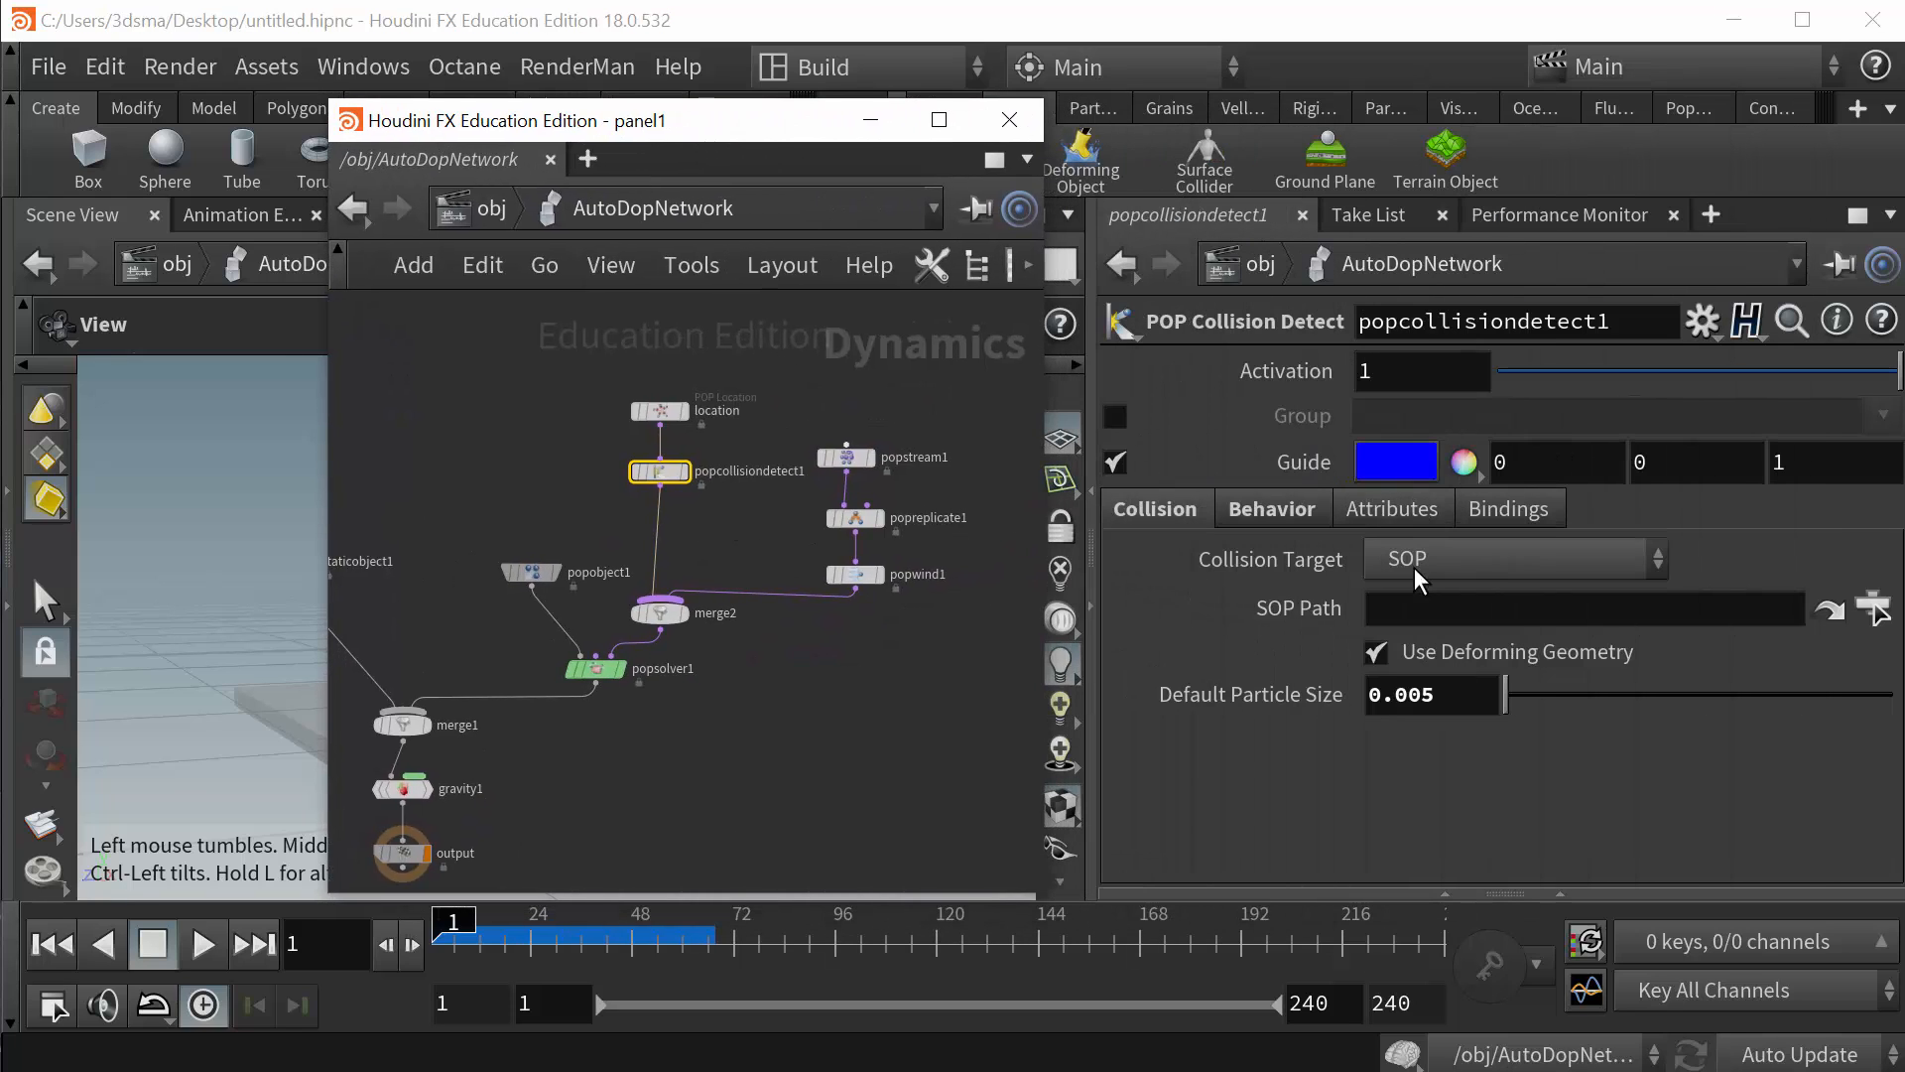
mouse_move(1321, 673)
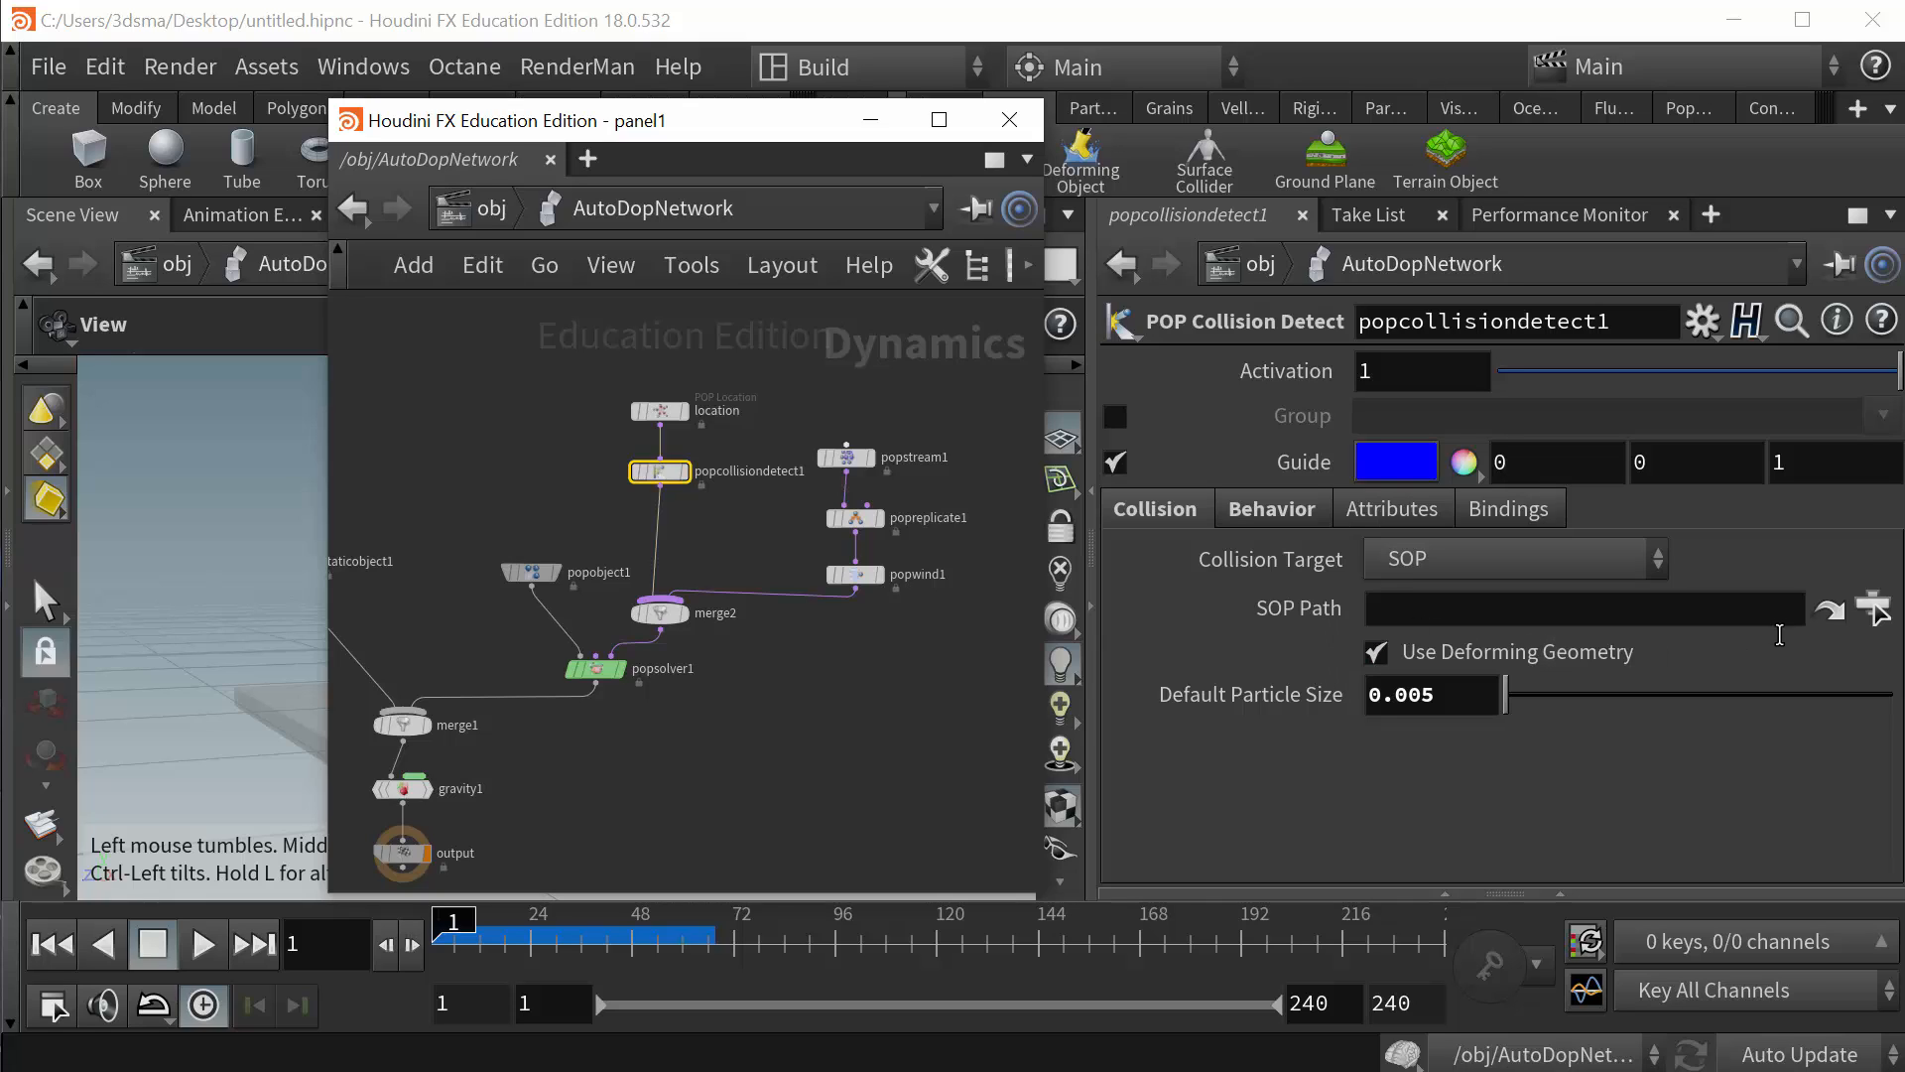
mouse_move(1877, 613)
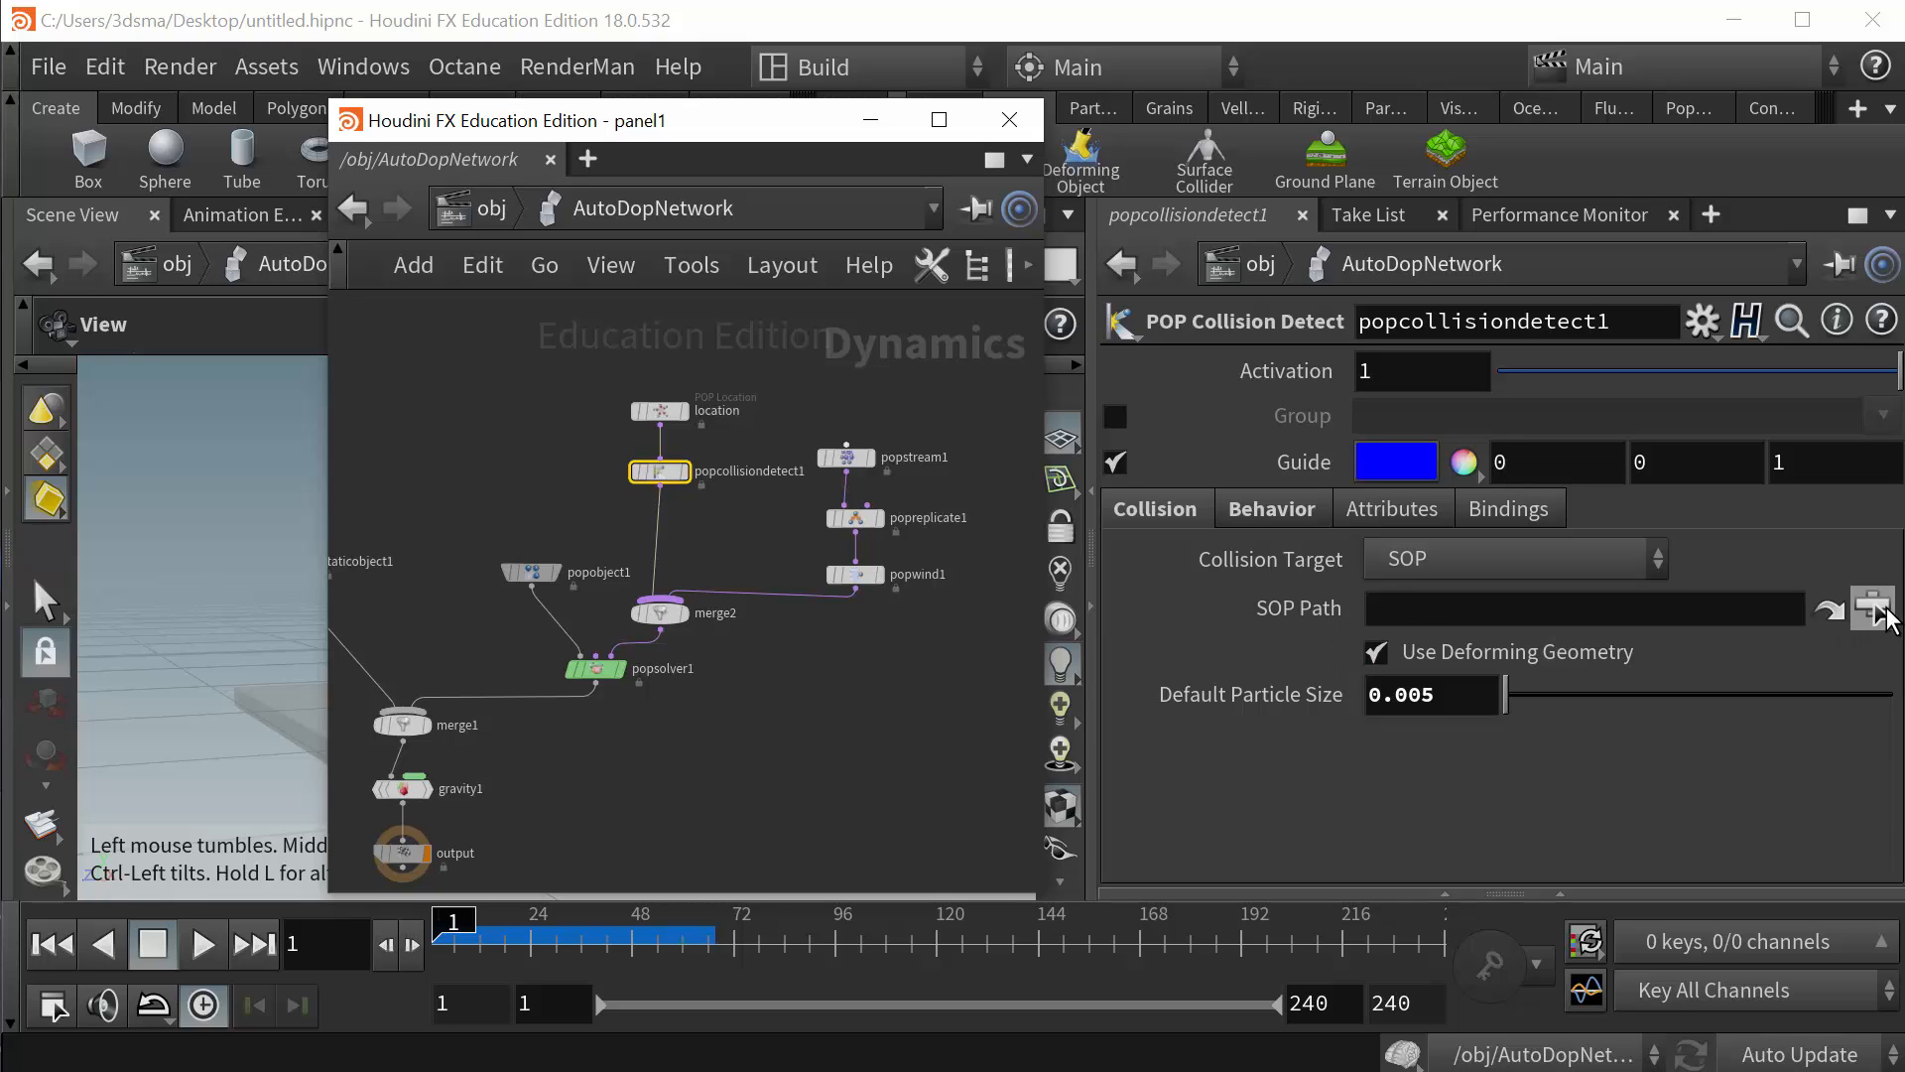
- Target popcollisiondetect1 at ../../box_object1/OUT_Display and show its hit behaviour settings
click(1871, 608)
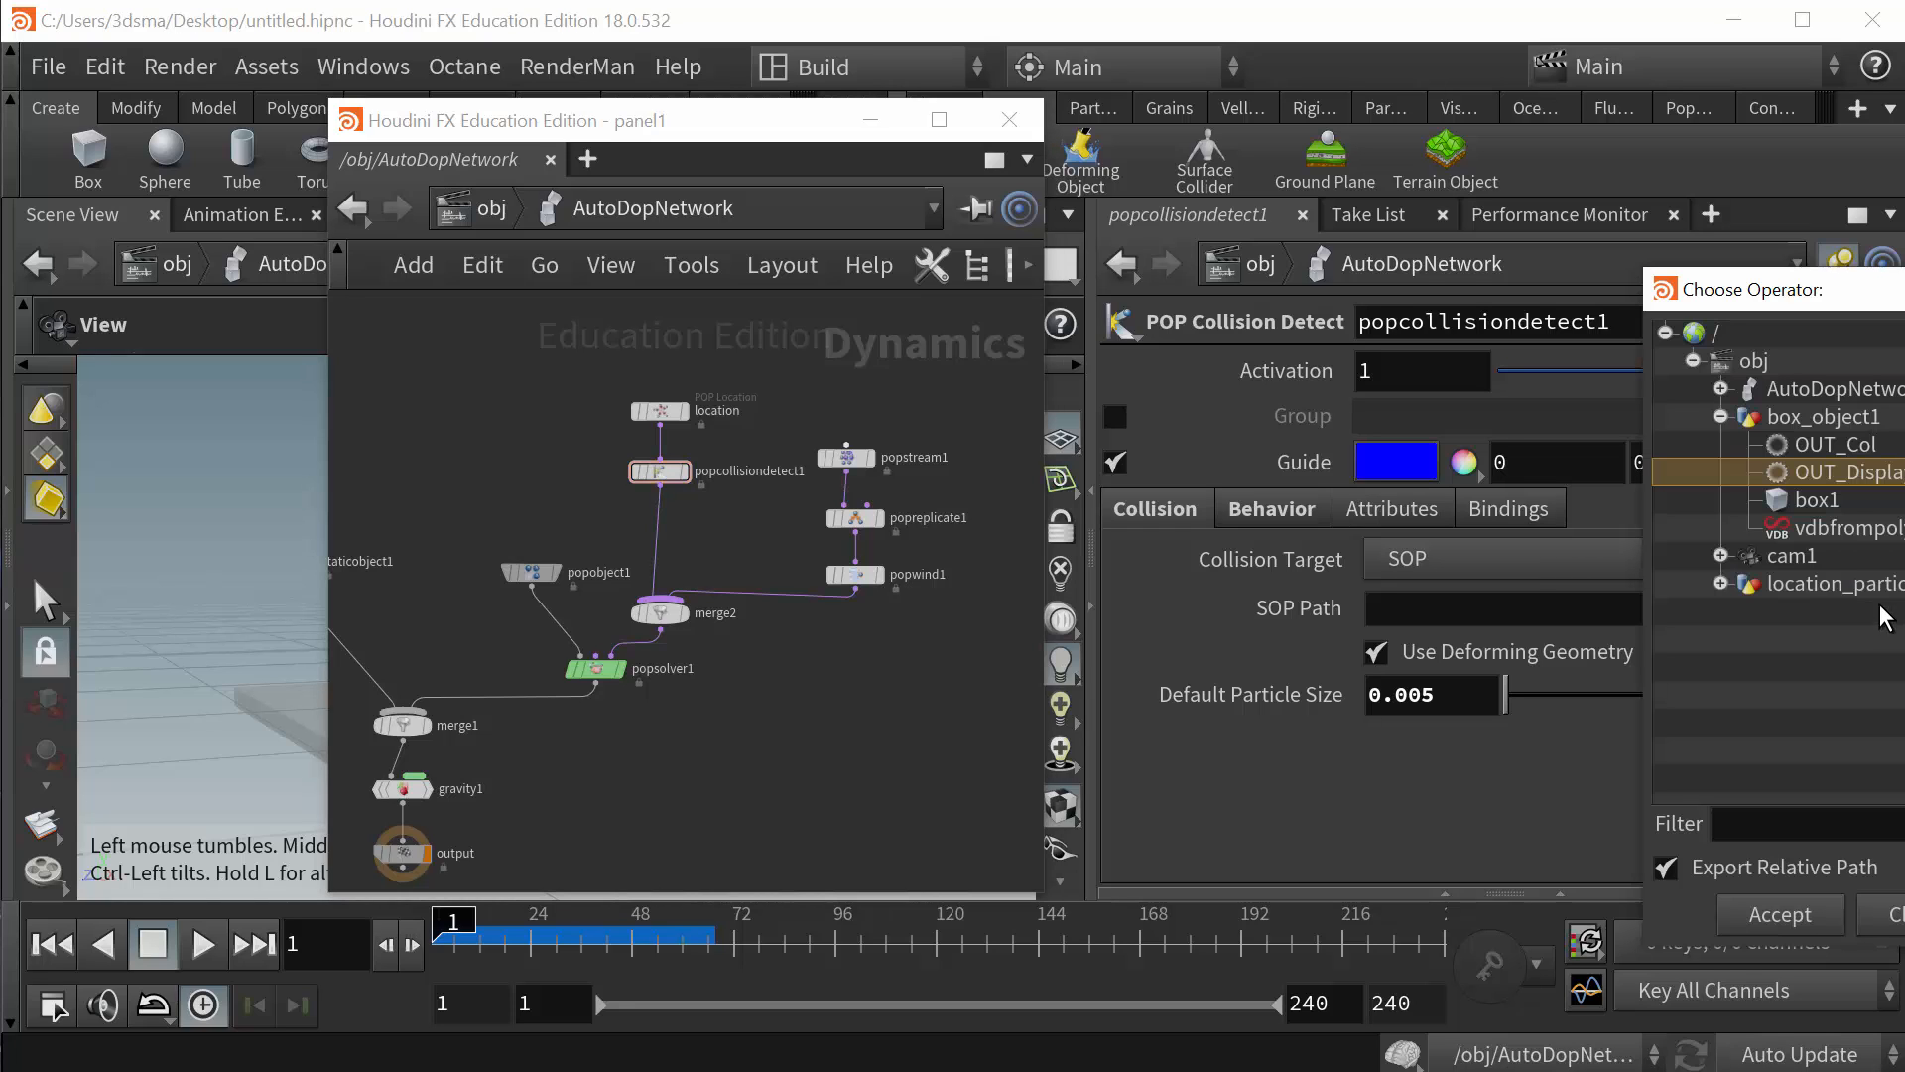
click(1777, 914)
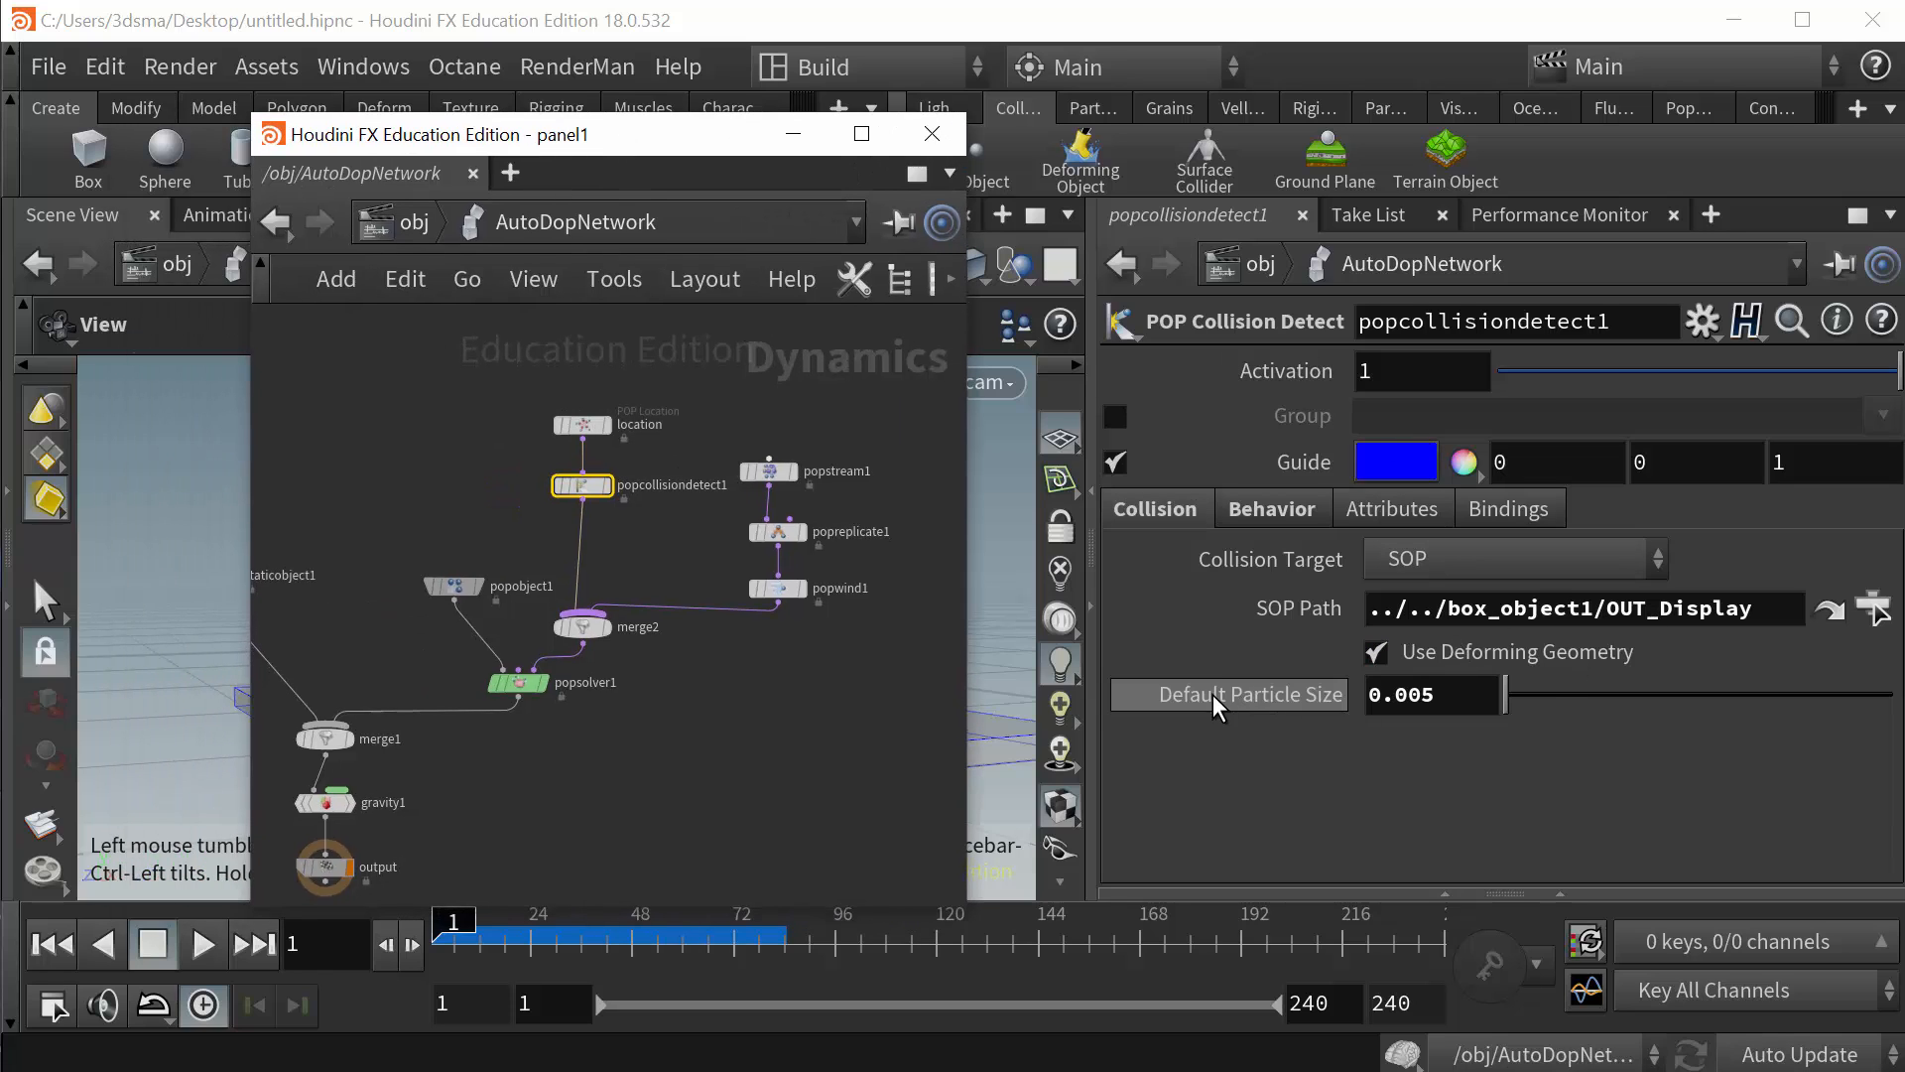
click(1873, 608)
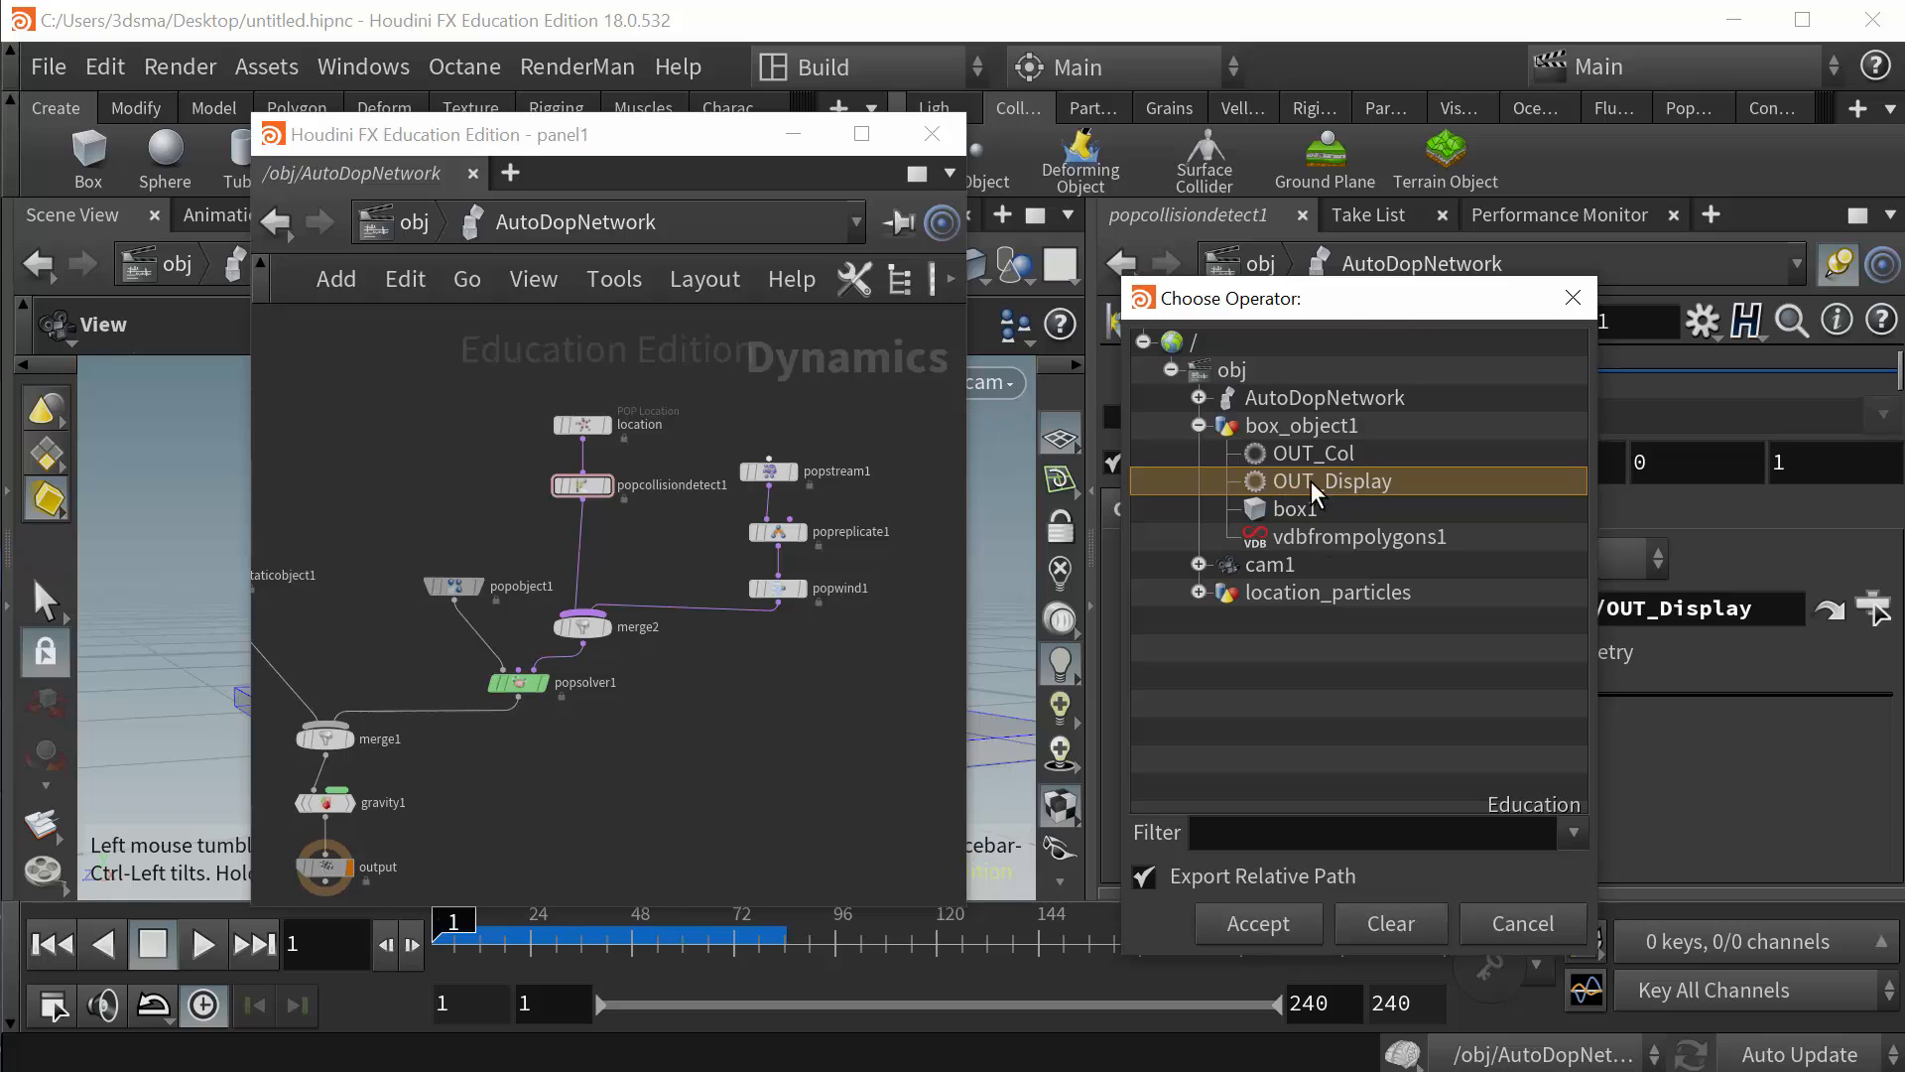
click(1257, 924)
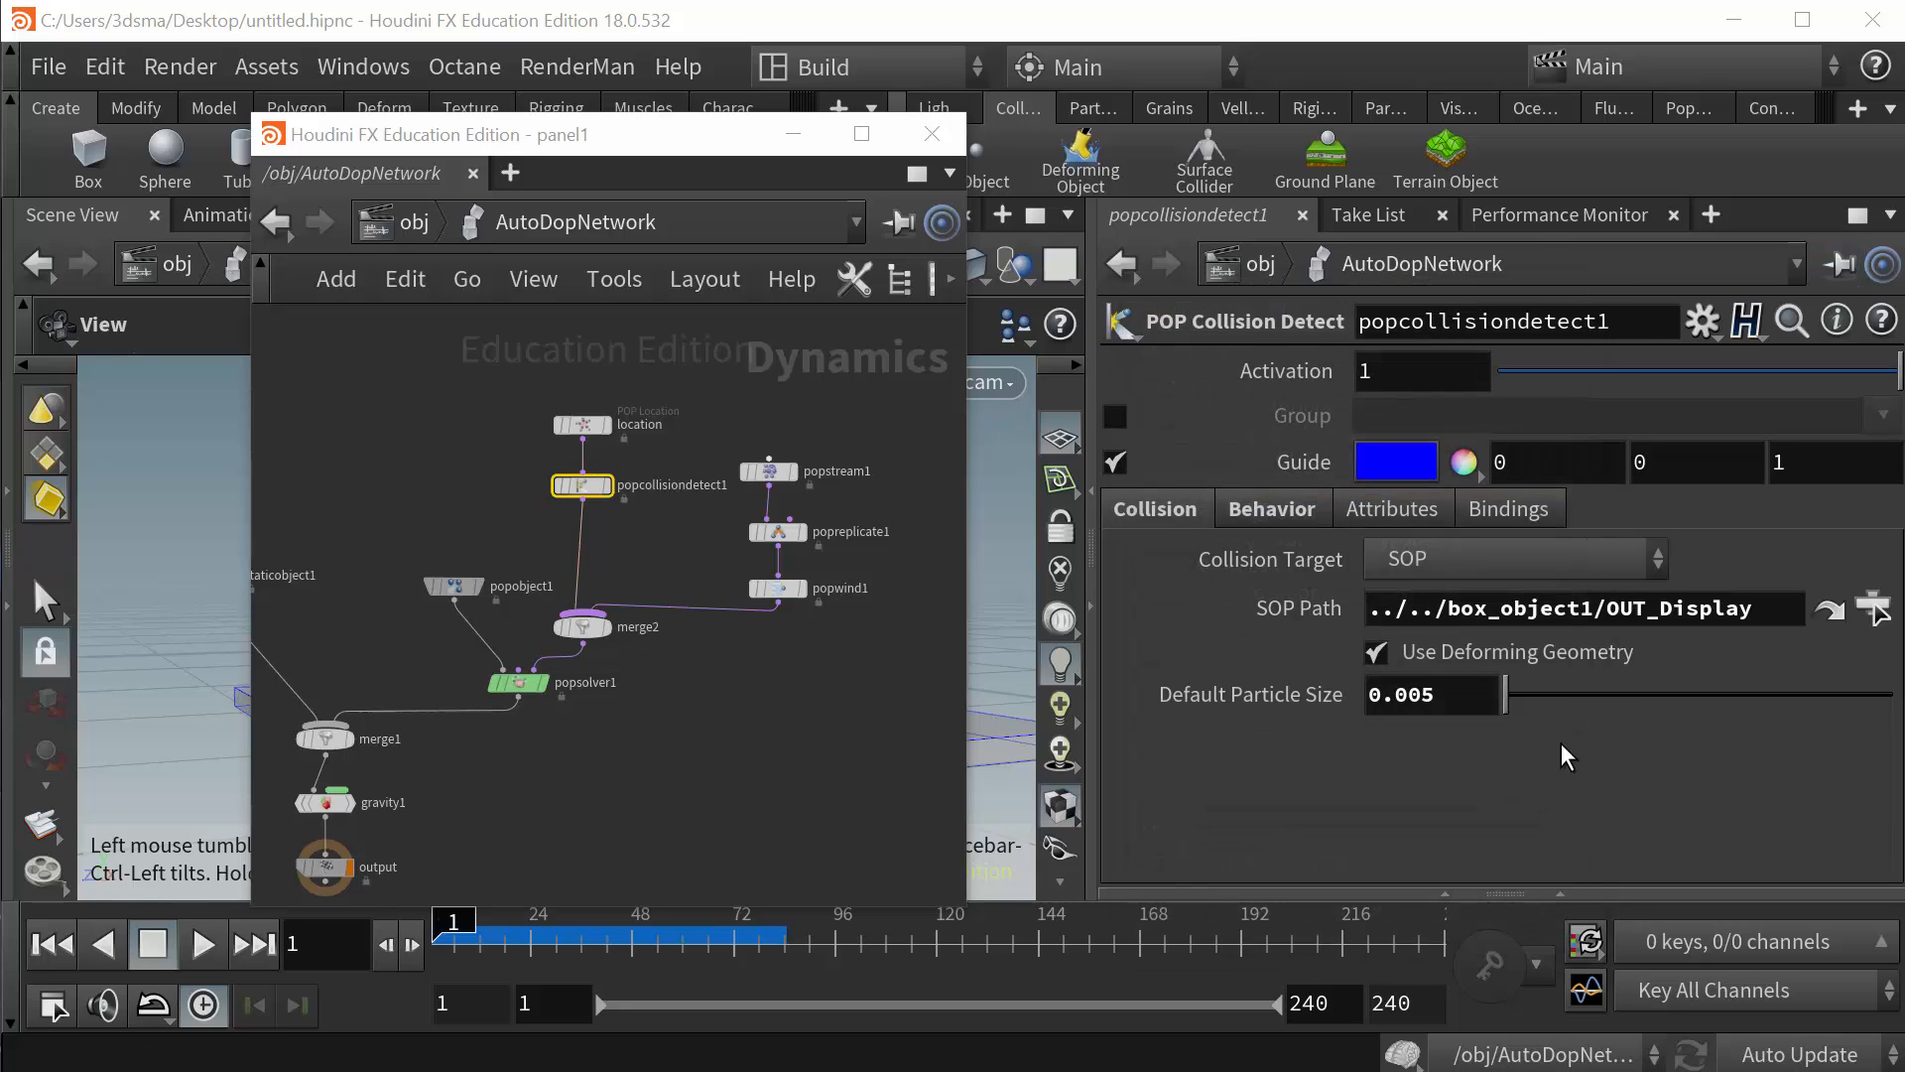
mouse_move(1479, 827)
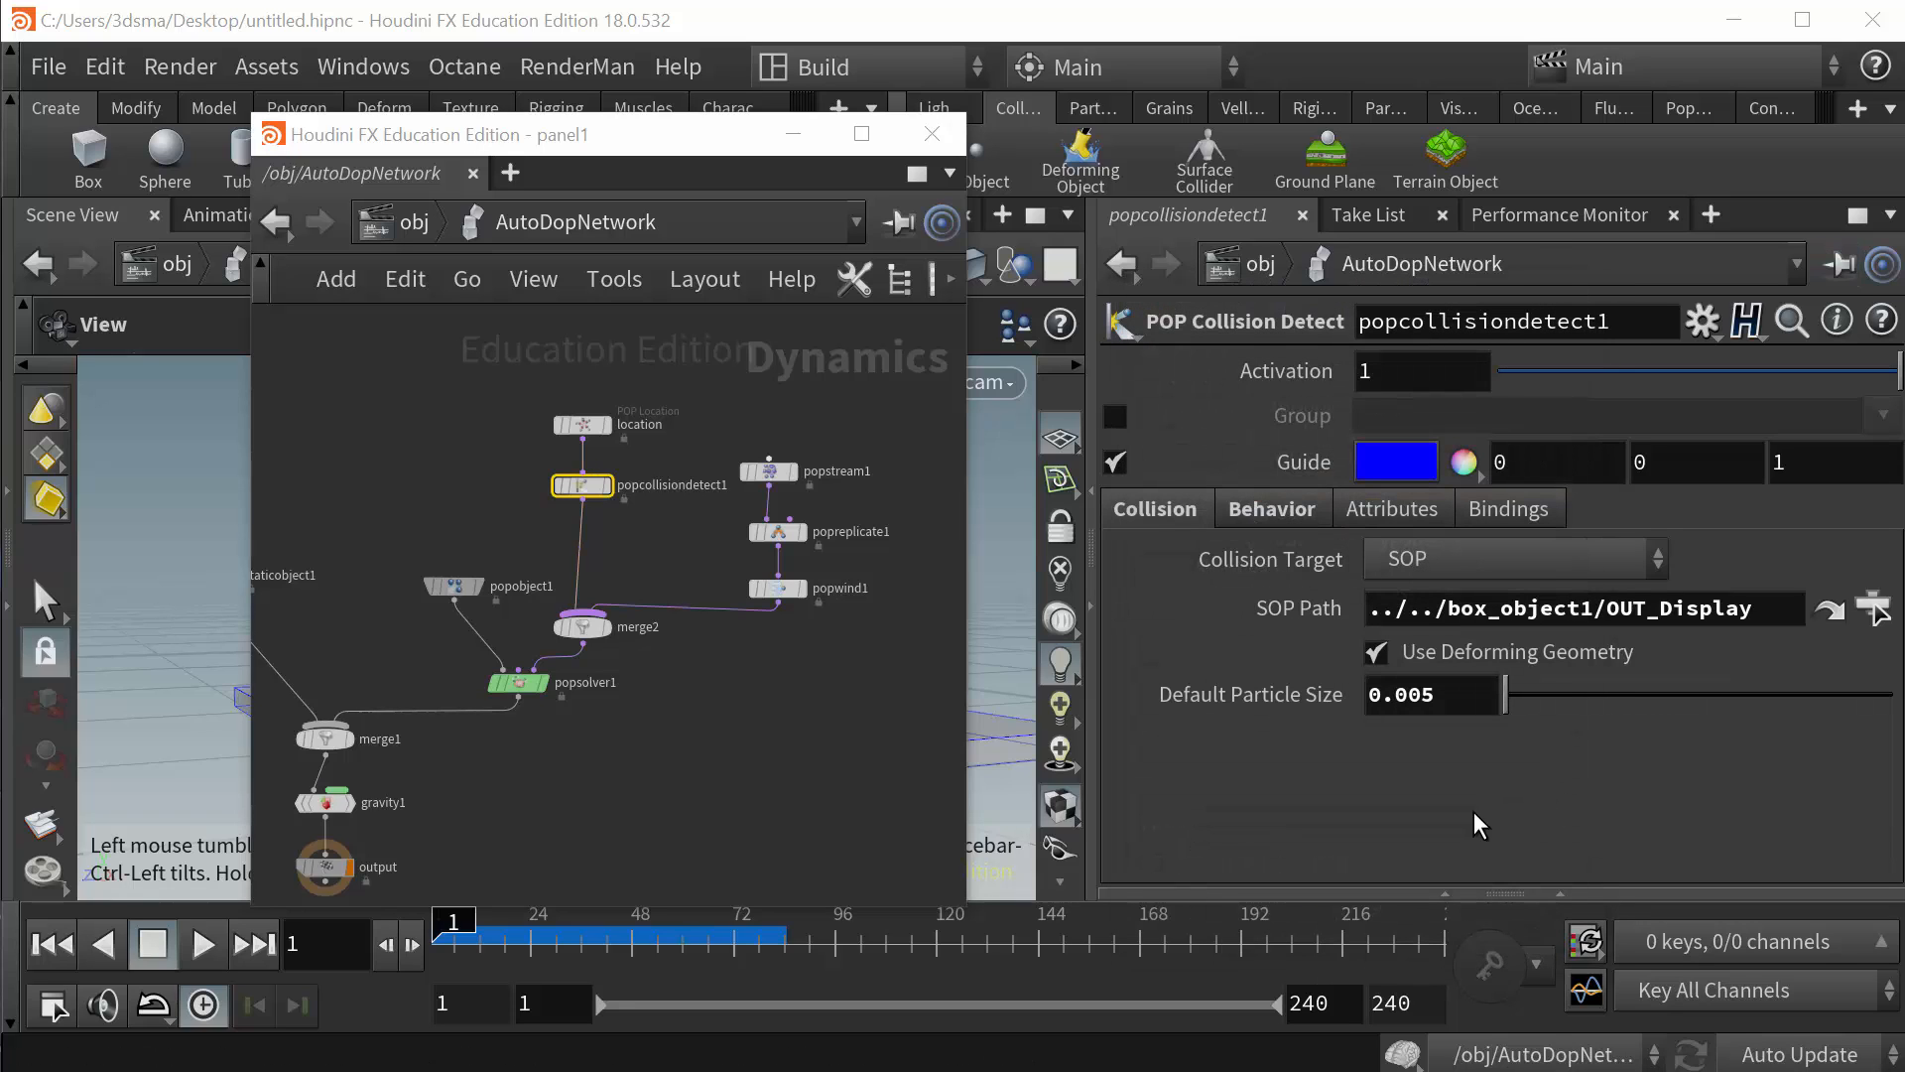
mouse_move(1458, 660)
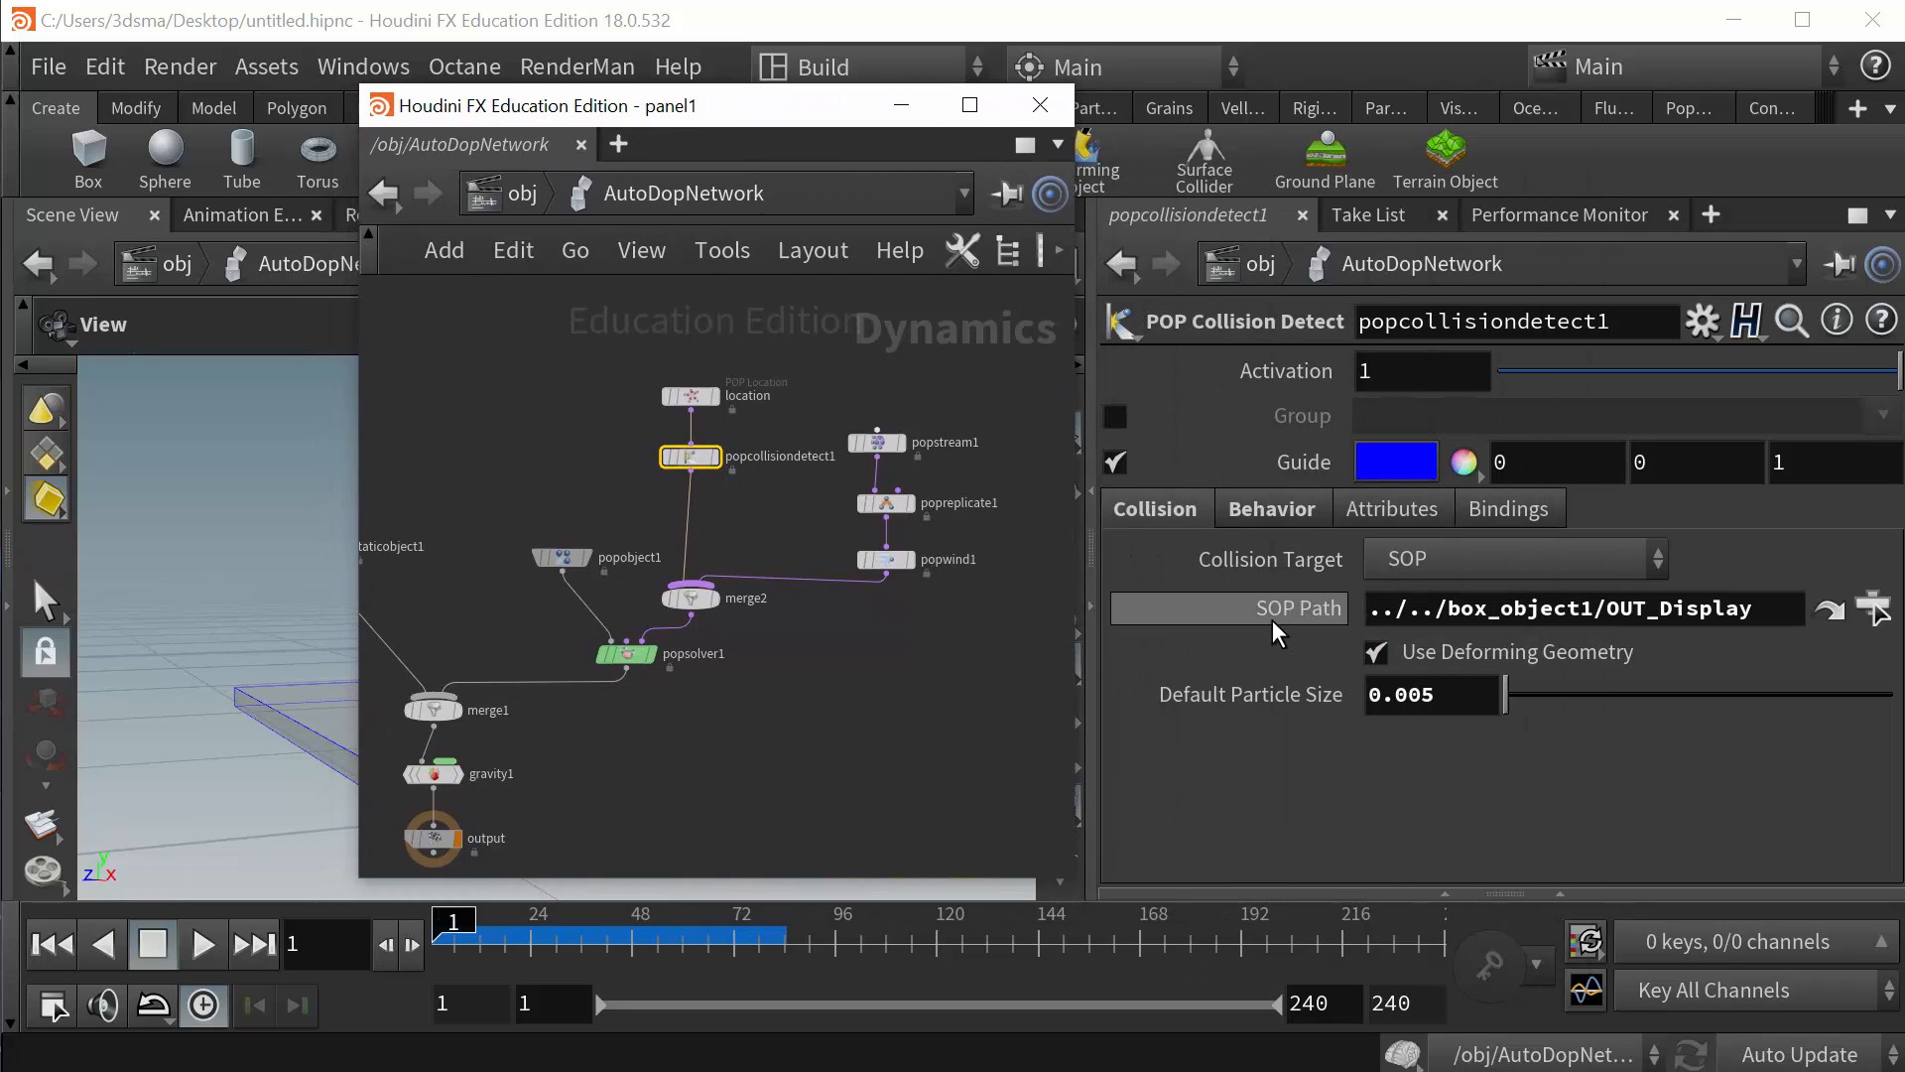
click(1271, 508)
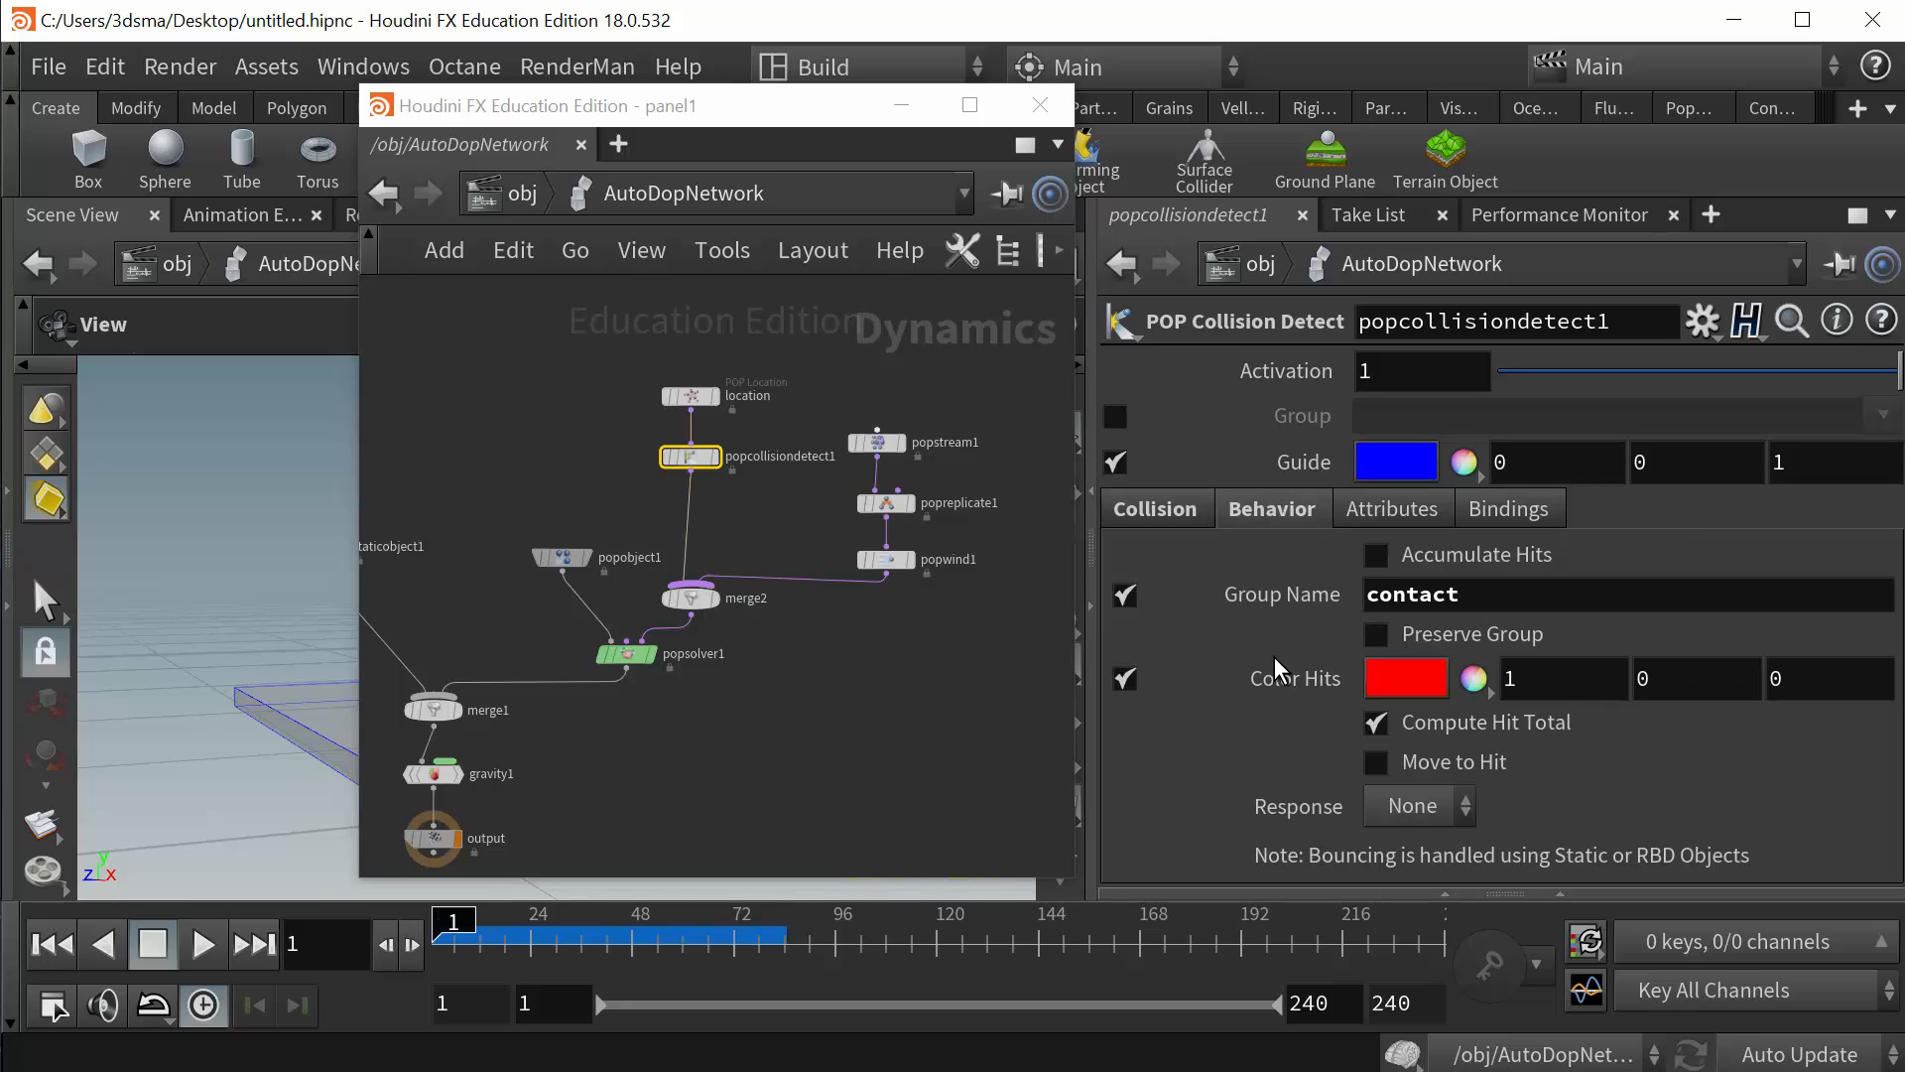
mouse_move(710, 364)
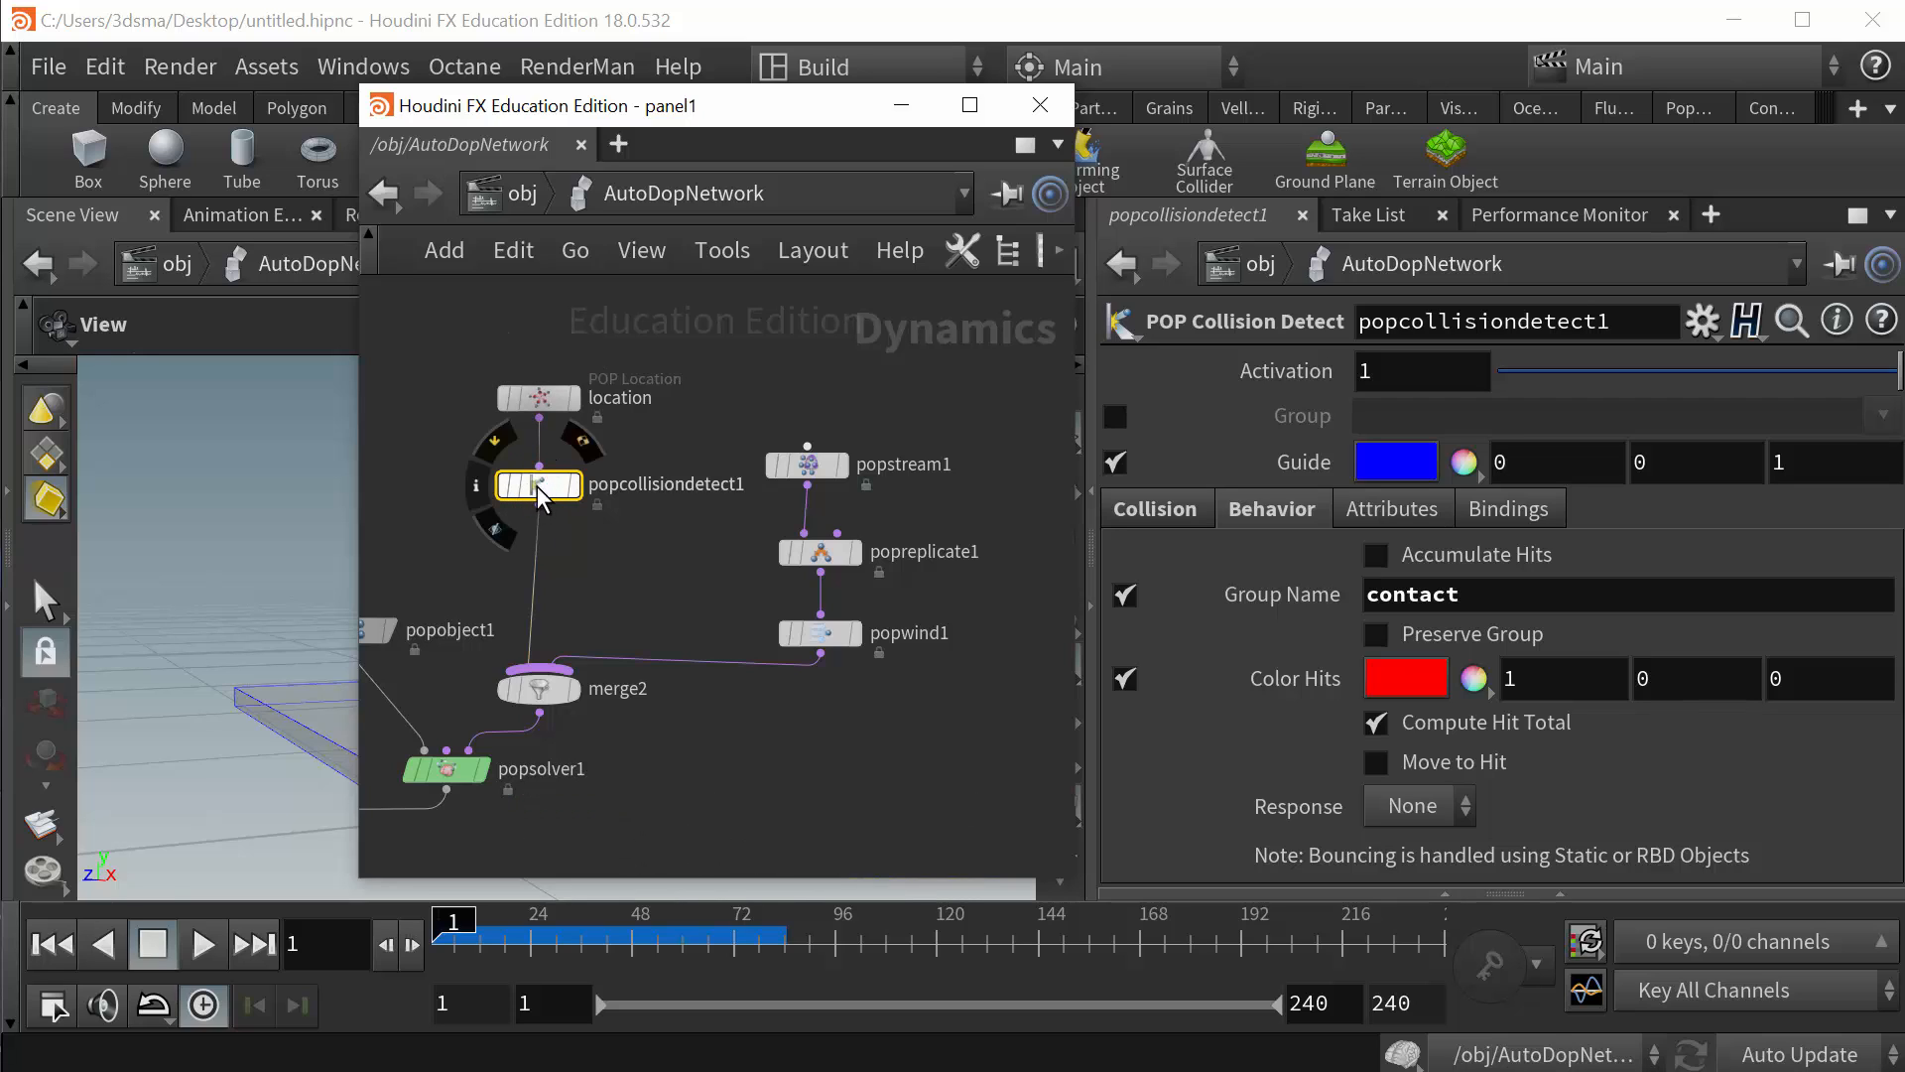
mouse_move(541, 559)
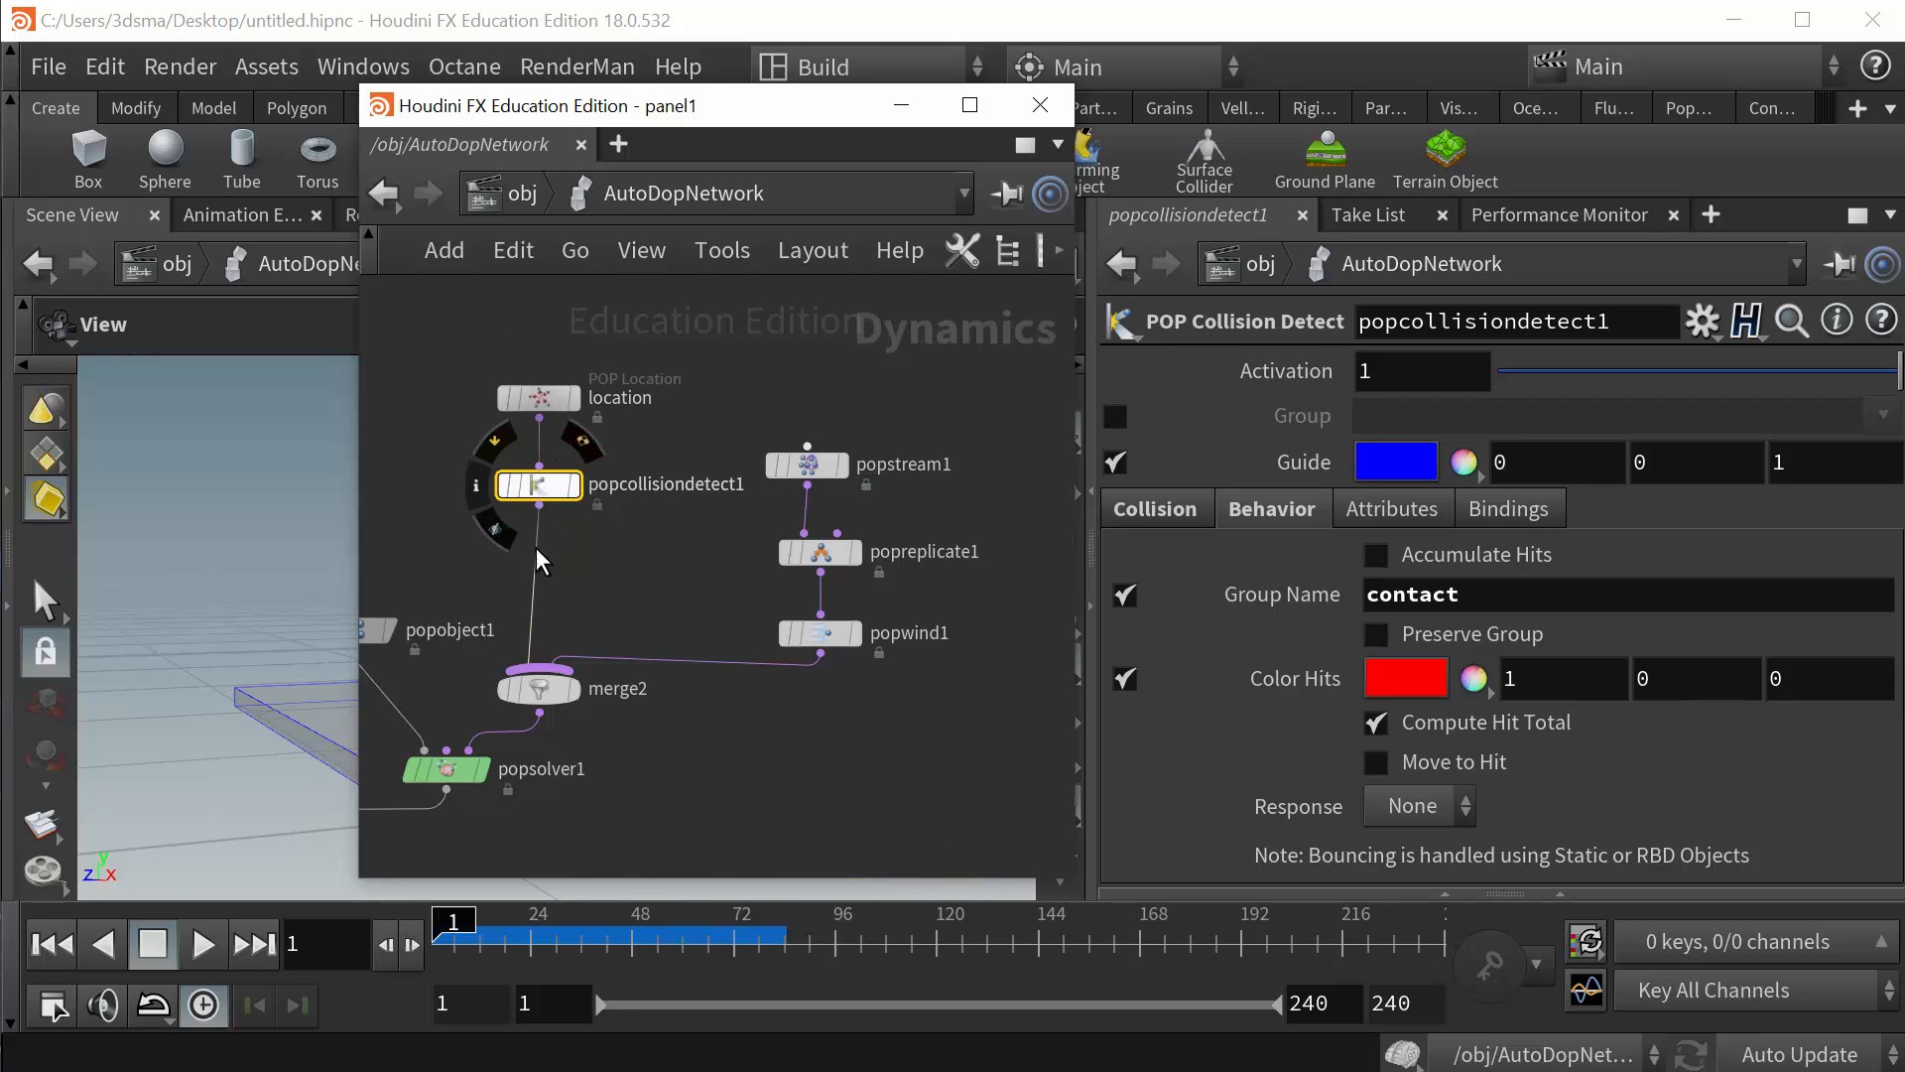
mouse_move(546, 537)
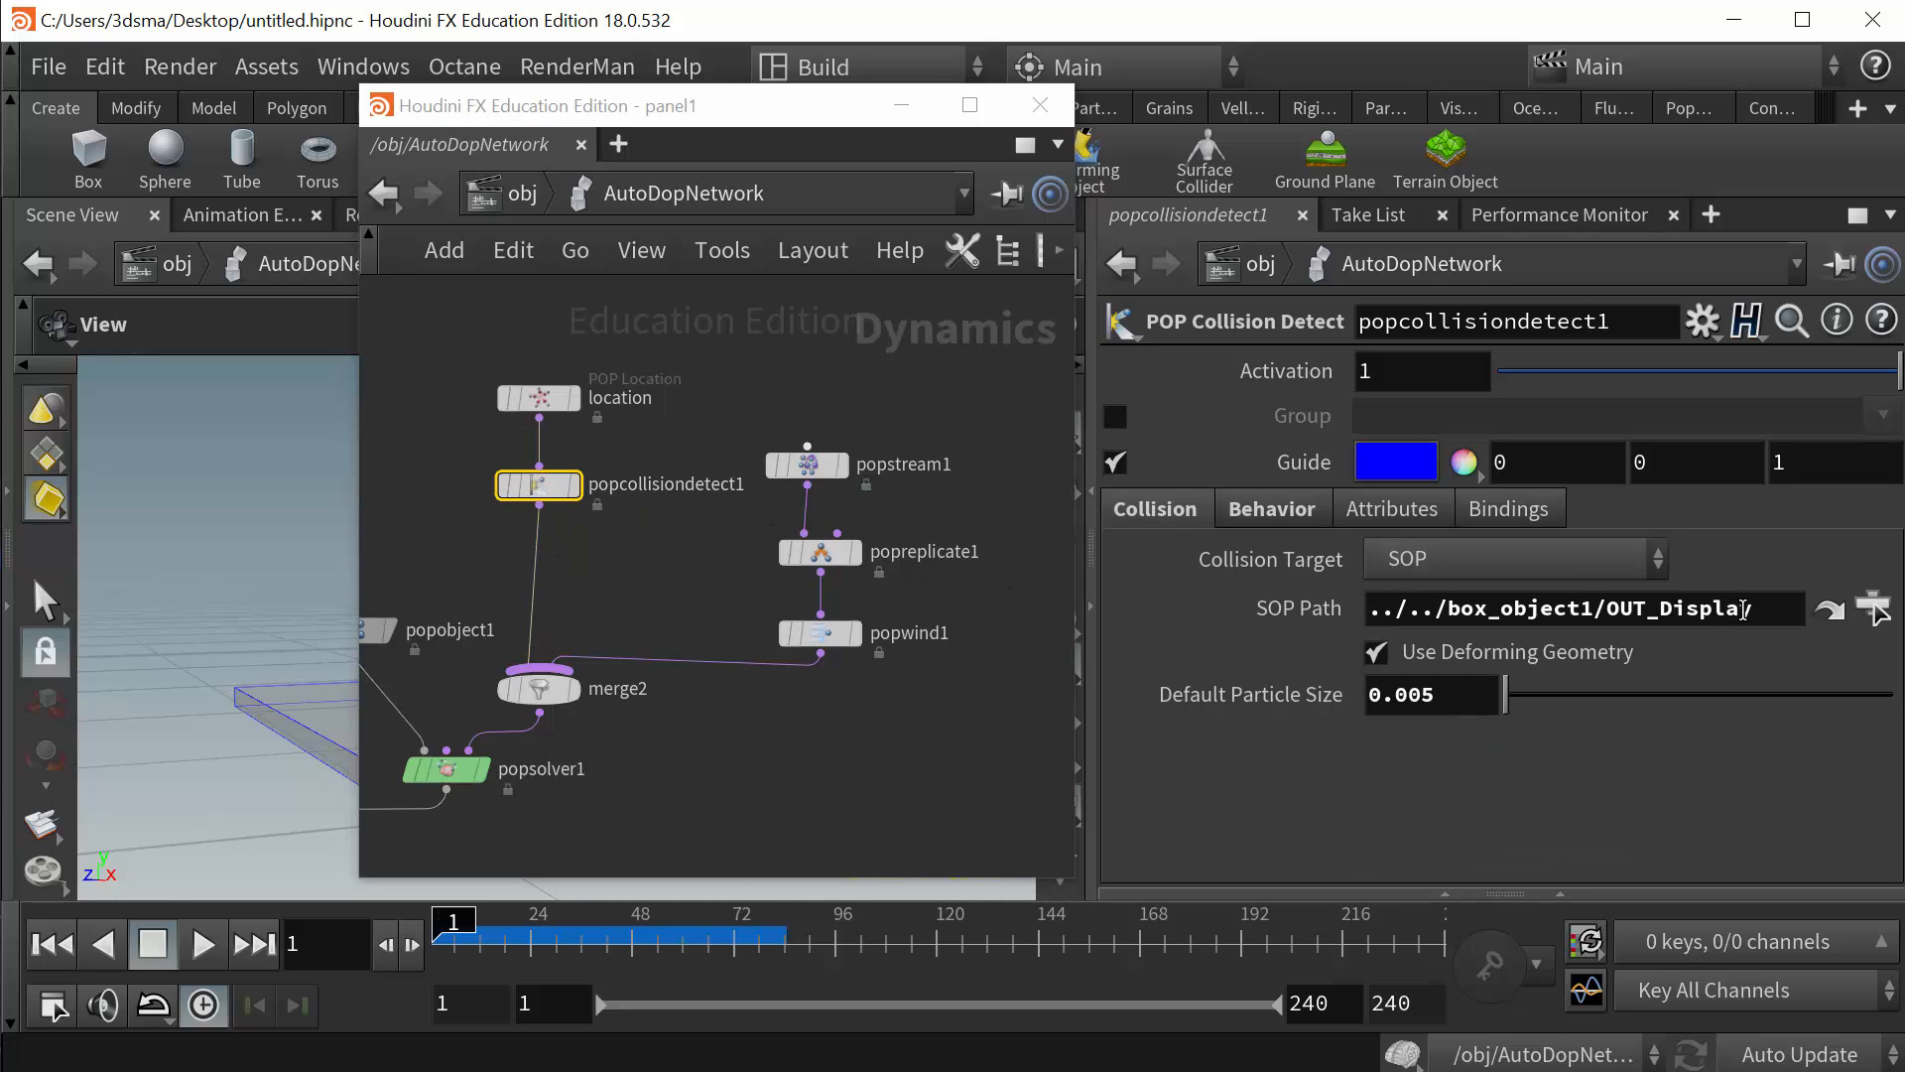
double_click(1665, 609)
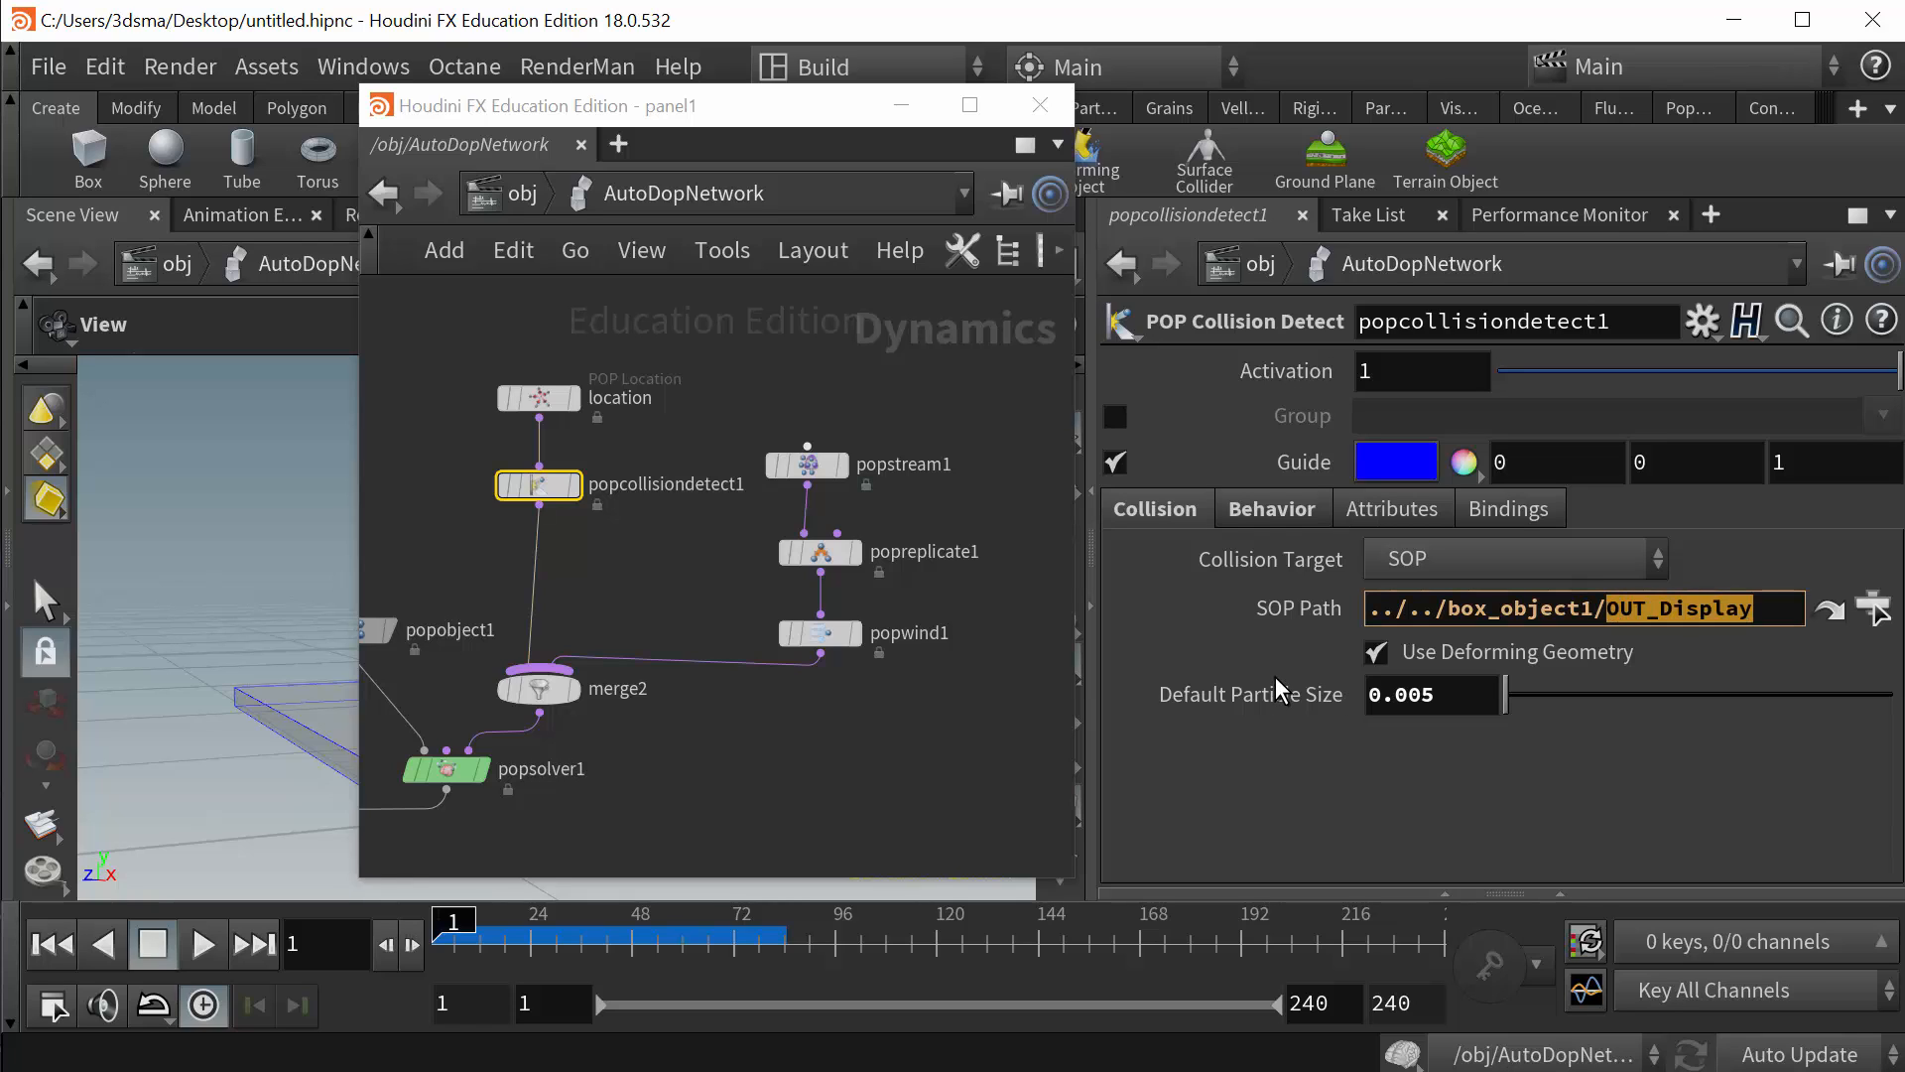
mouse_move(784, 618)
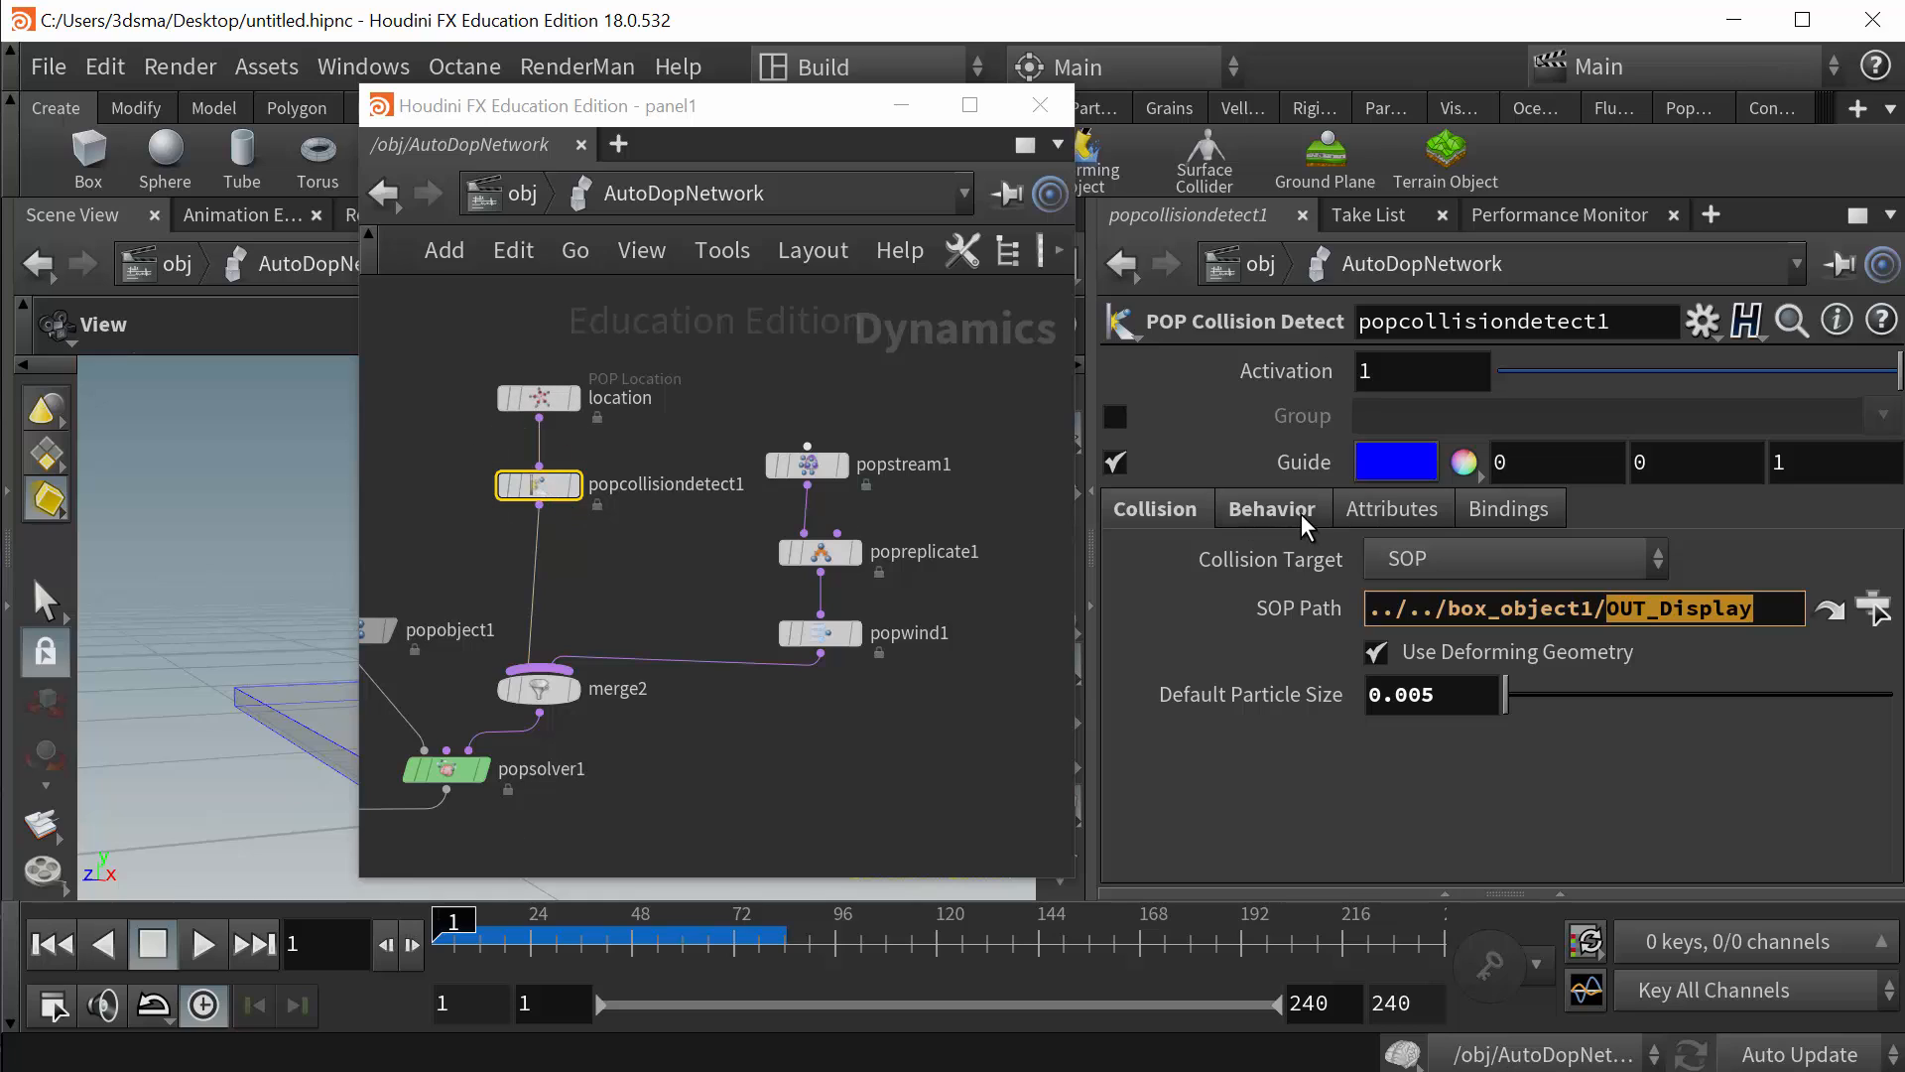
click(1272, 508)
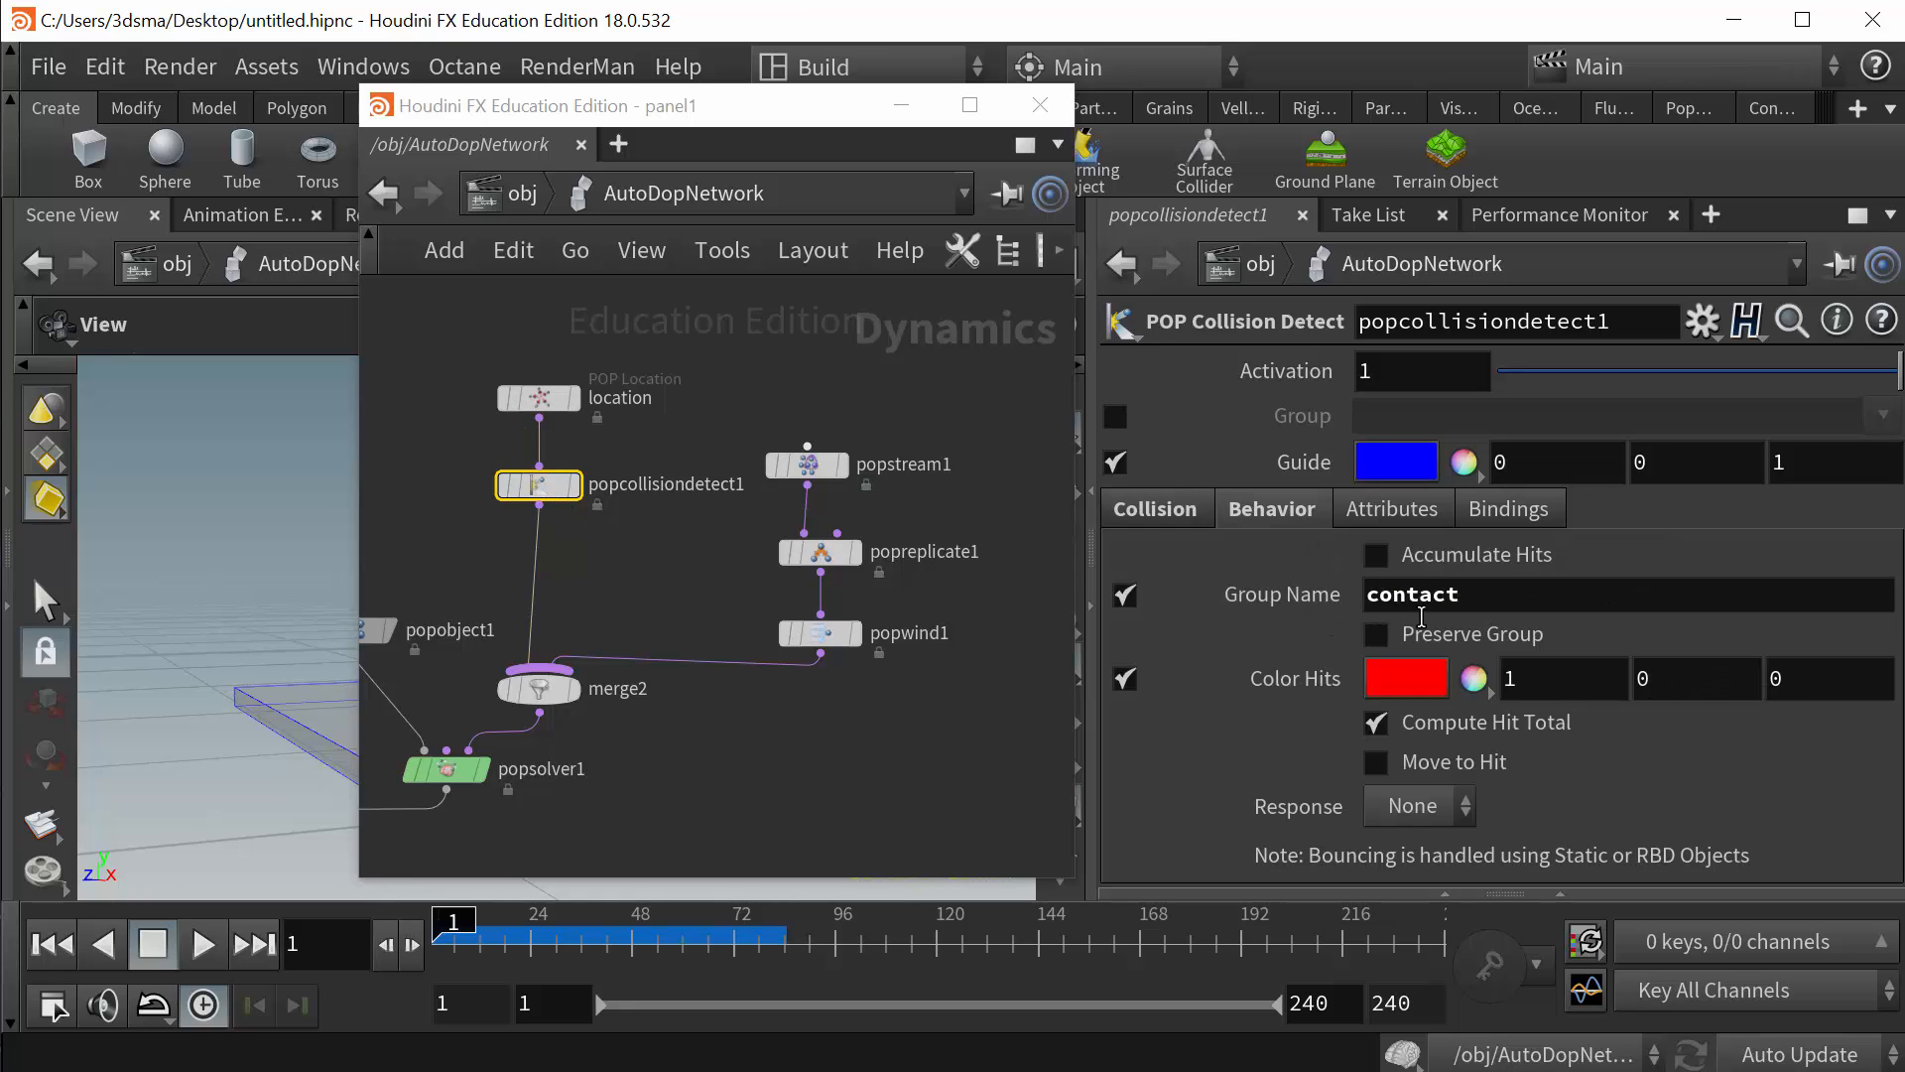
mouse_move(1367, 613)
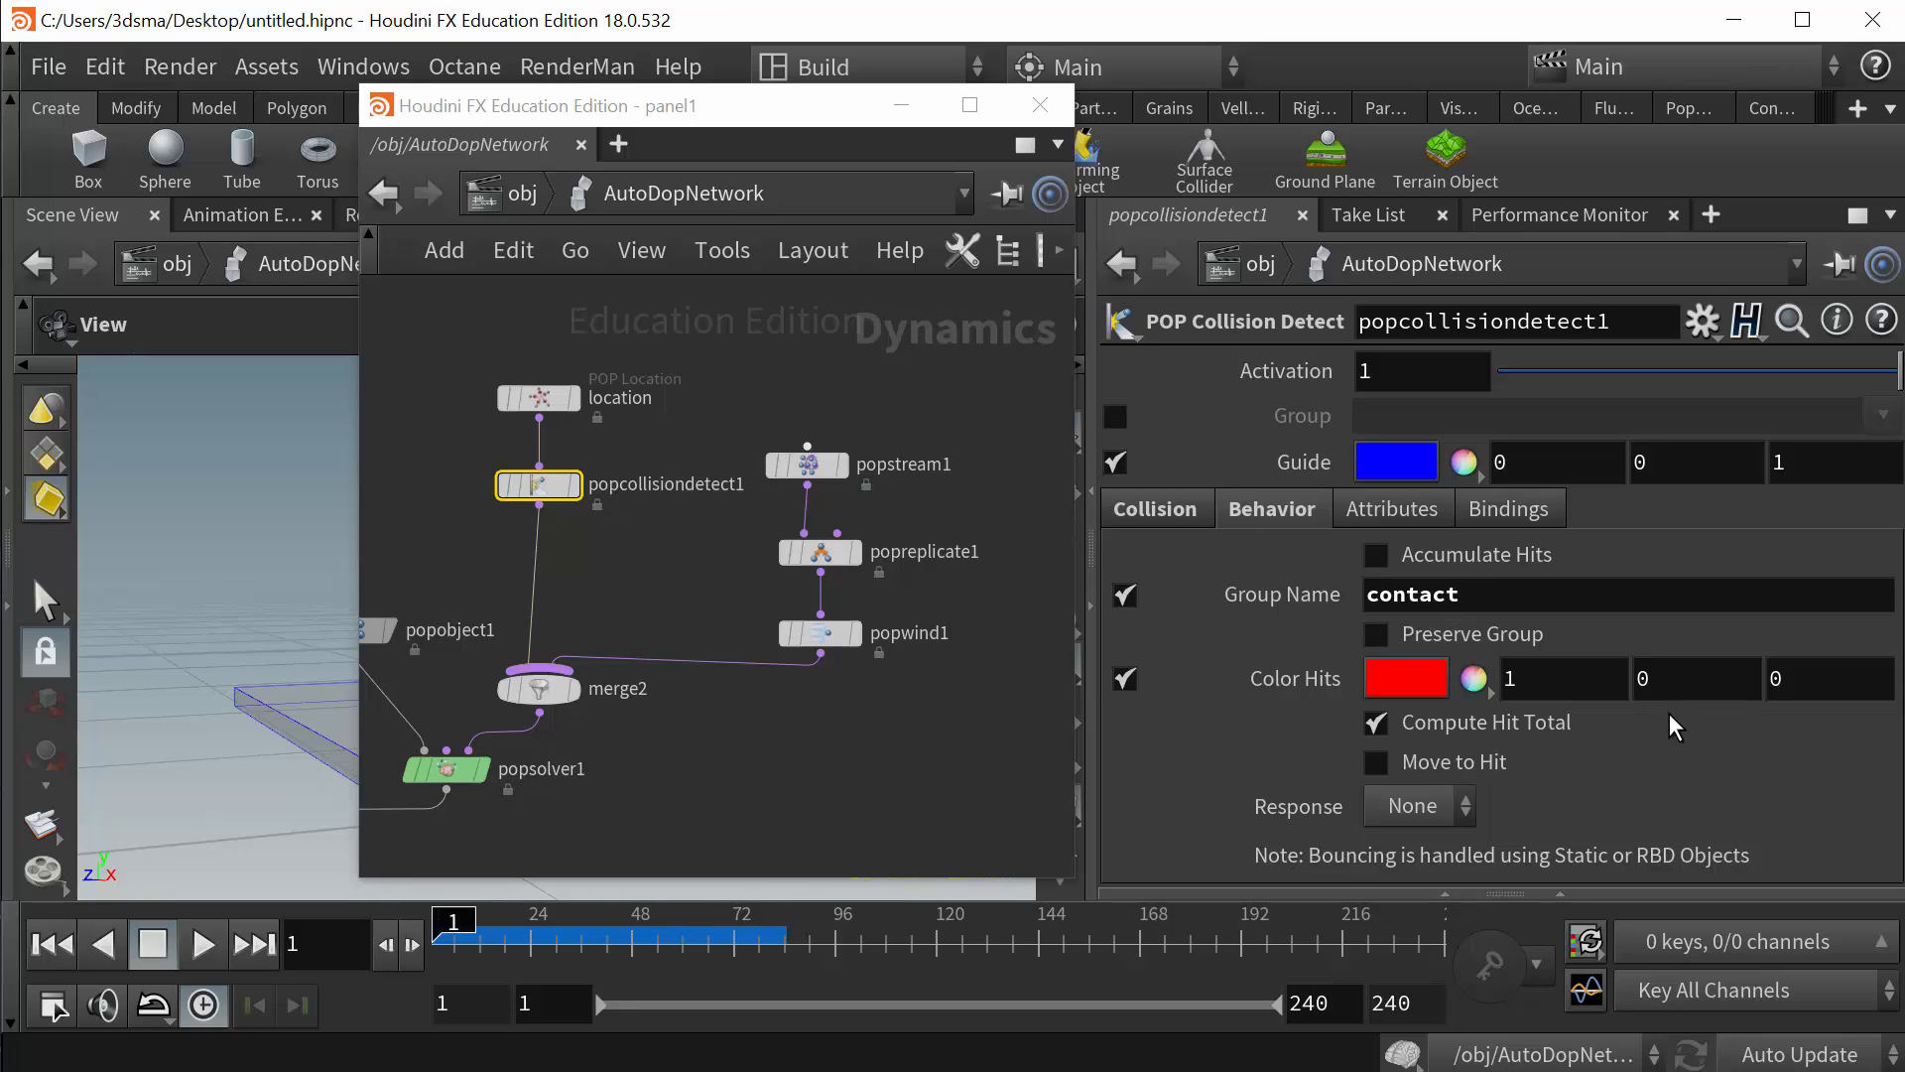
click(1418, 805)
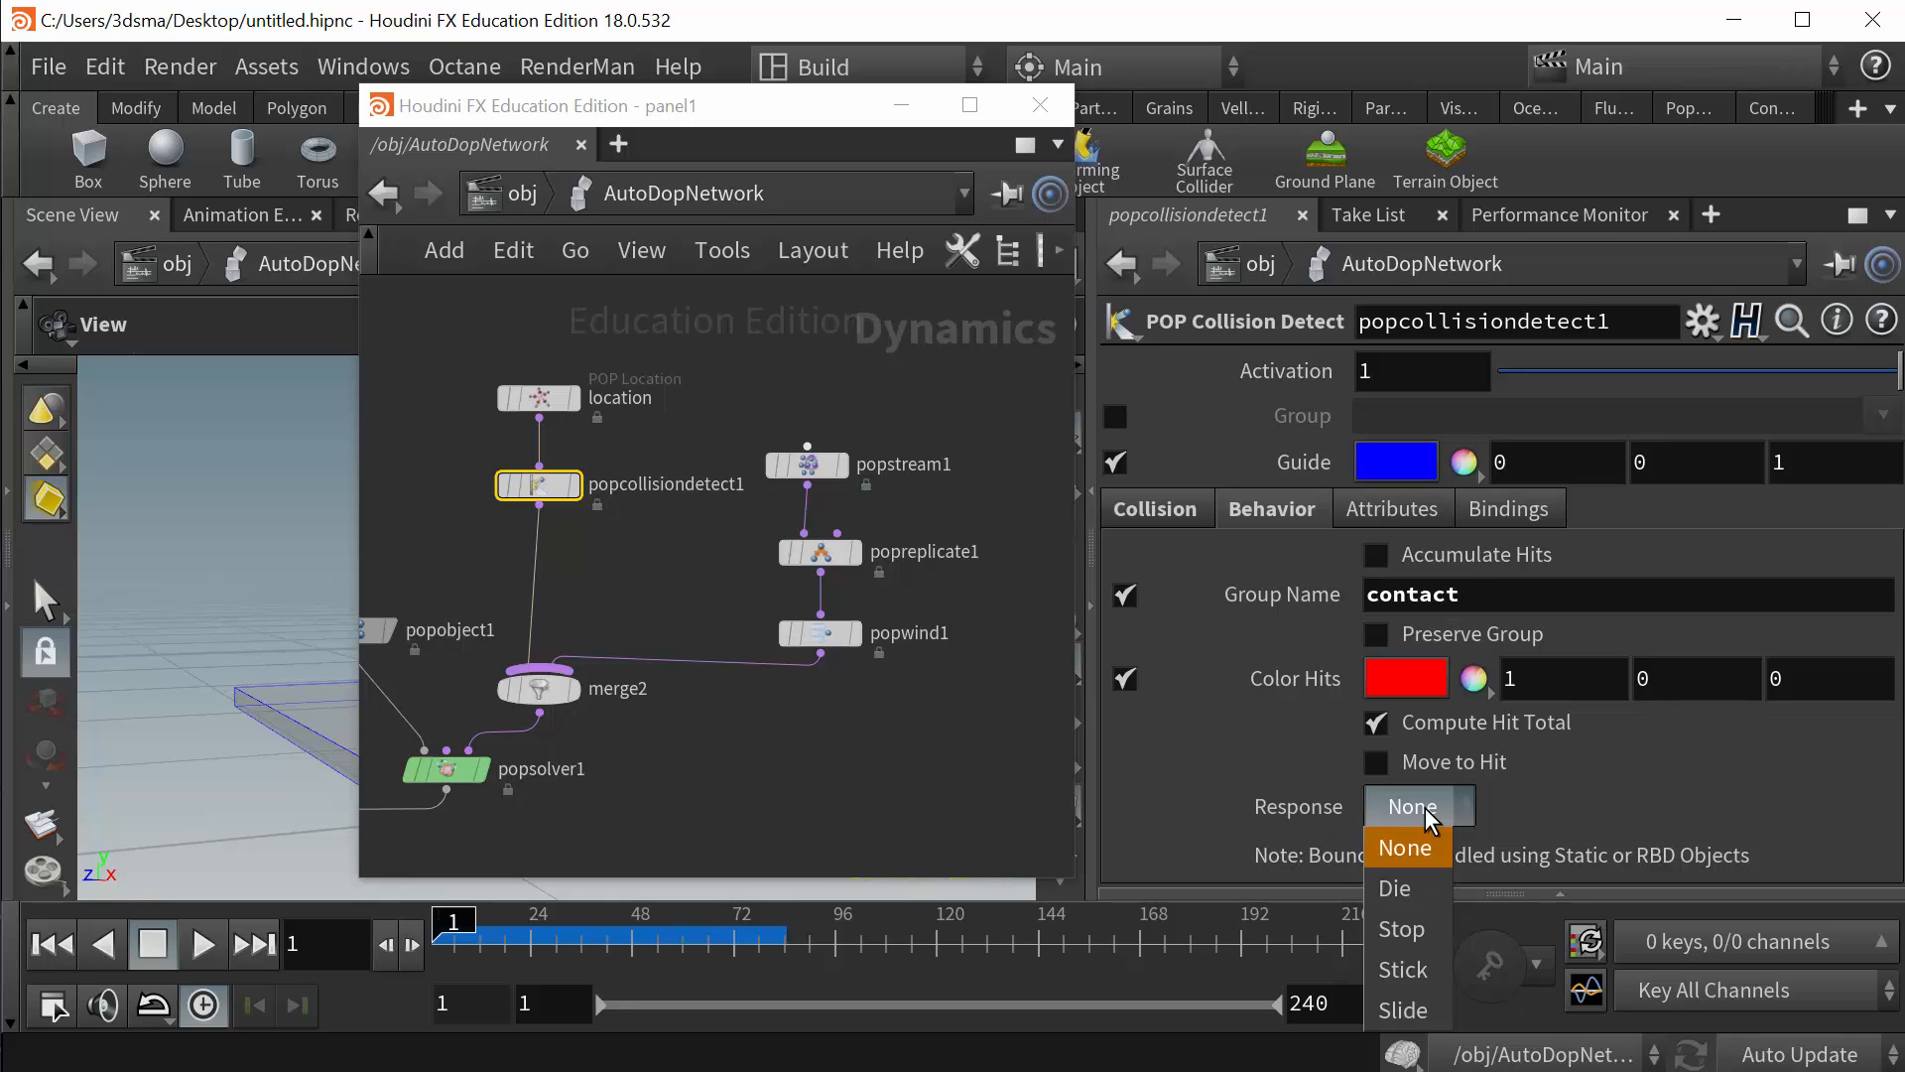
mouse_move(1395, 888)
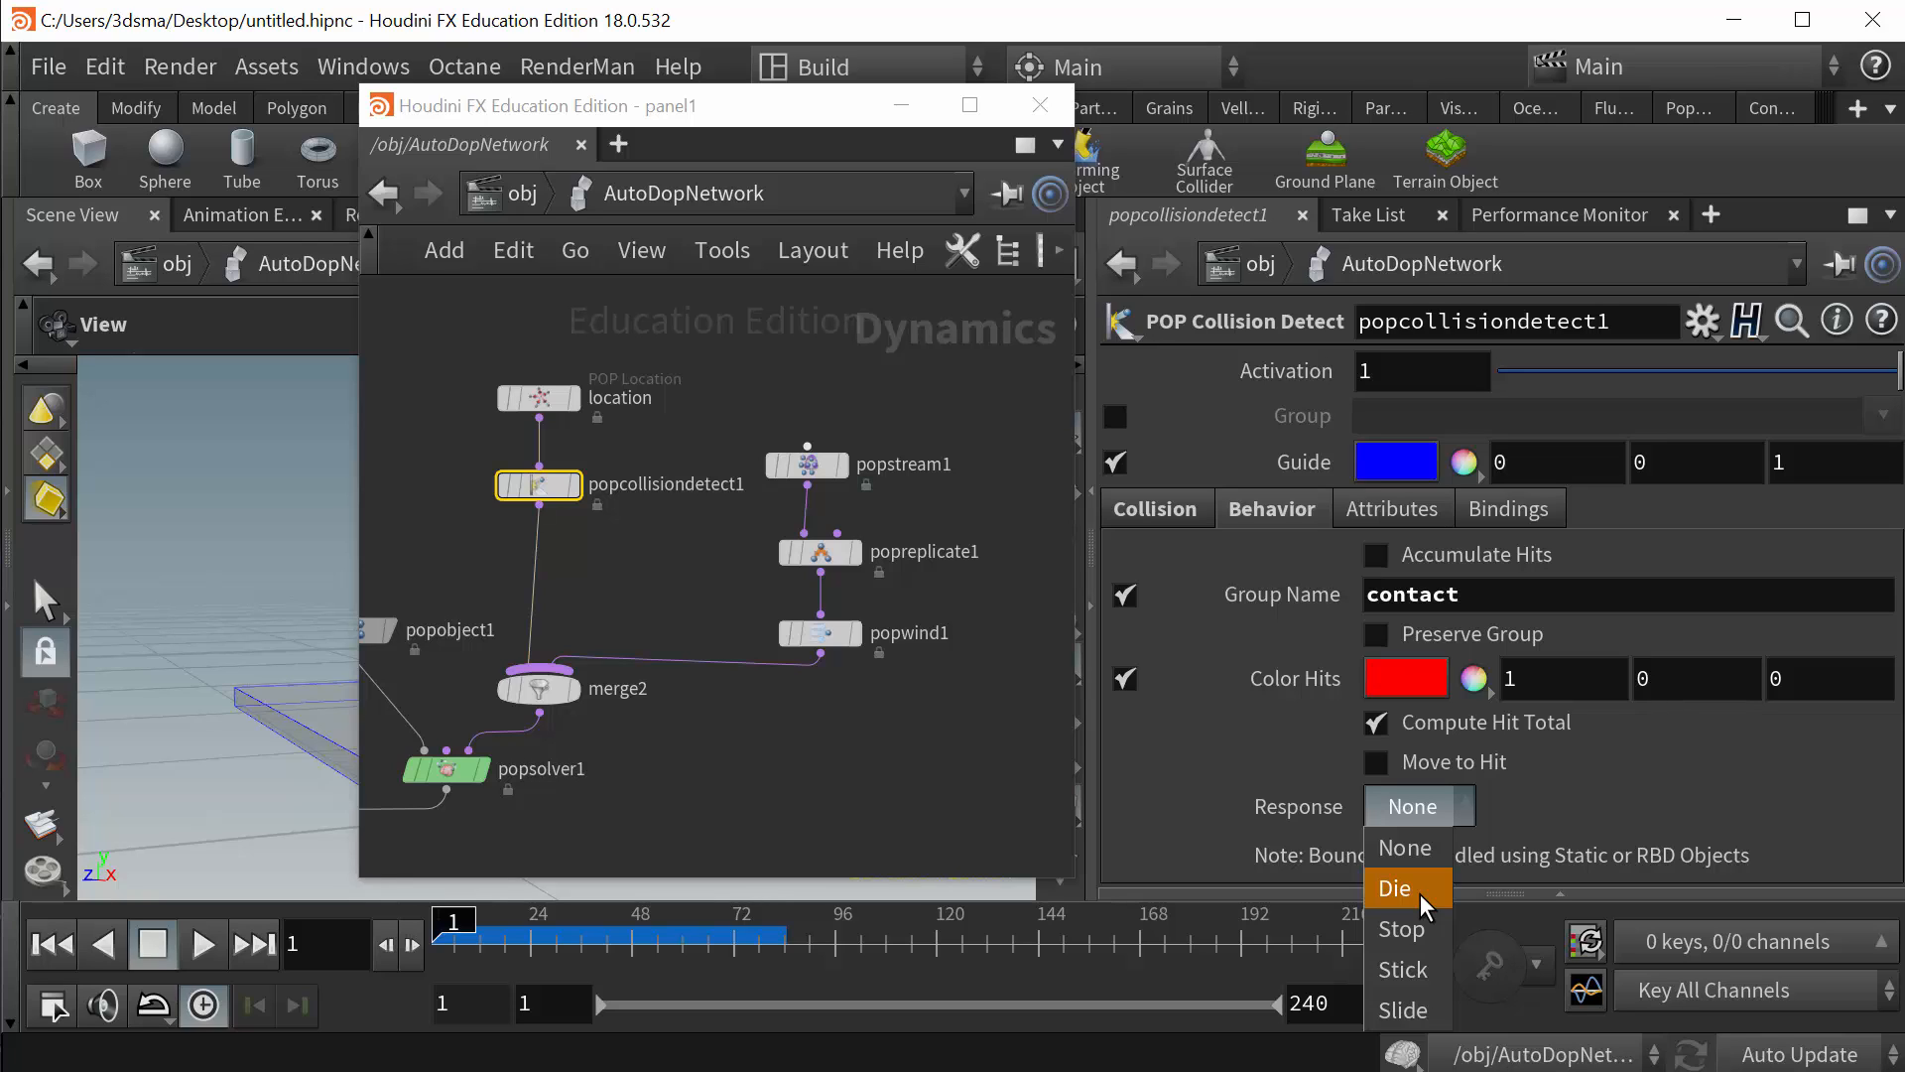
mouse_move(1406, 846)
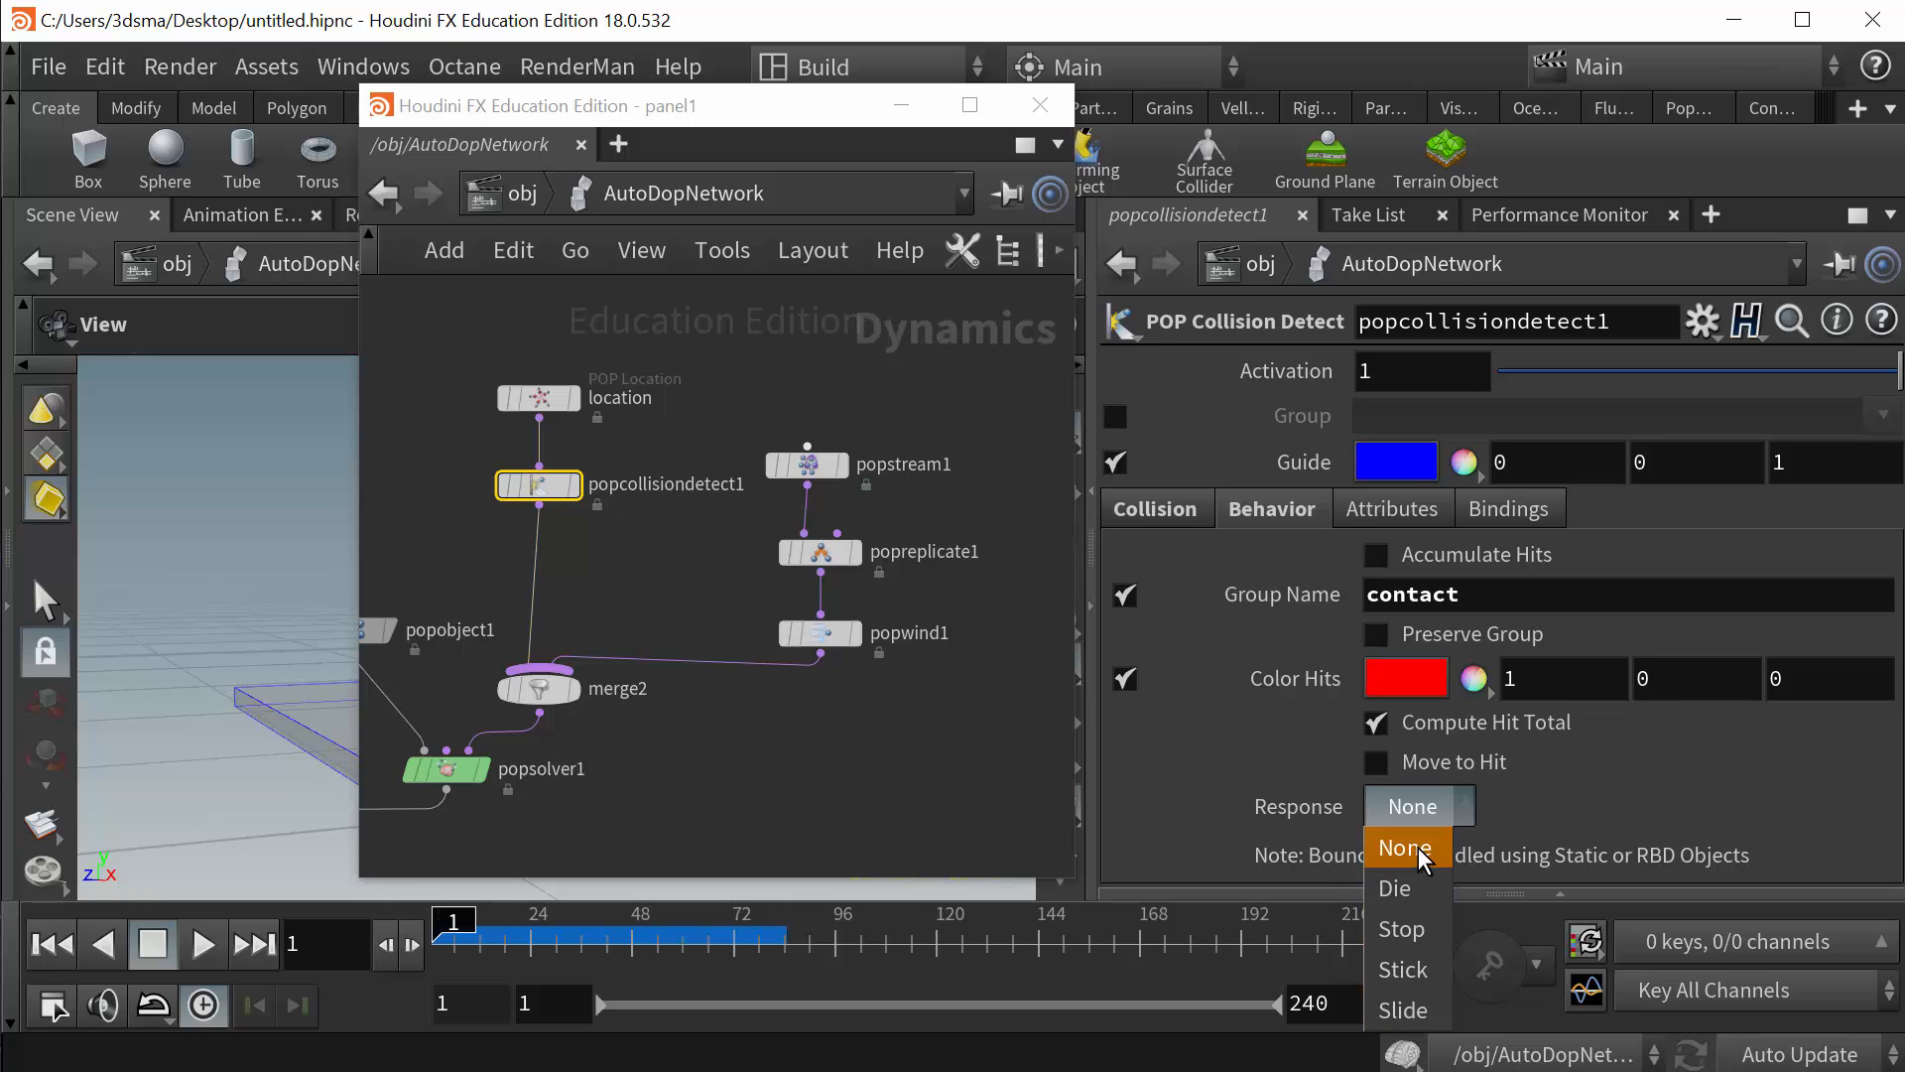
click(1405, 847)
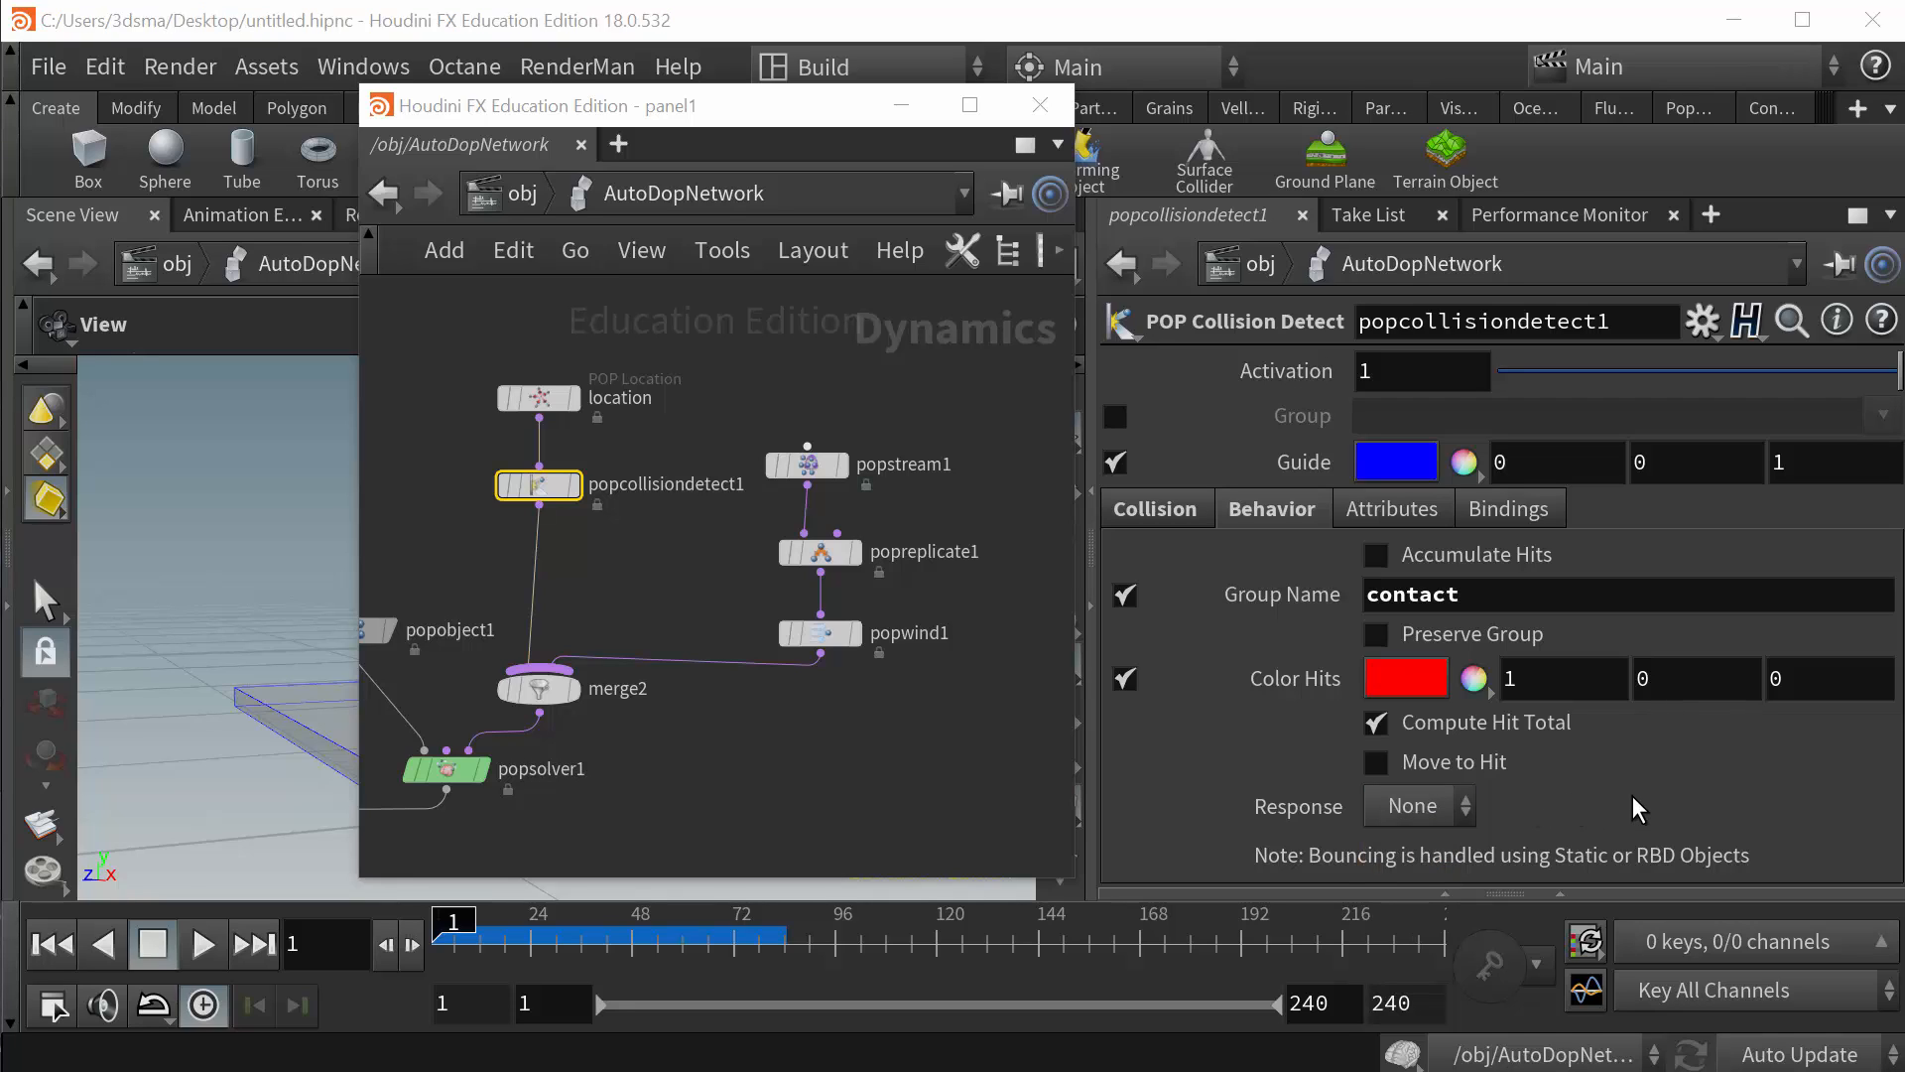
mouse_move(1641, 800)
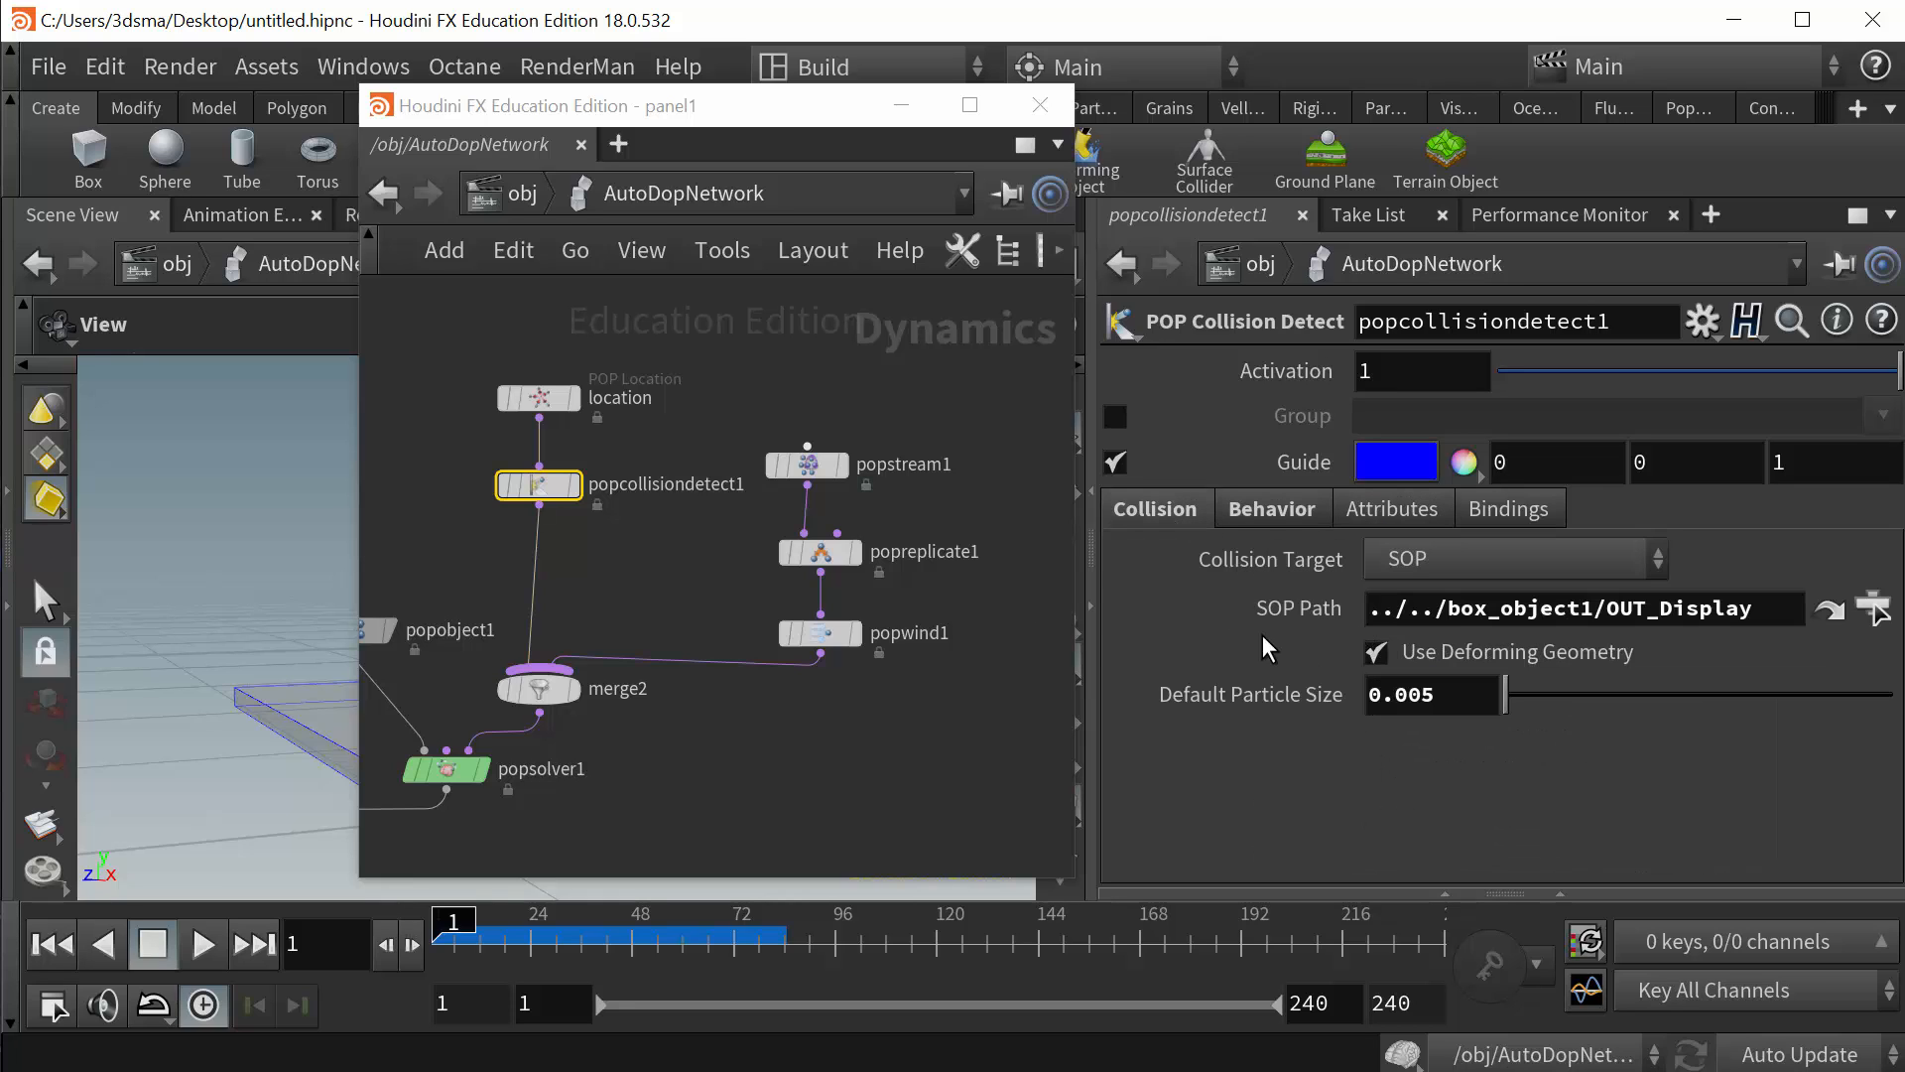
- Copy the 'contact' hit group name from popcollisiondetect1 into popstream1's Source Group
click(1579, 608)
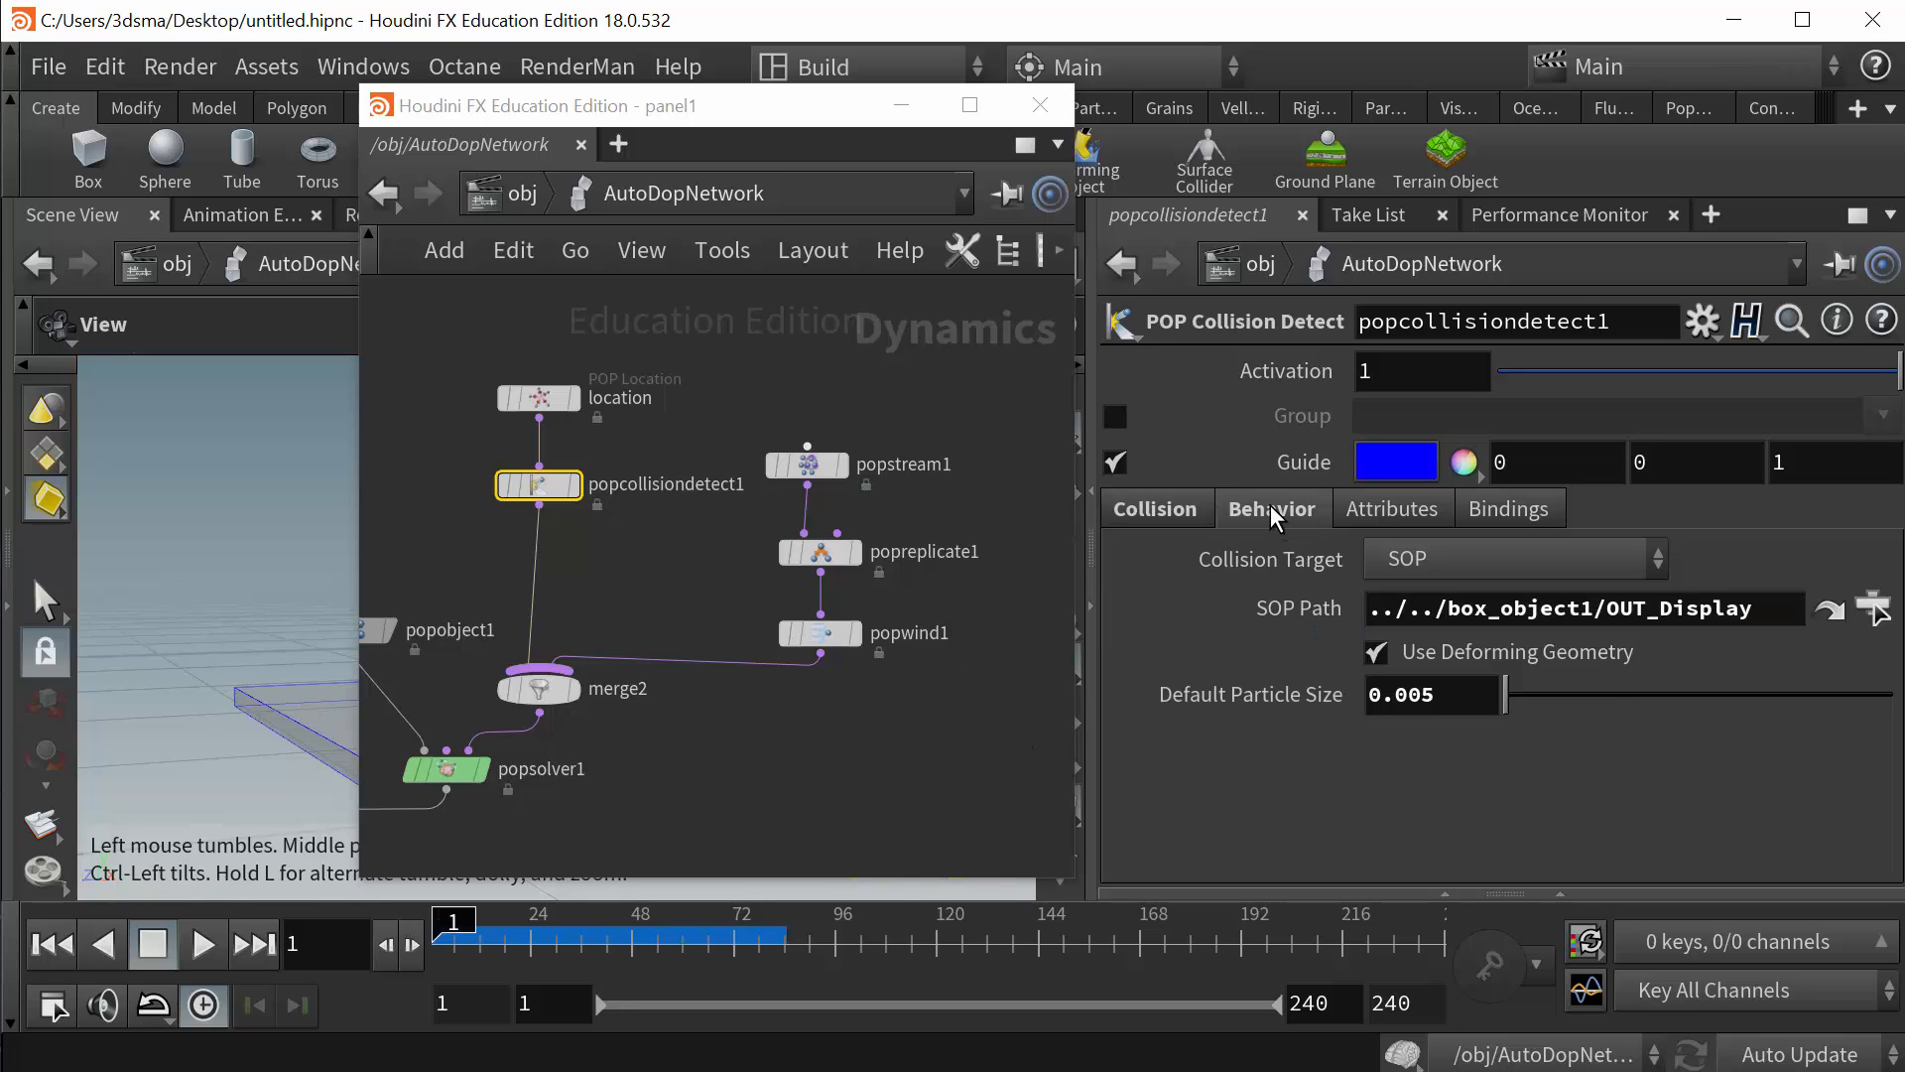
click(1271, 508)
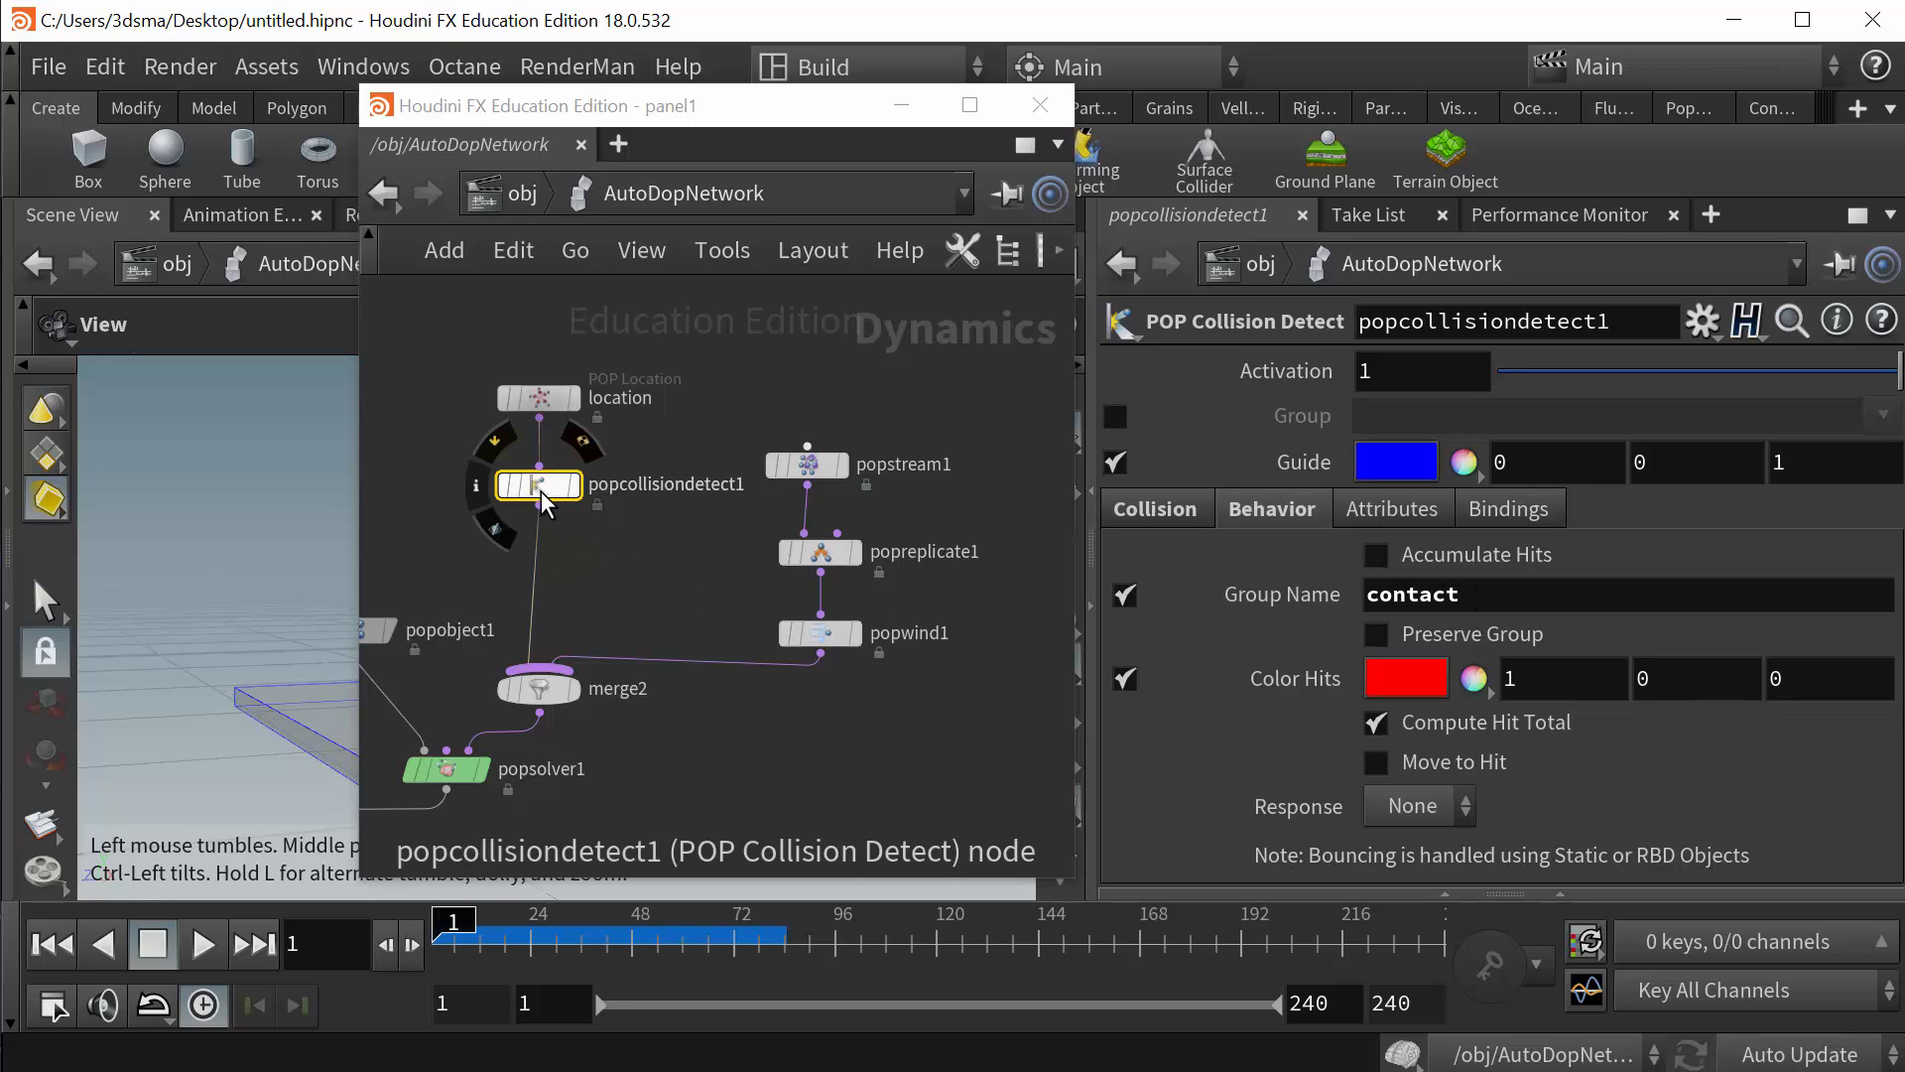
mouse_move(806, 465)
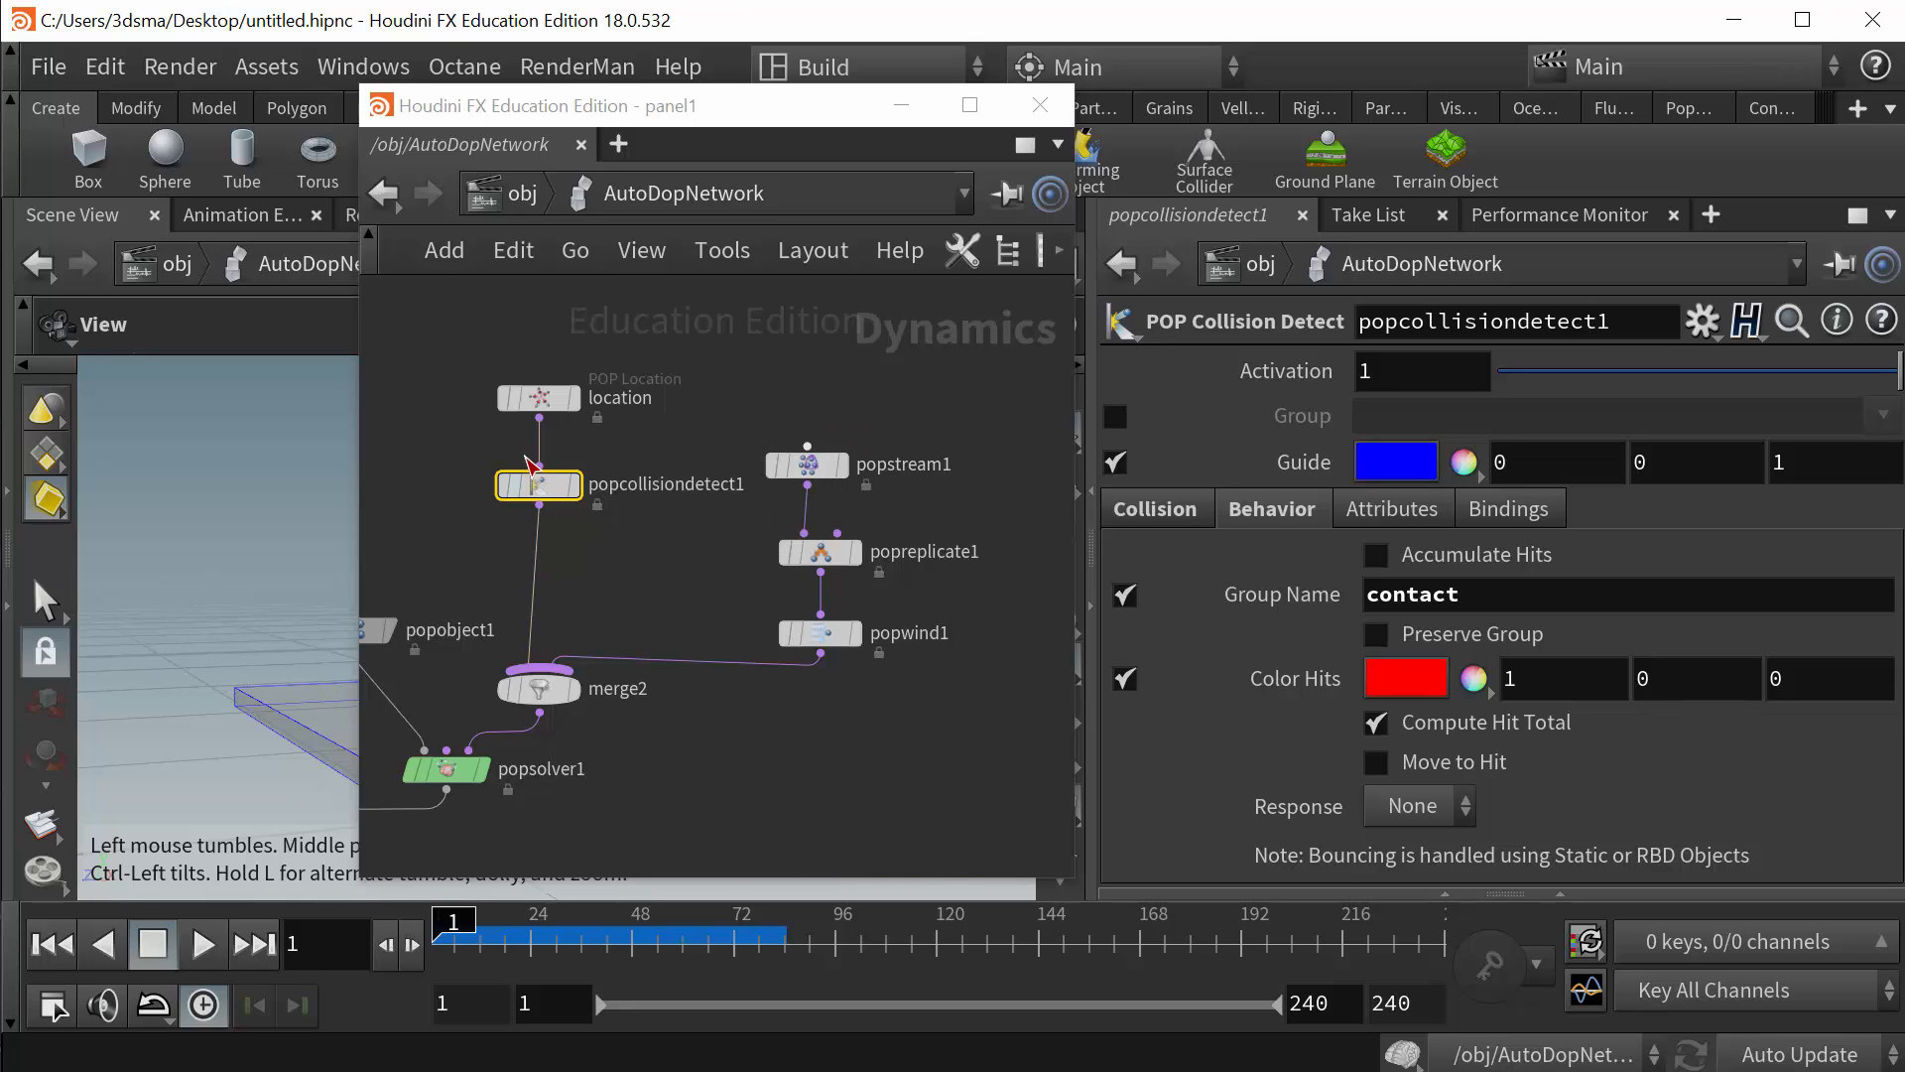
mouse_move(810, 471)
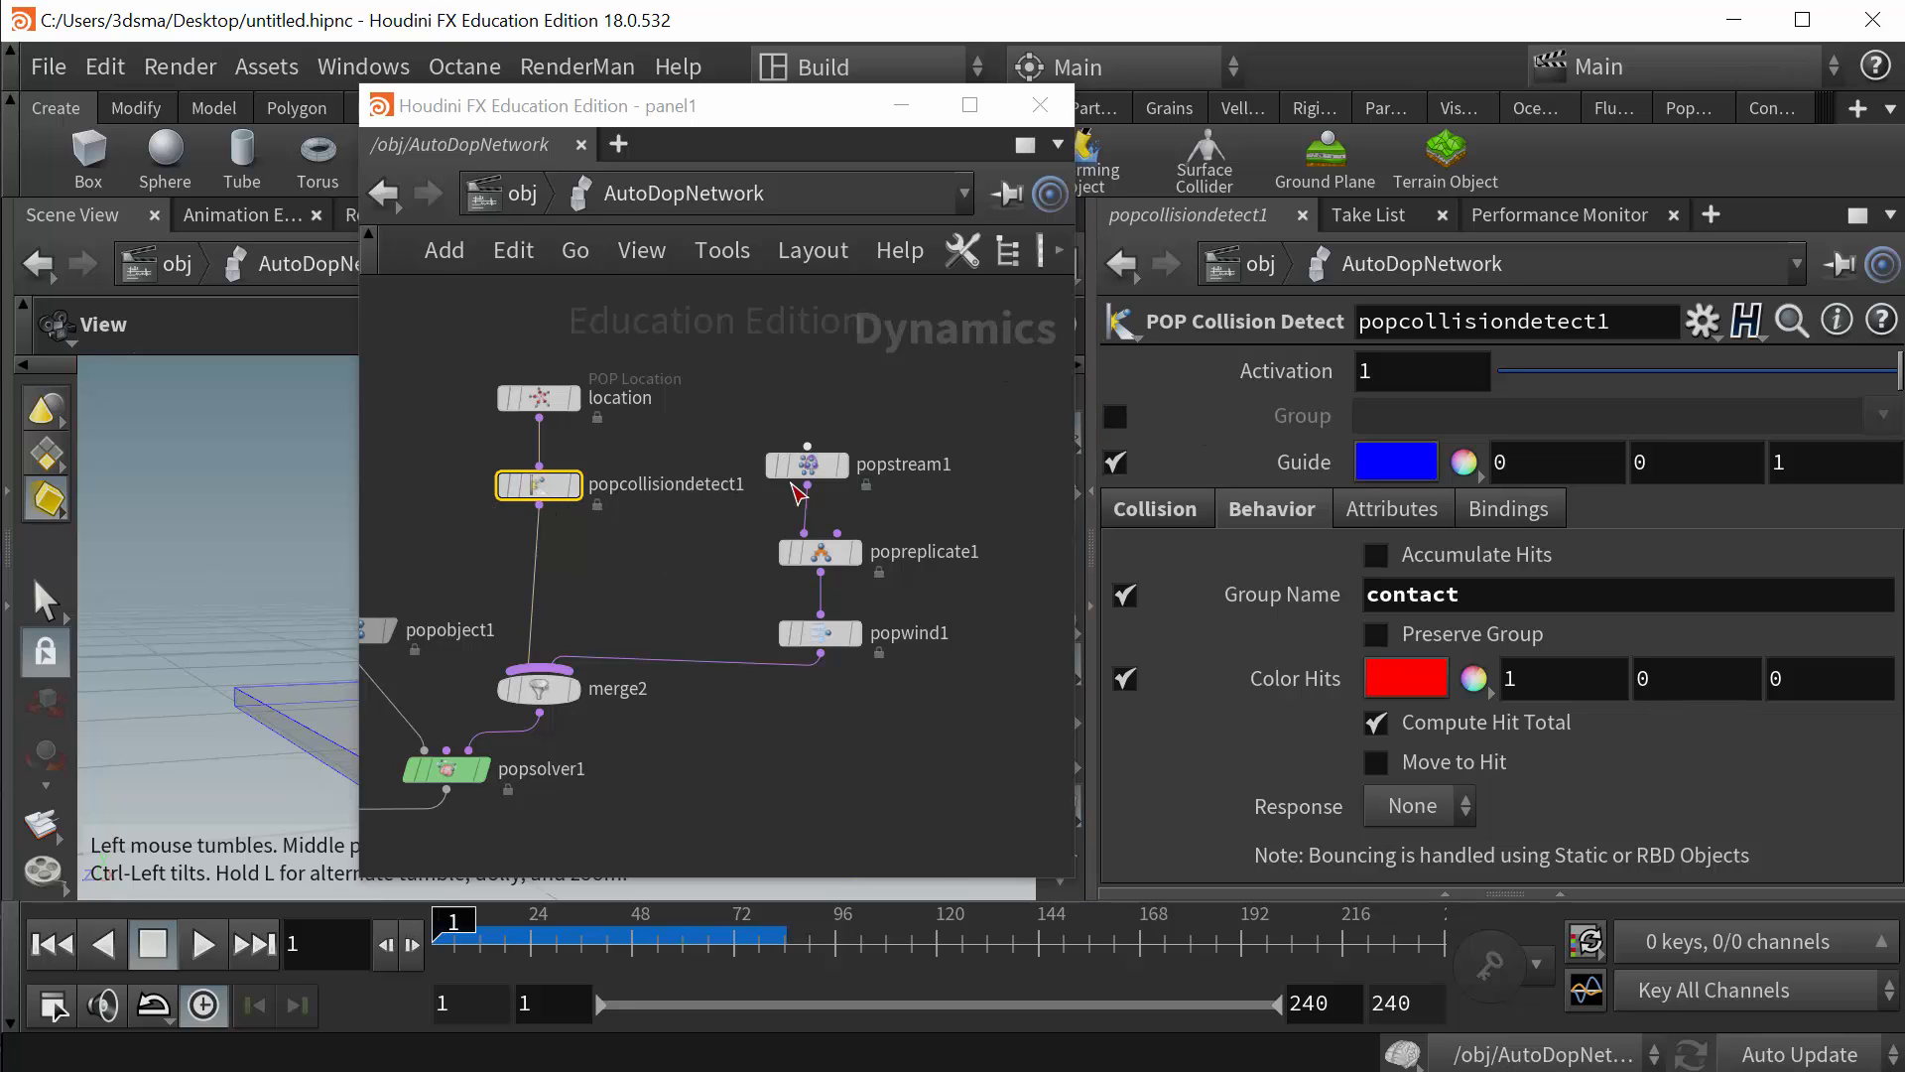
mouse_move(844, 541)
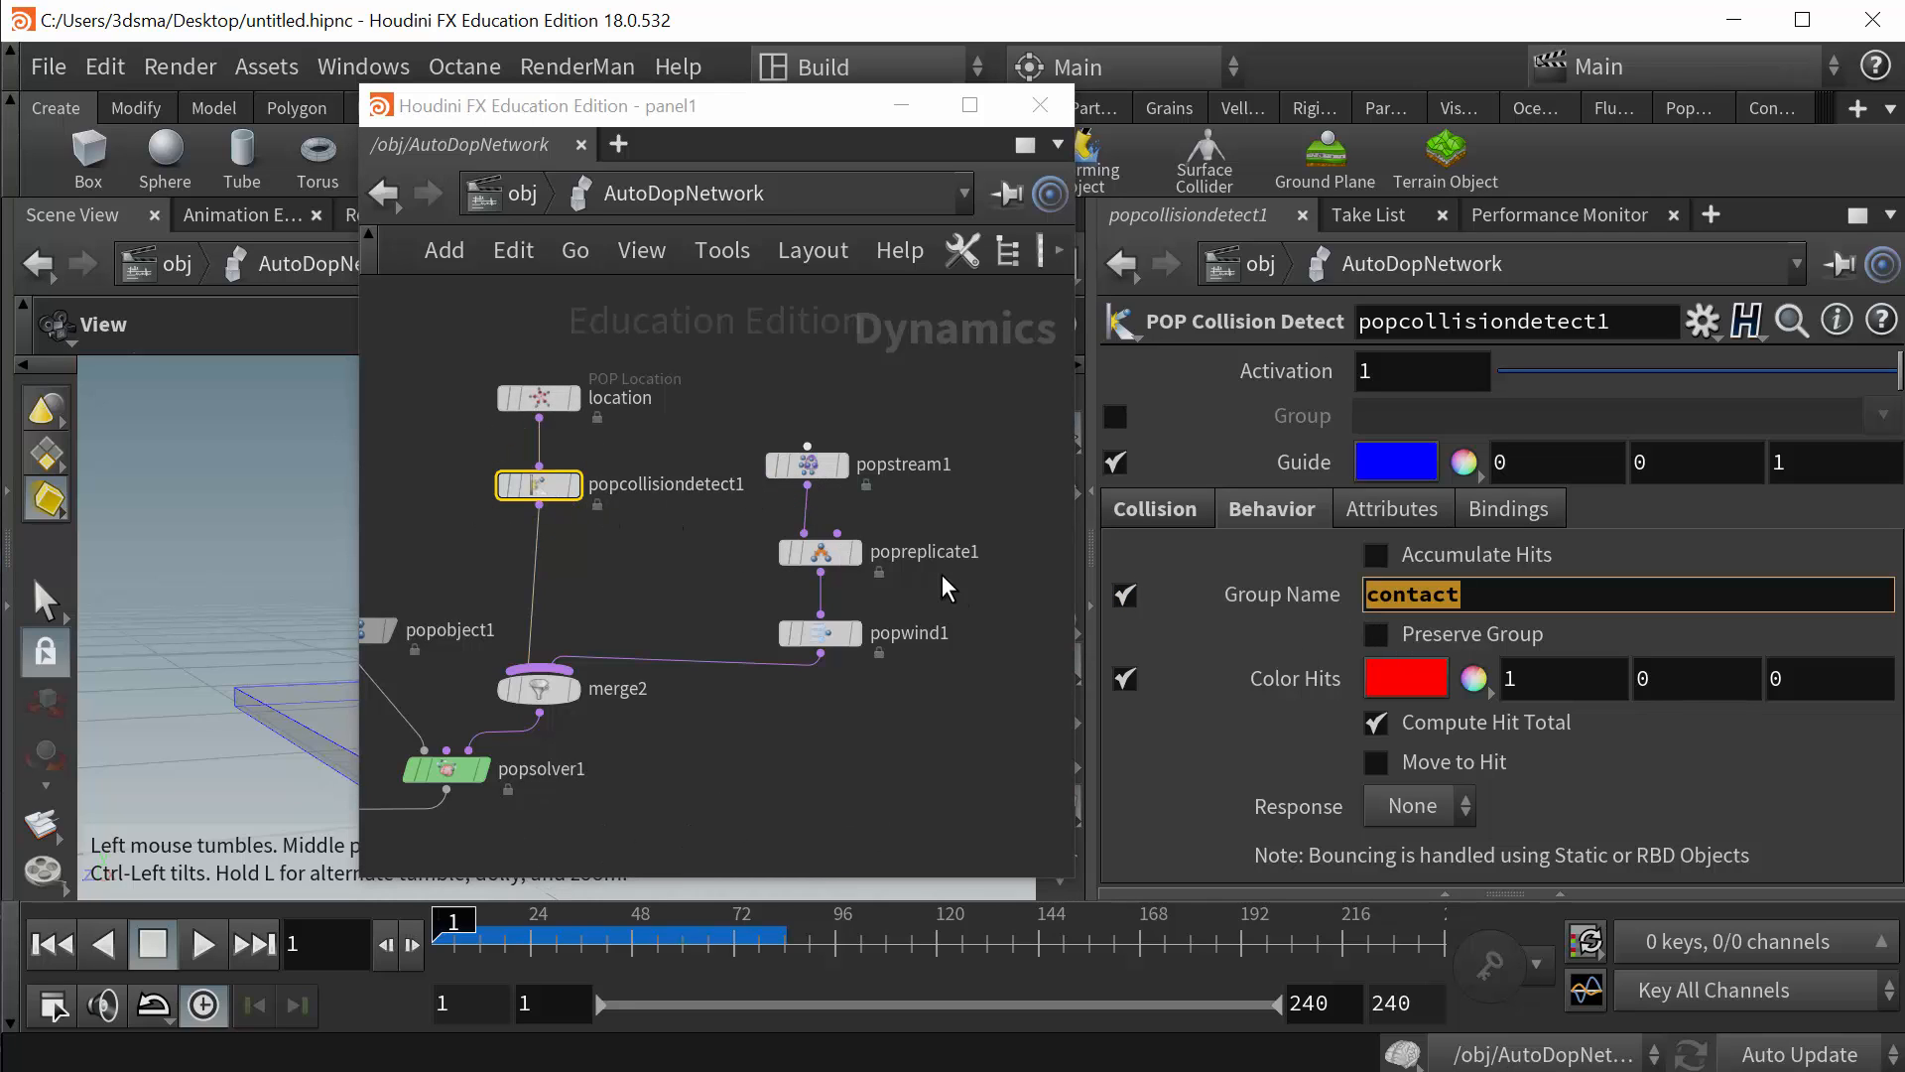
click(805, 464)
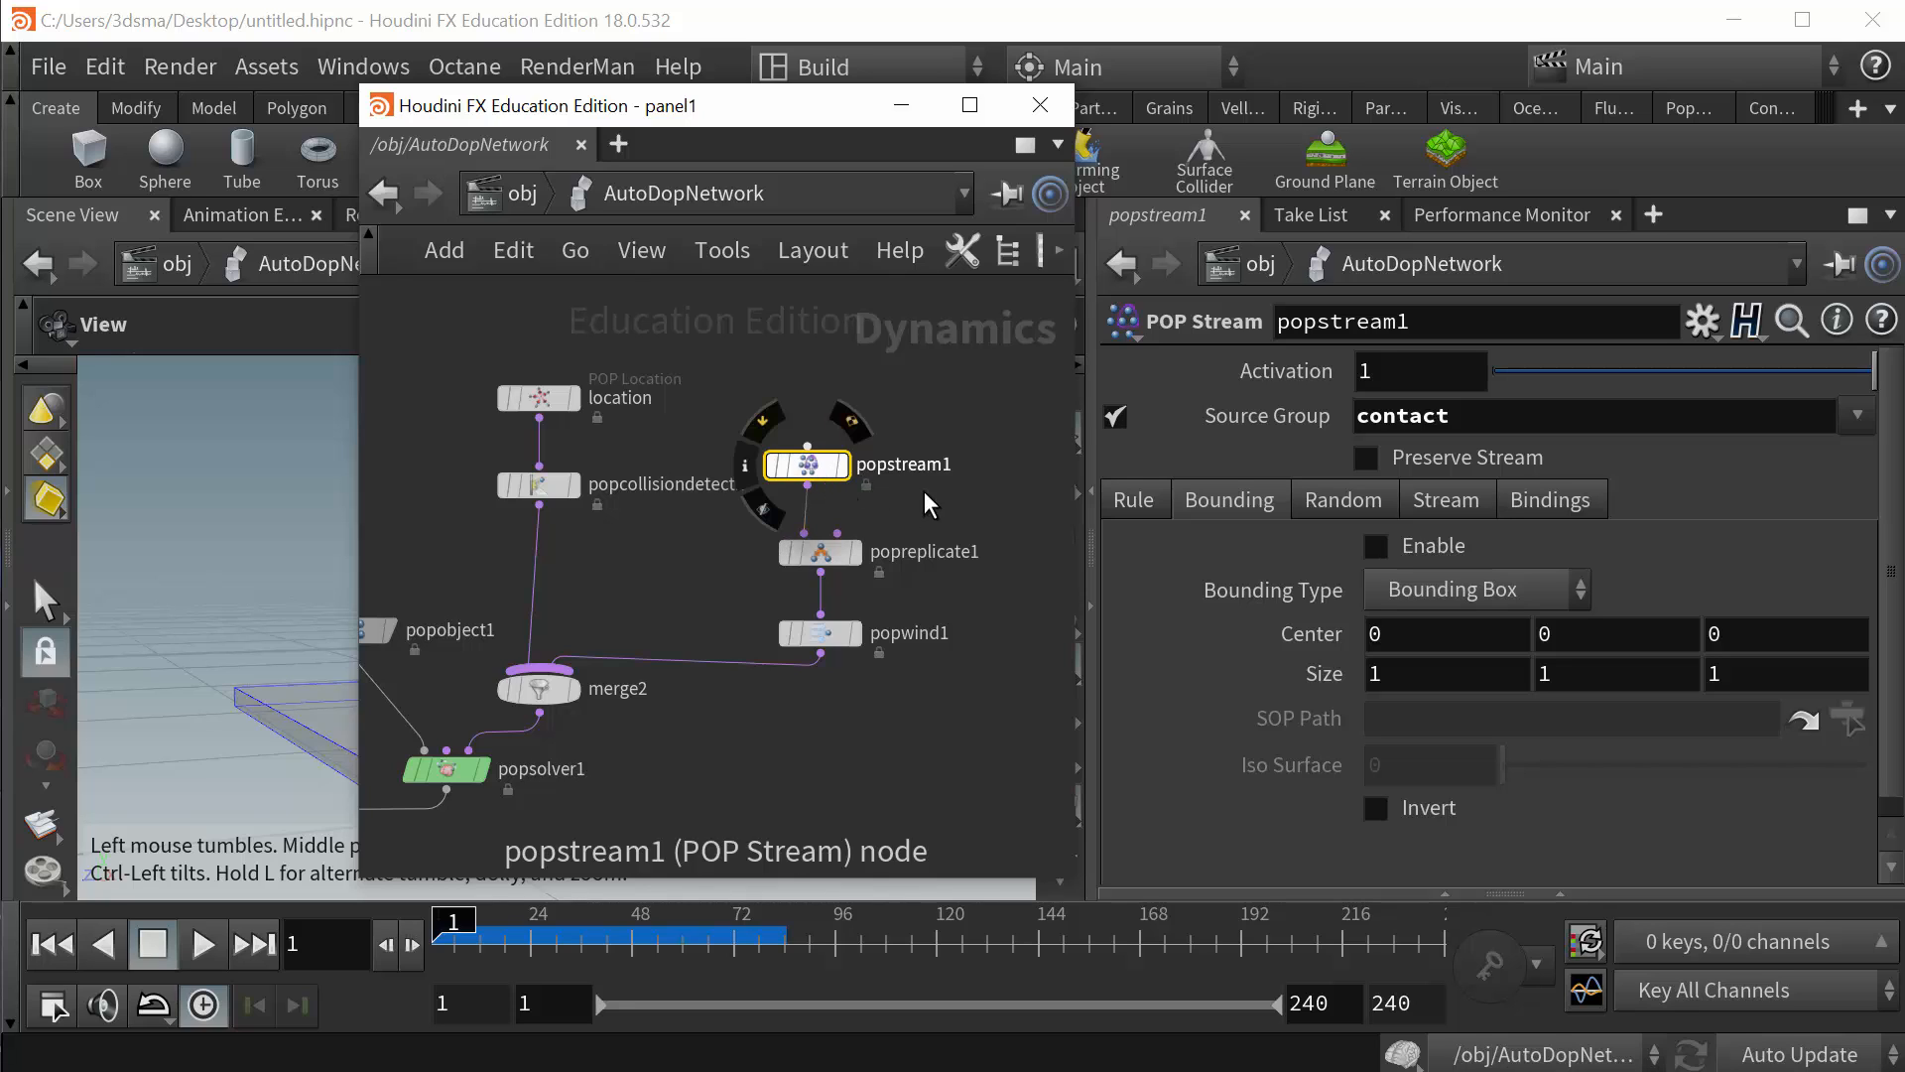
- Set popreplicate1 to use group 'contact' with an impulse count of 20
click(818, 552)
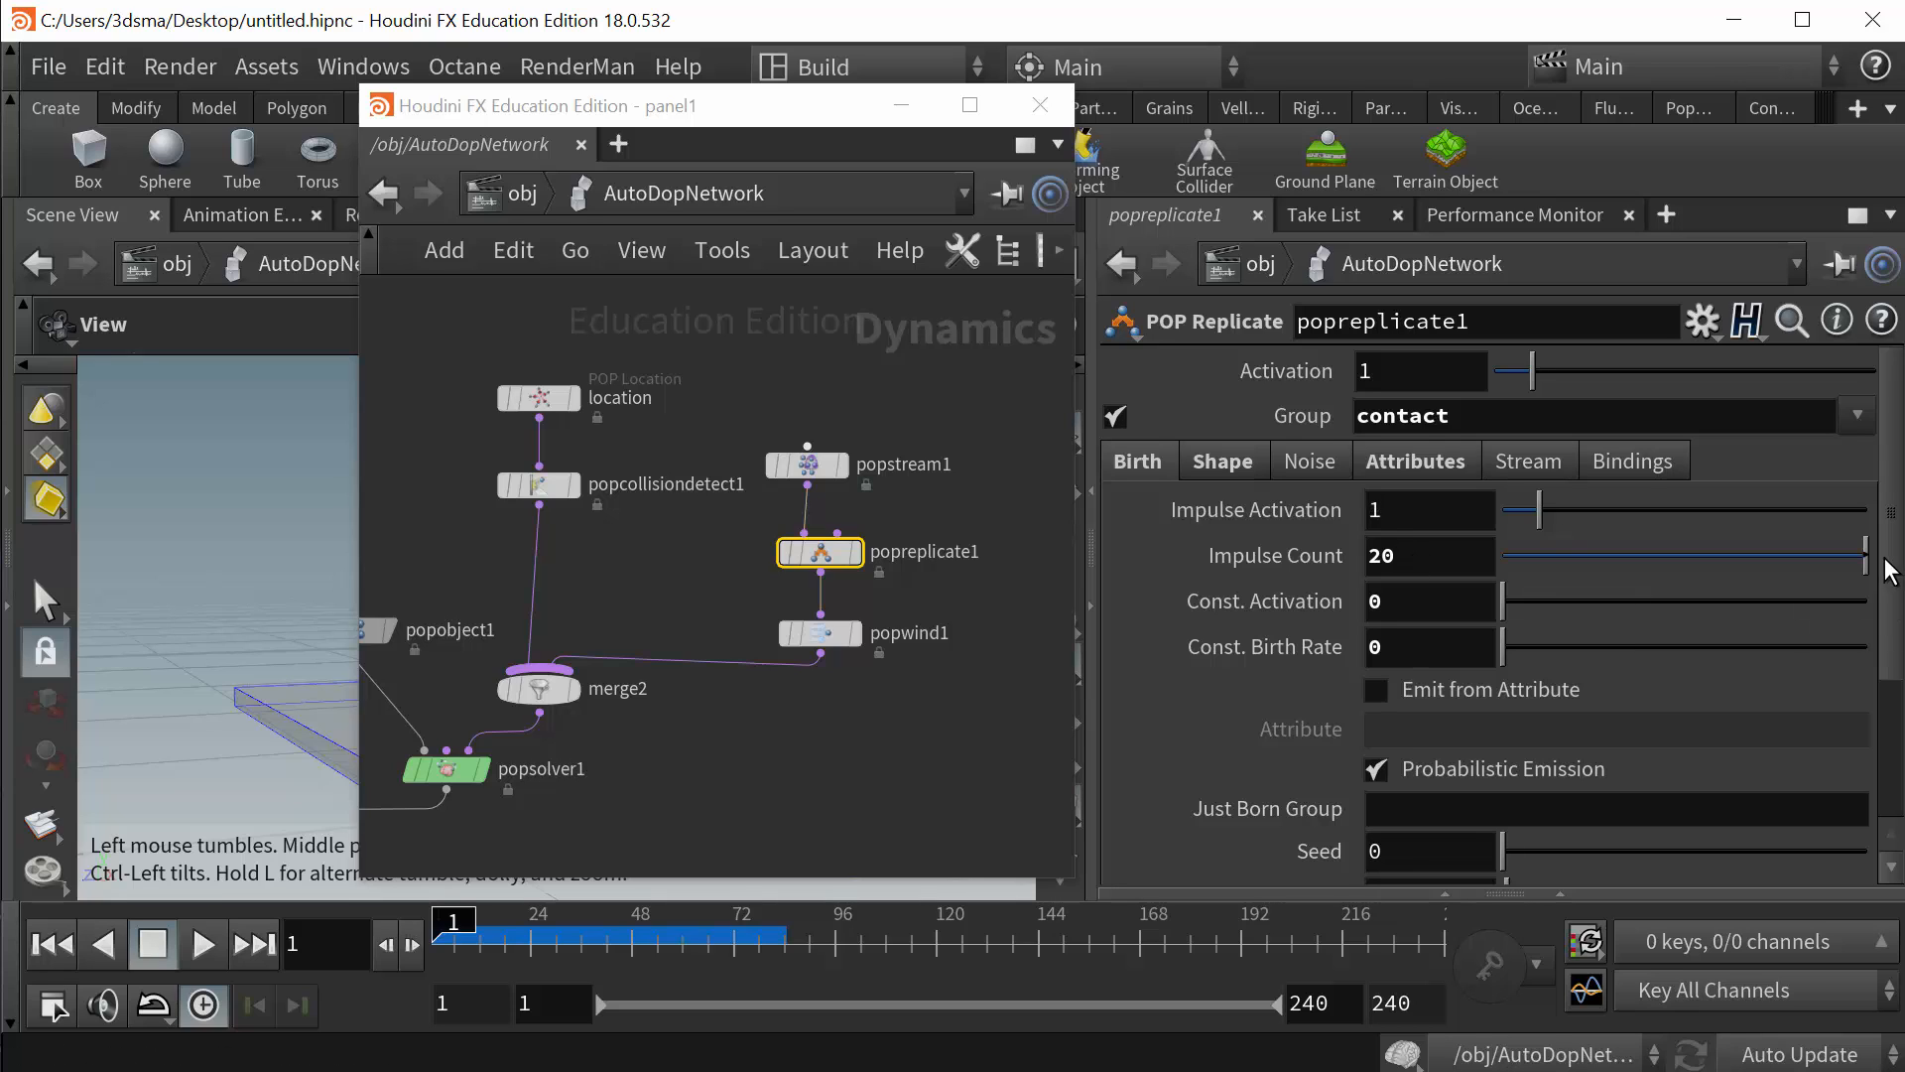
- Give popreplicate1 life expectancy 1, life variance 0.2, and kill original particles
scroll(down, 3)
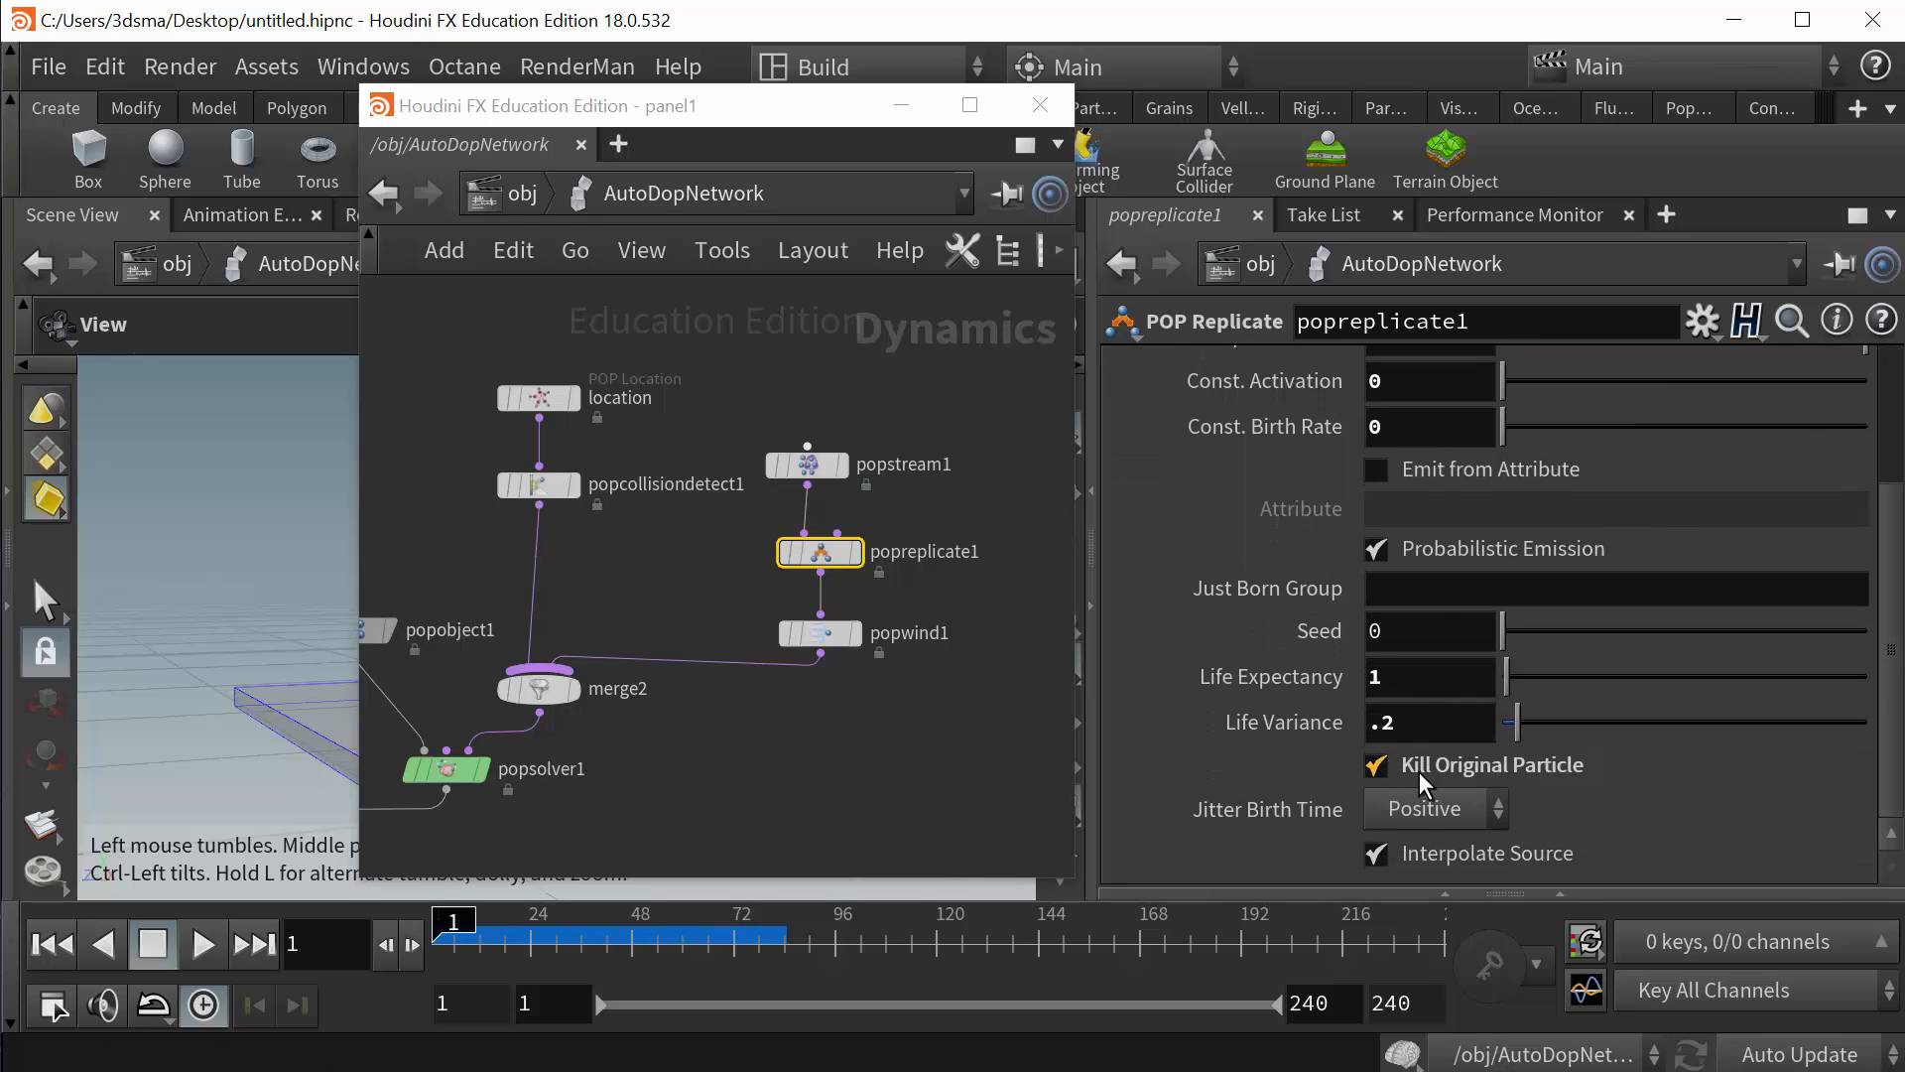
mouse_move(1541, 787)
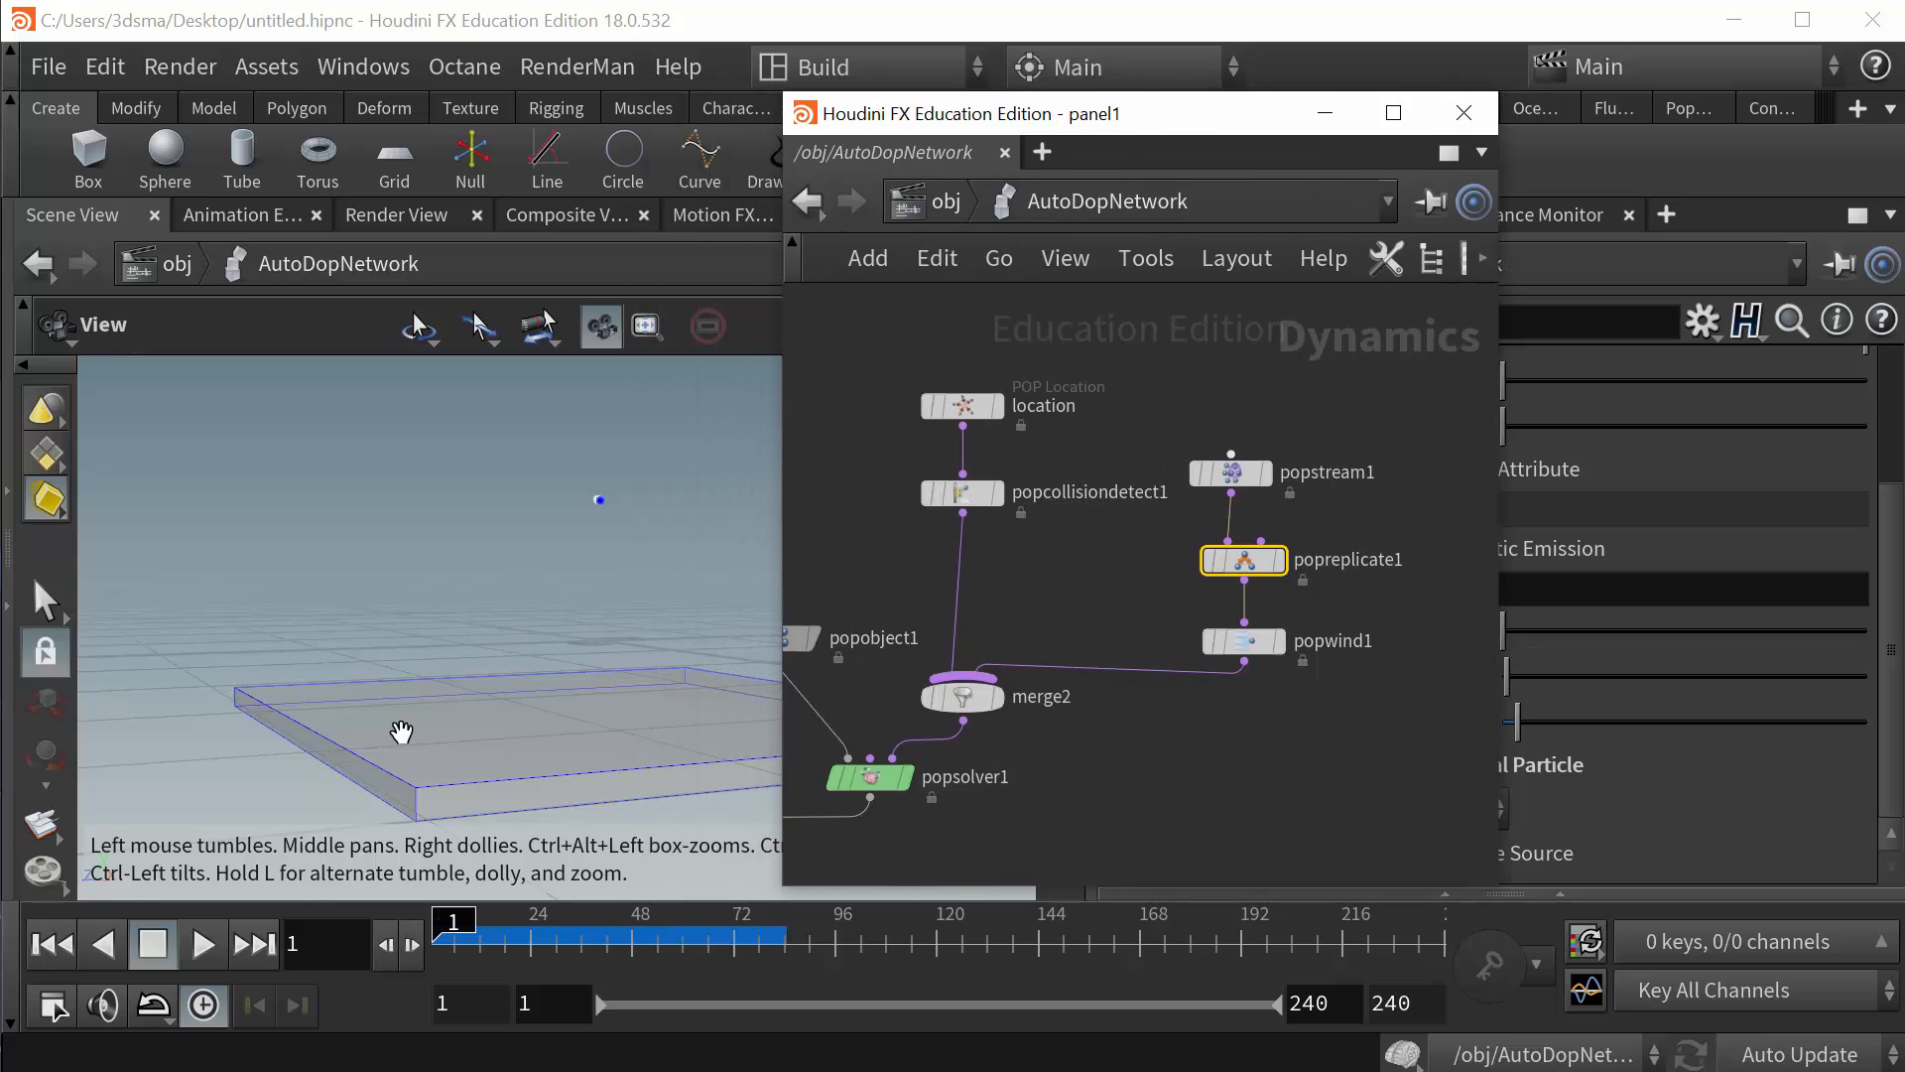
mouse_move(503, 724)
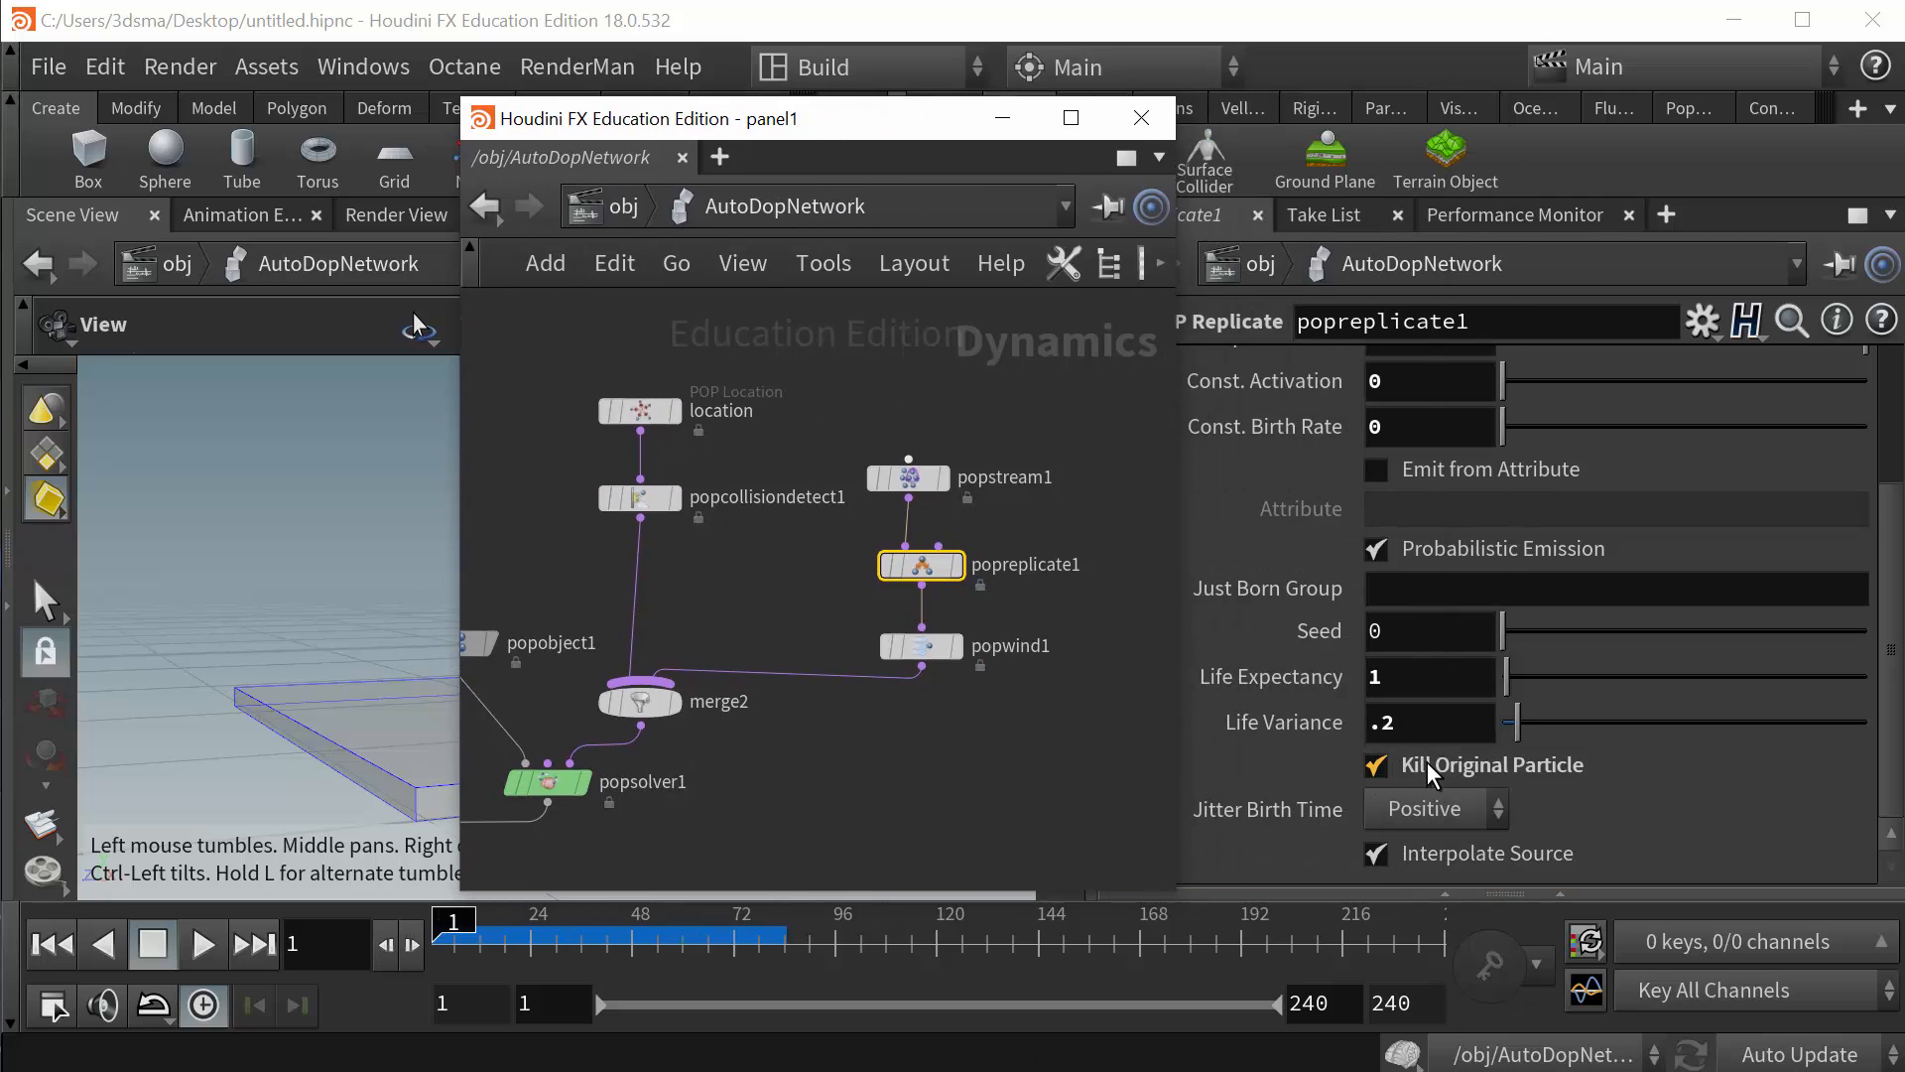
mouse_move(1428, 775)
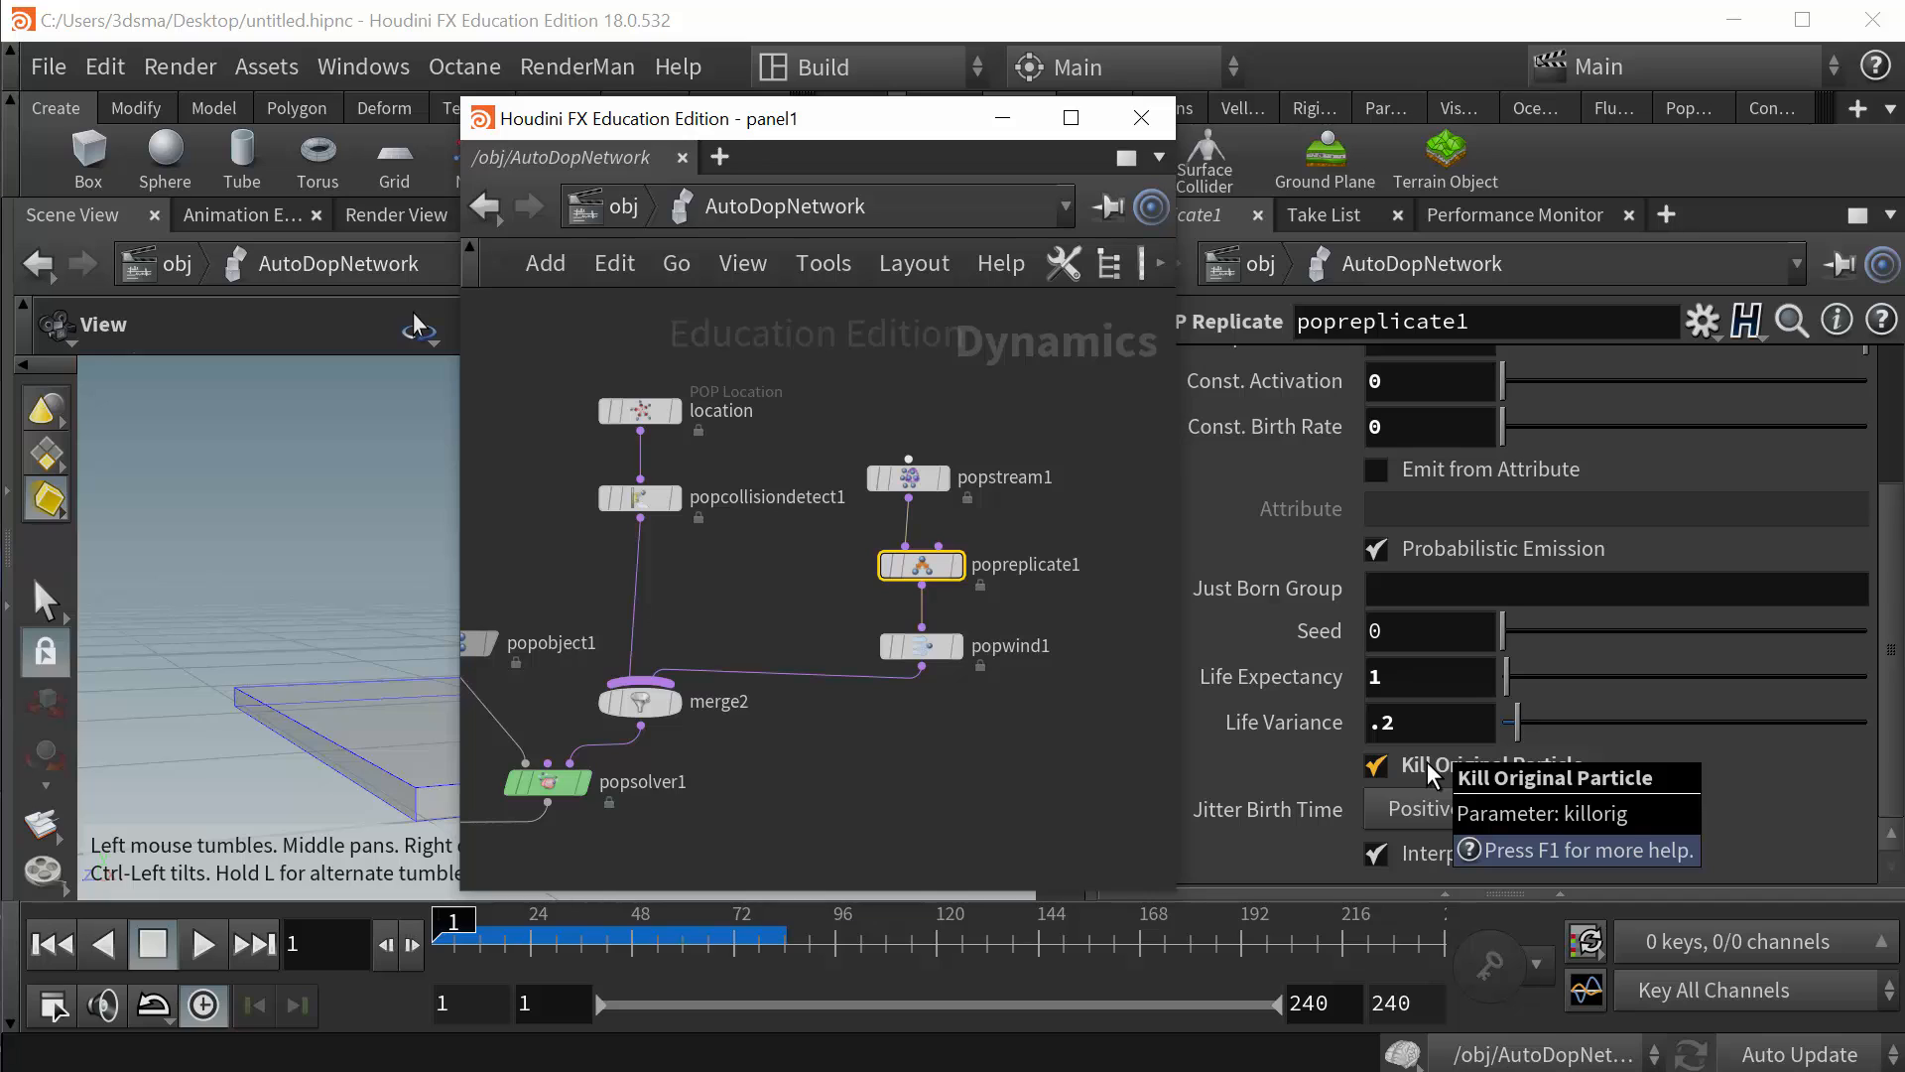
click(638, 410)
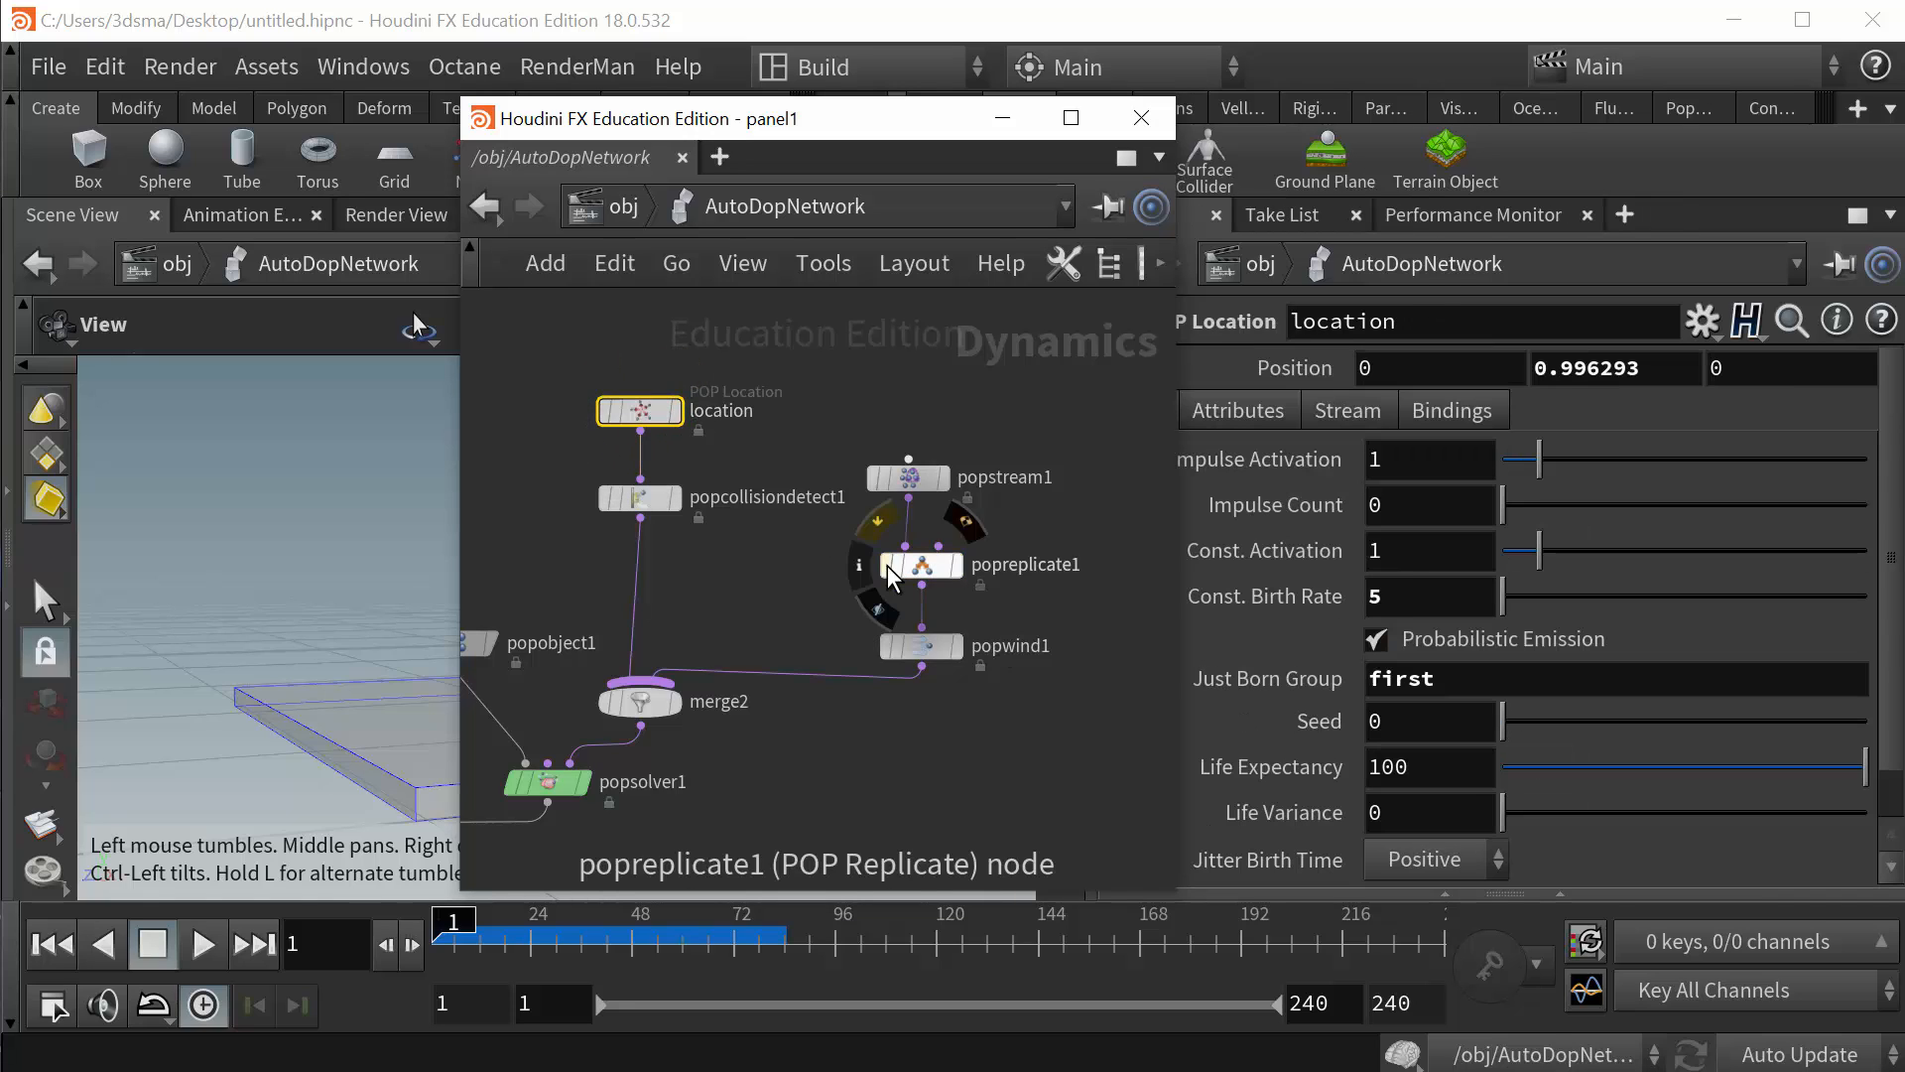
click(920, 563)
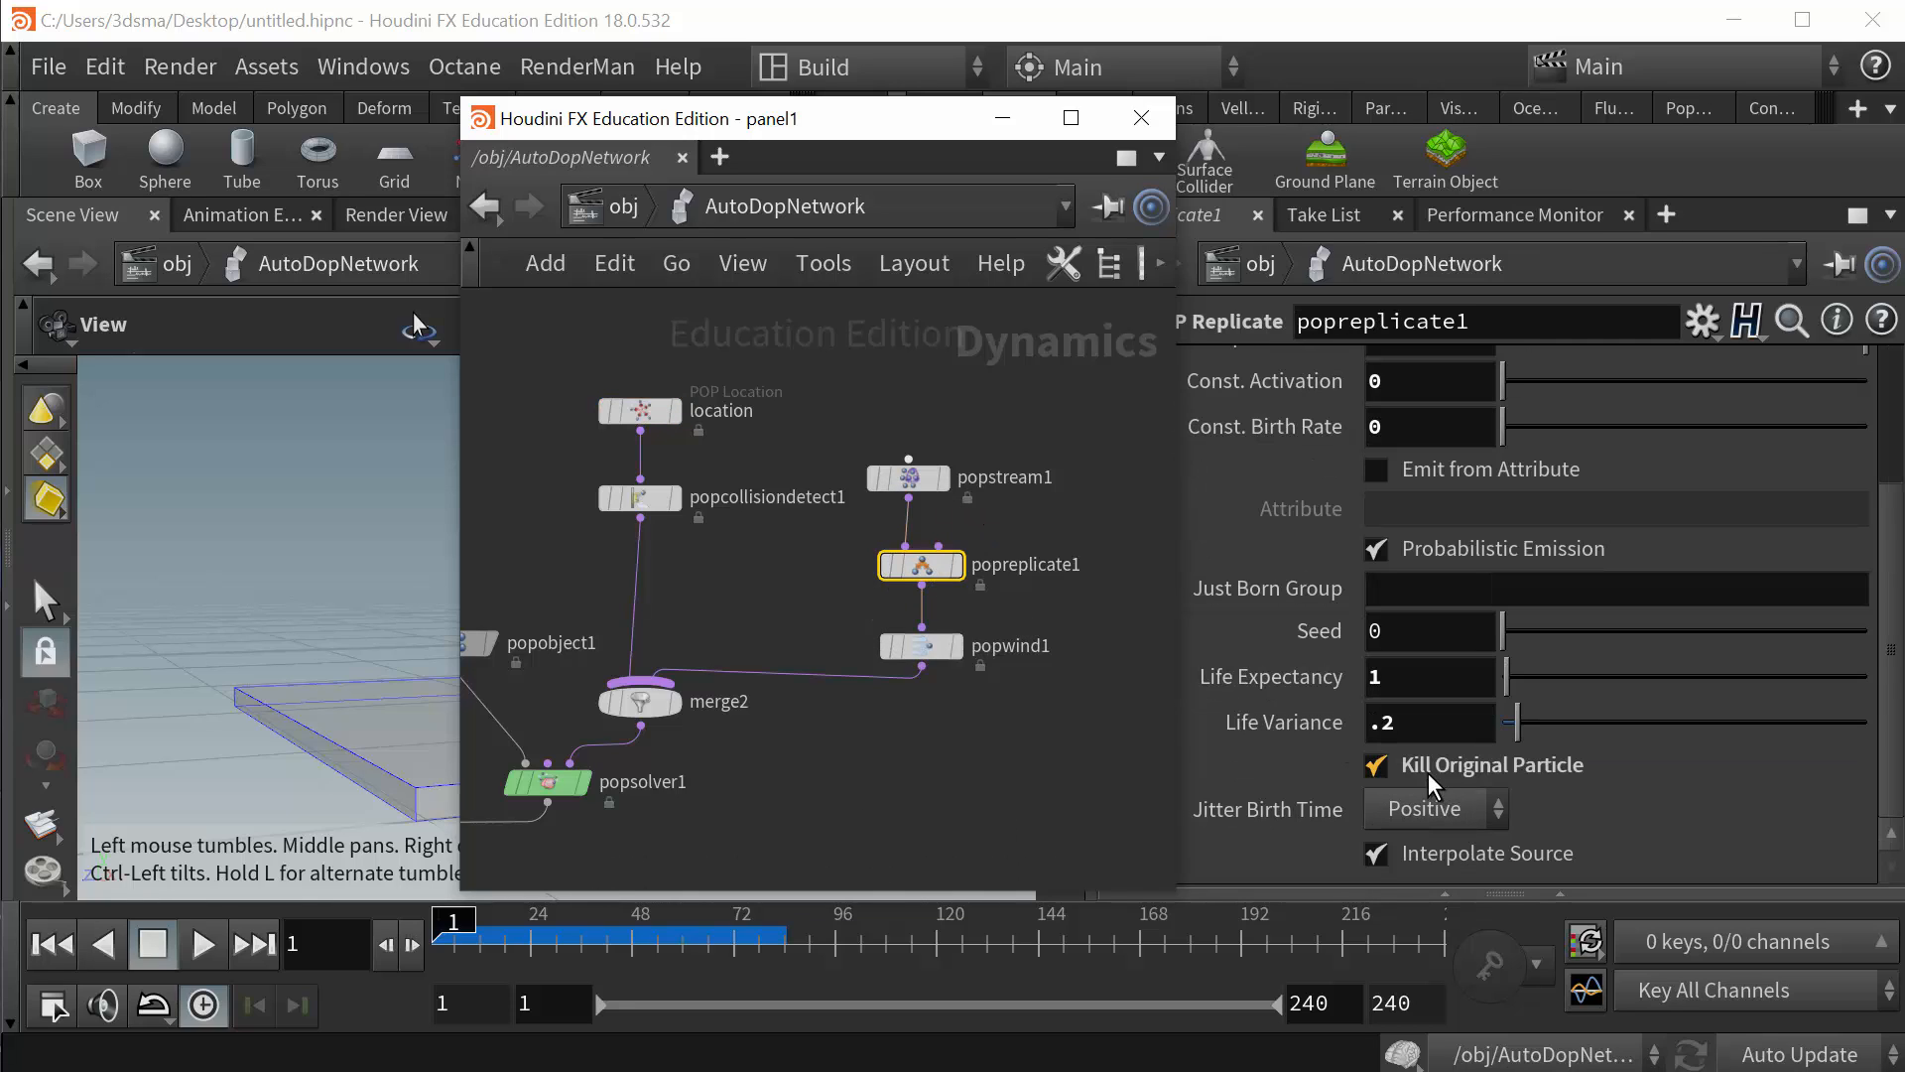
mouse_move(1477, 787)
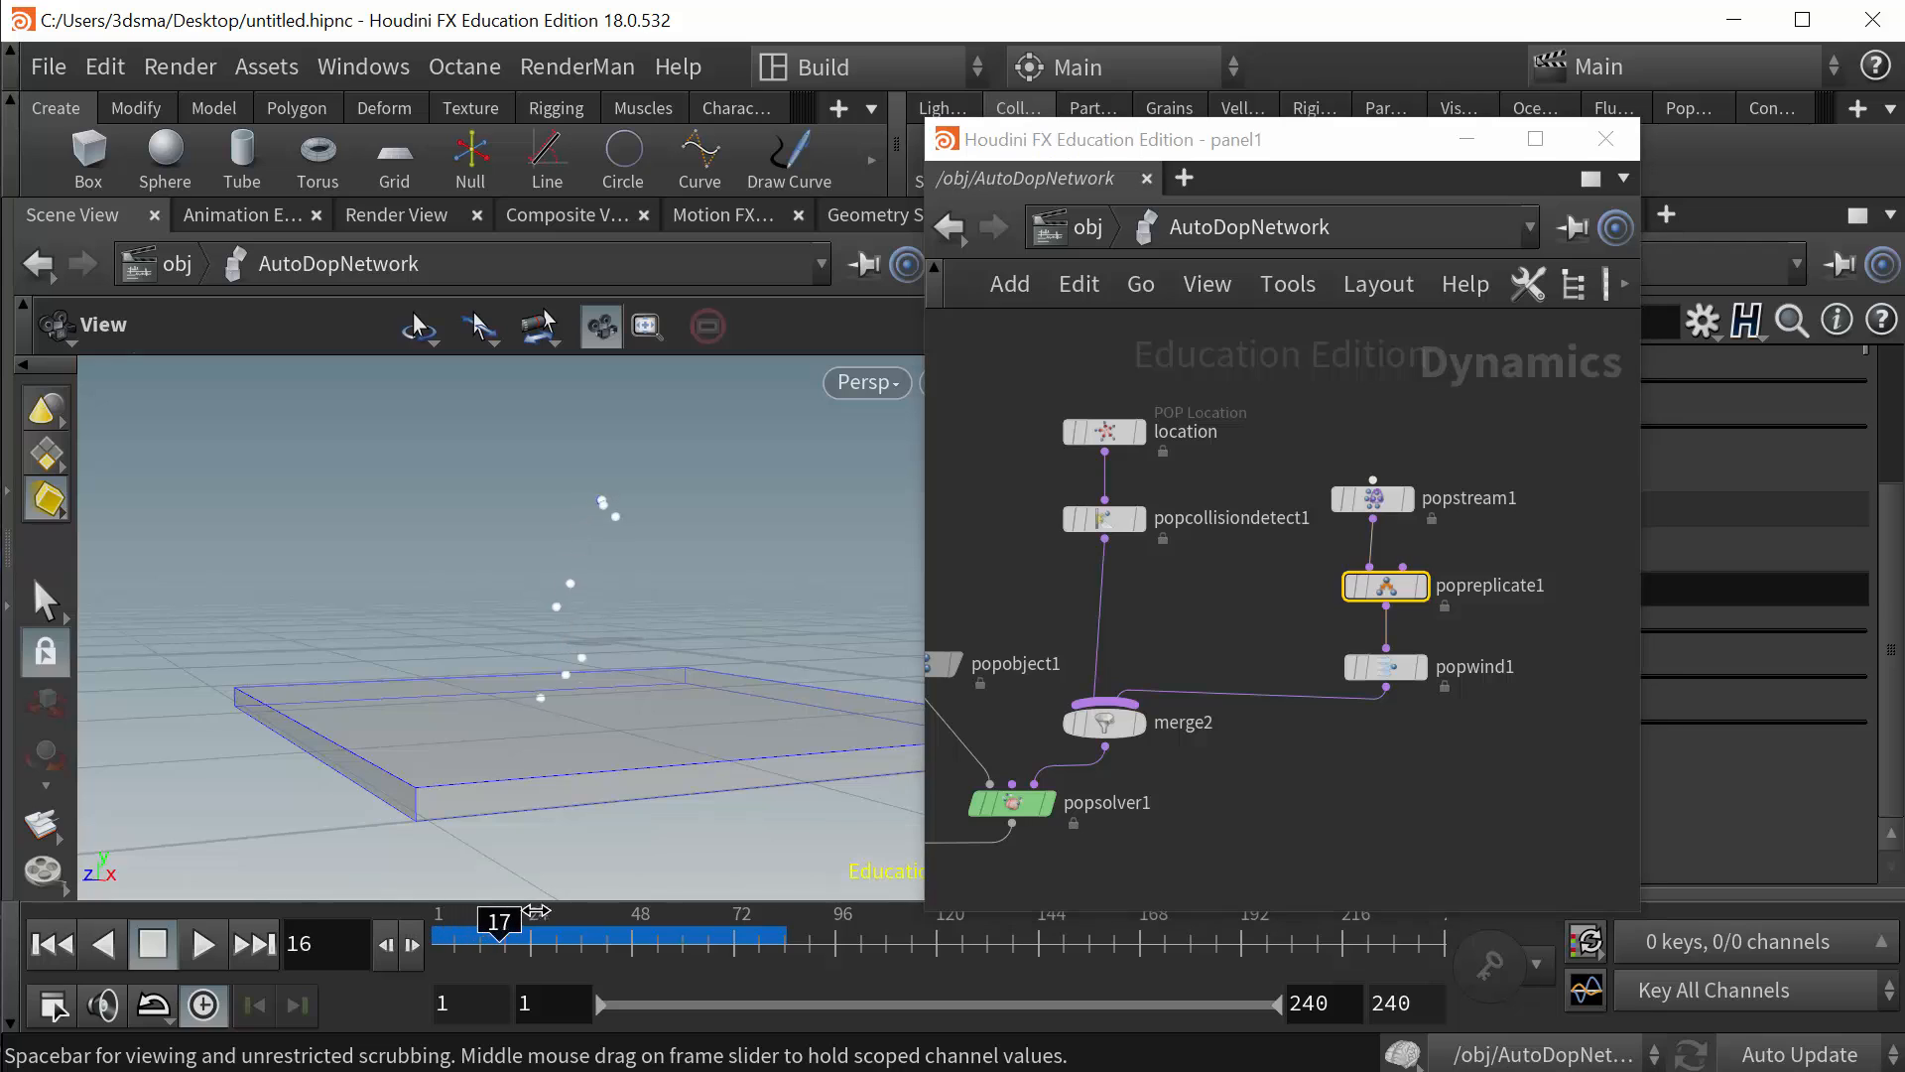
- Scrub the early frames to about frame 48, watching red particles land on the box
drag(498, 920, 613, 919)
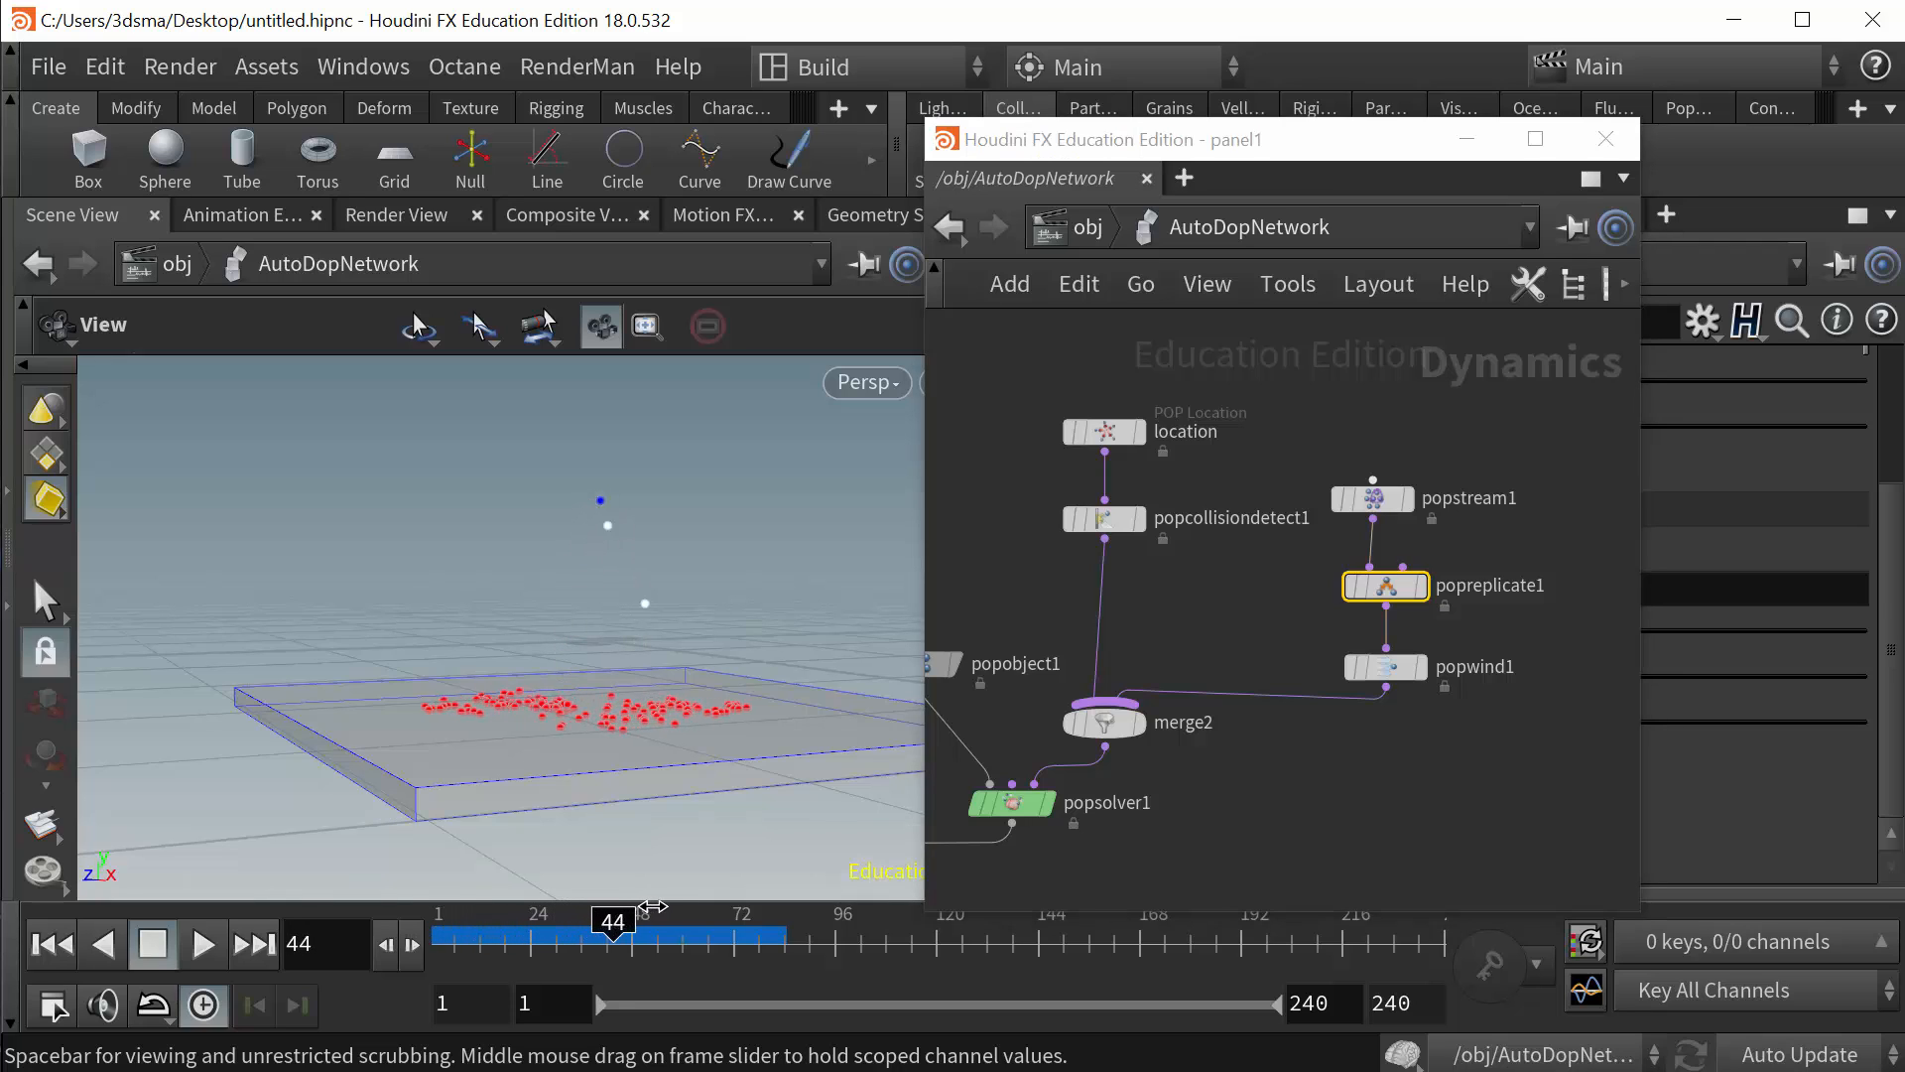
drag(613, 921, 632, 921)
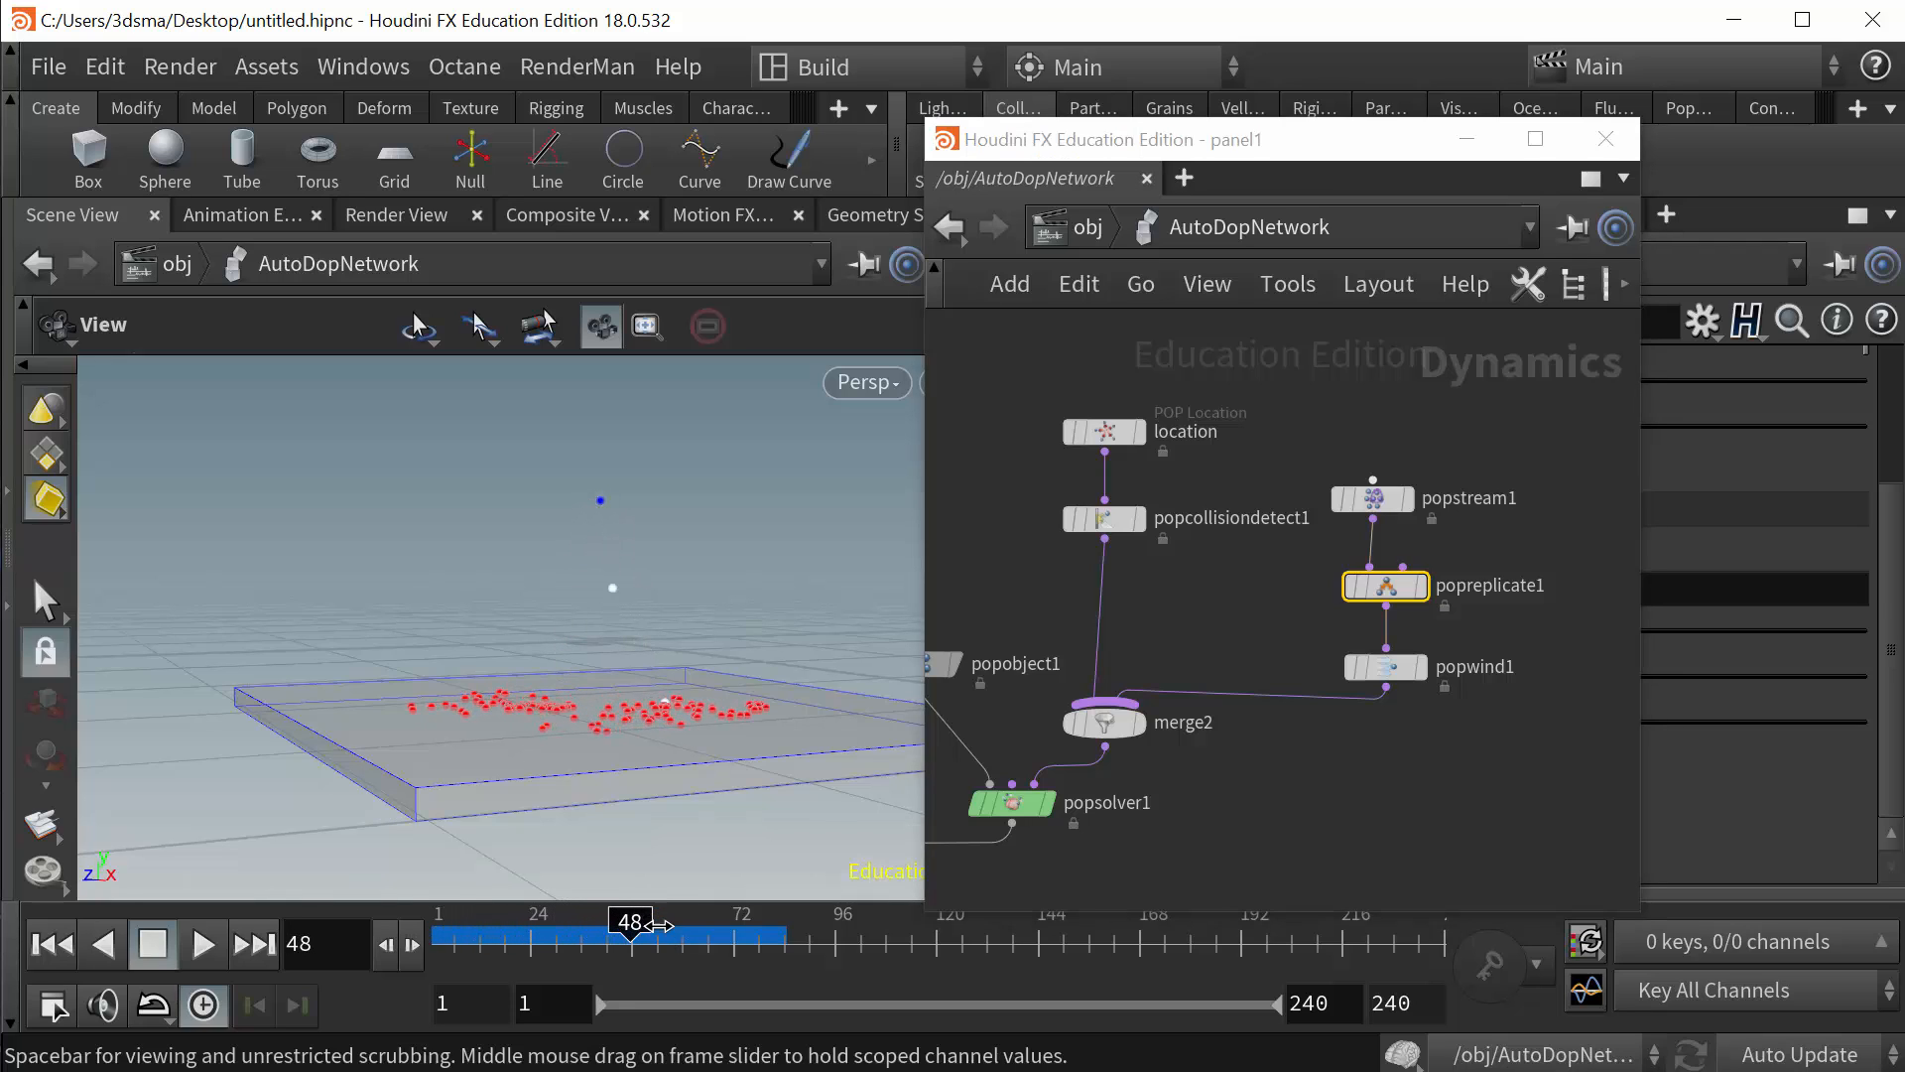
drag(650, 926, 623, 925)
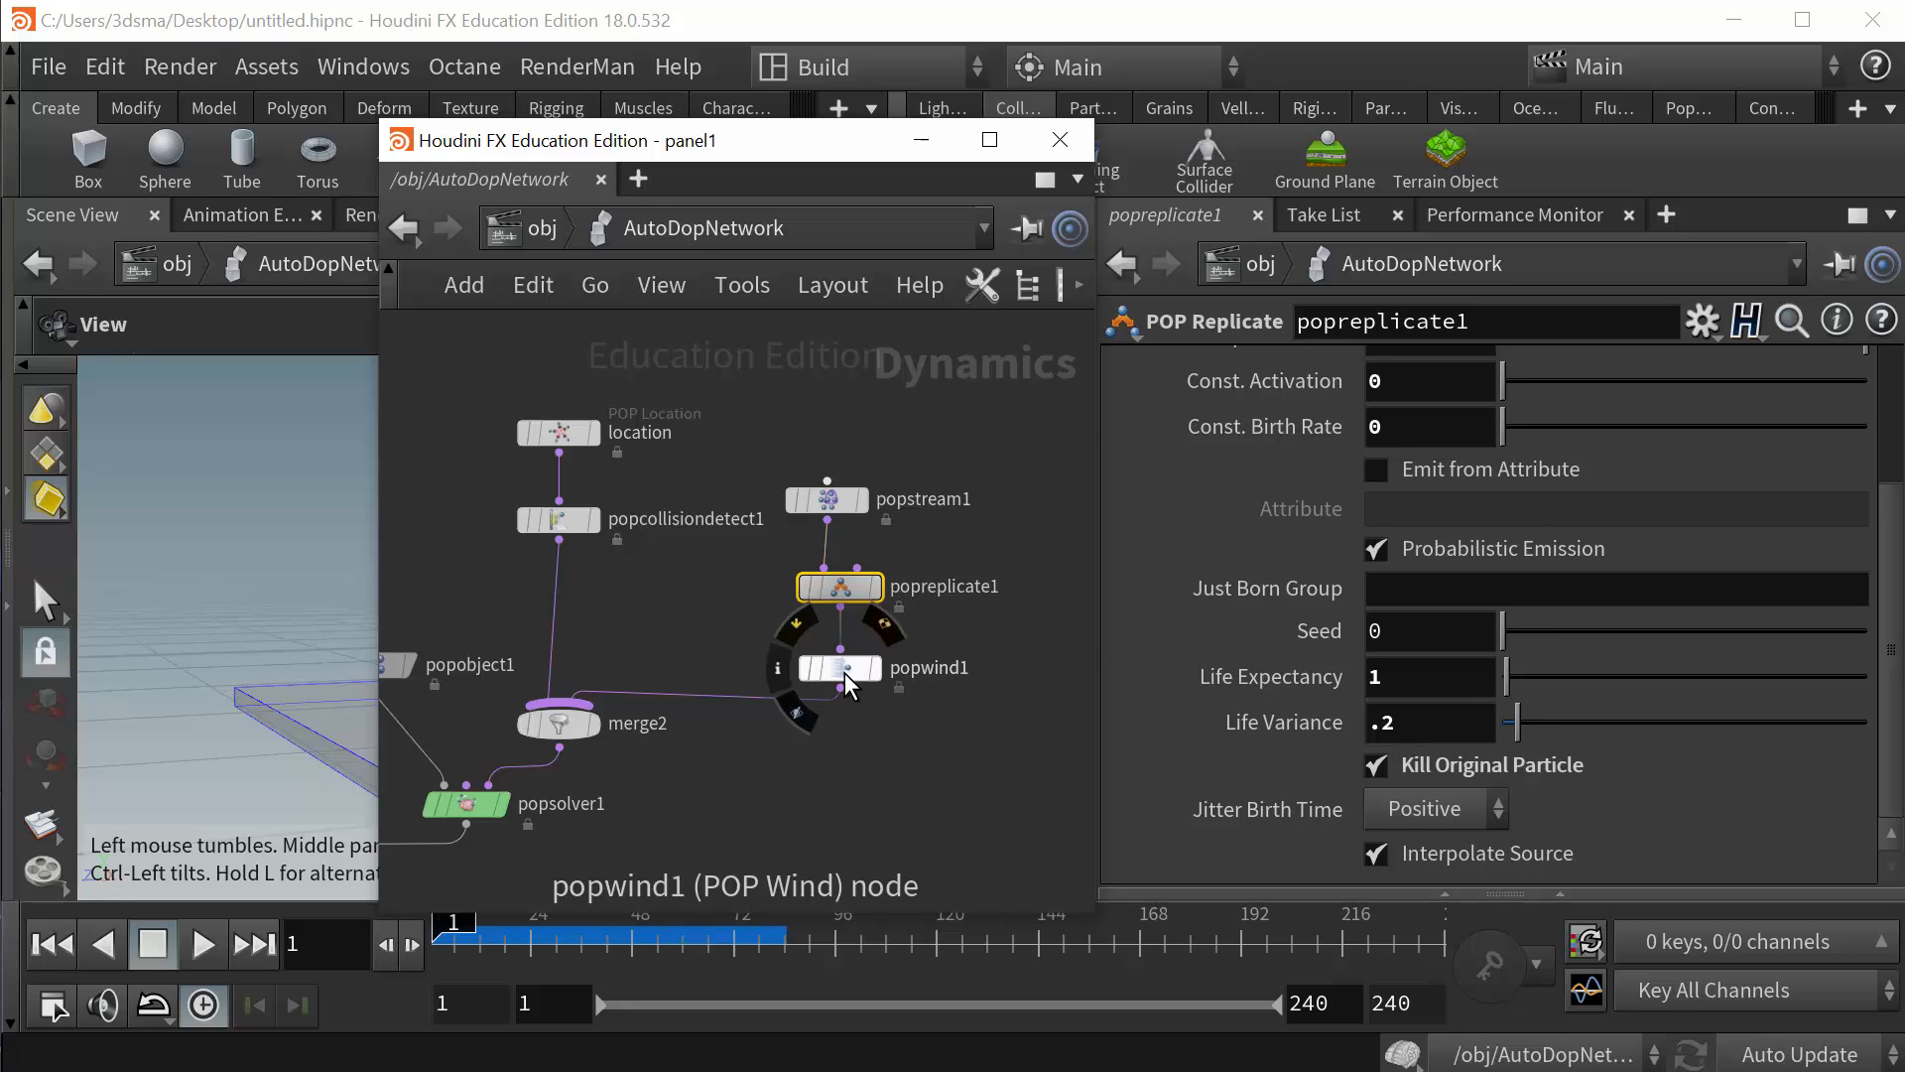
- Select popwind1 (noise amplitude 0.91) and play the simulation to frame 205
click(838, 667)
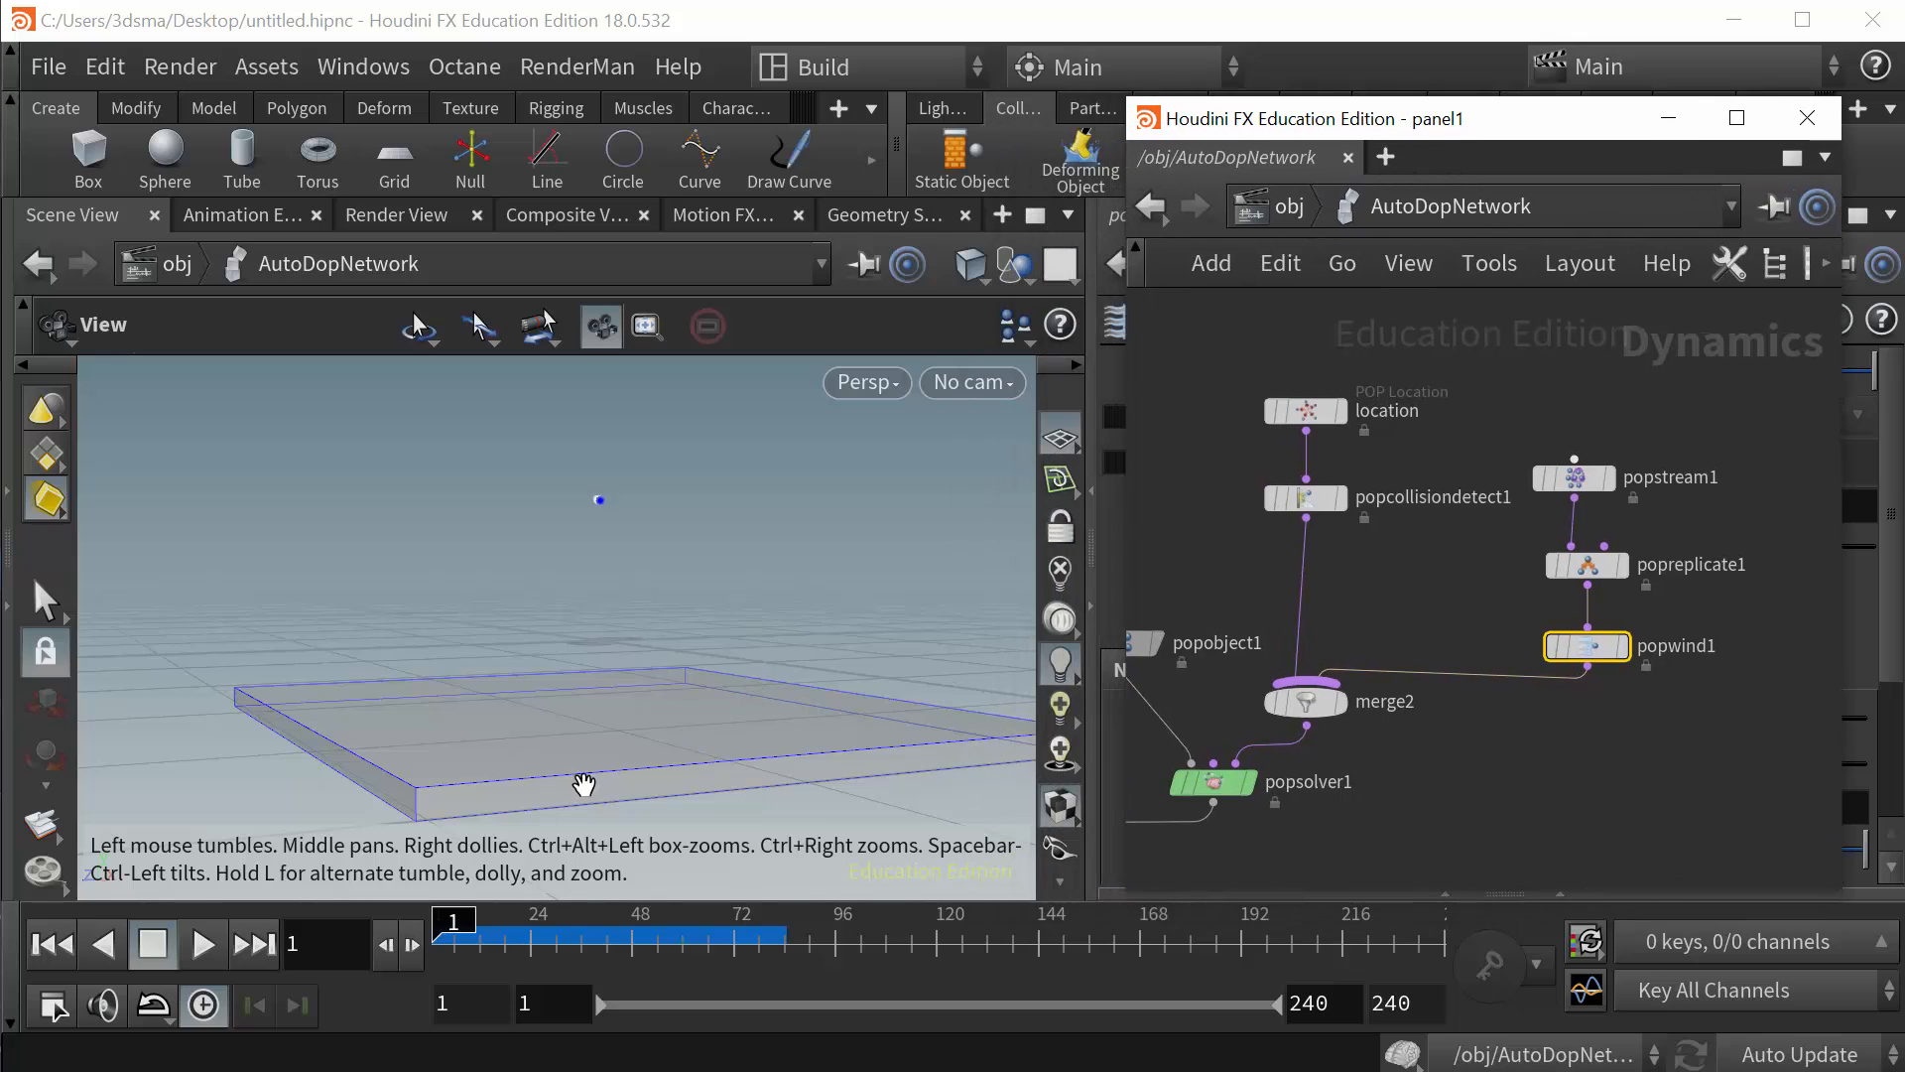
click(202, 944)
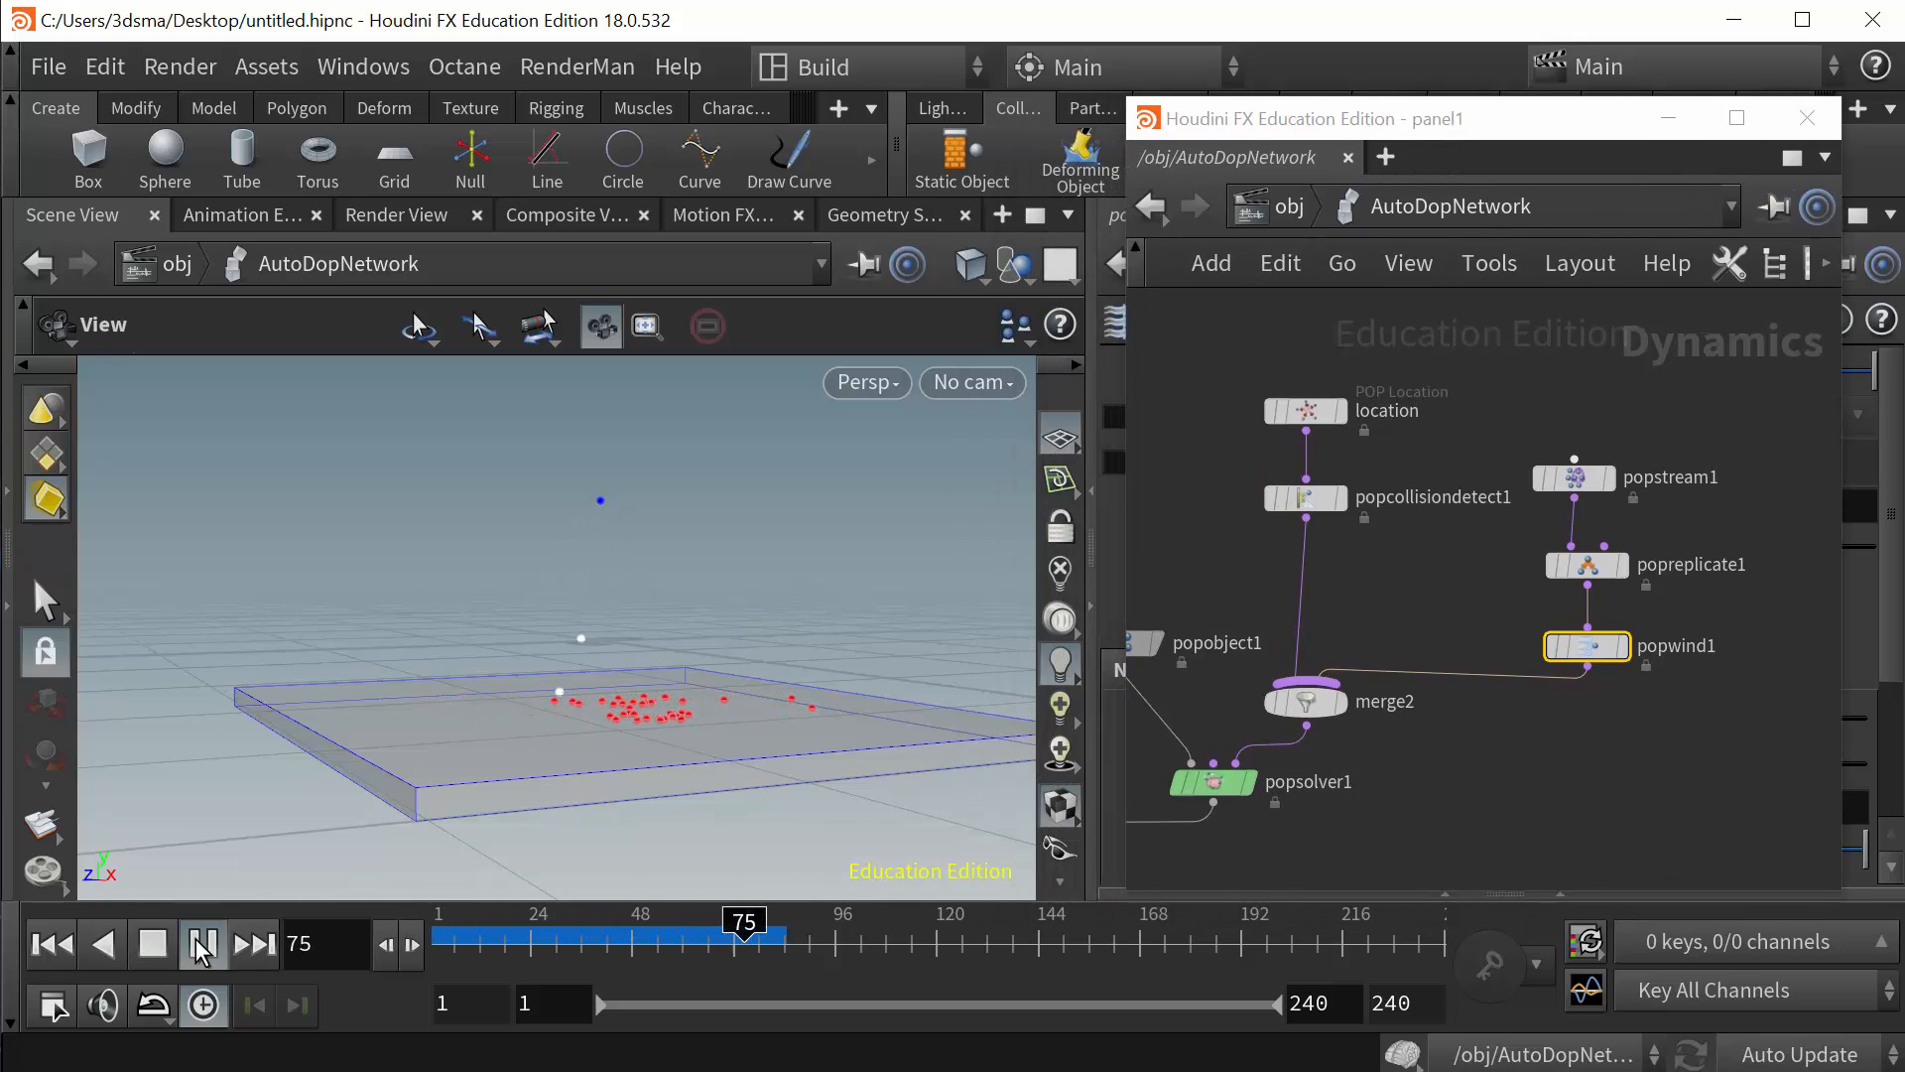
click(201, 943)
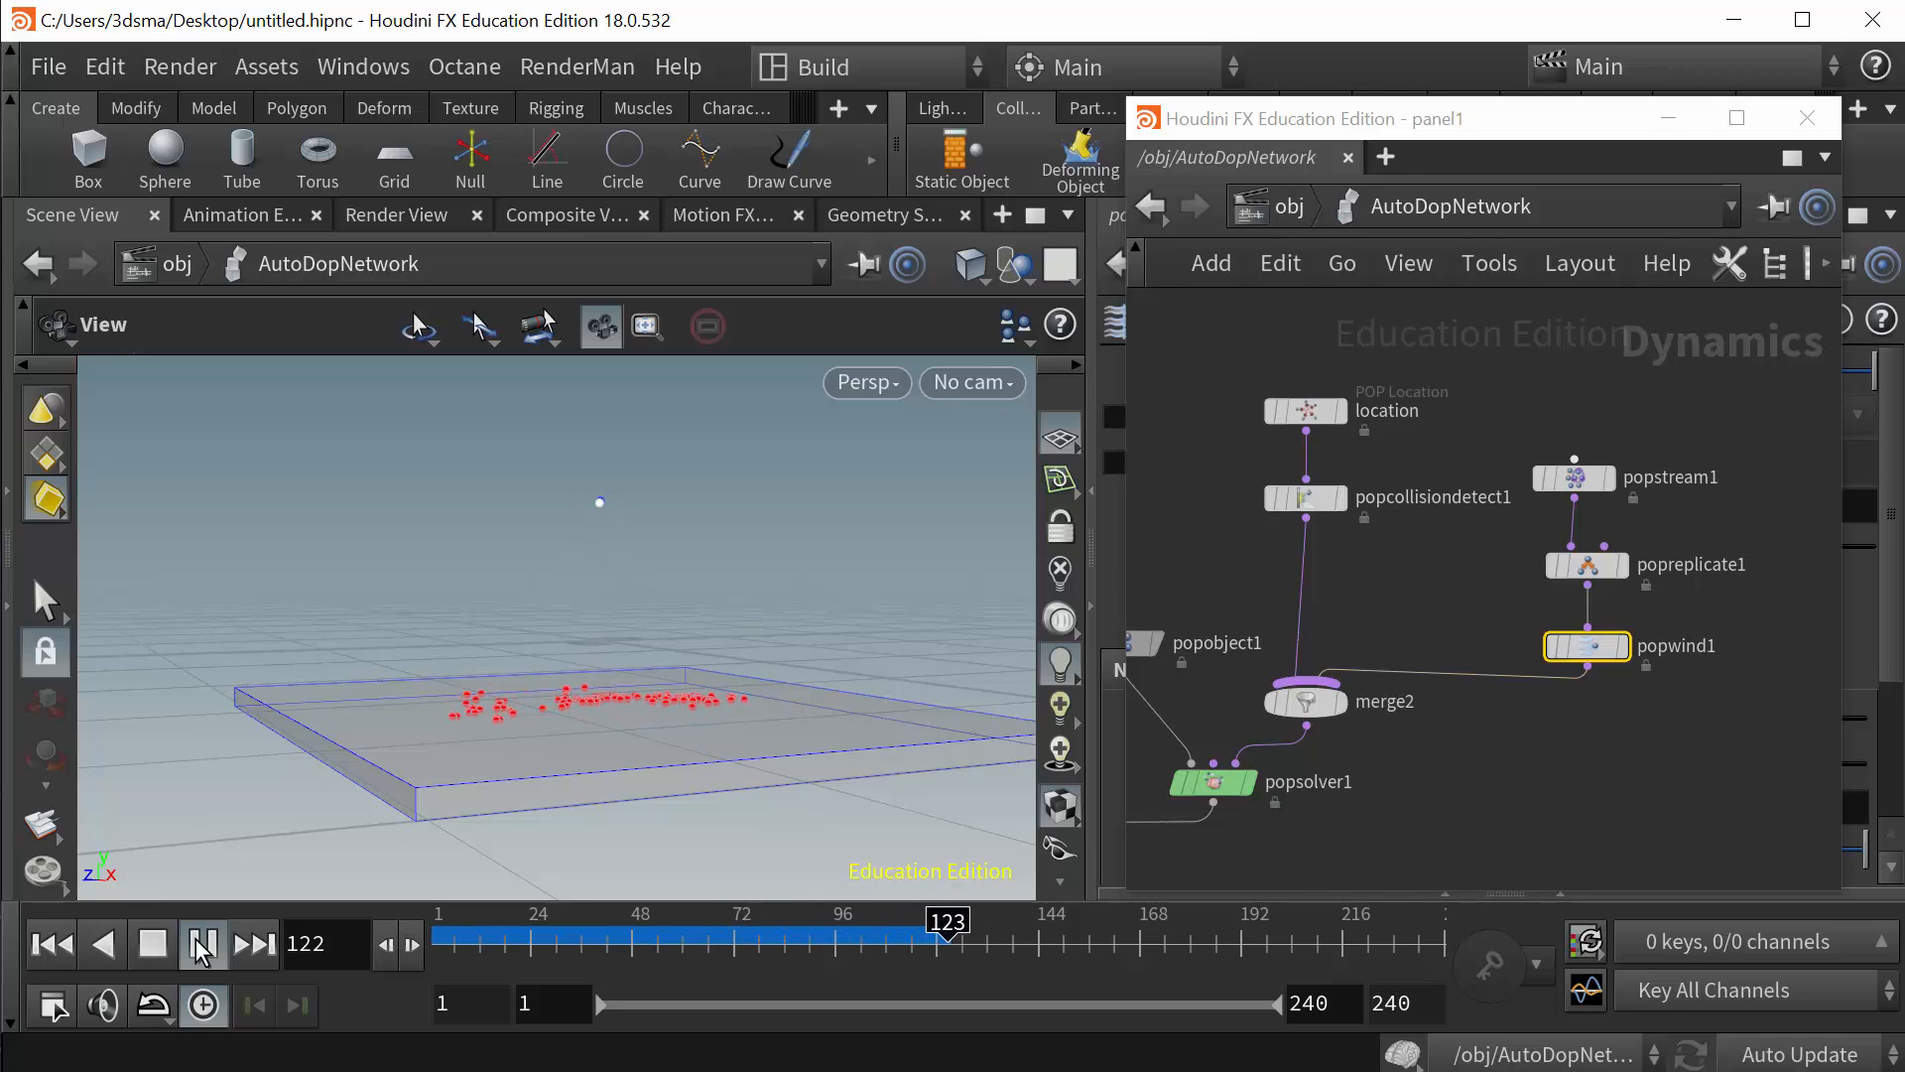
click(201, 944)
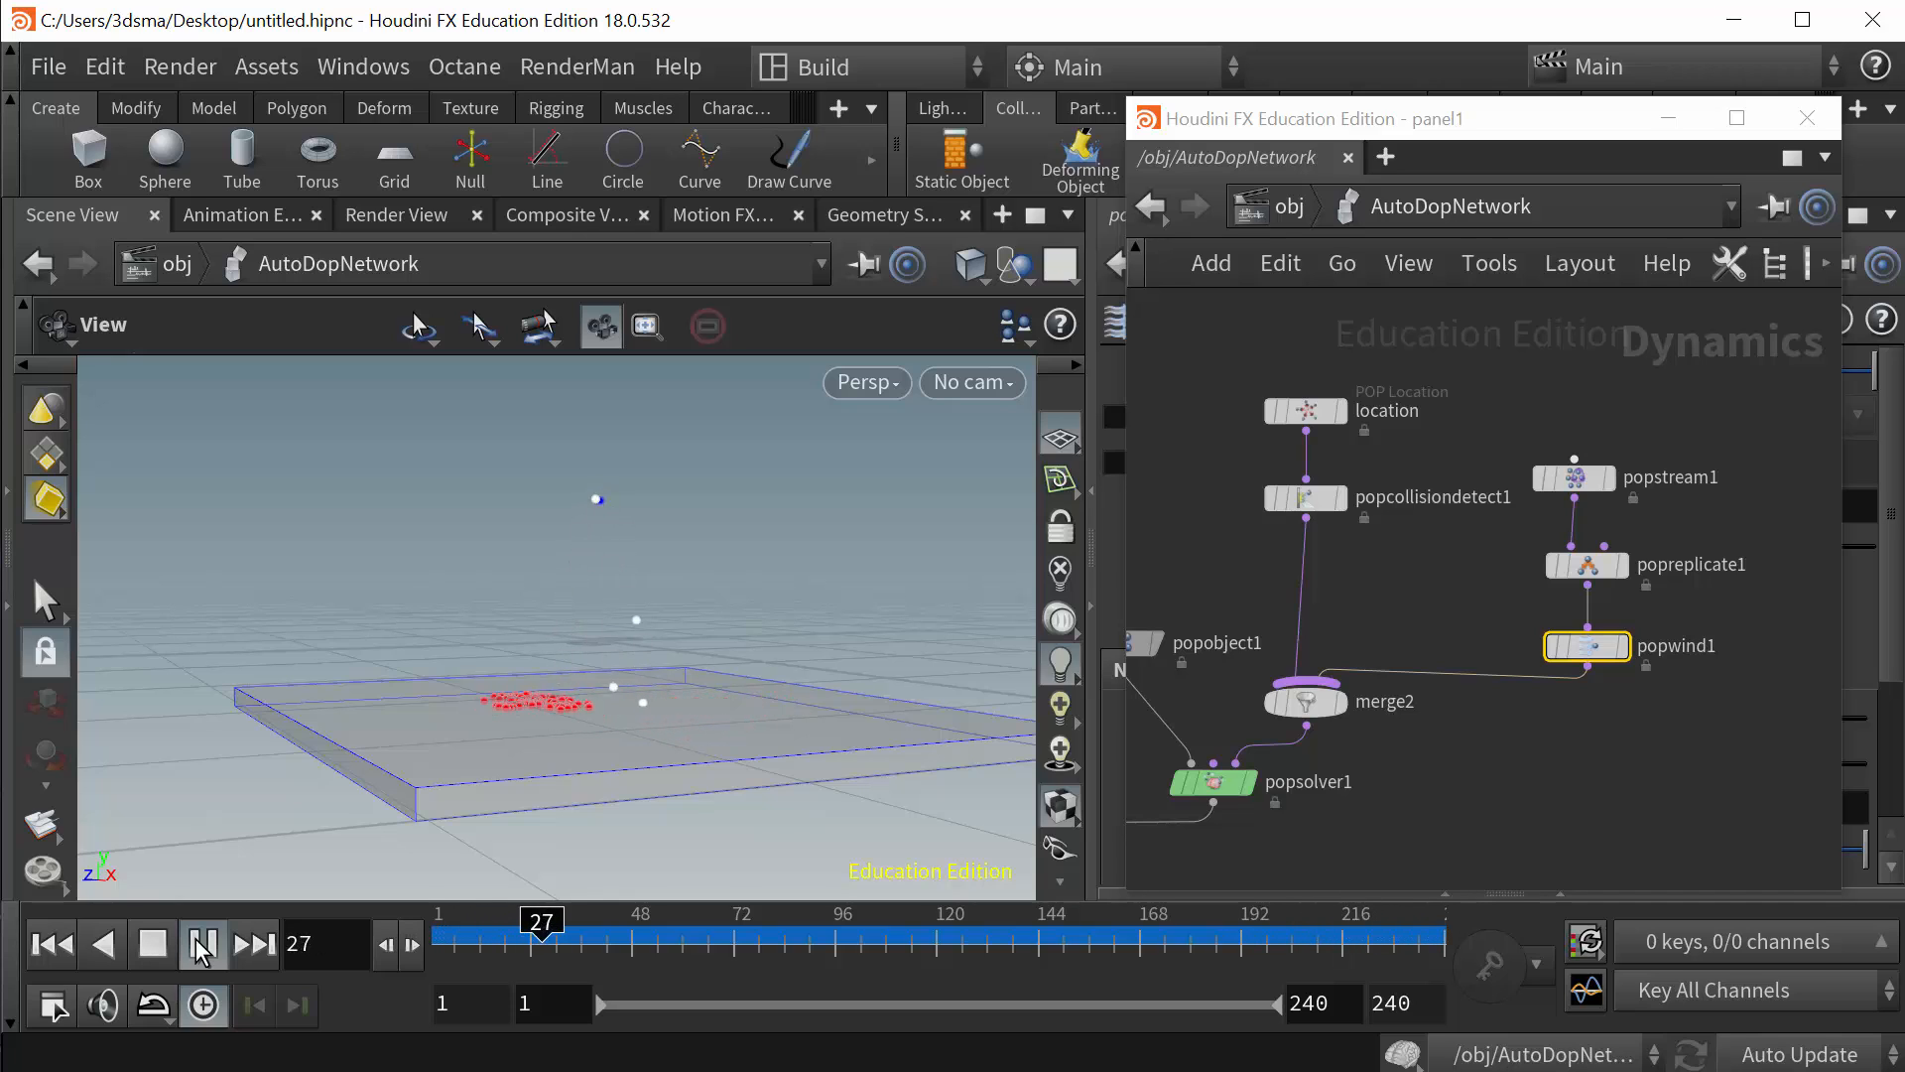
click(201, 944)
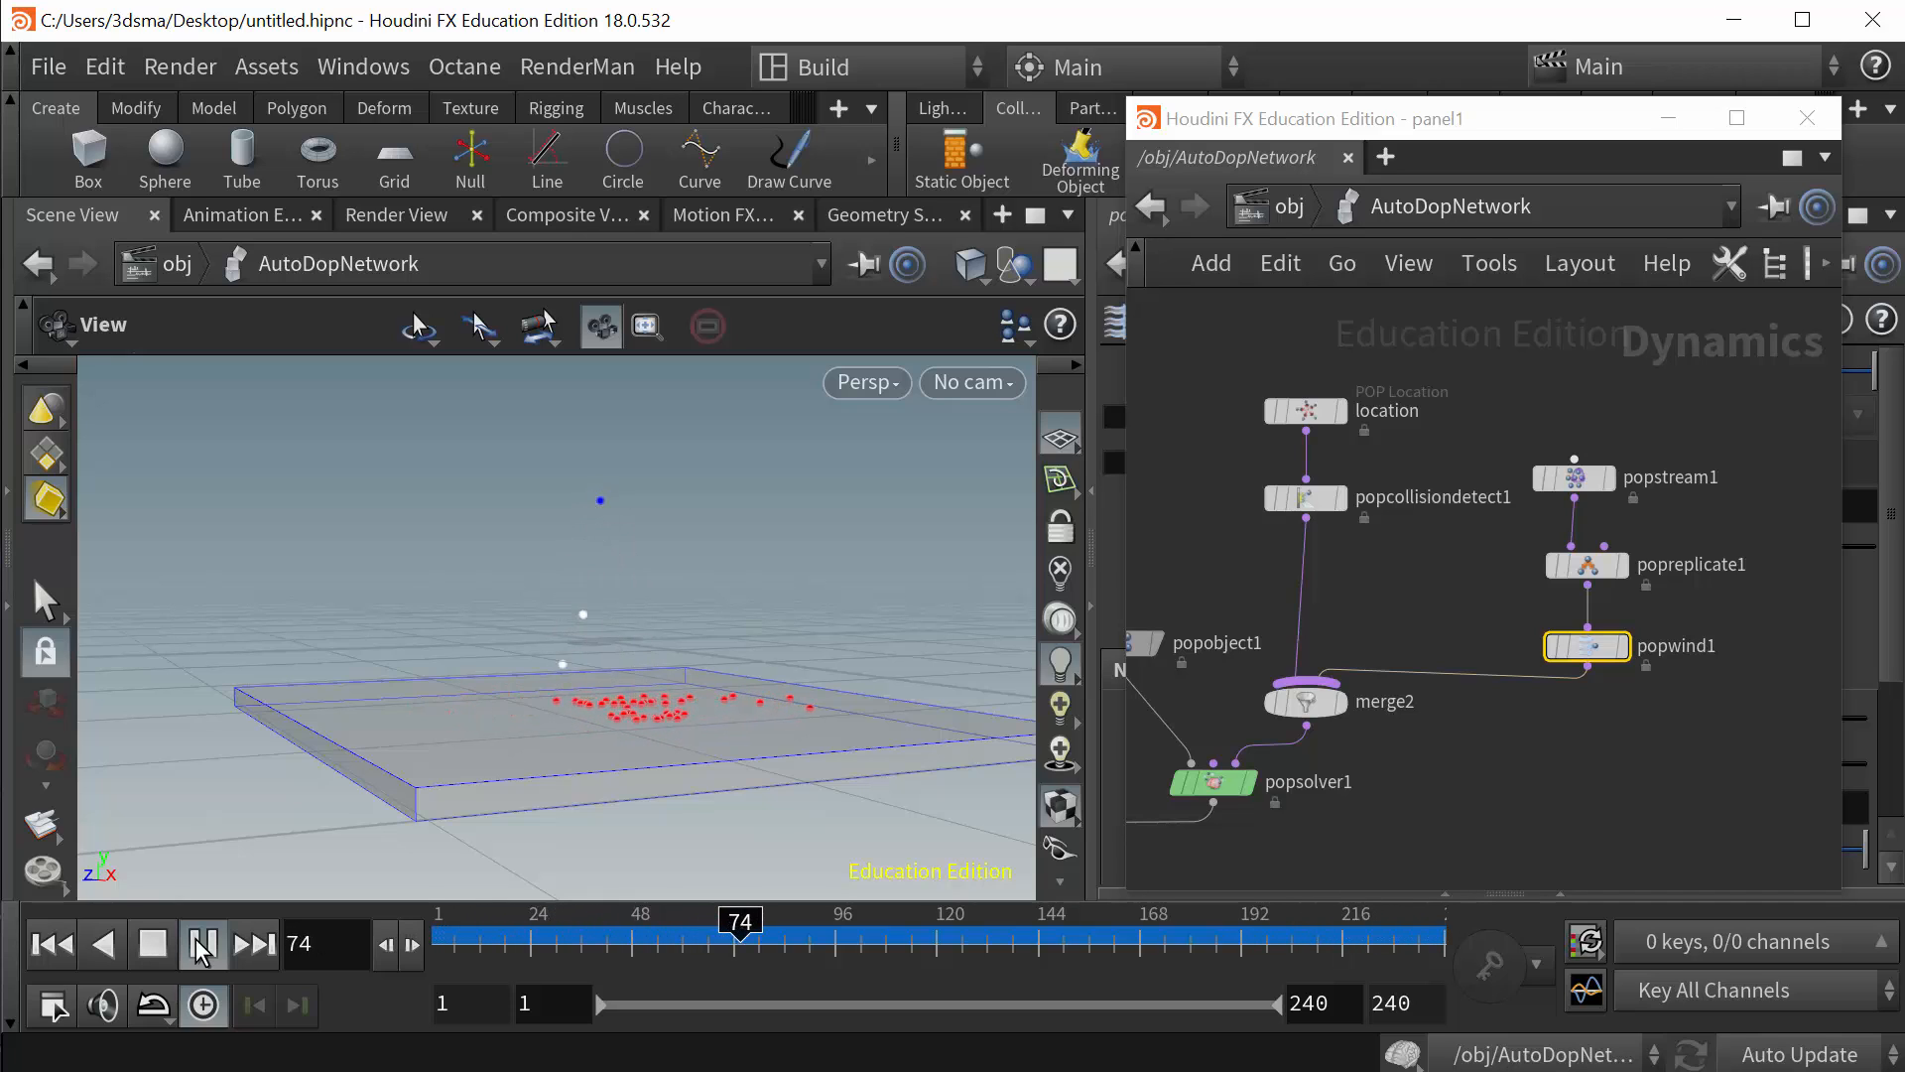
click(202, 944)
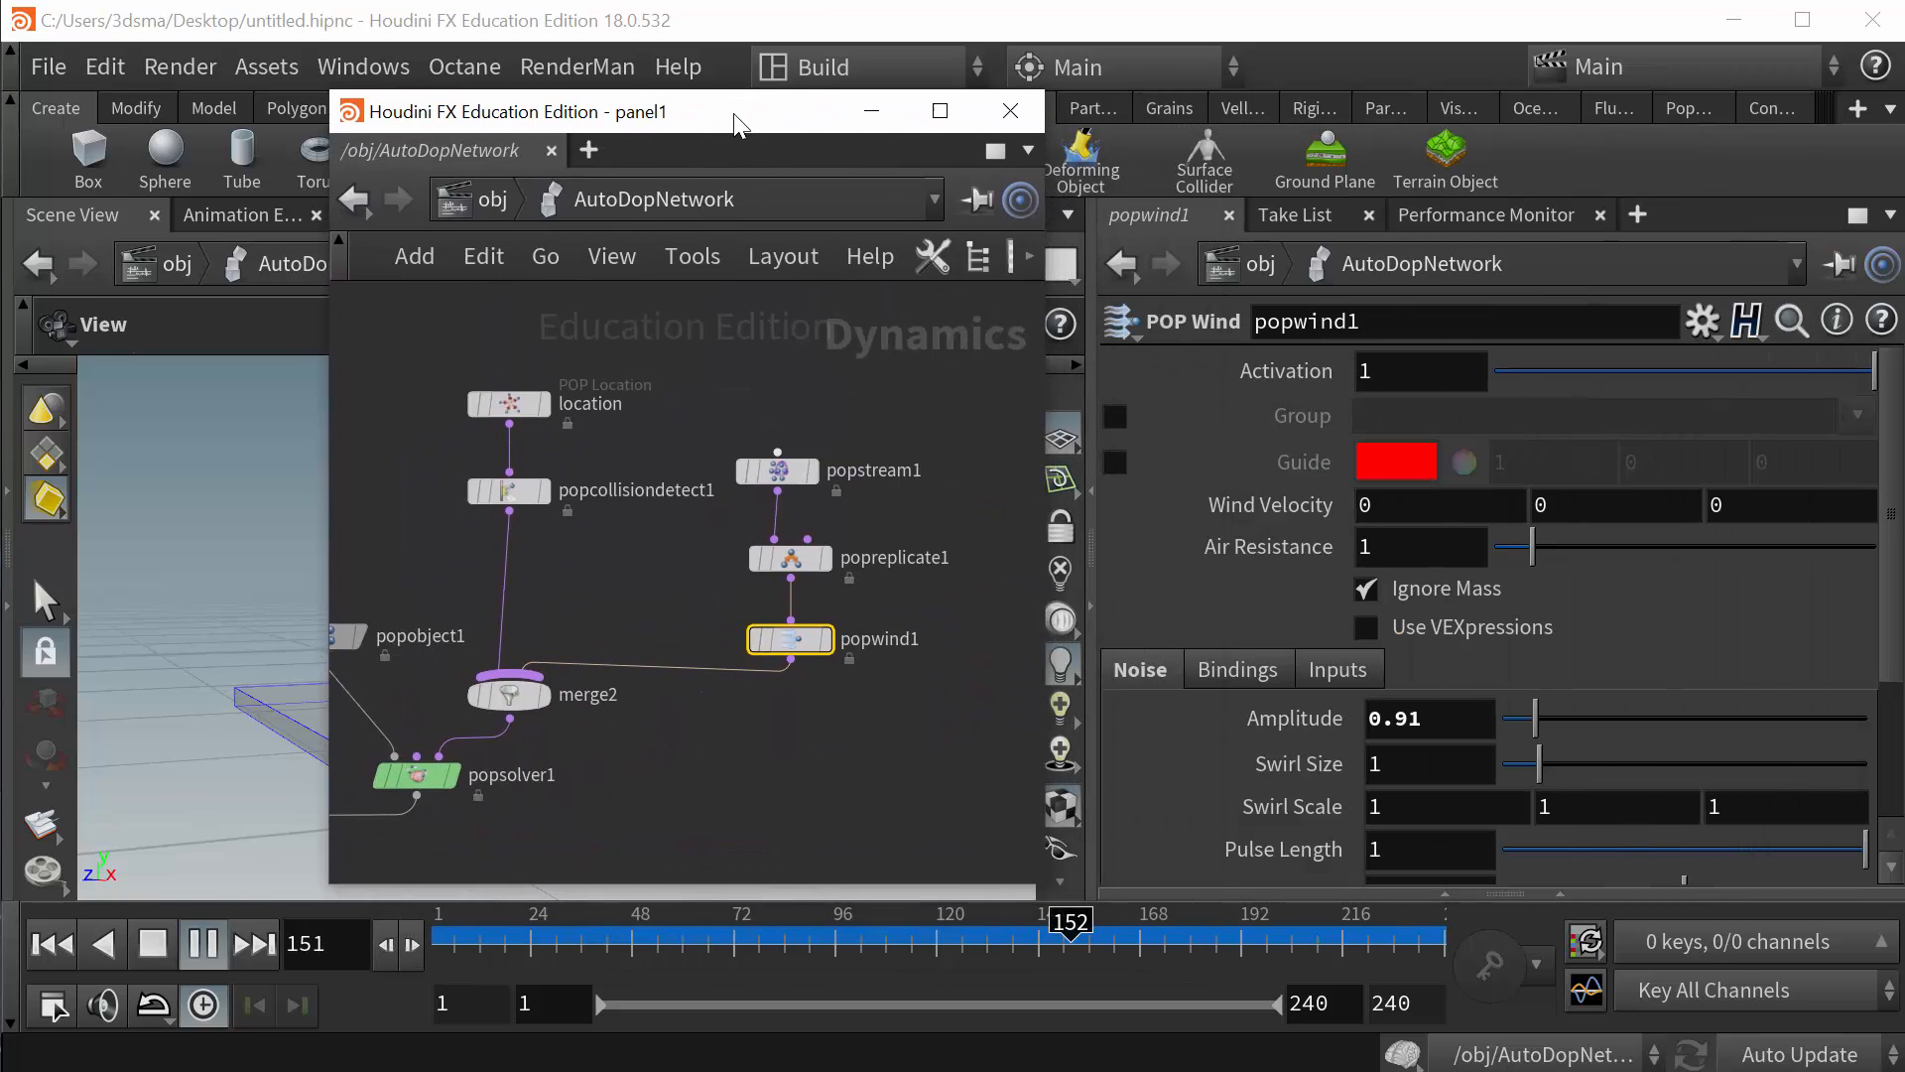
click(202, 943)
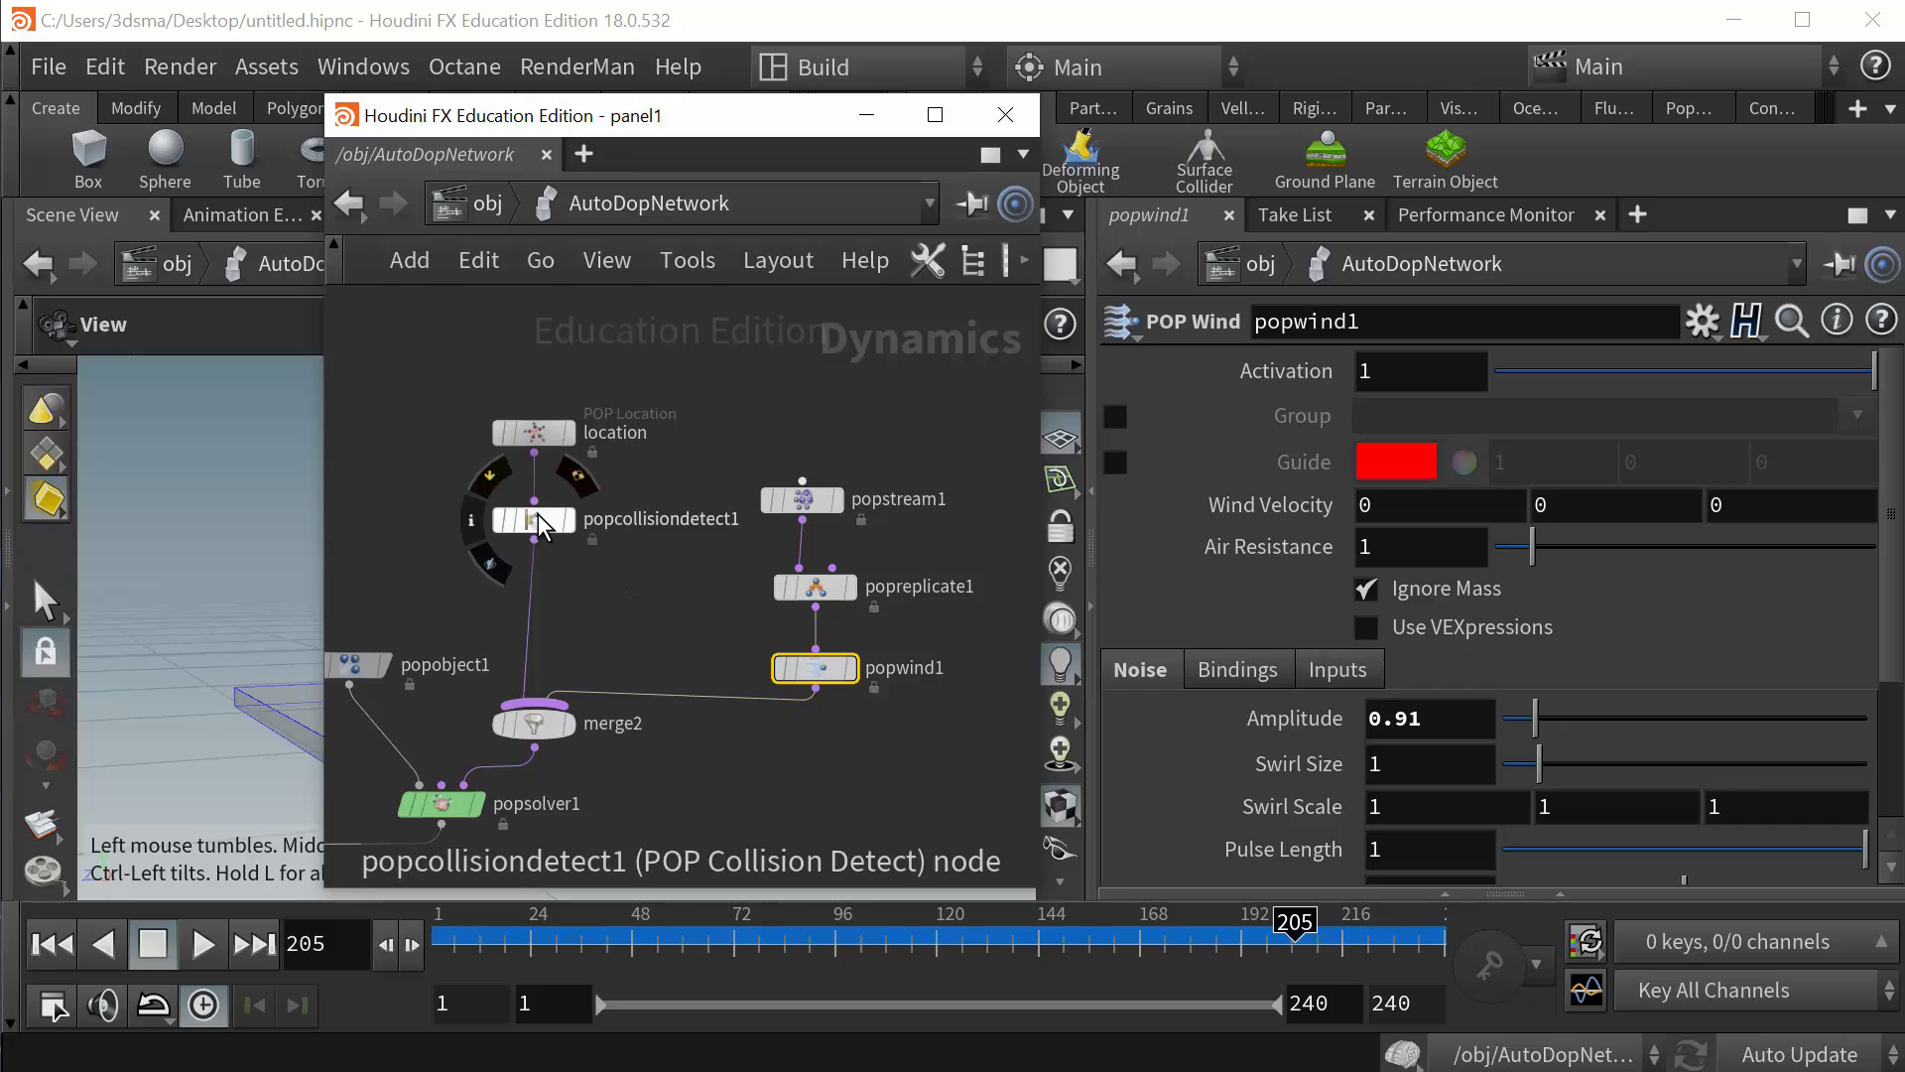
- Duplicate popcollisiondetect1, with group 'contact' and red hit colour, as popcollisiondetect2
click(532, 519)
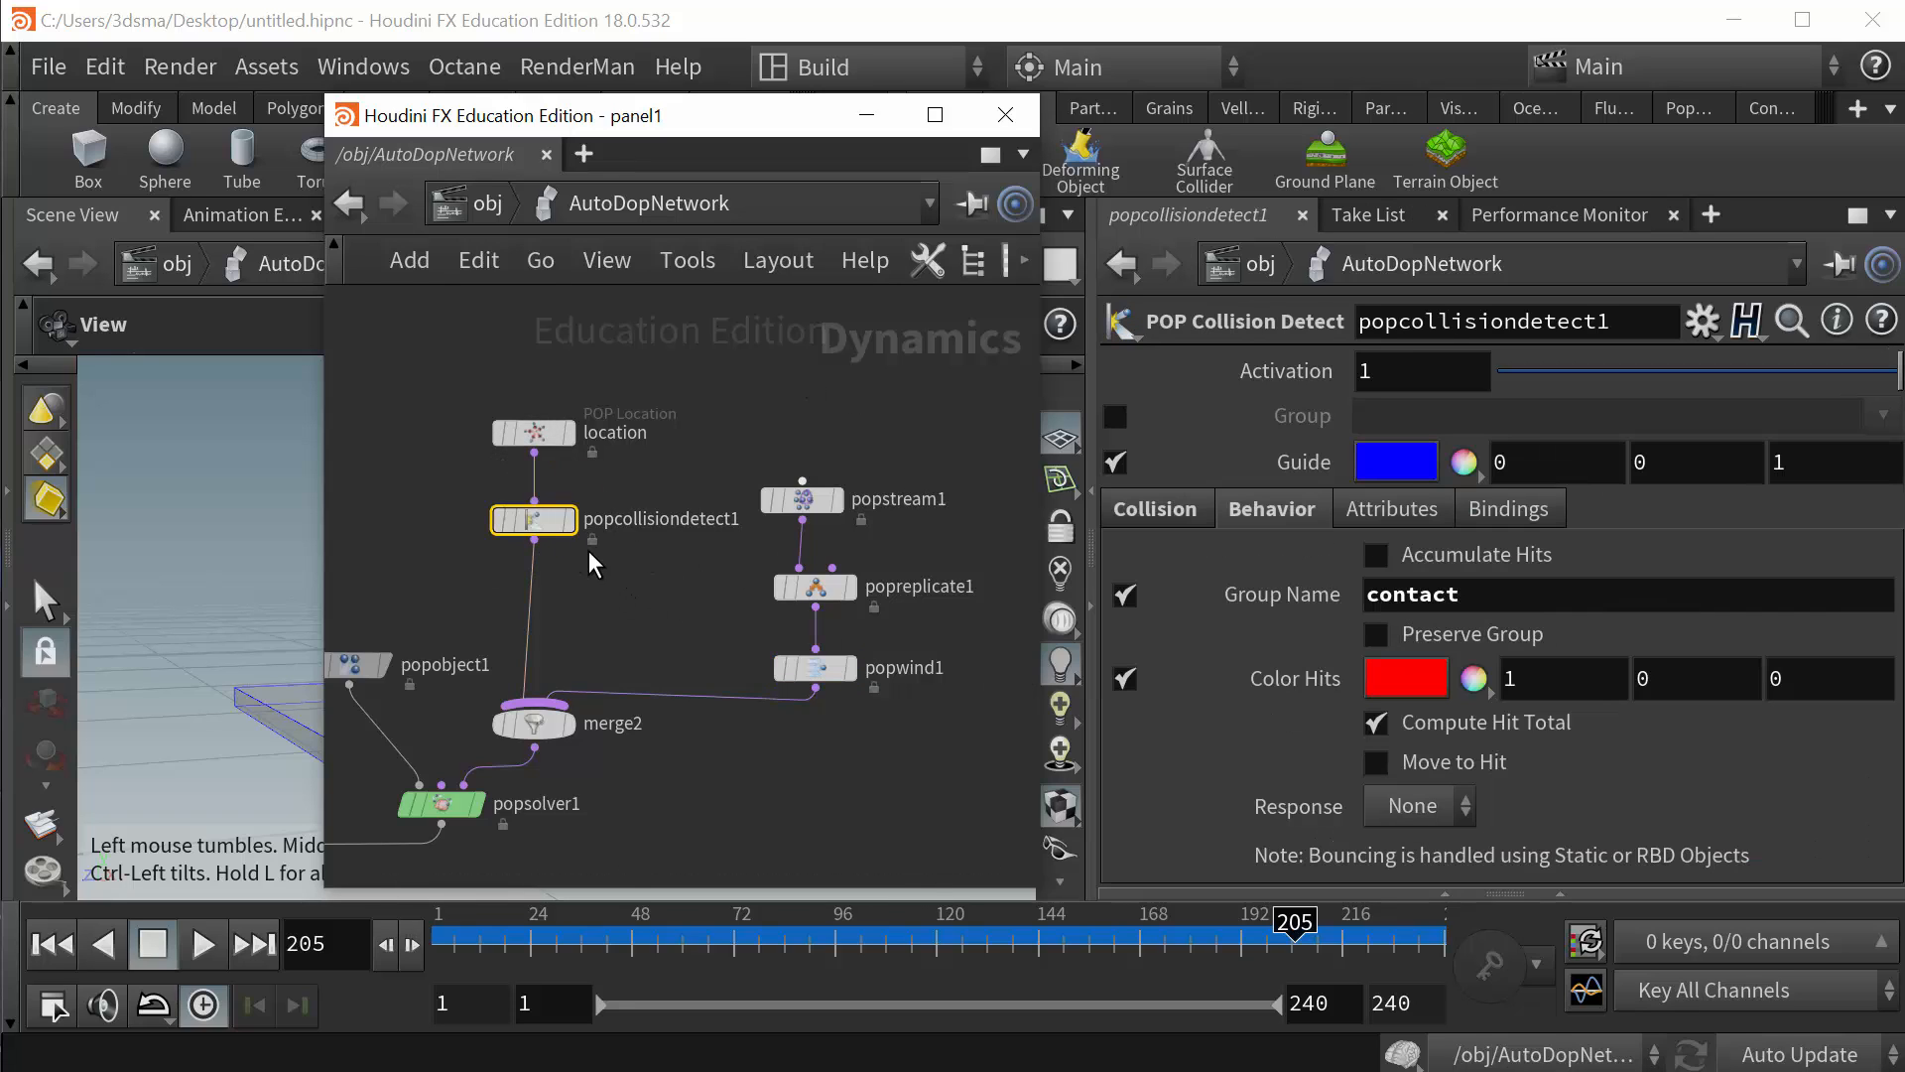
mouse_move(721, 618)
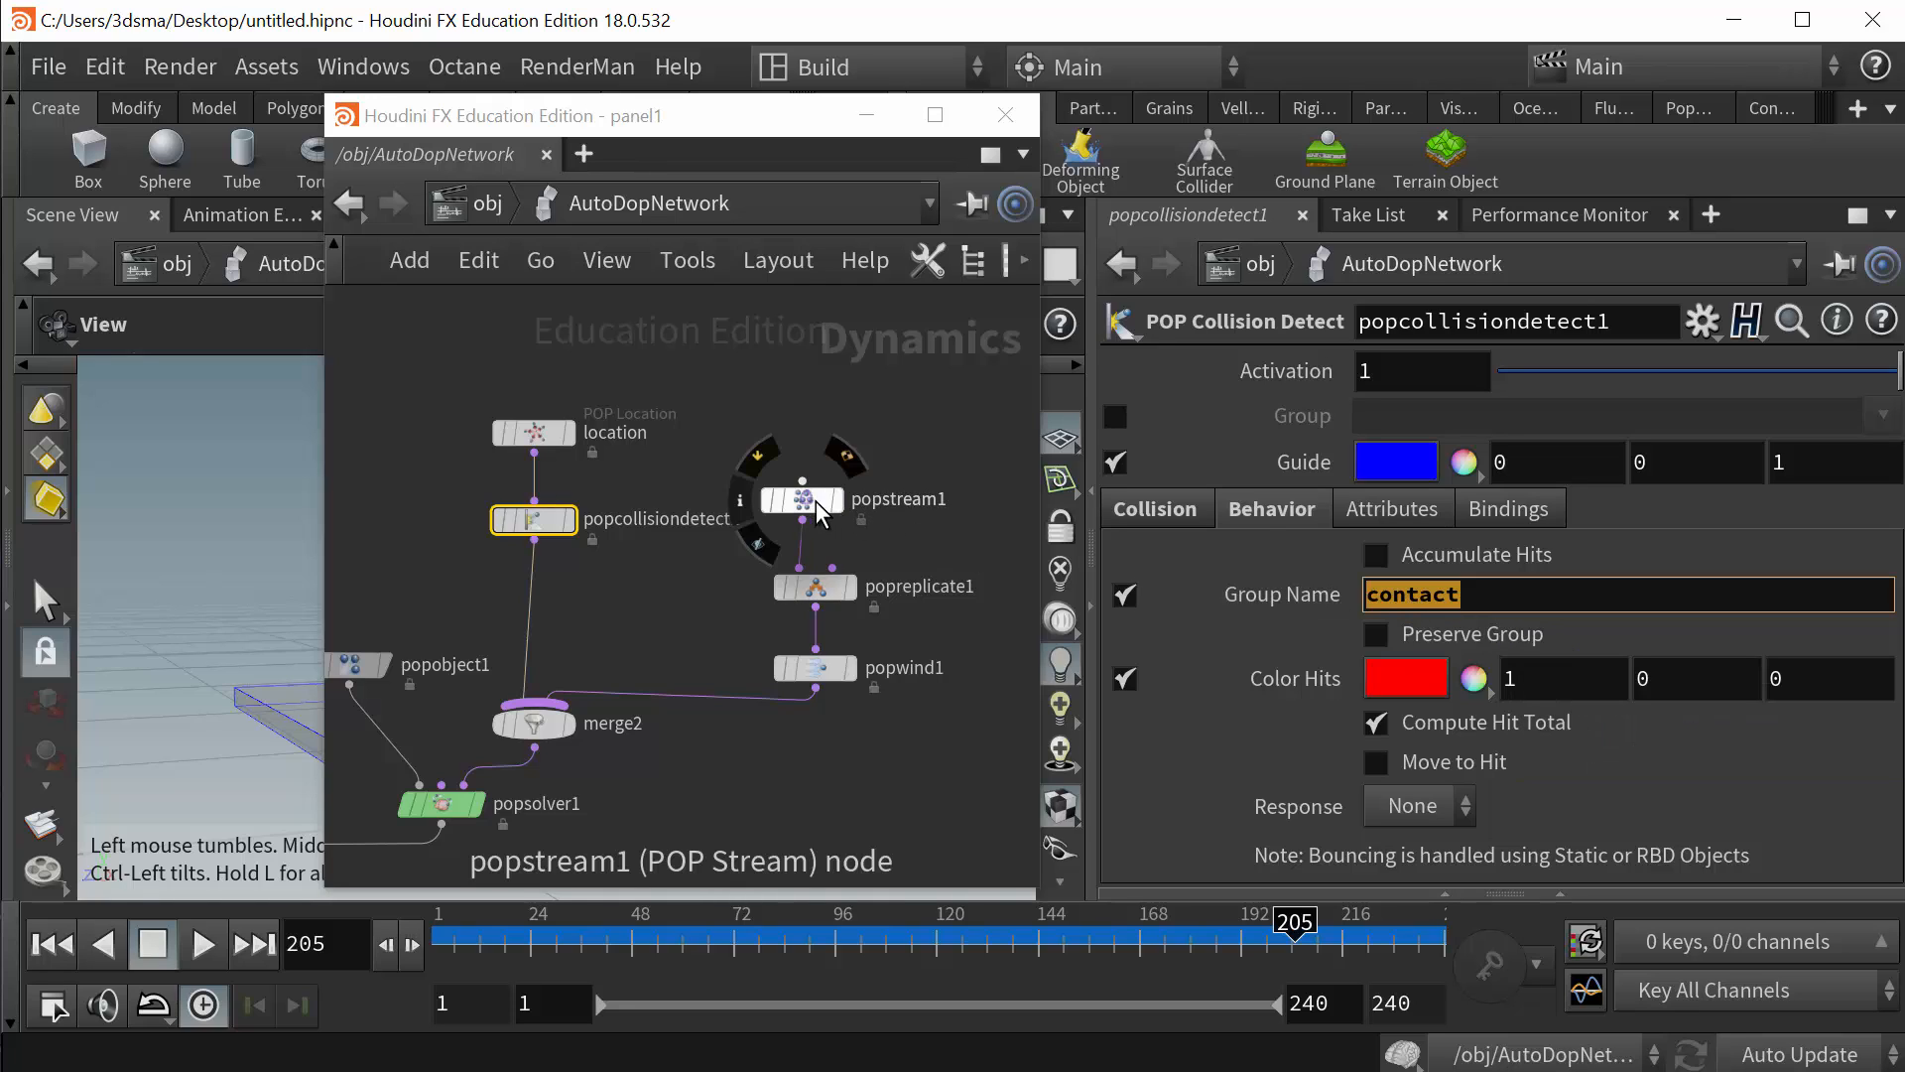
click(800, 499)
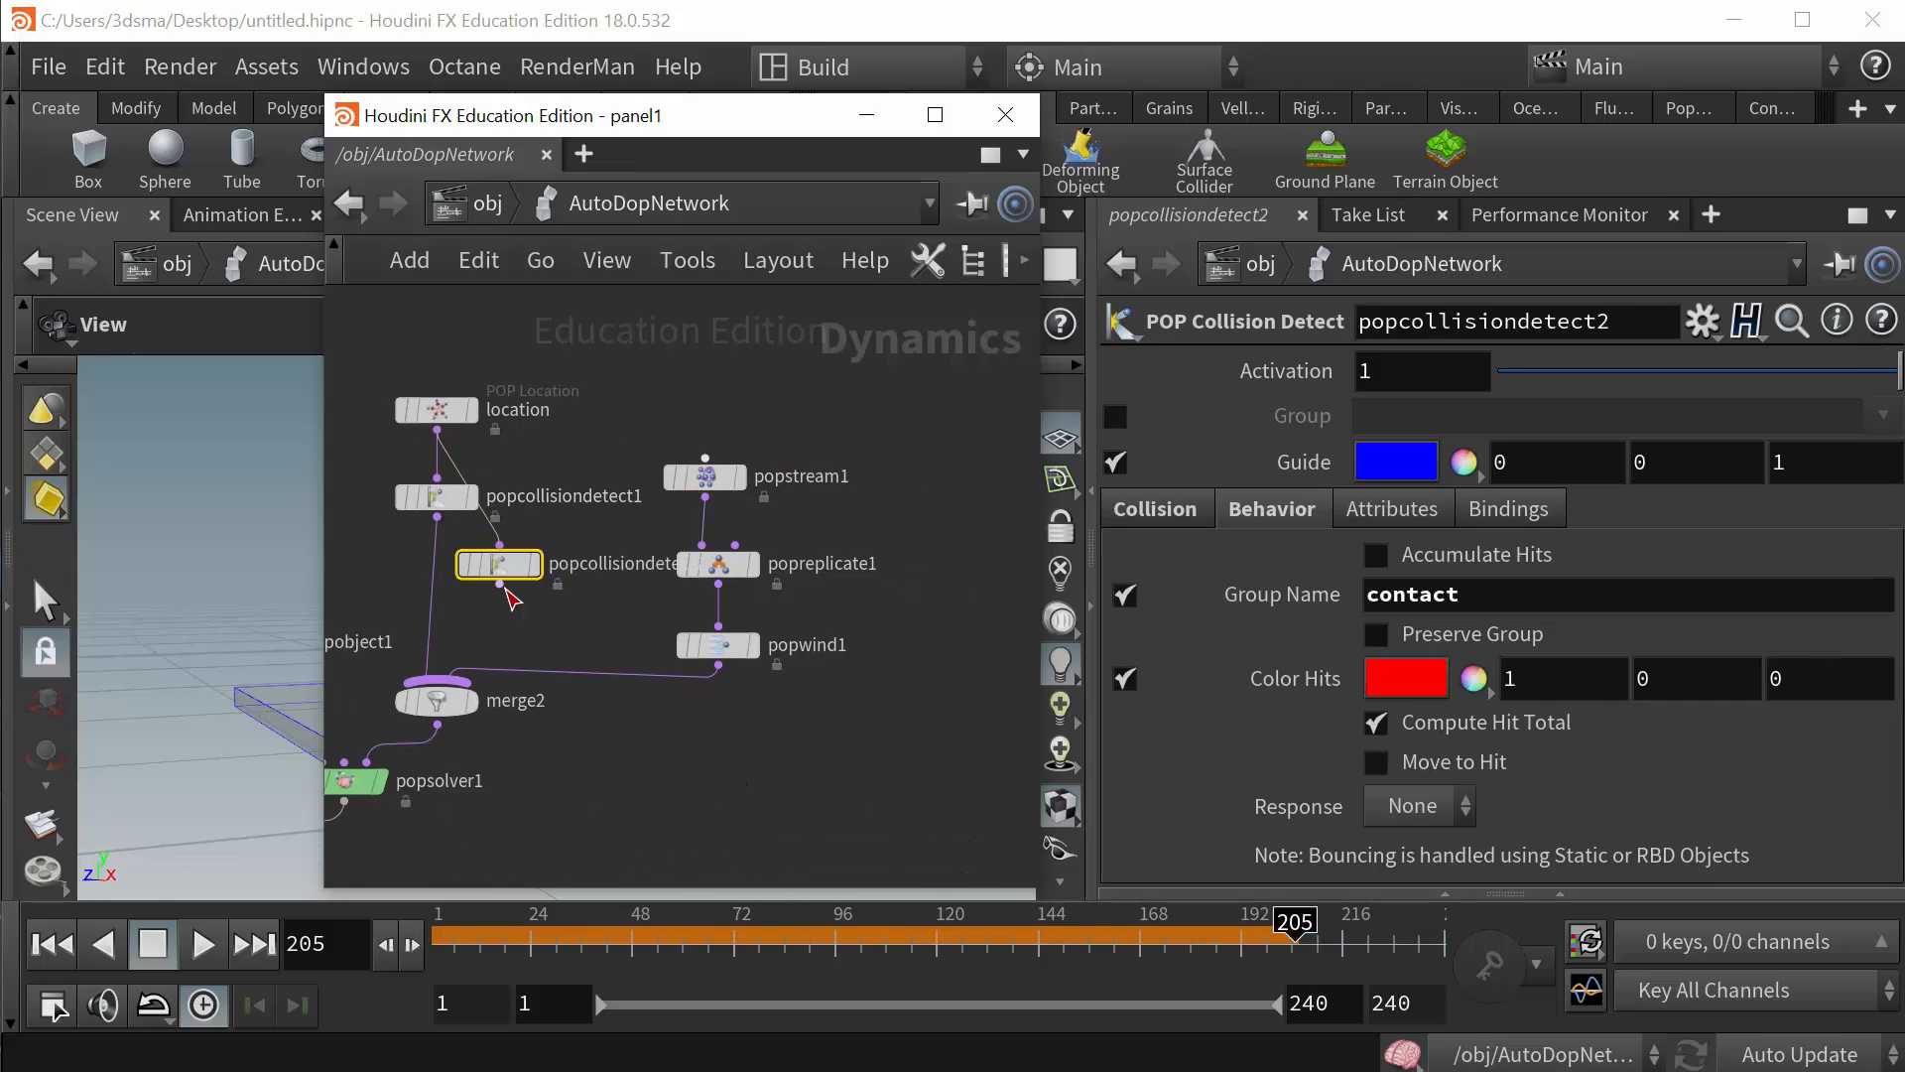
- Wire popcollisiondetect2 under popcollisiondetect1 and add popstream2 into merge2, both using group 'contact_2'
drag(498, 562, 435, 578)
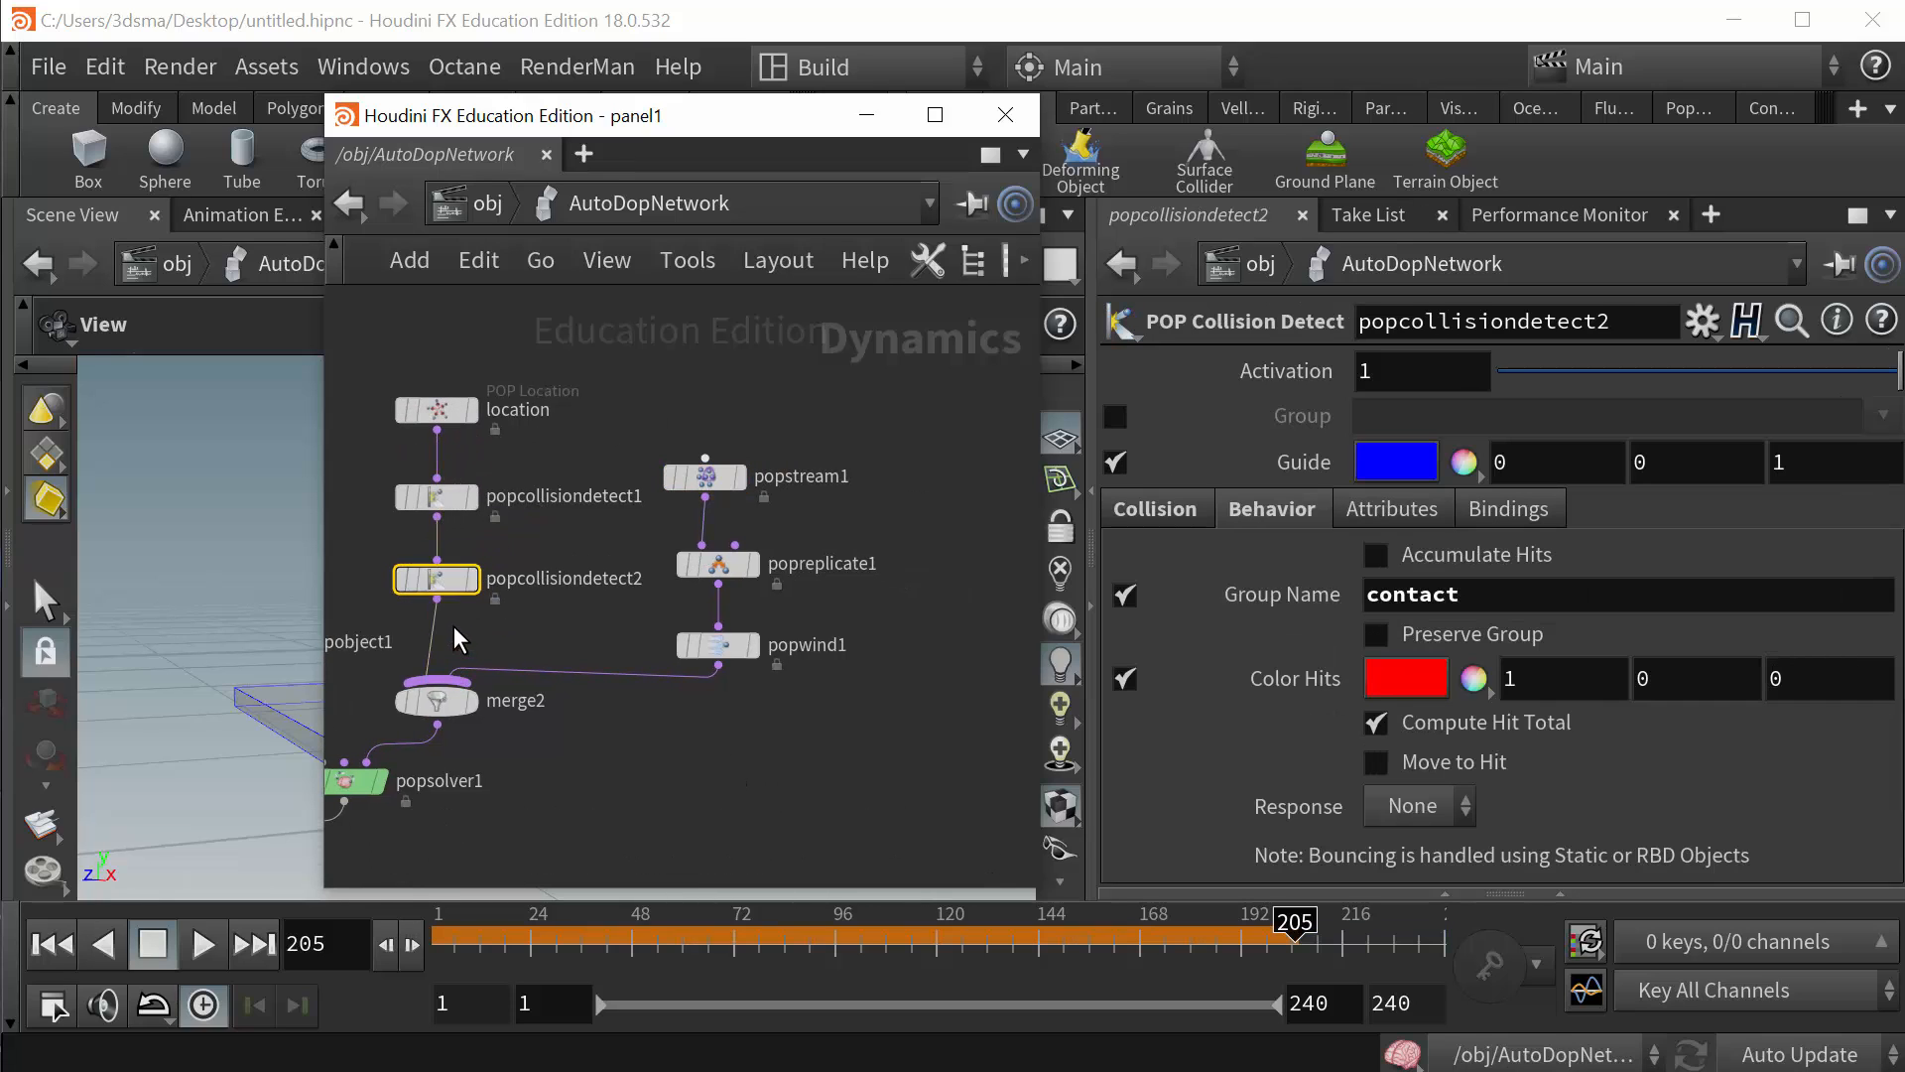
mouse_move(842, 716)
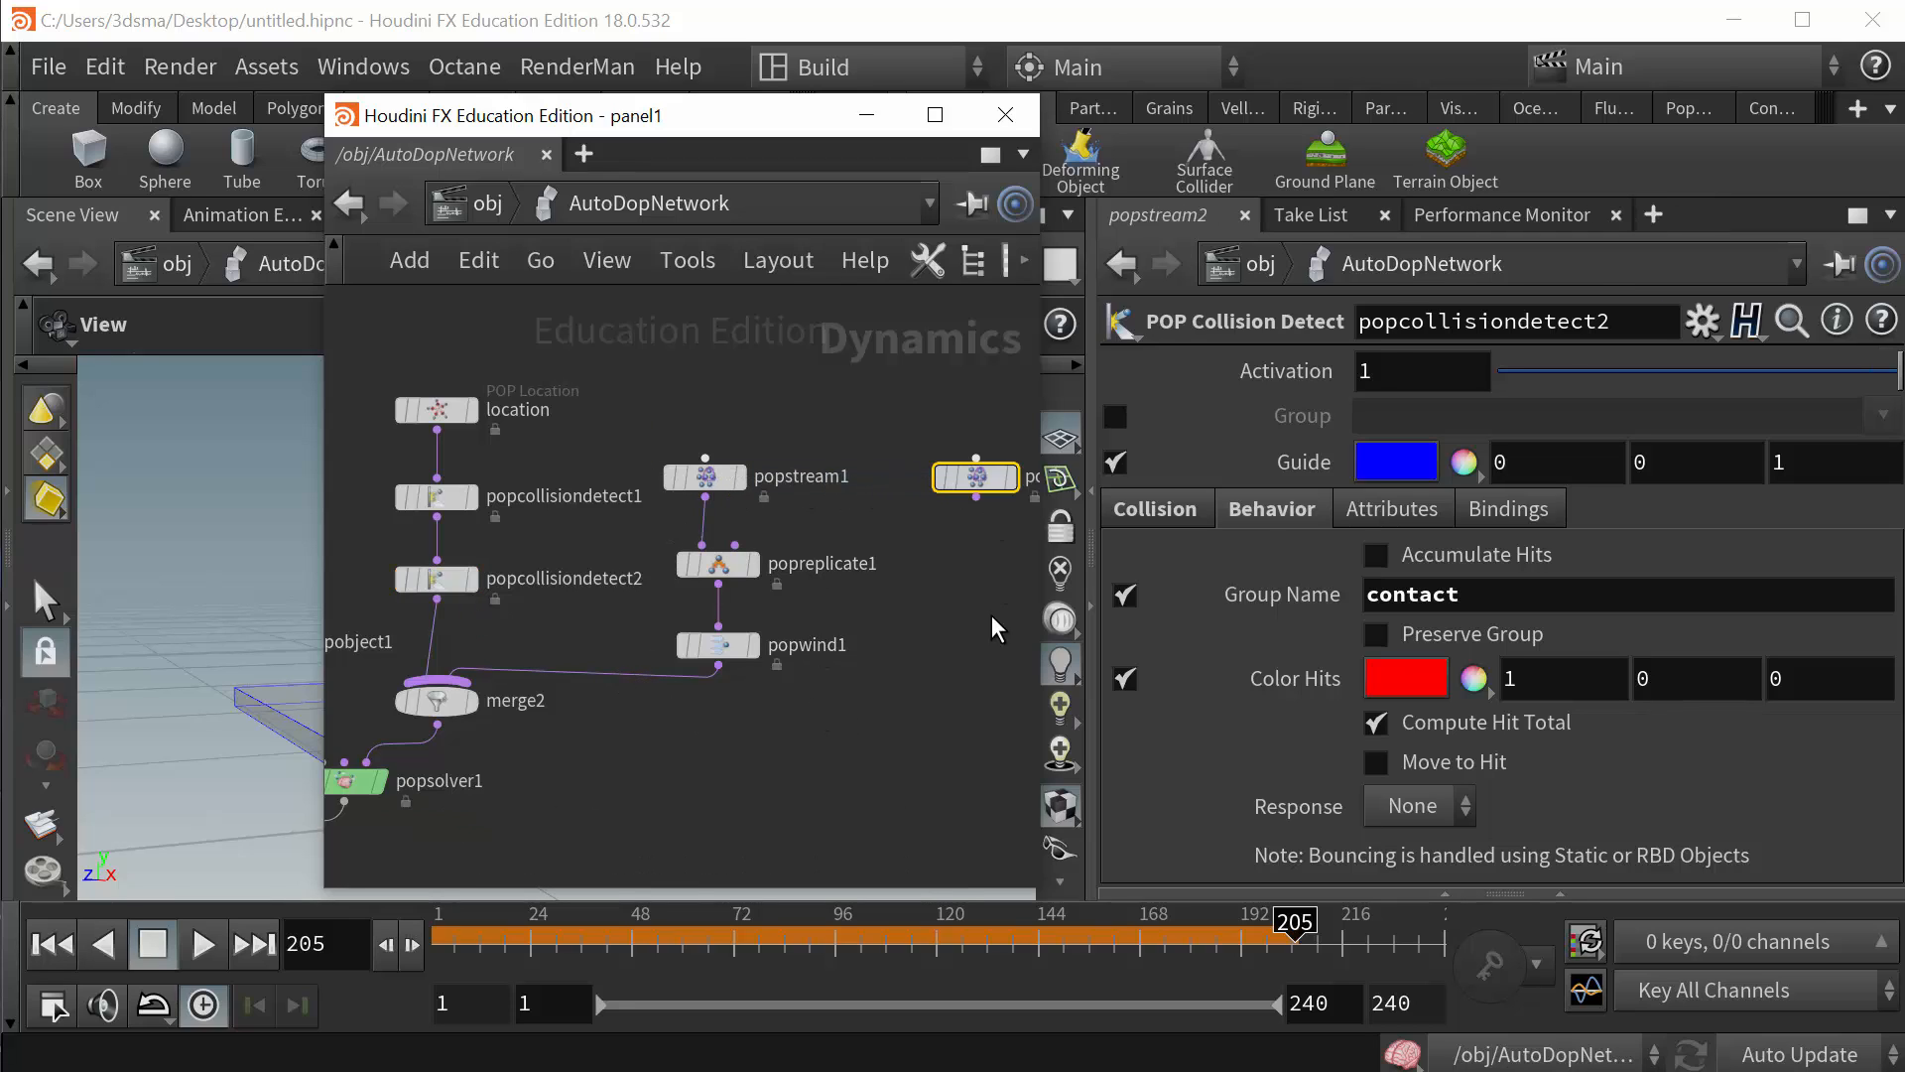
click(972, 476)
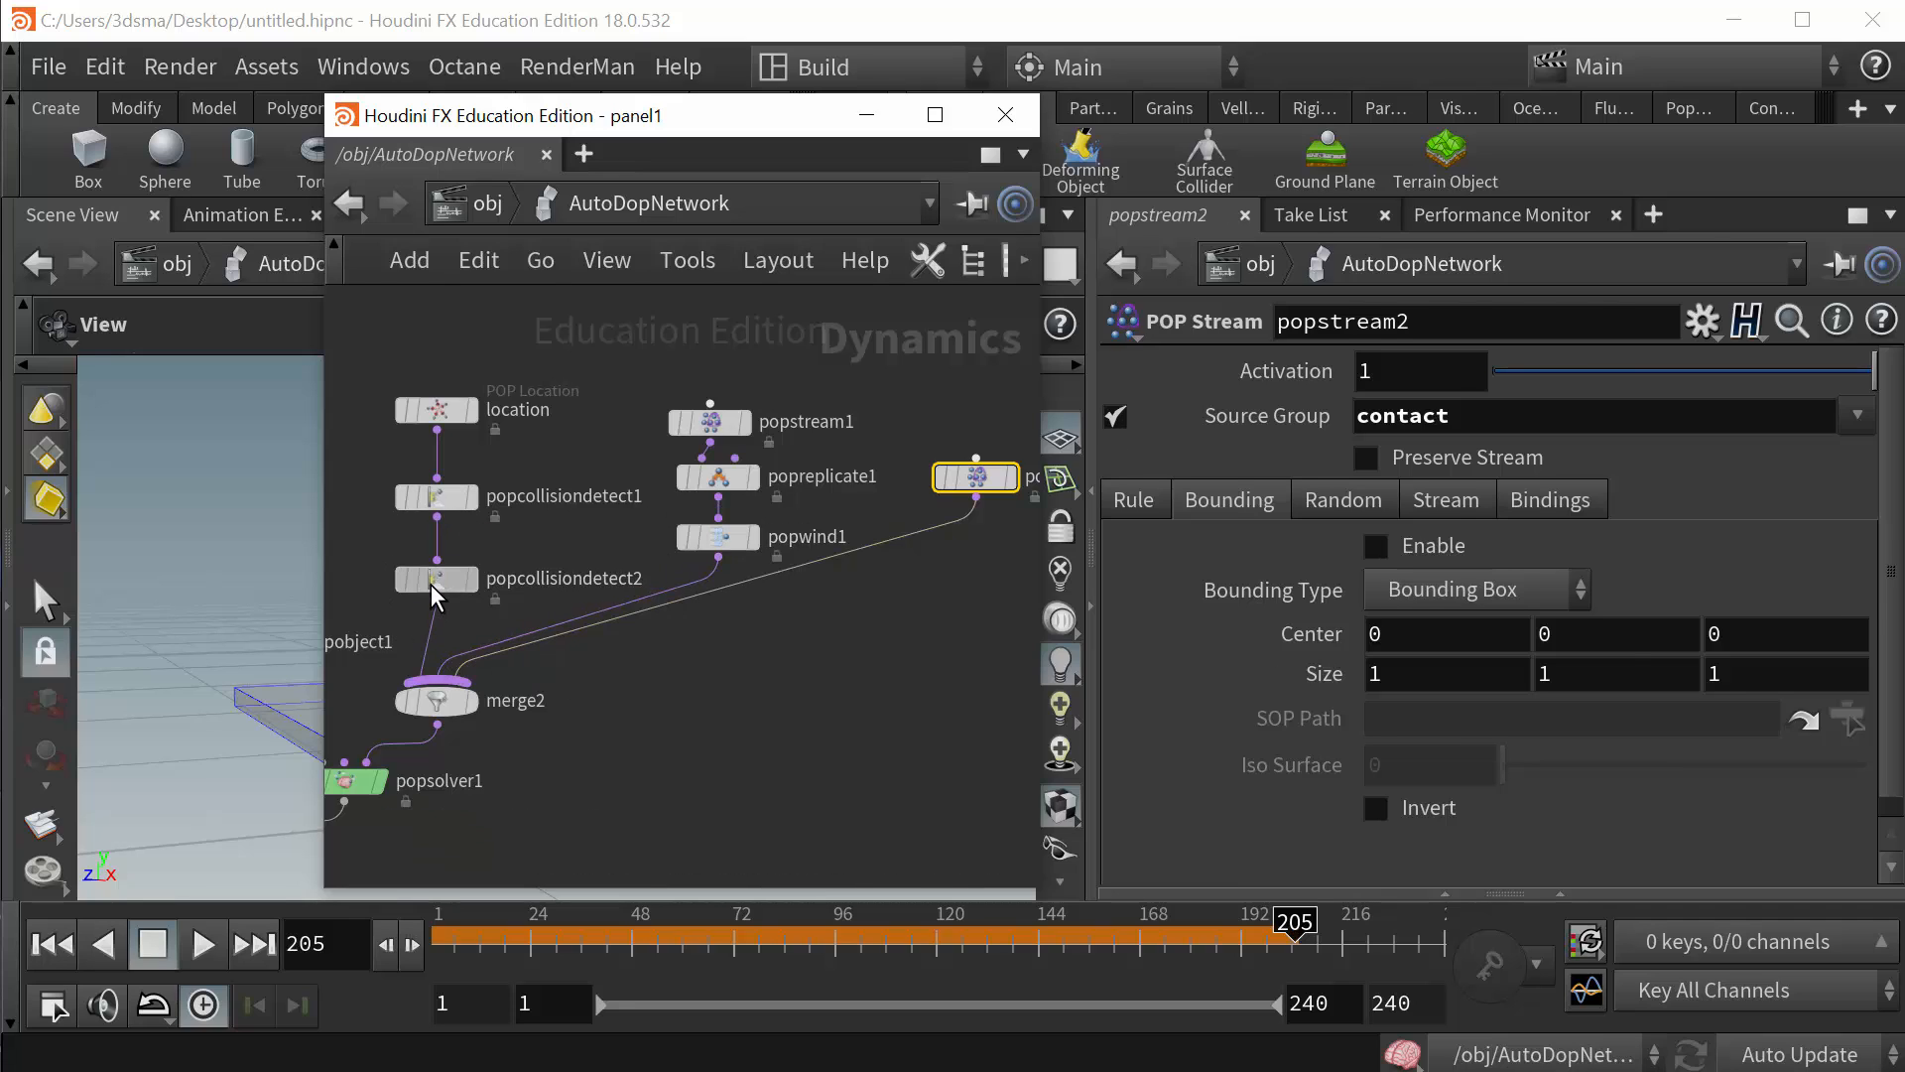
click(435, 578)
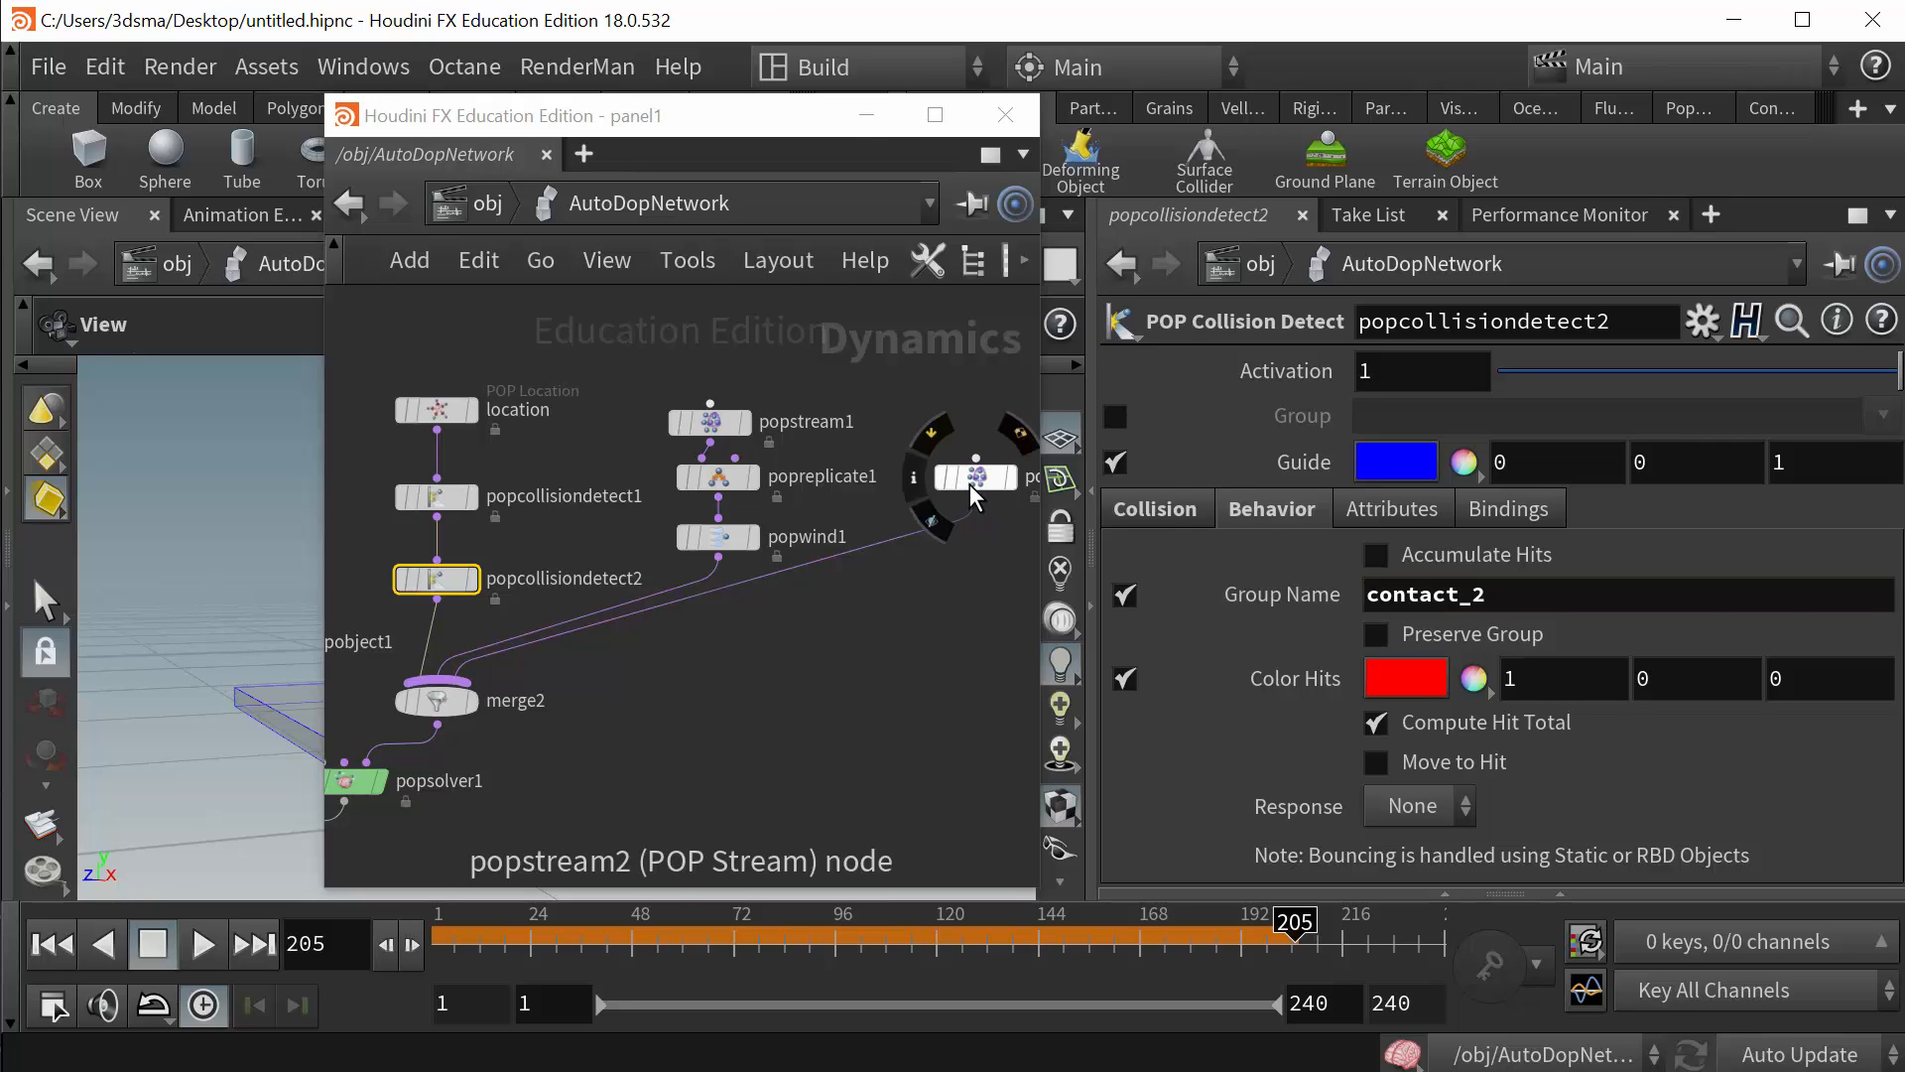
click(974, 475)
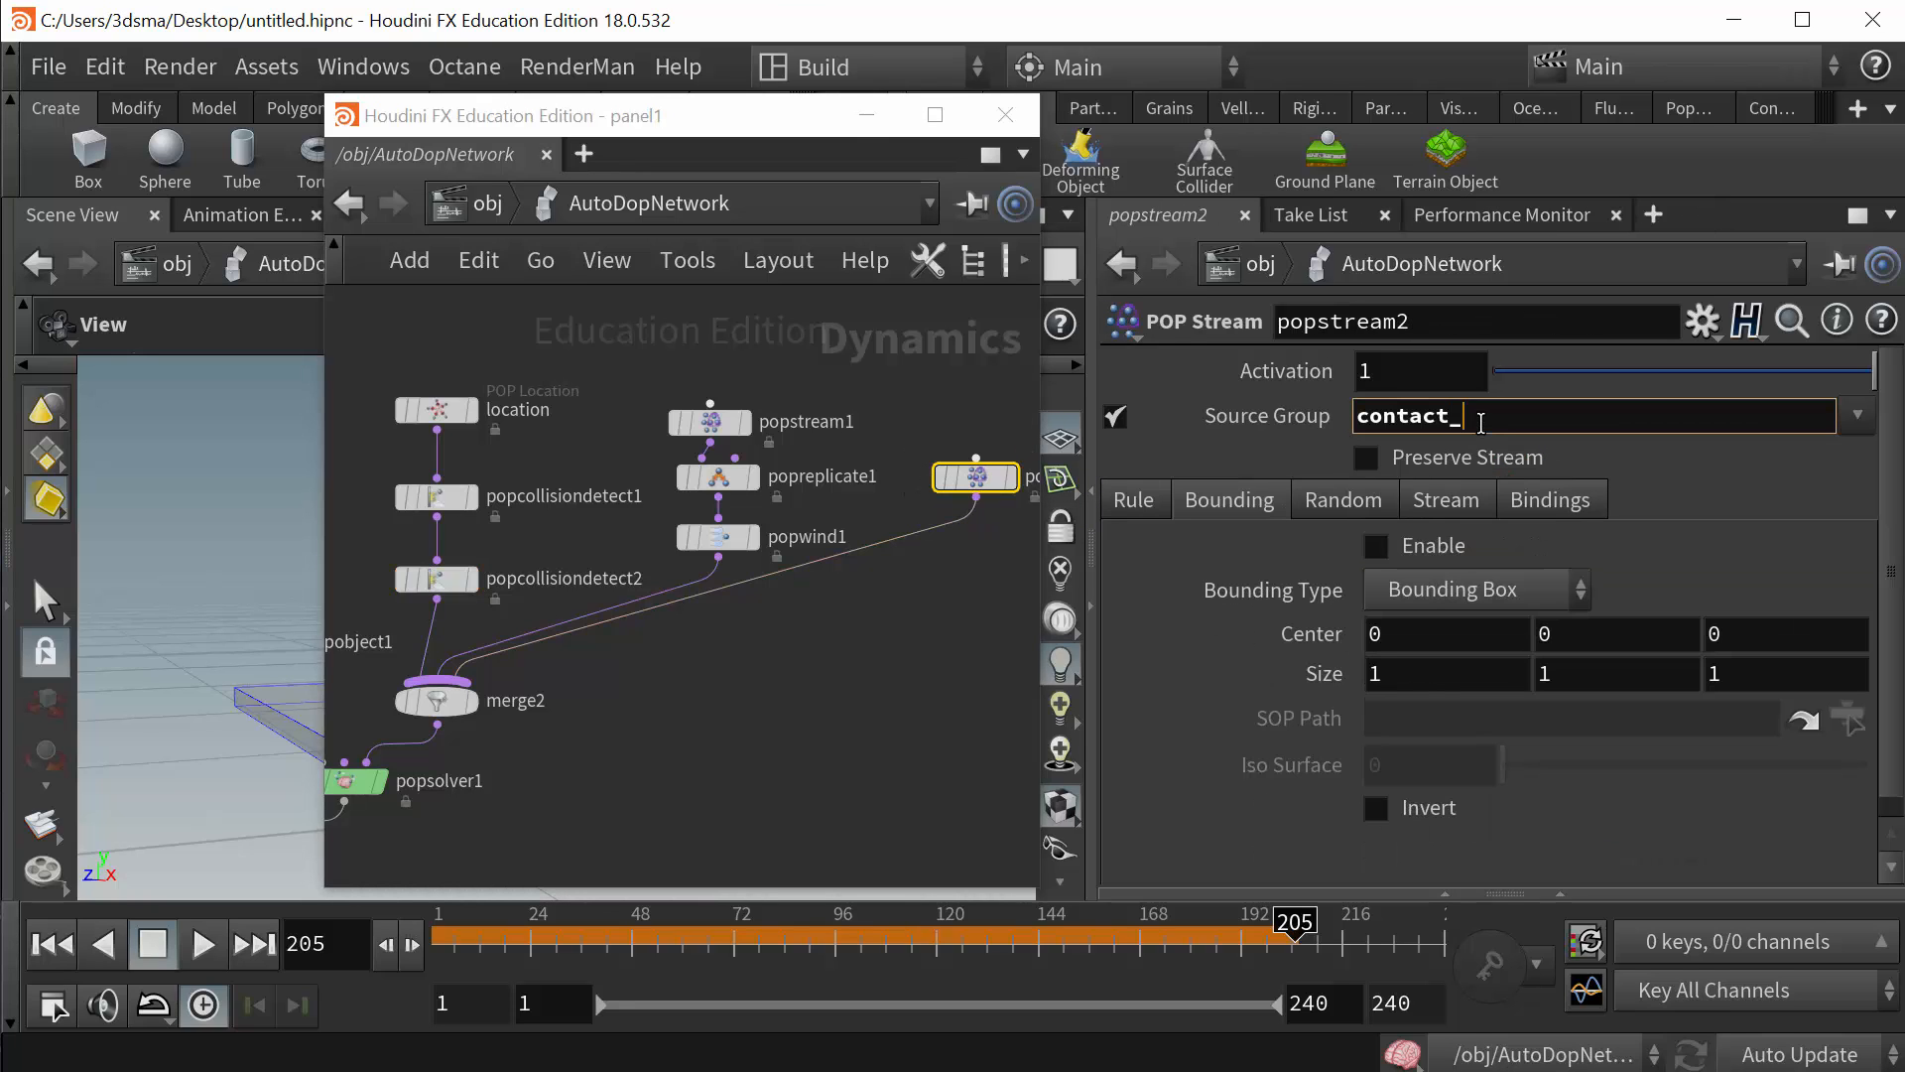
text(2)
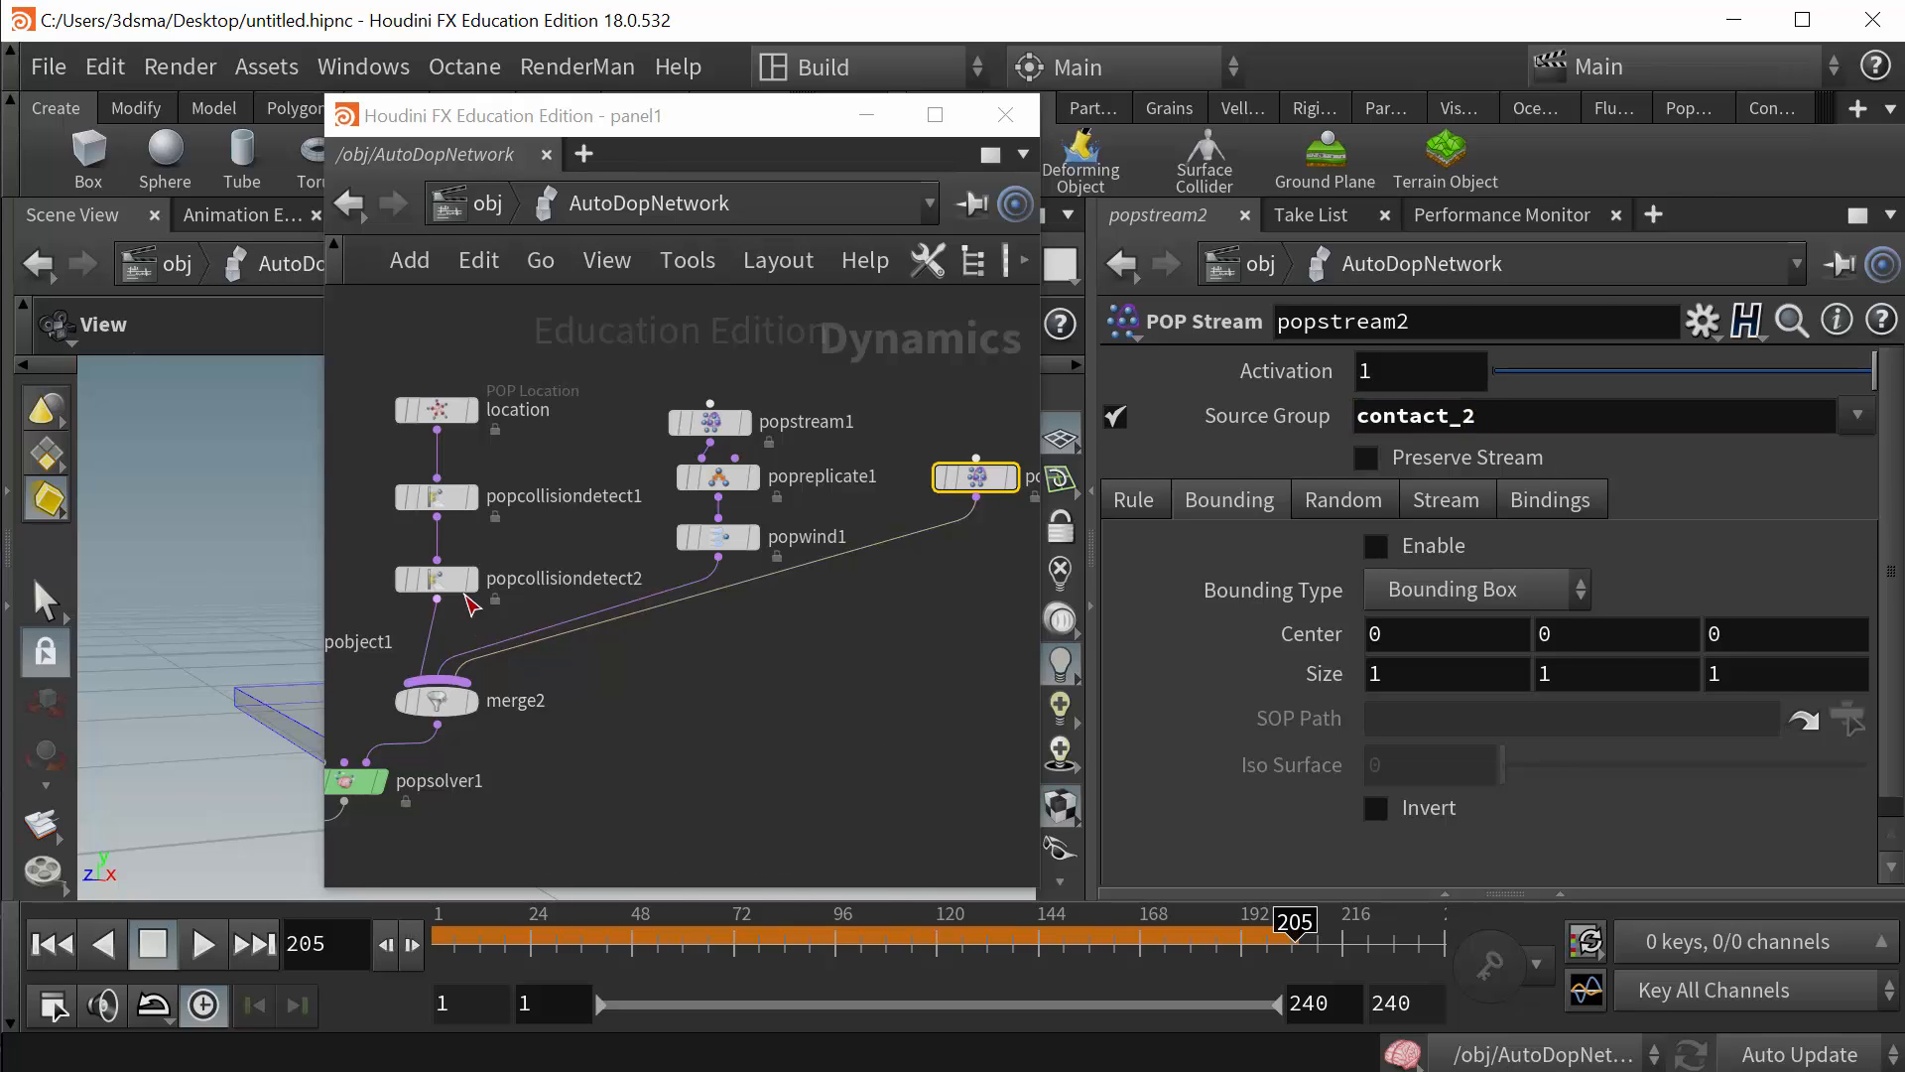
click(435, 577)
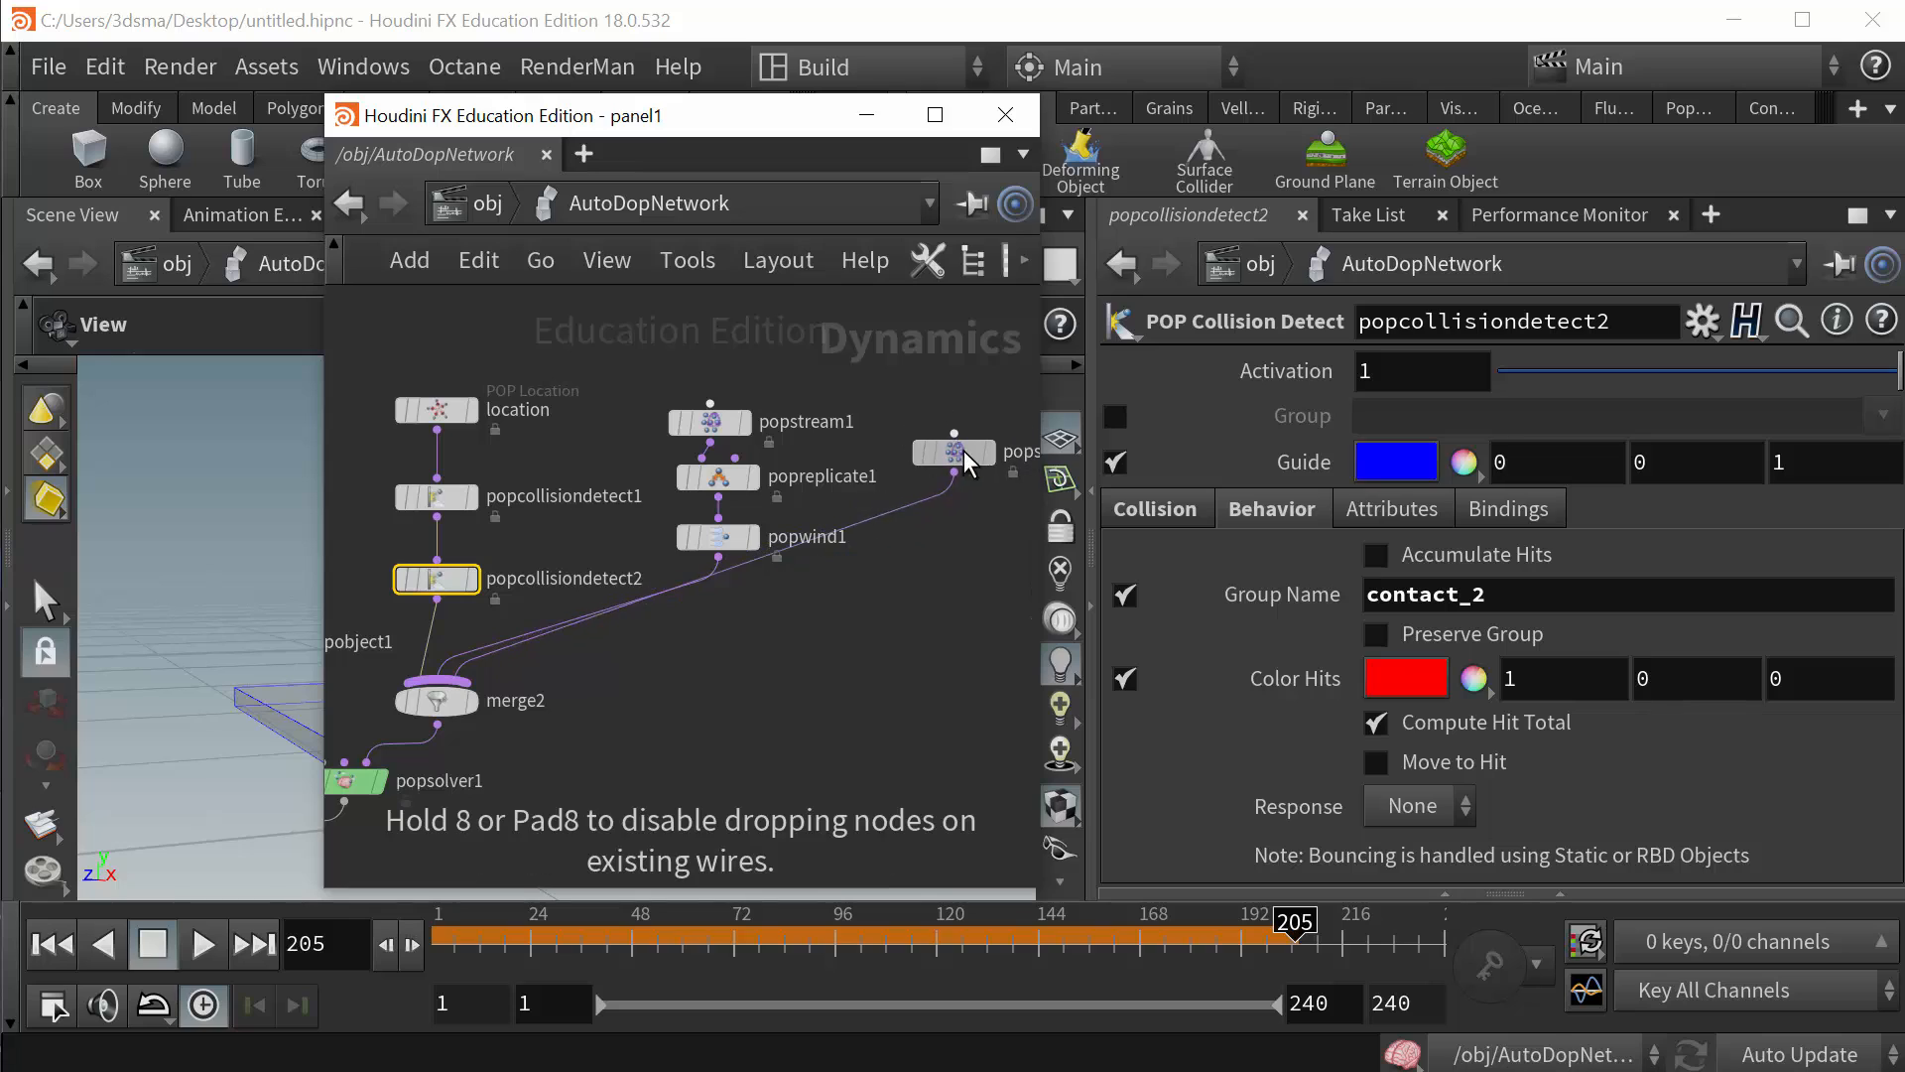
- Check popcollisiondetect1 uses group 'contact' and popstream2 sources 'contact_2'
click(435, 496)
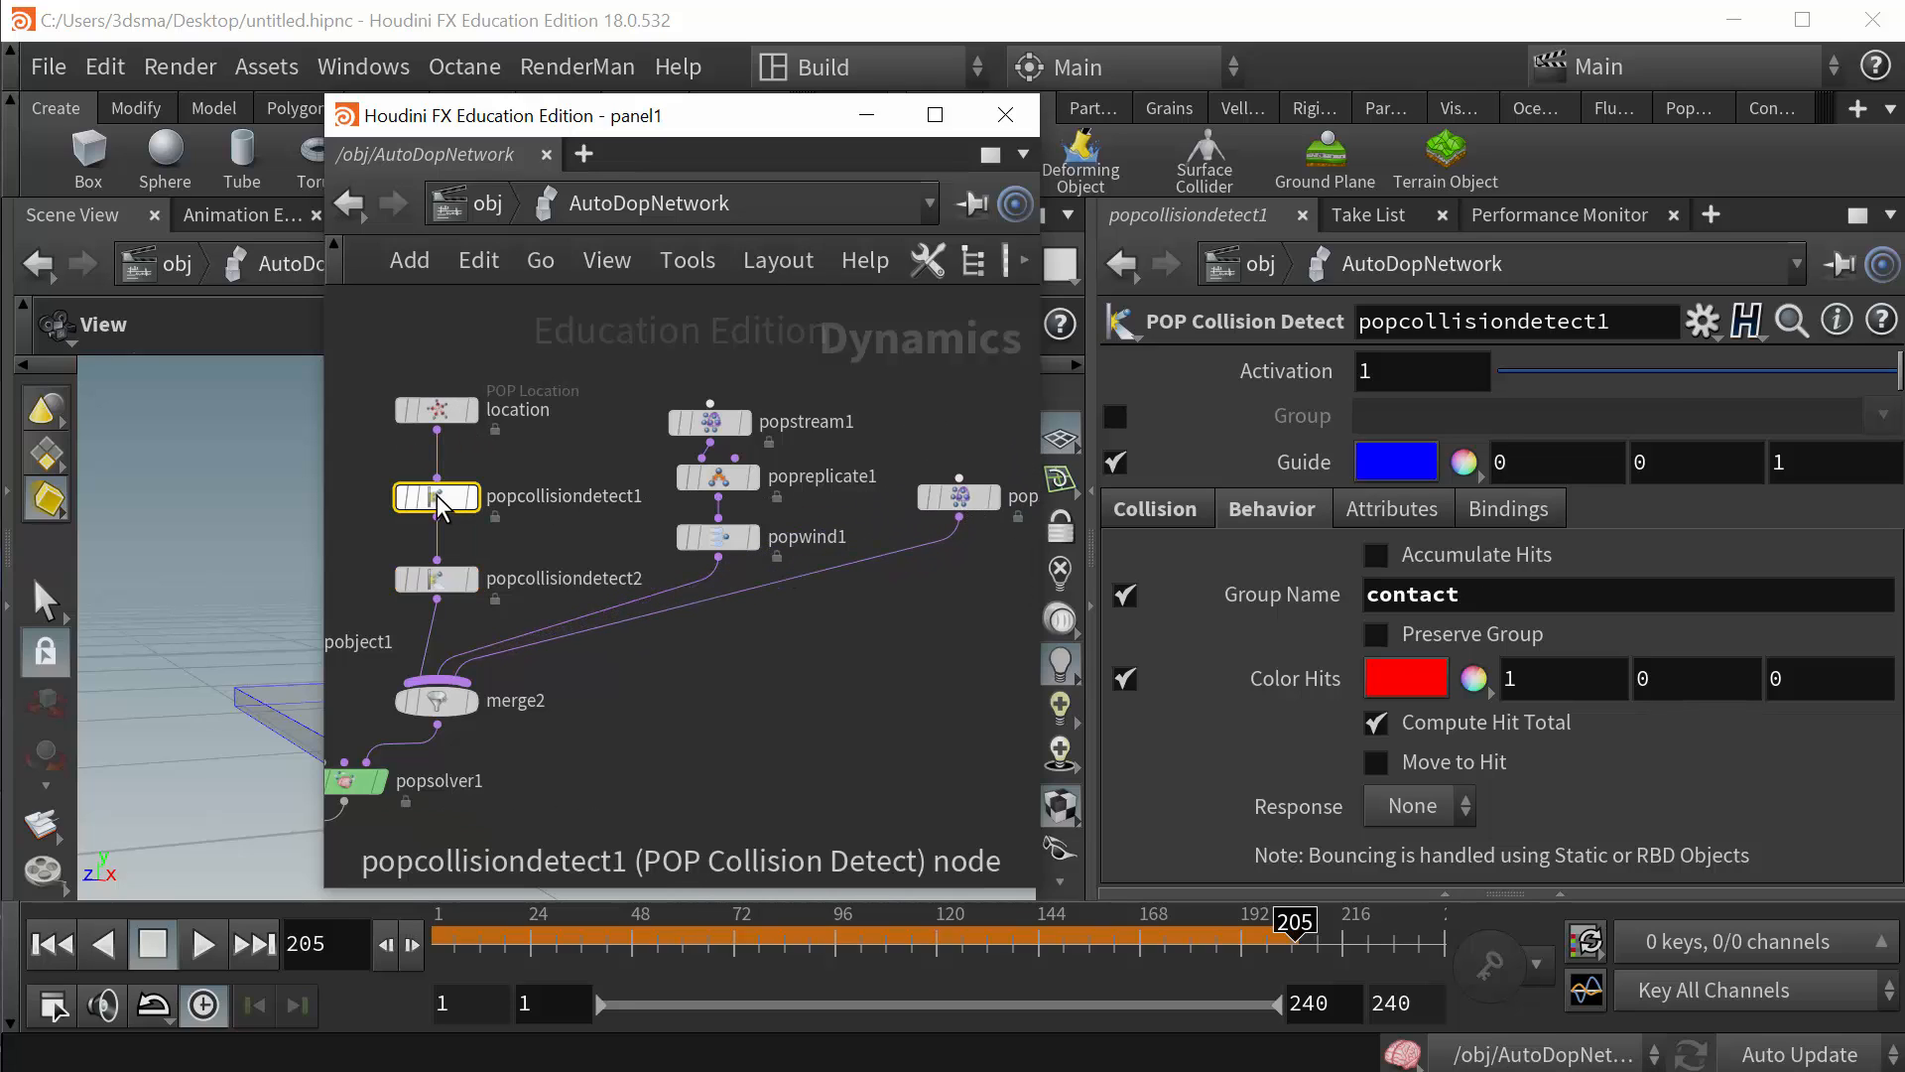
mouse_move(702, 554)
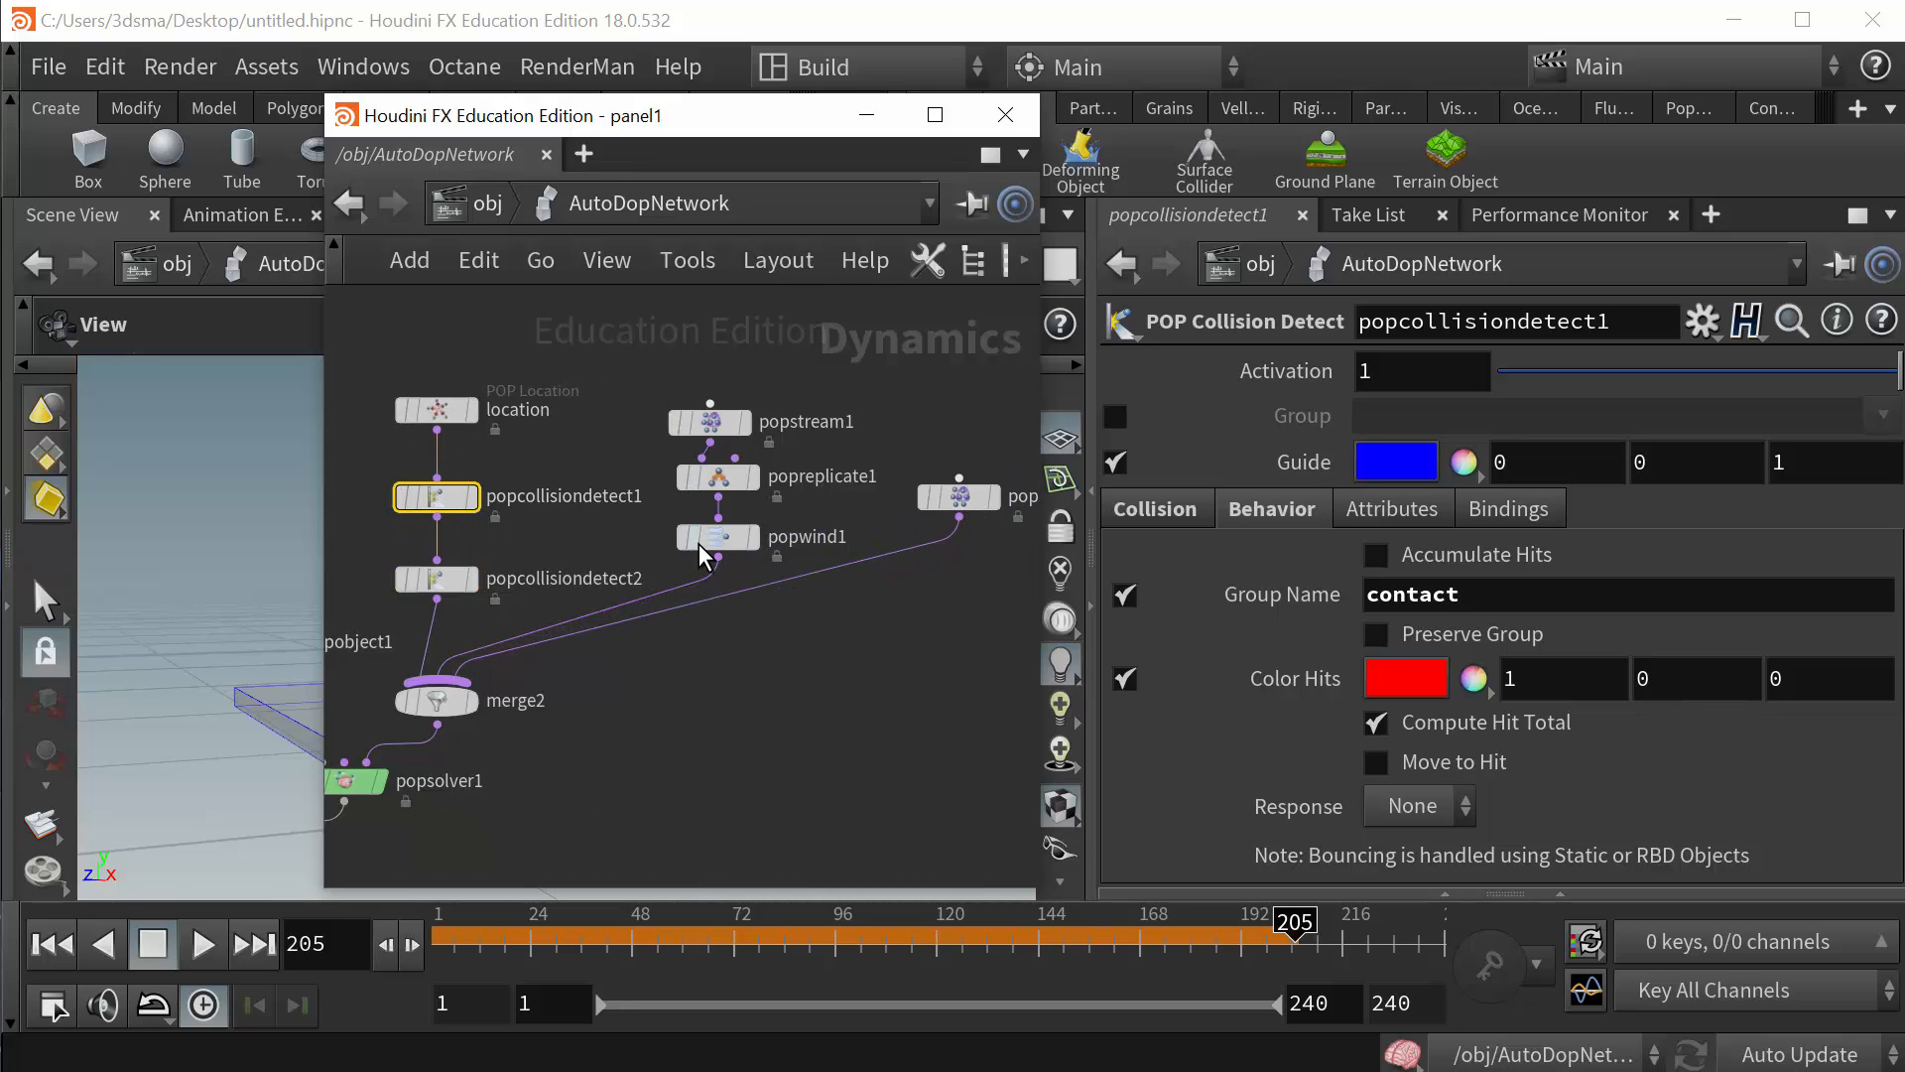
mouse_move(883, 714)
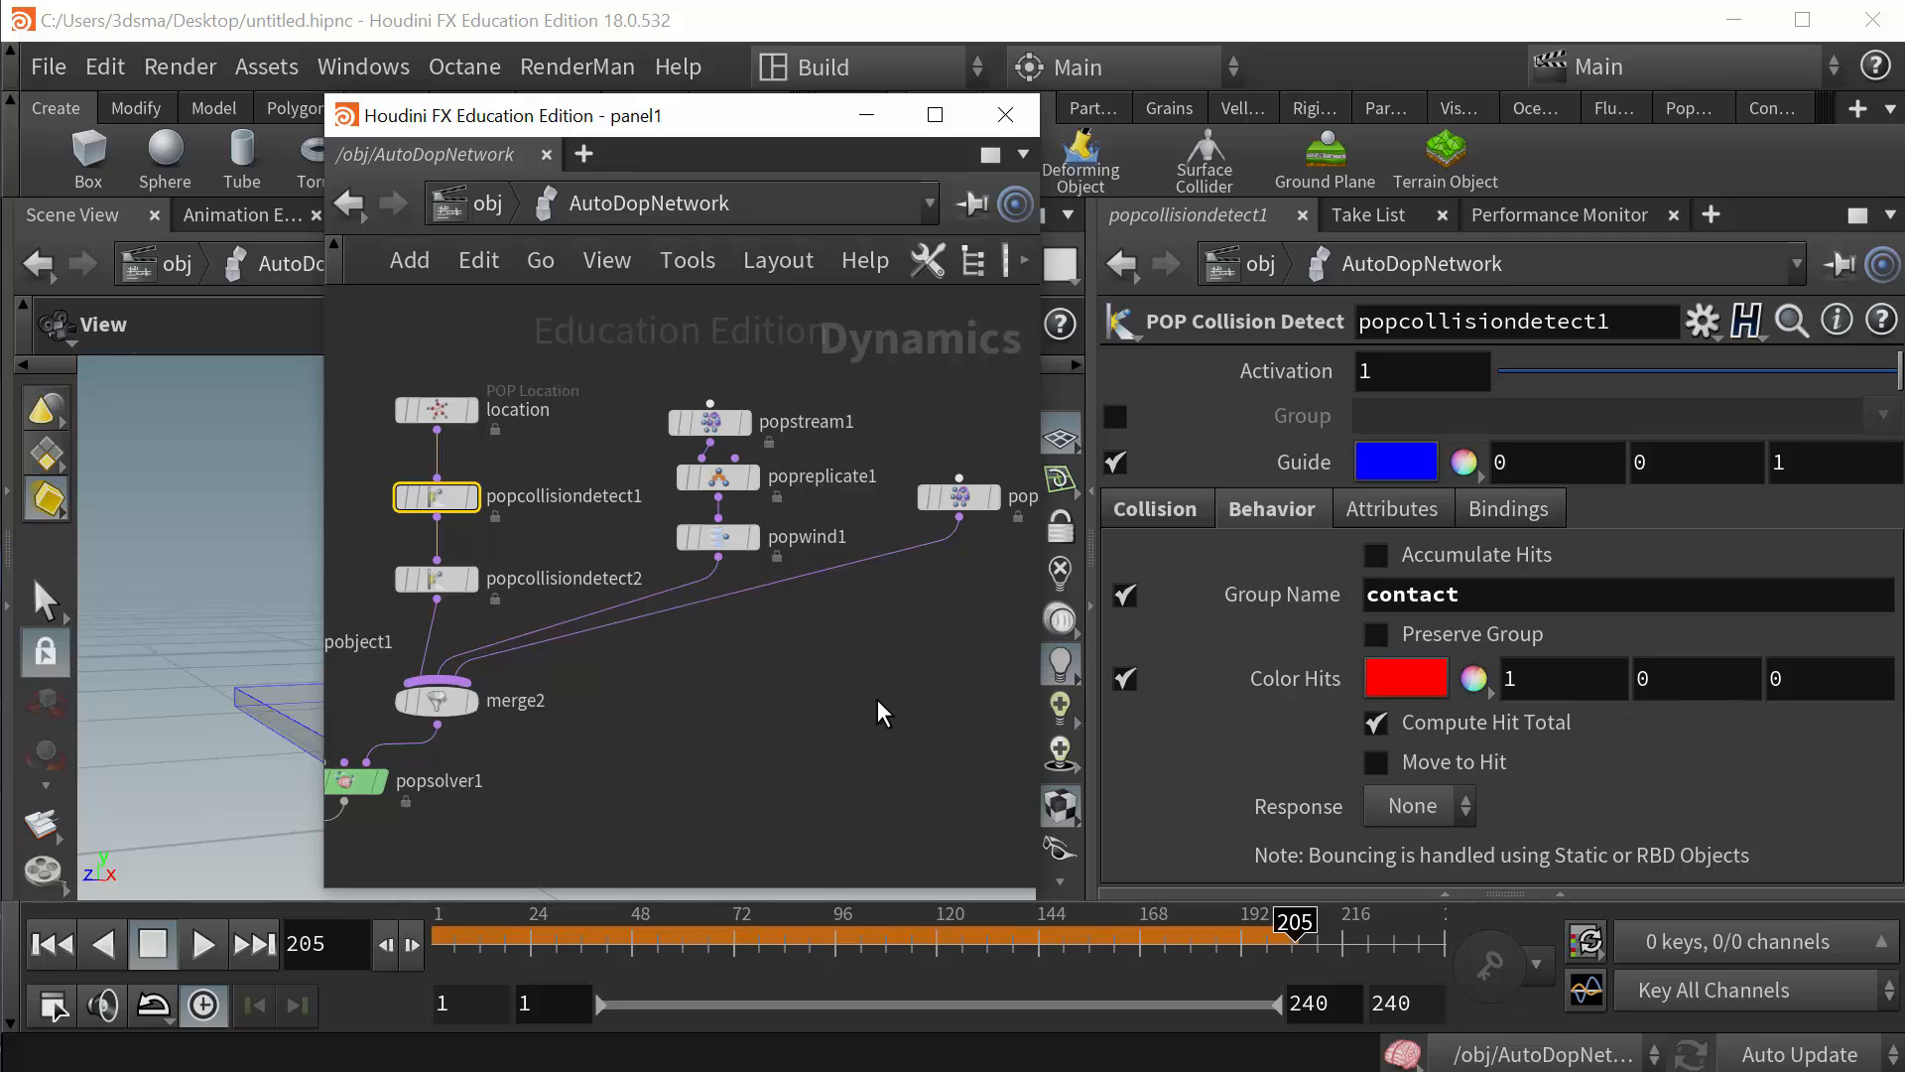
mouse_move(438, 510)
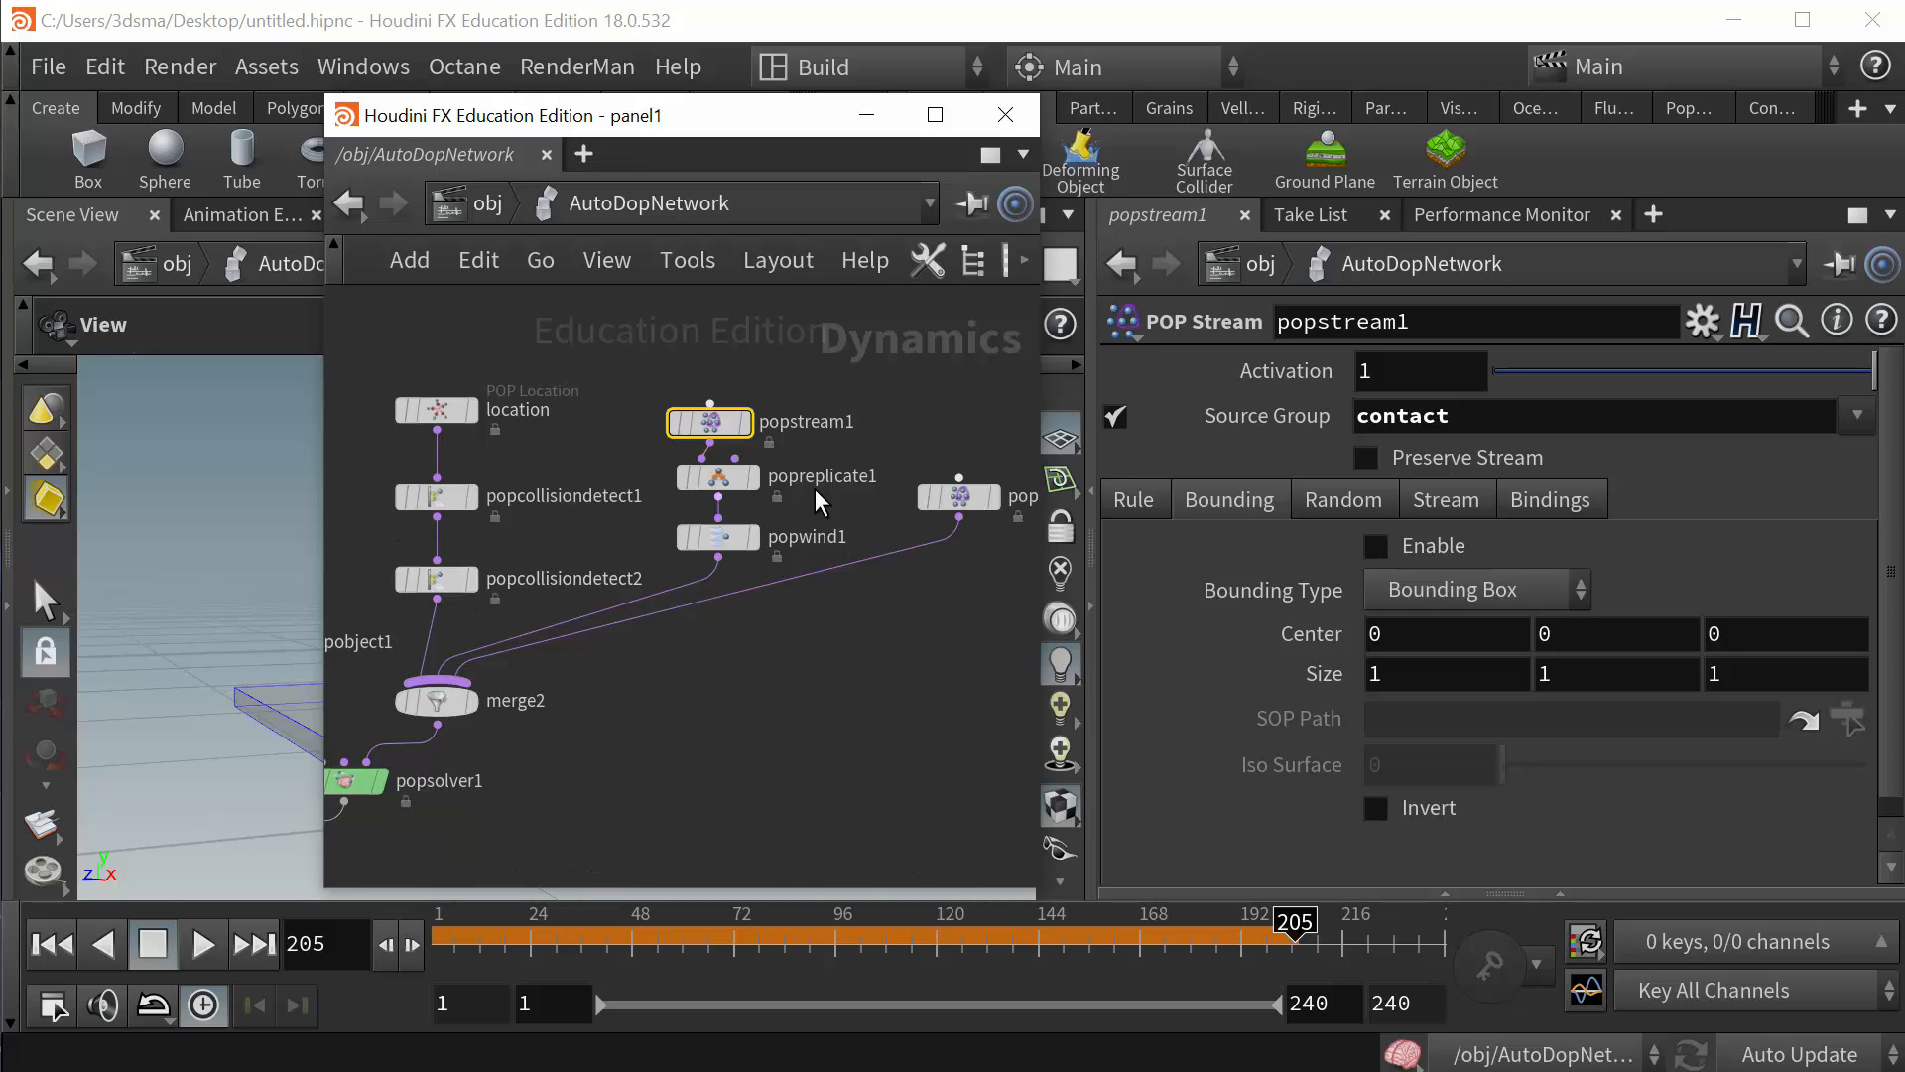
click(958, 497)
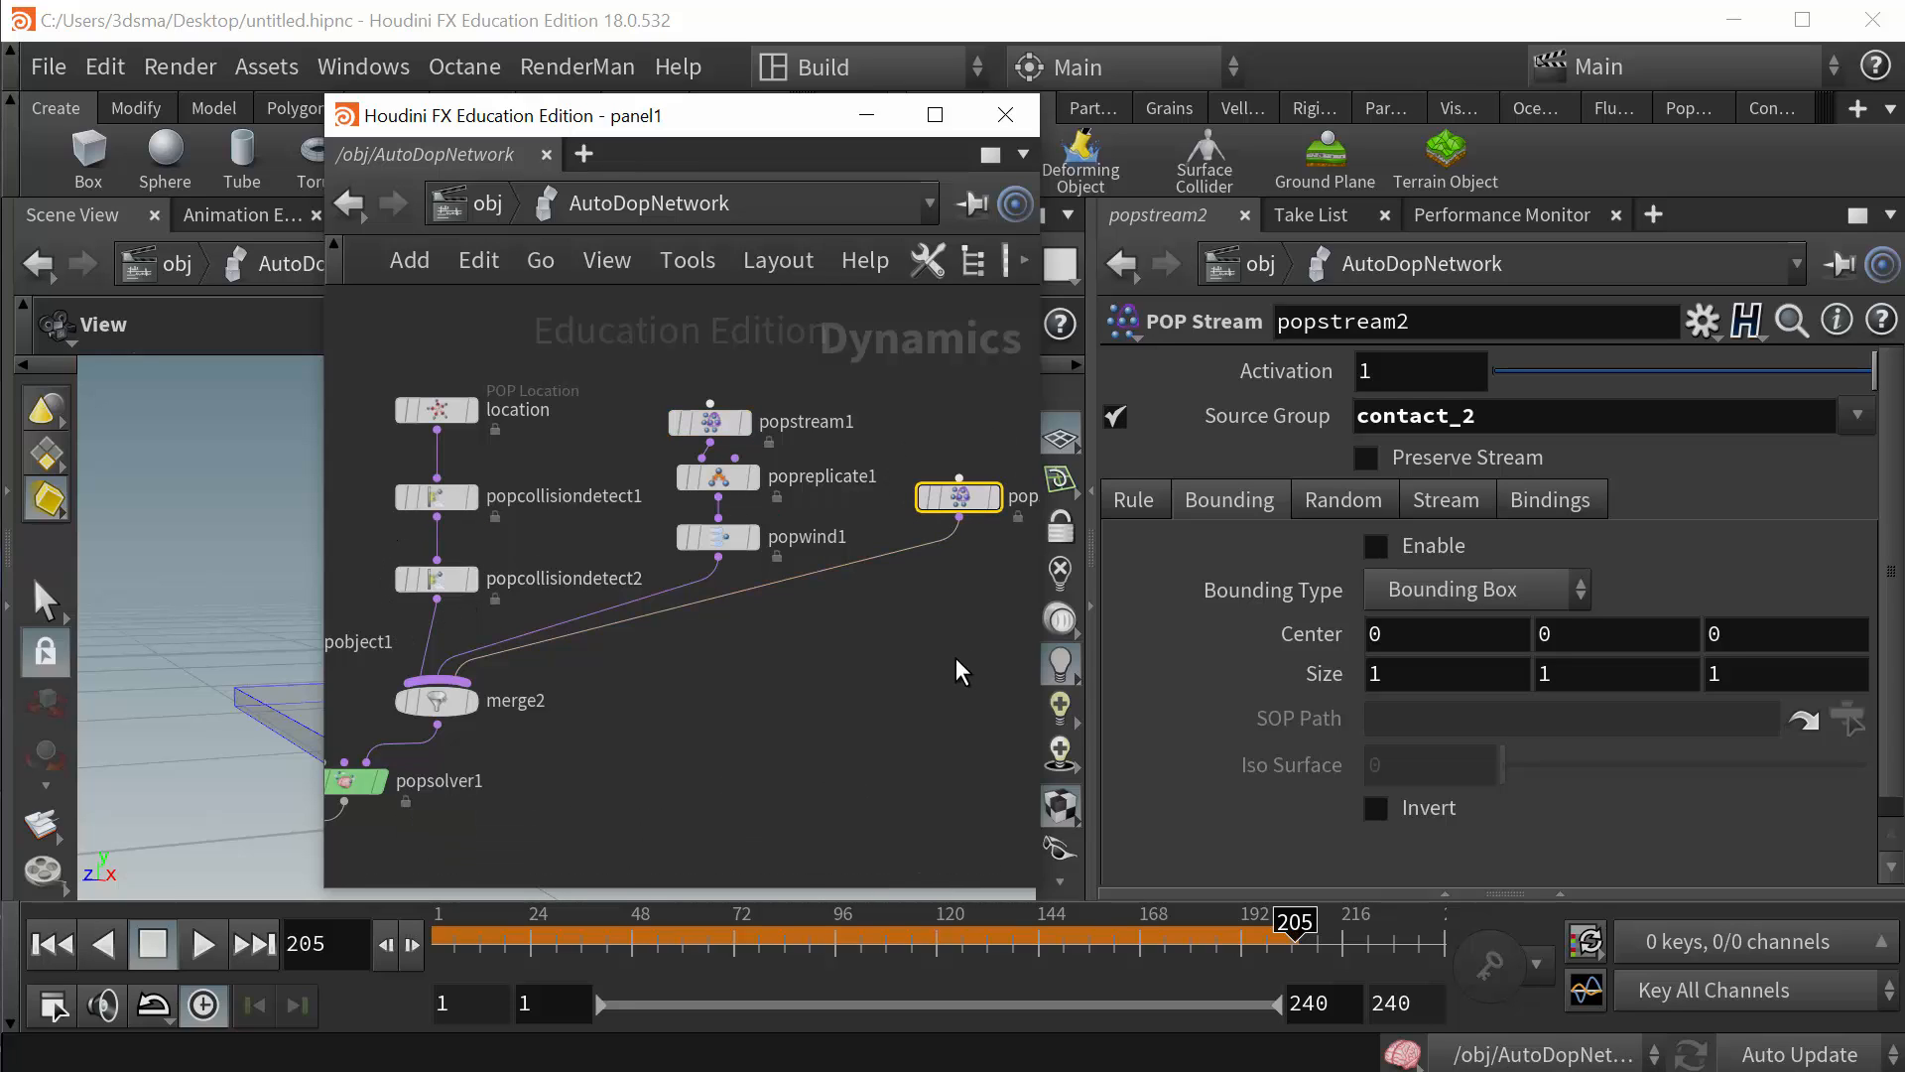